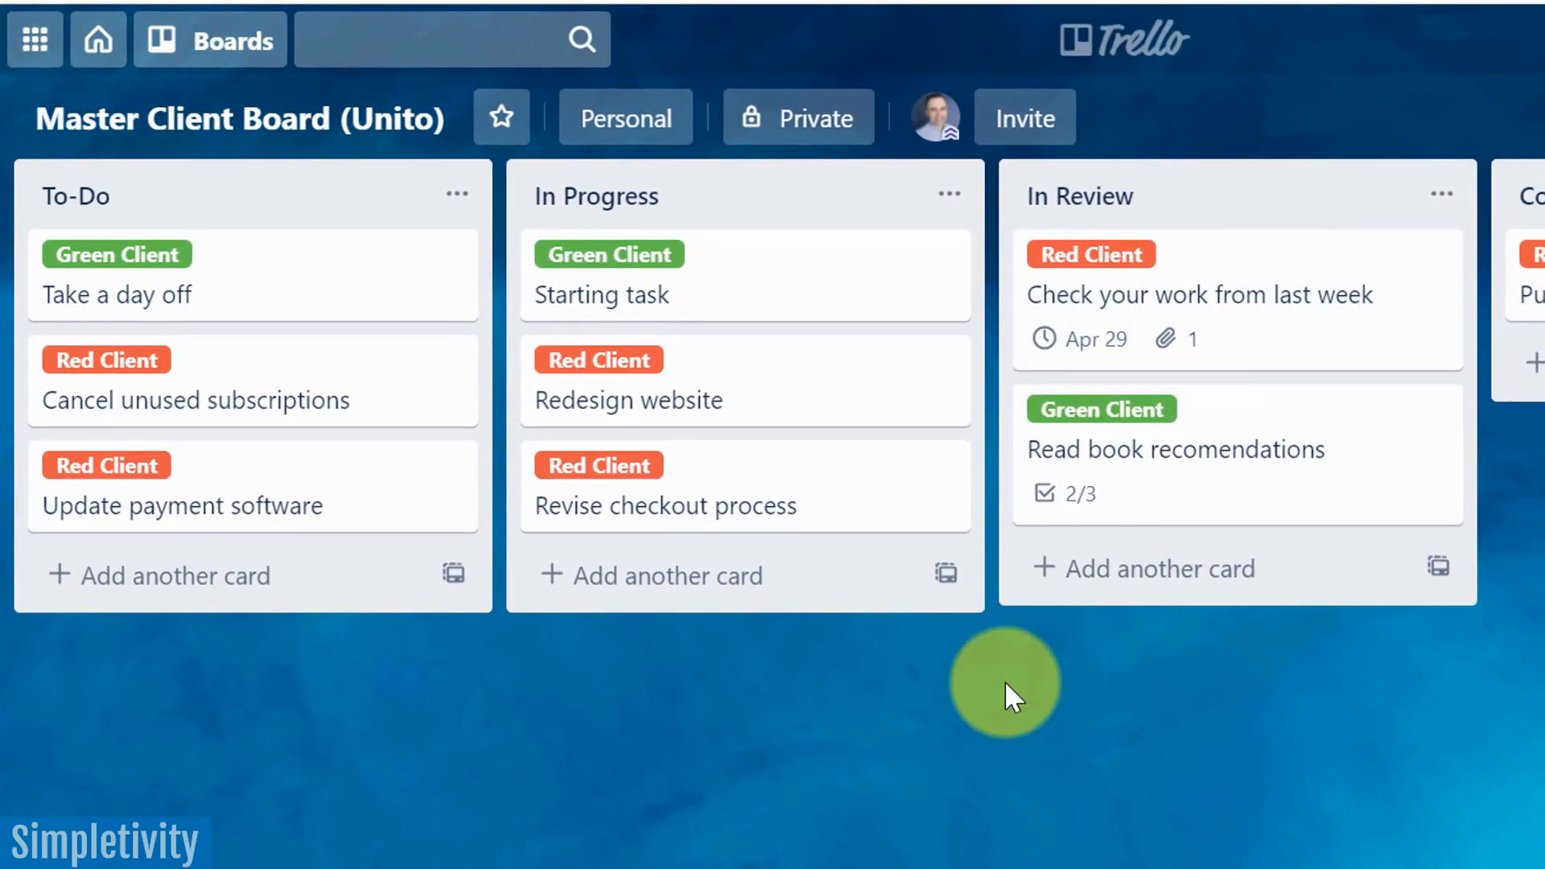
mouse_move(404, 414)
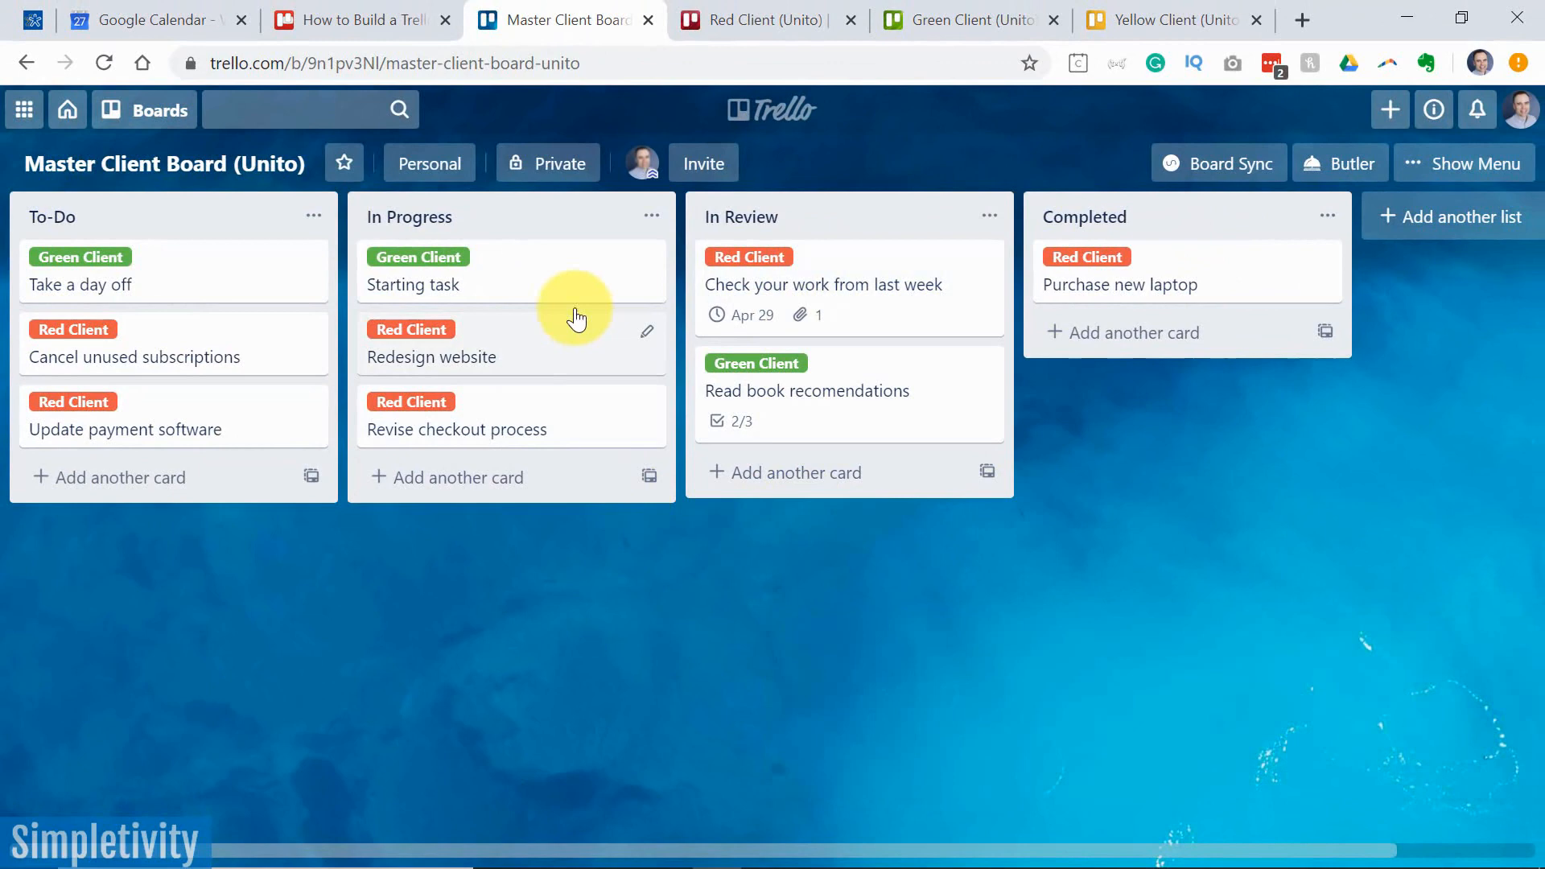
mouse_move(182, 209)
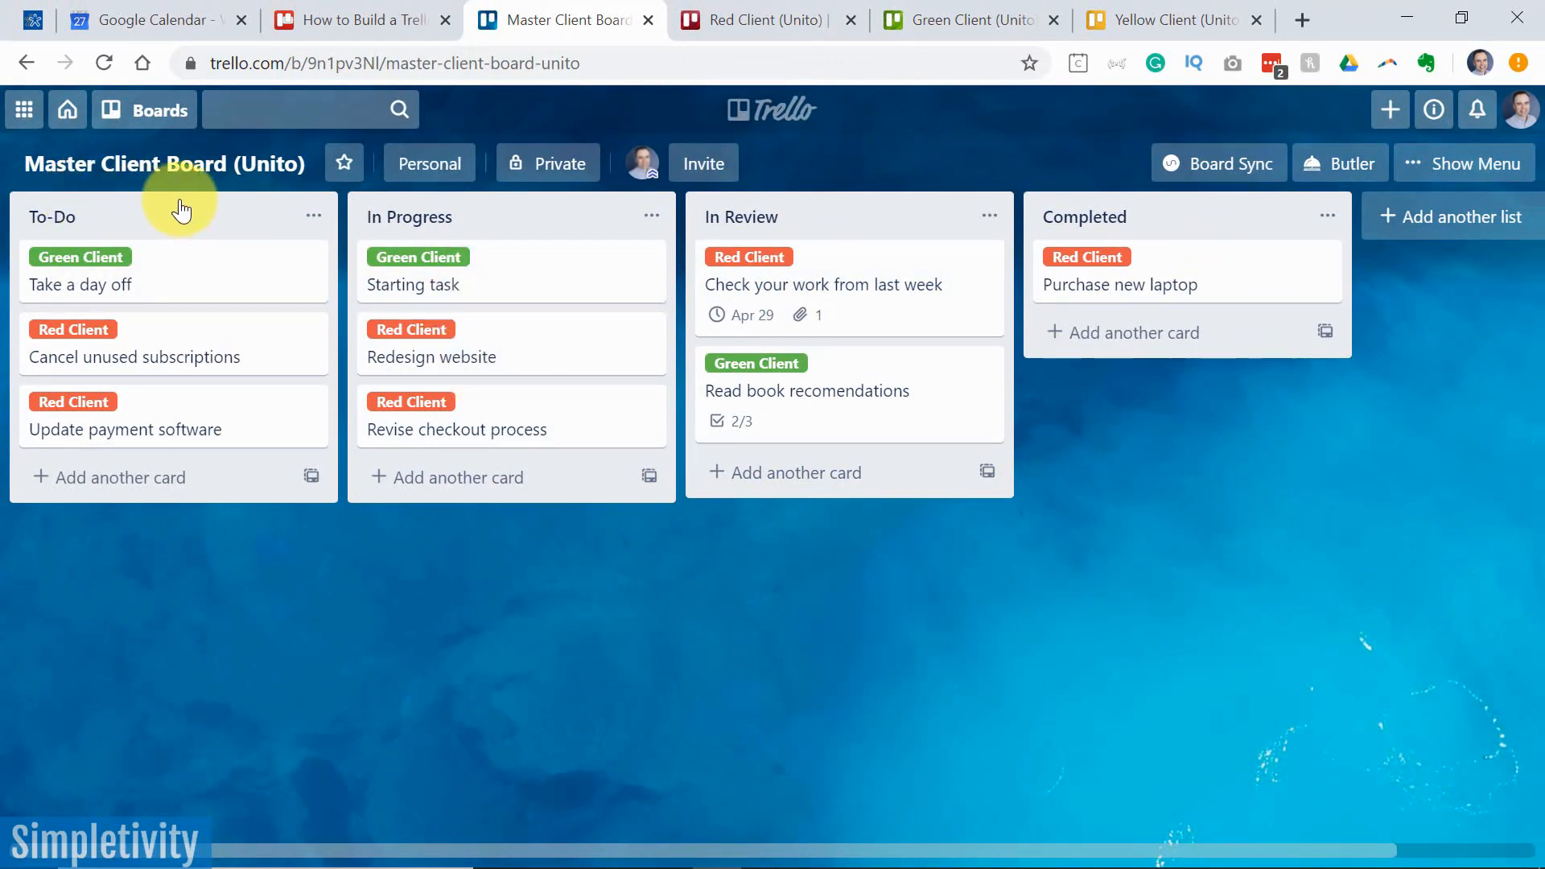
mouse_move(758, 157)
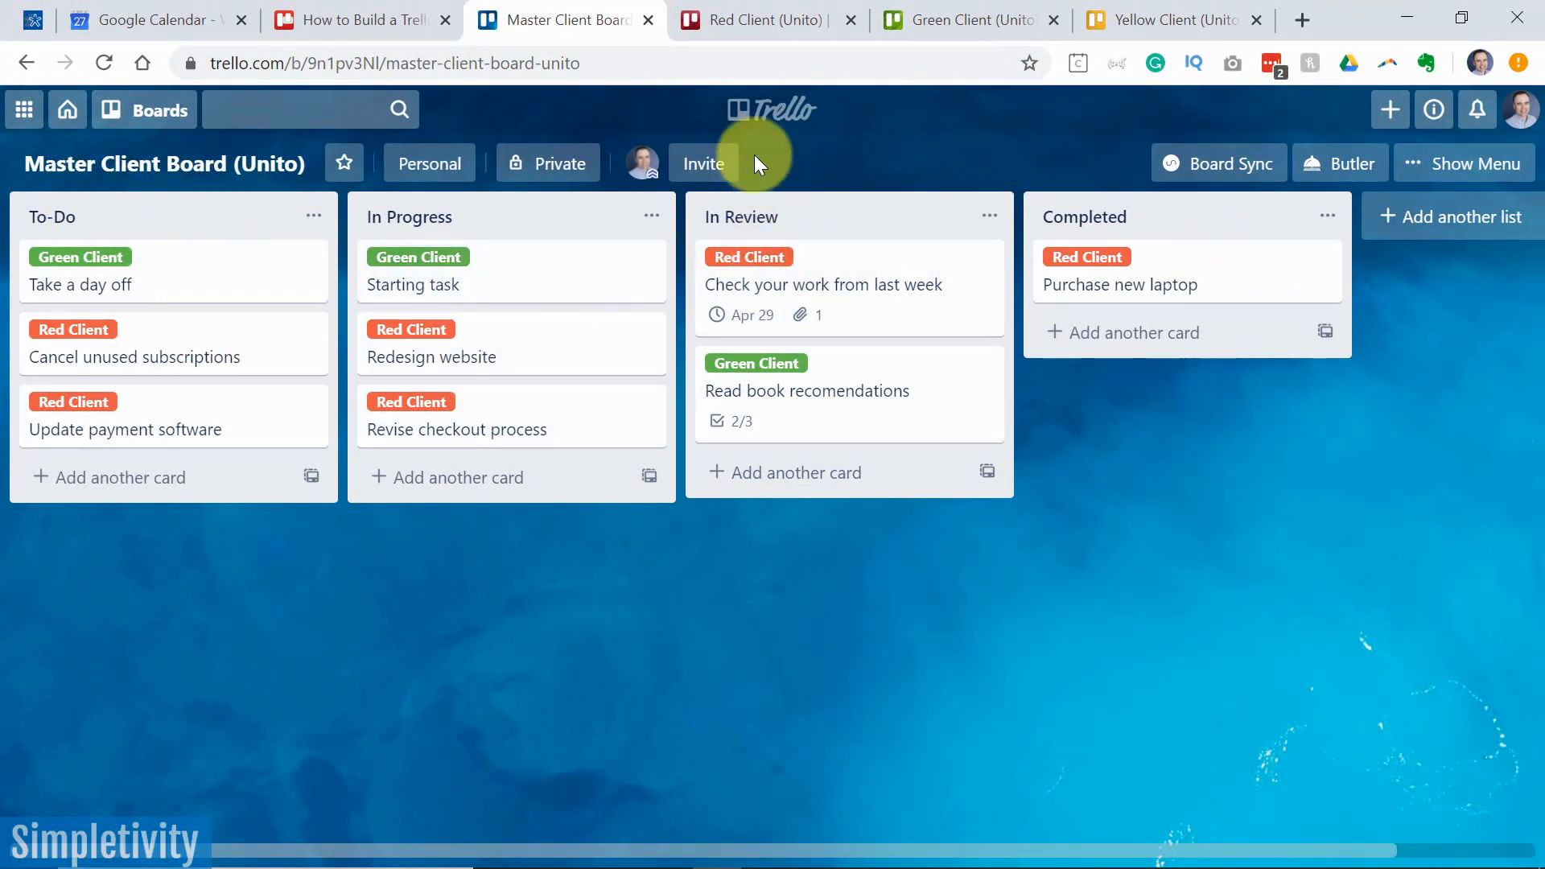
Compare the Red Client and Green Client boards by switching tabs, ending on Green Client
left_click(763, 20)
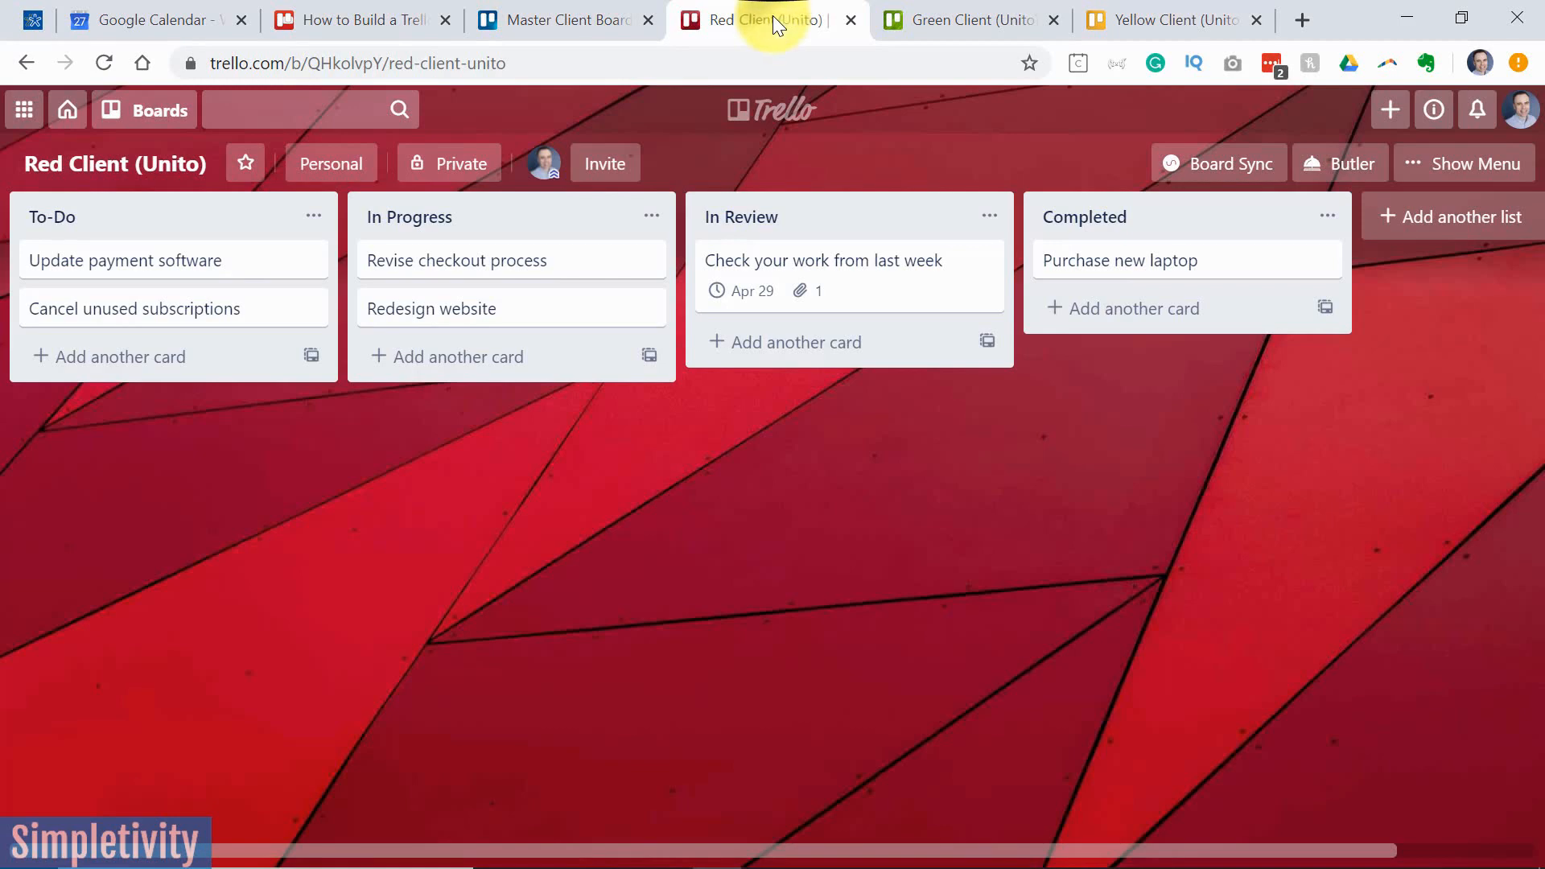
left_click(969, 19)
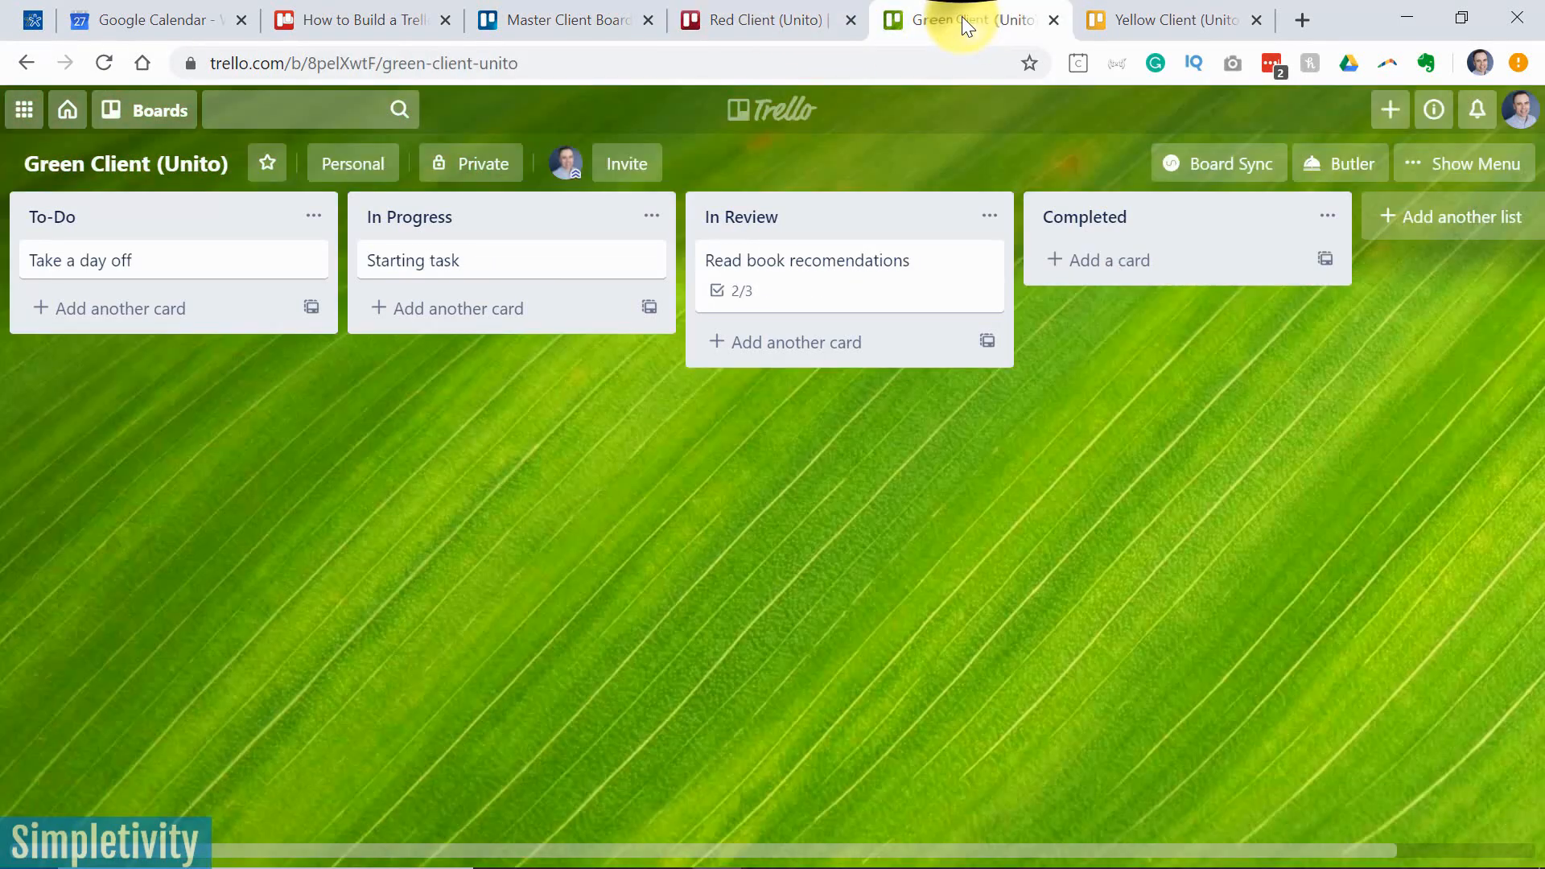
mouse_move(565, 19)
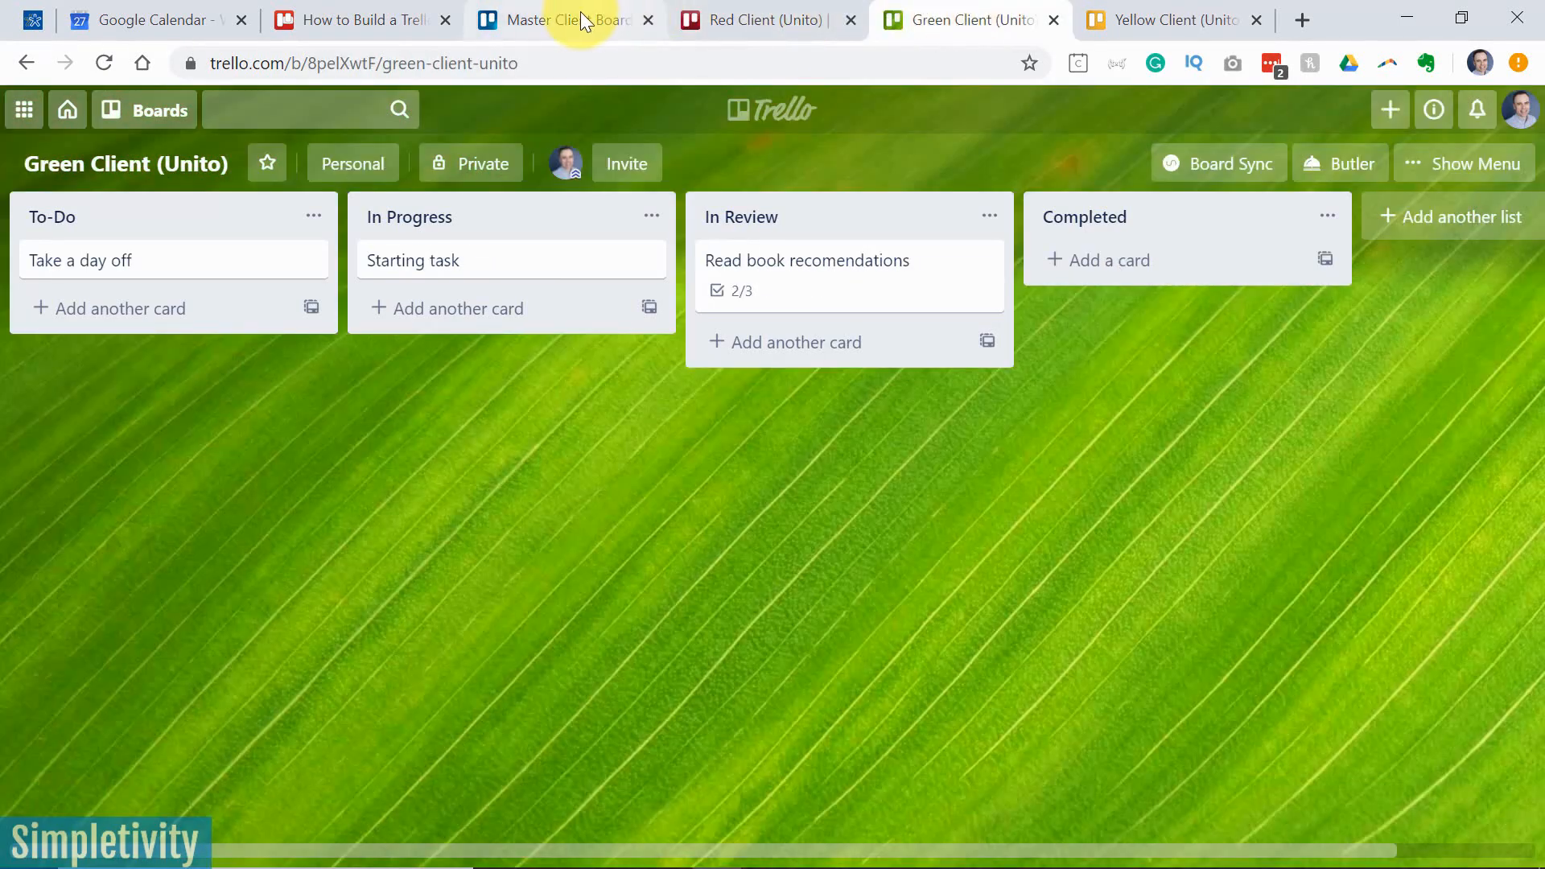
left_click(759, 19)
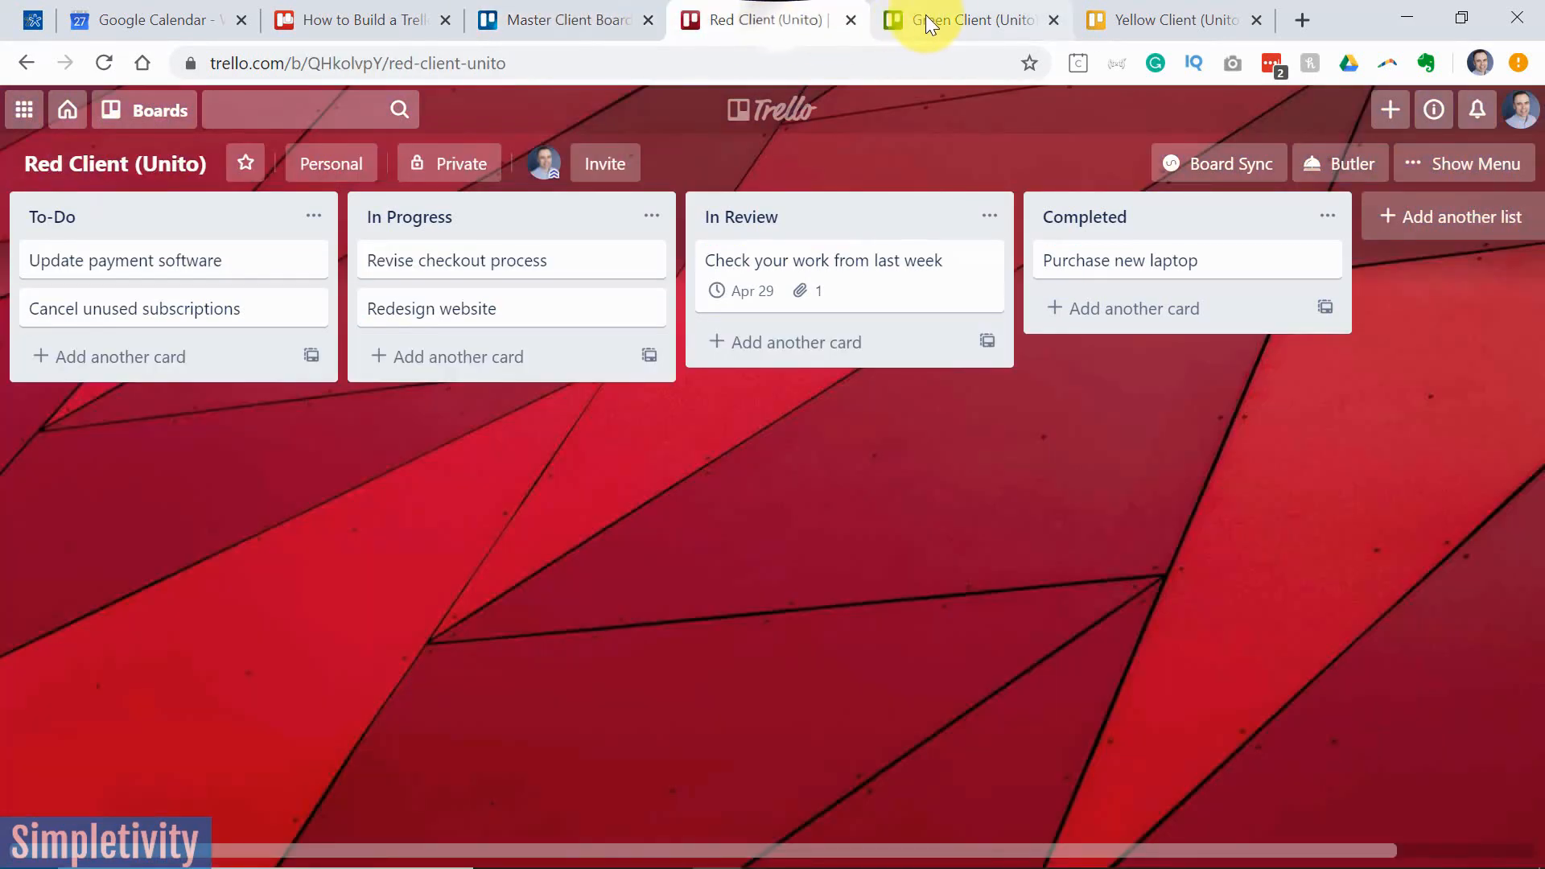
mouse_move(968, 528)
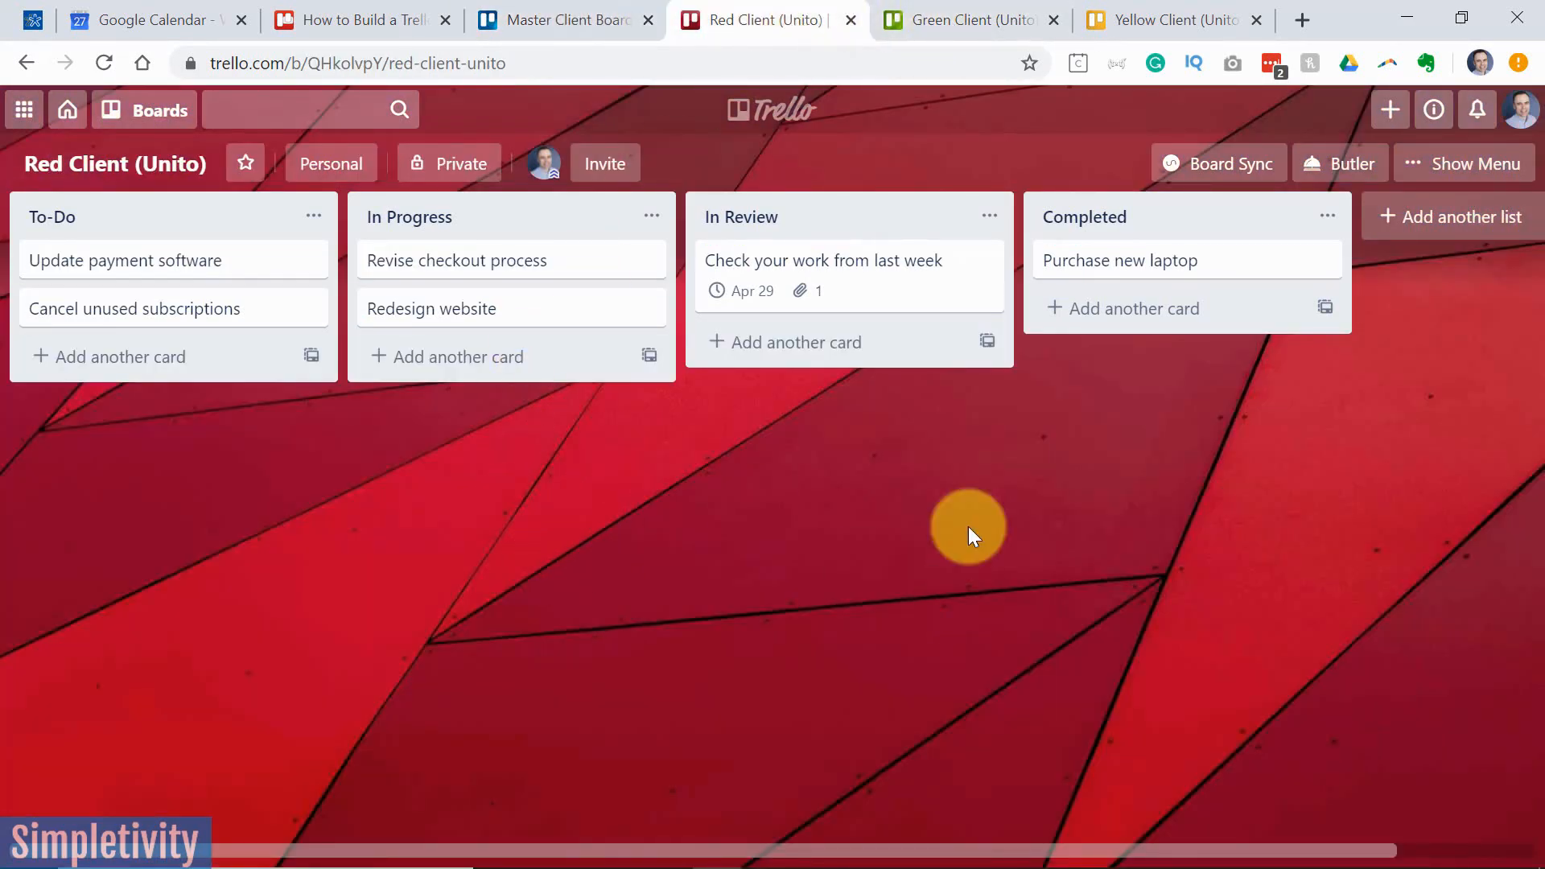
mouse_move(777, 508)
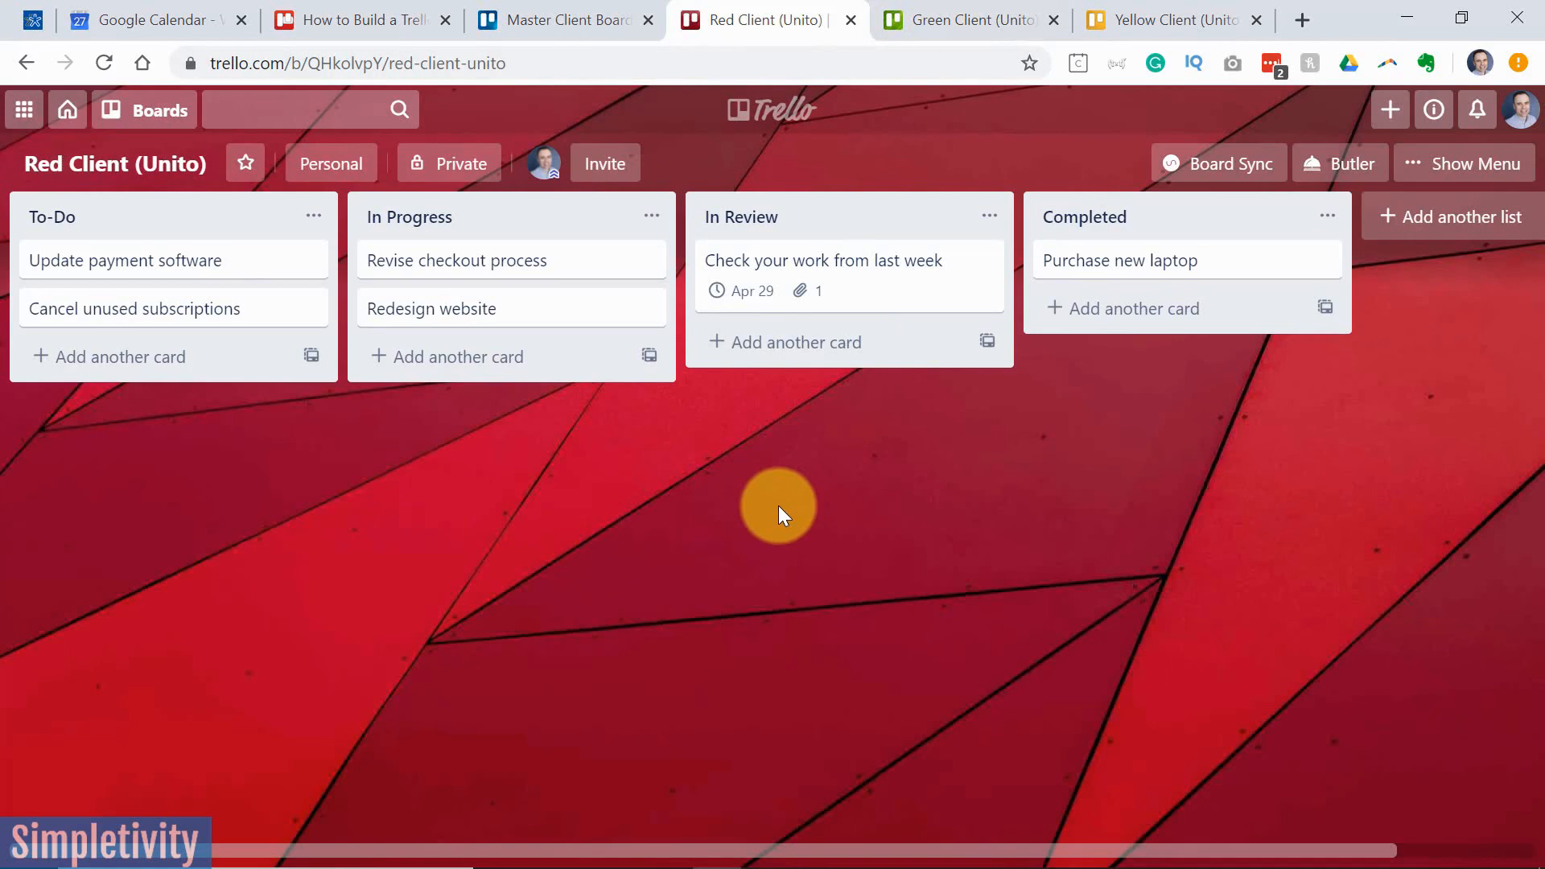
mouse_move(896, 124)
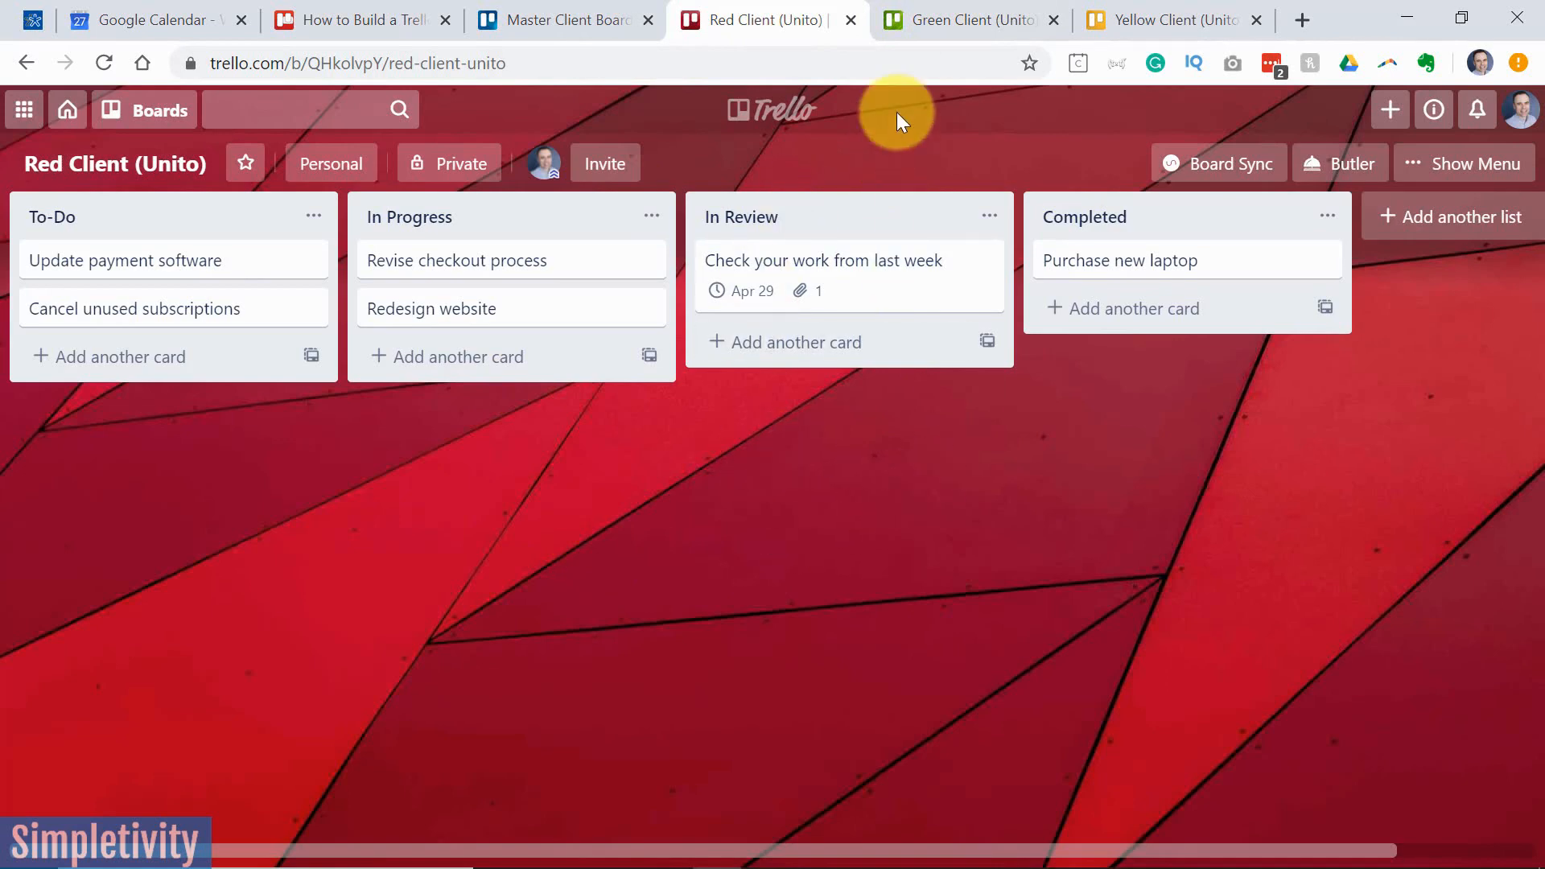
left_click(966, 20)
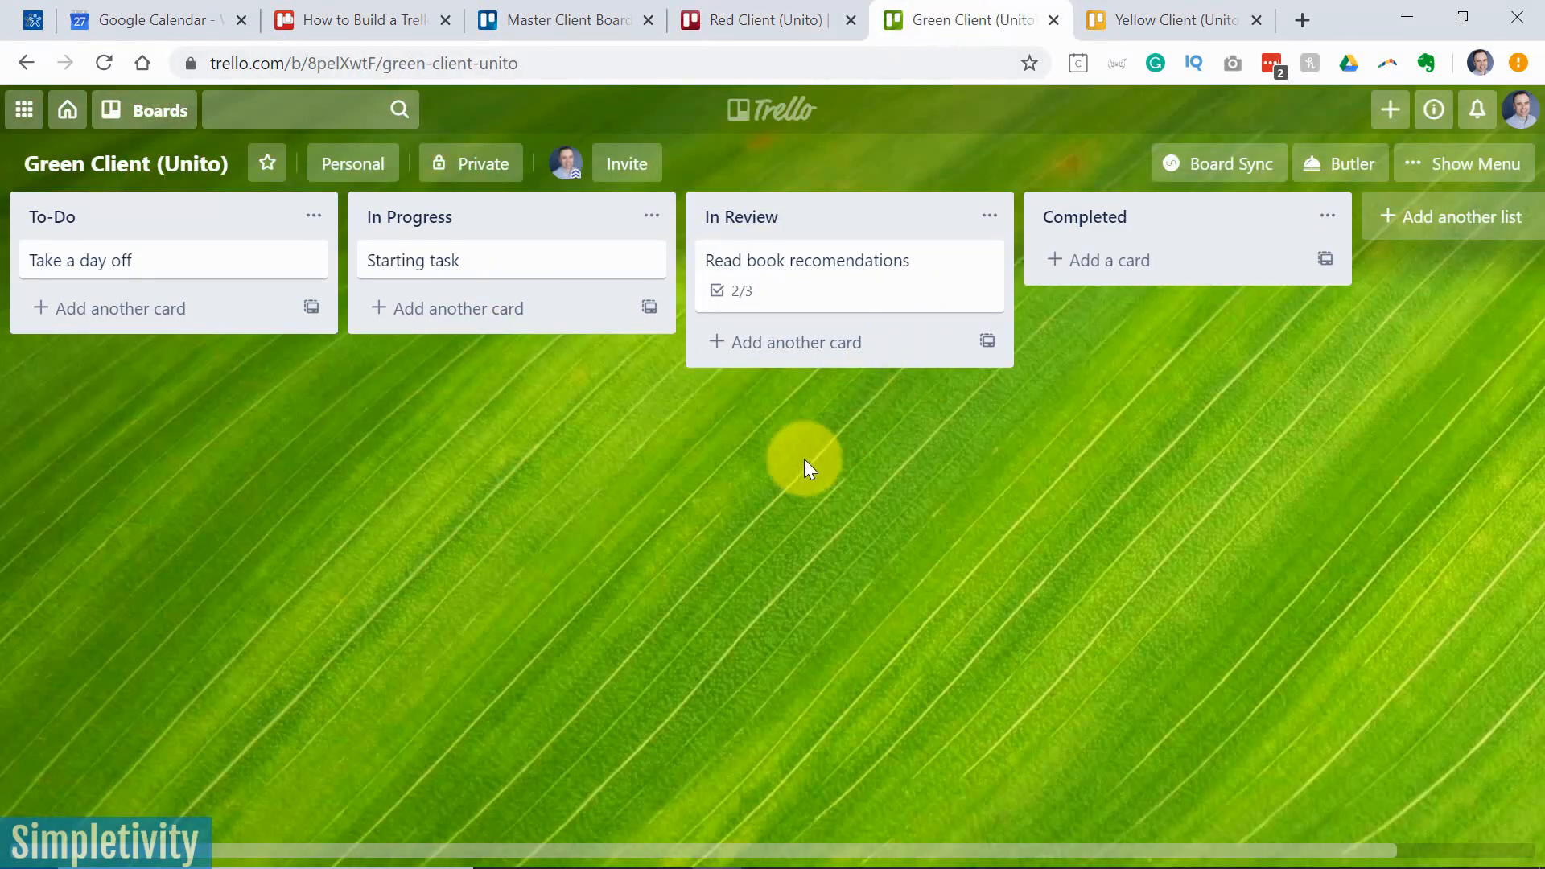
mouse_move(739, 436)
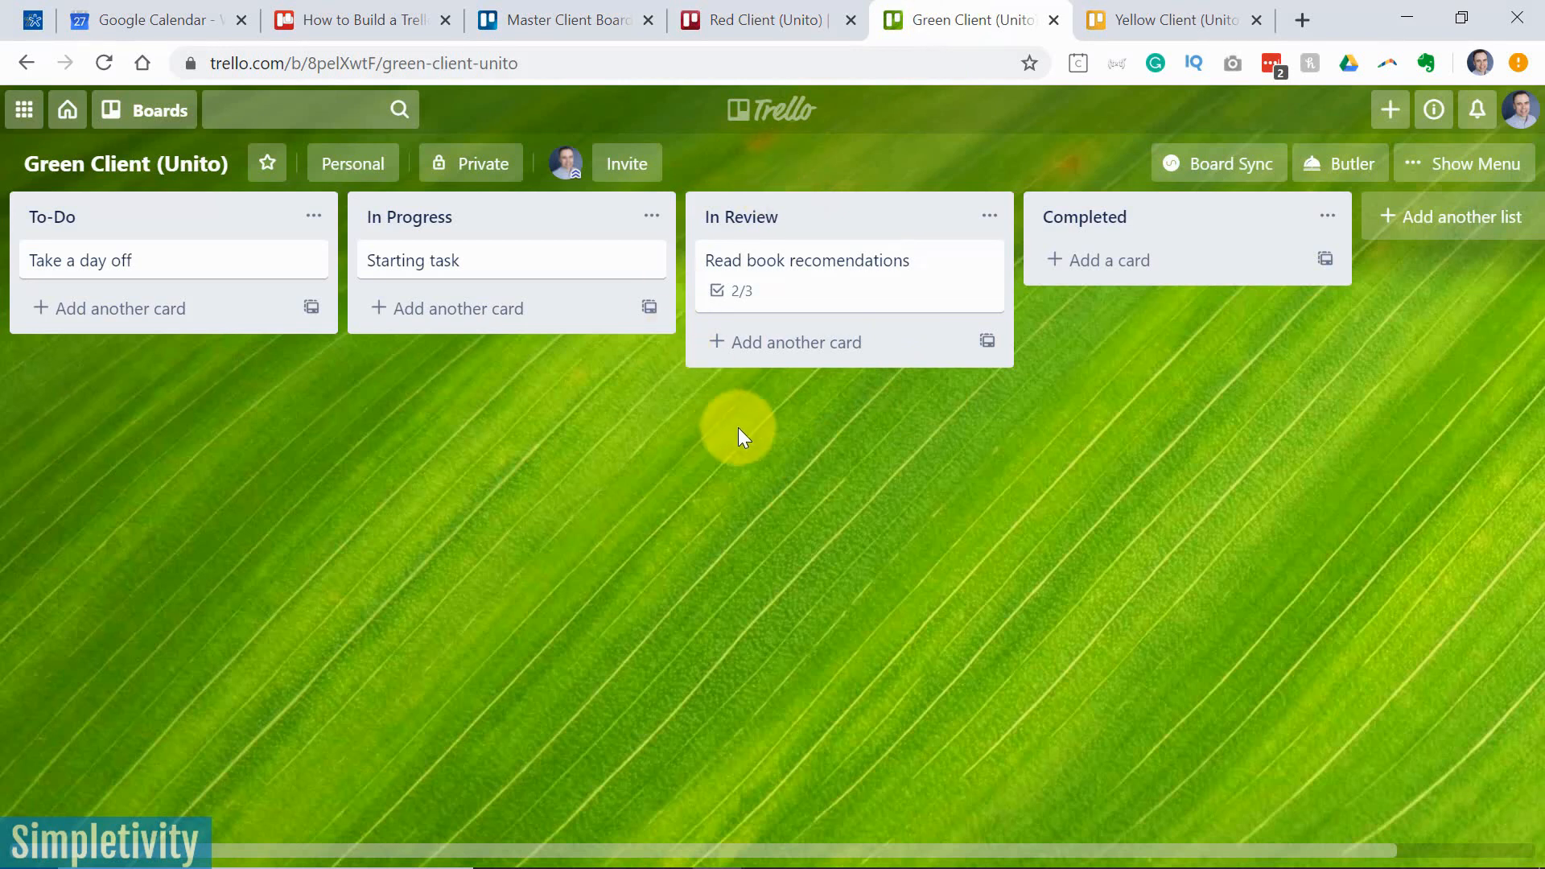
mouse_move(953, 401)
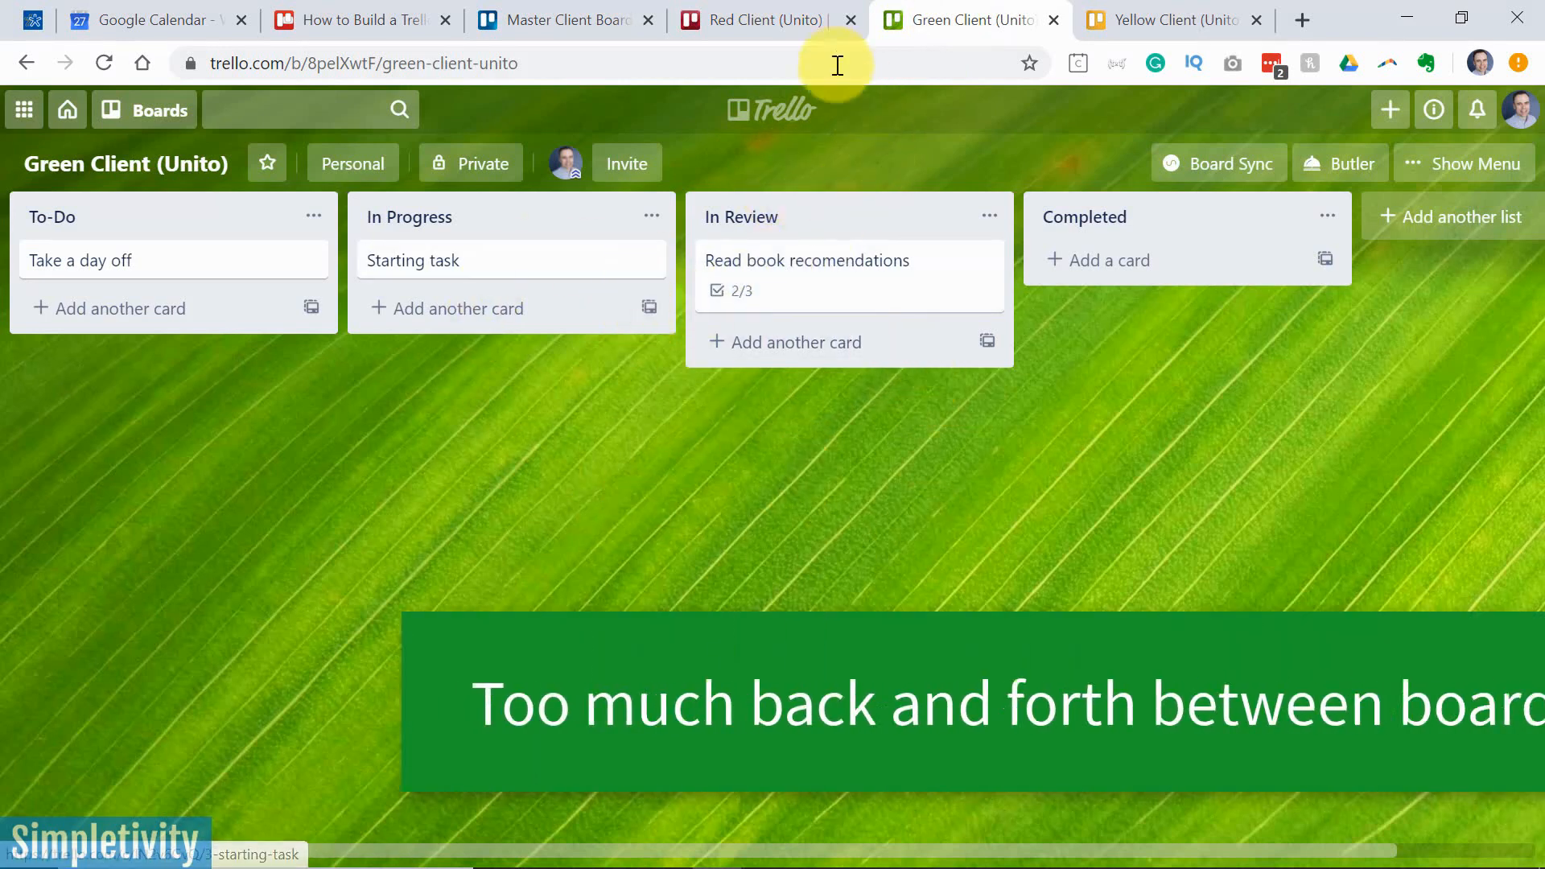
mouse_move(756, 299)
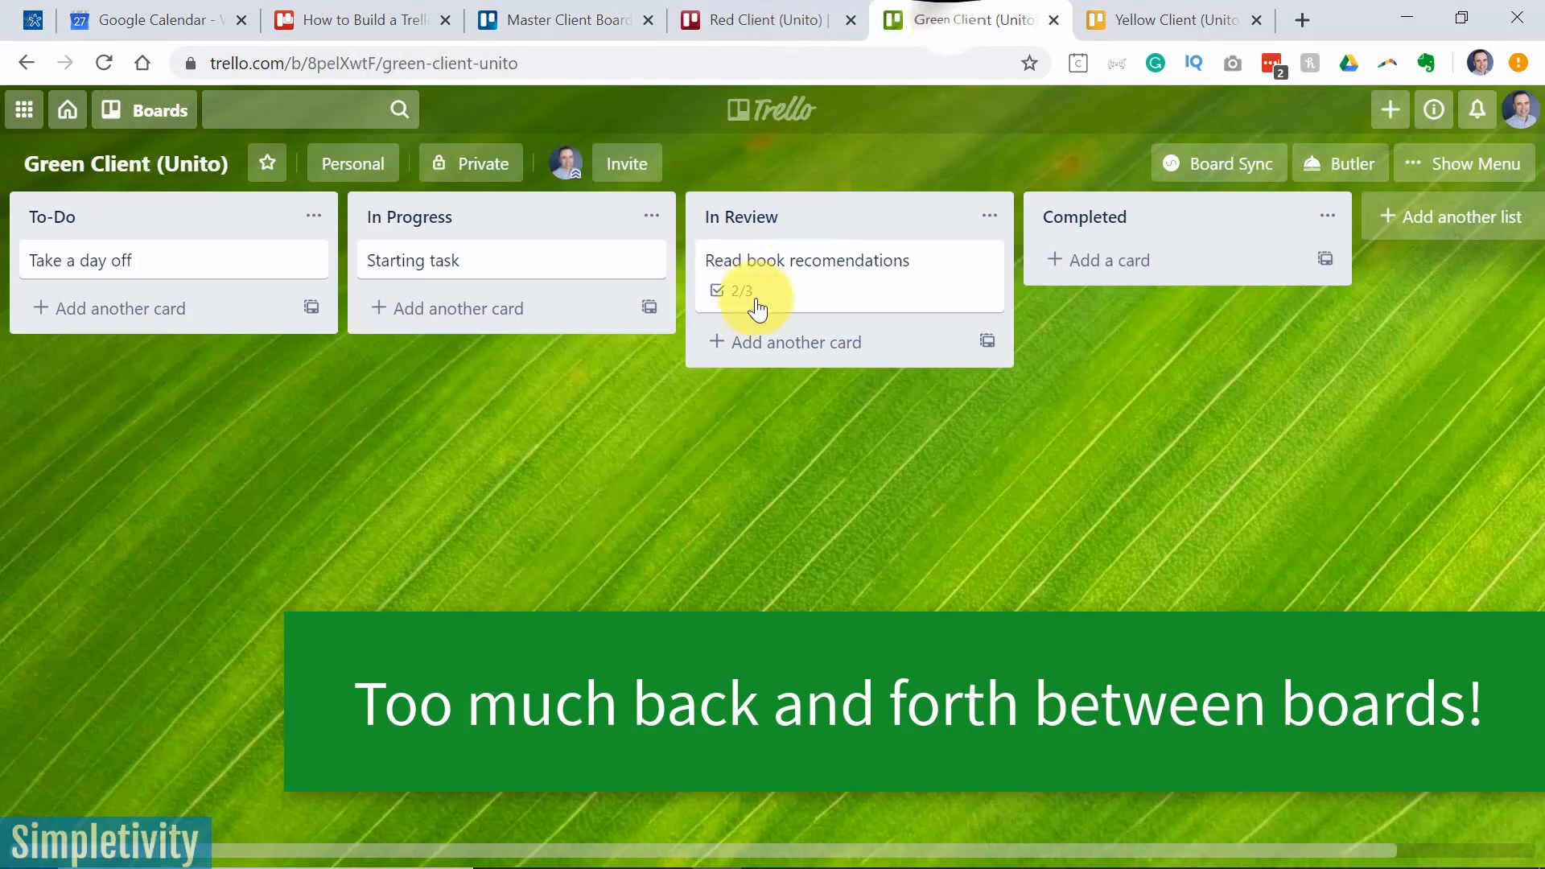
mouse_move(630, 443)
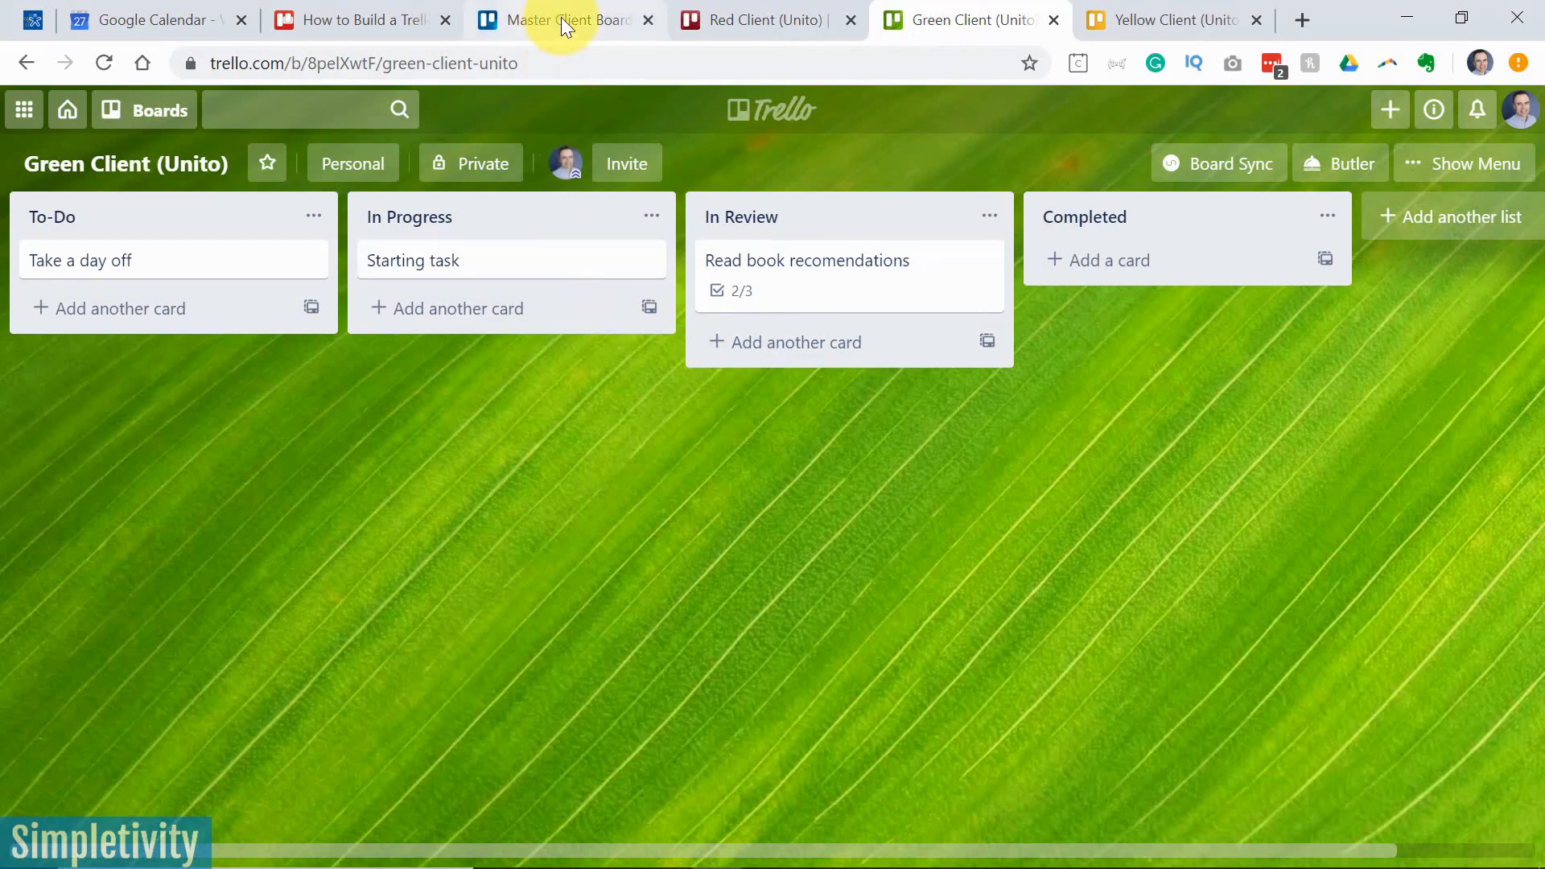
Return to the Master Client Board to review its combined red- and green-labelled cards
left_click(561, 20)
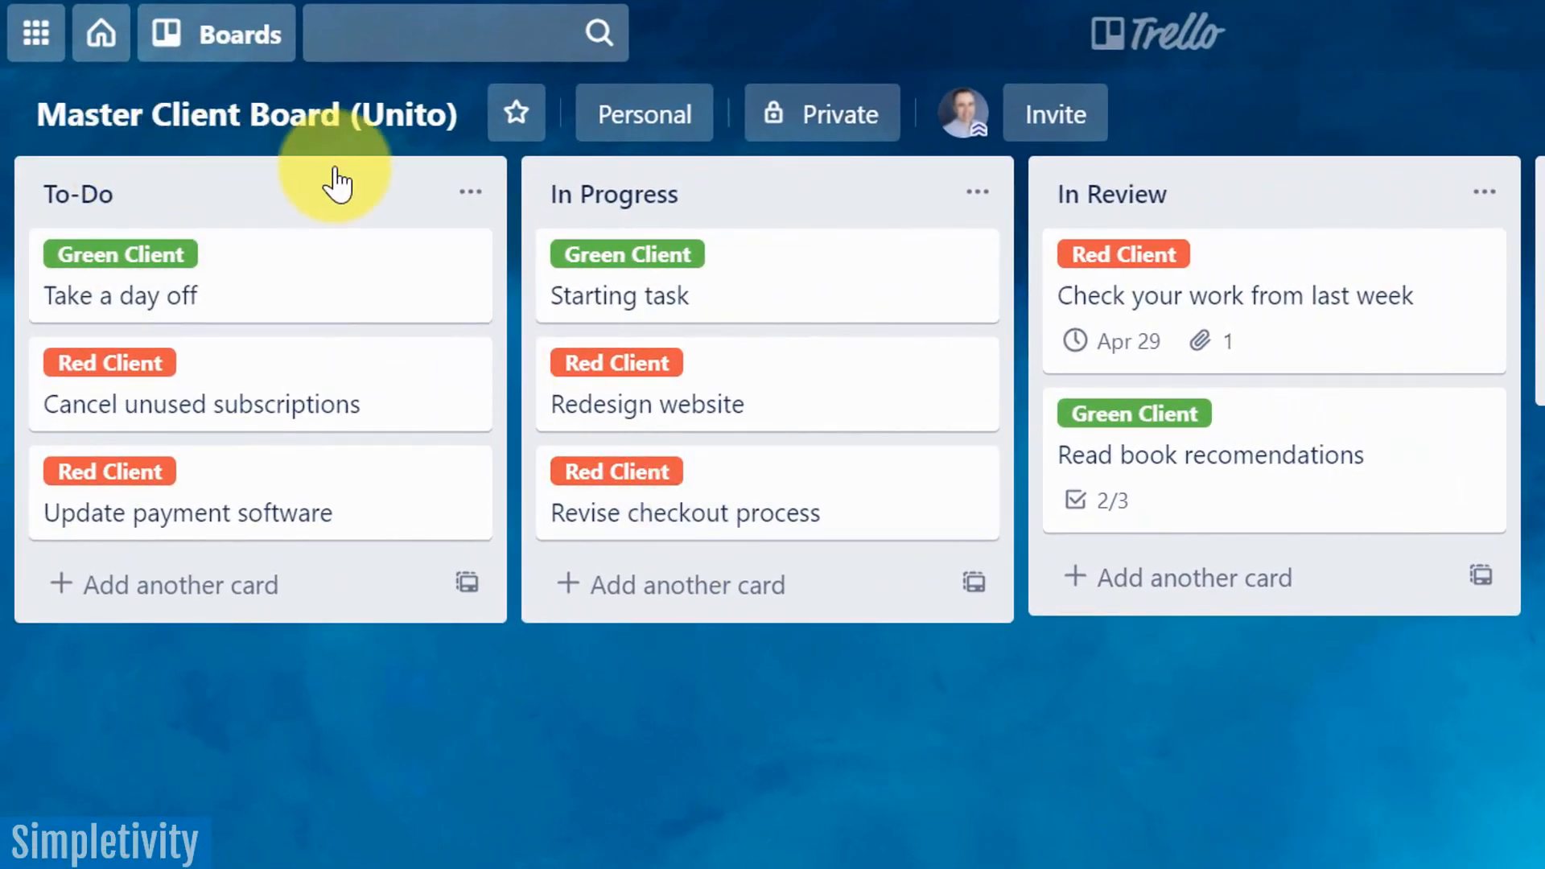
mouse_move(646, 280)
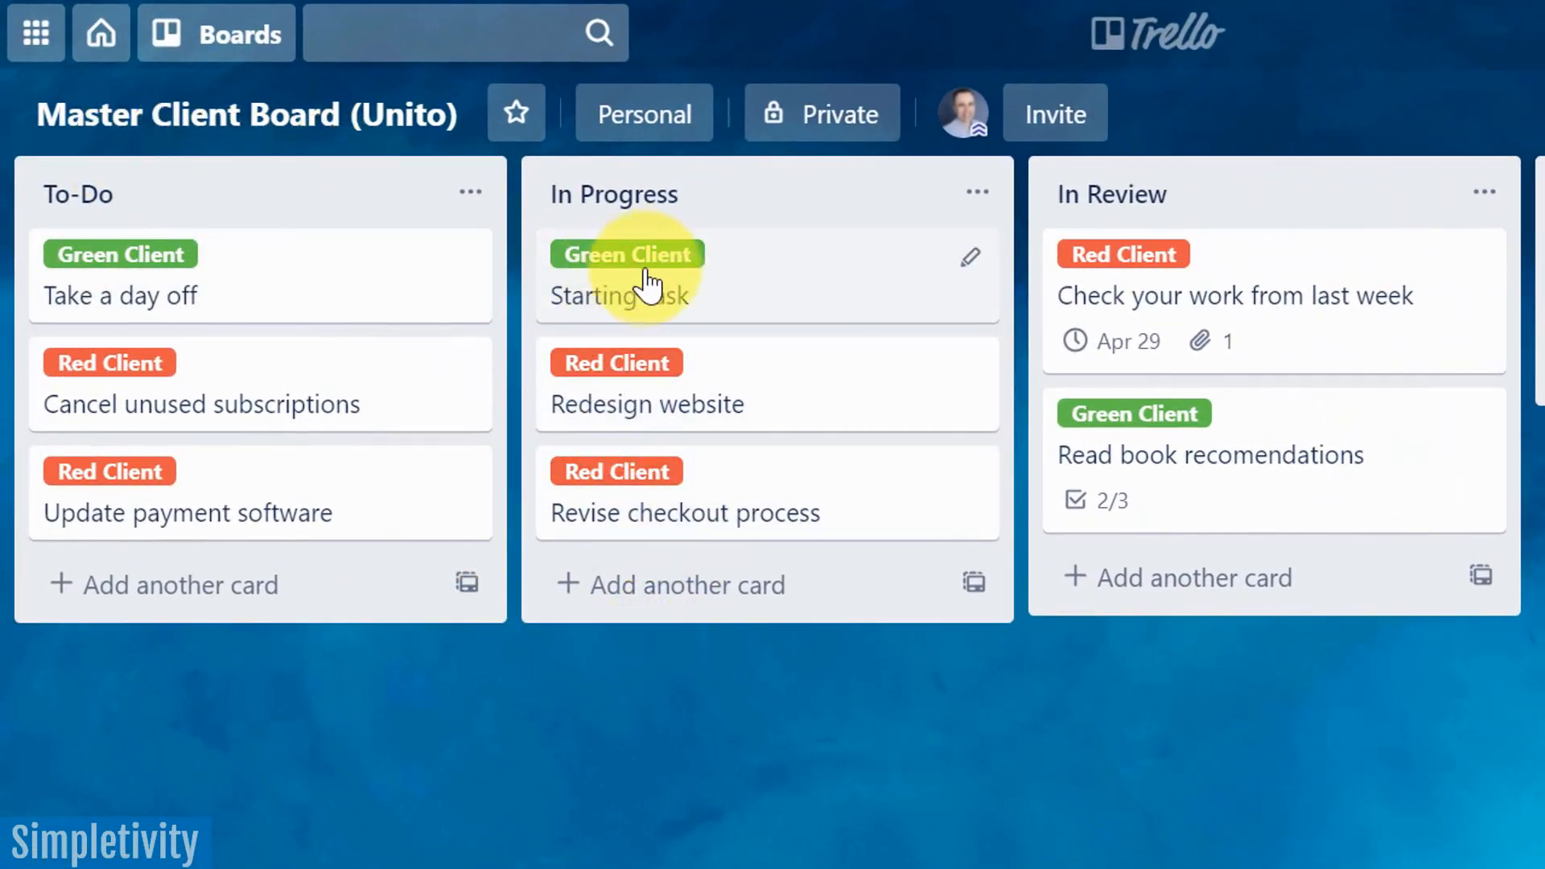
mouse_move(873, 688)
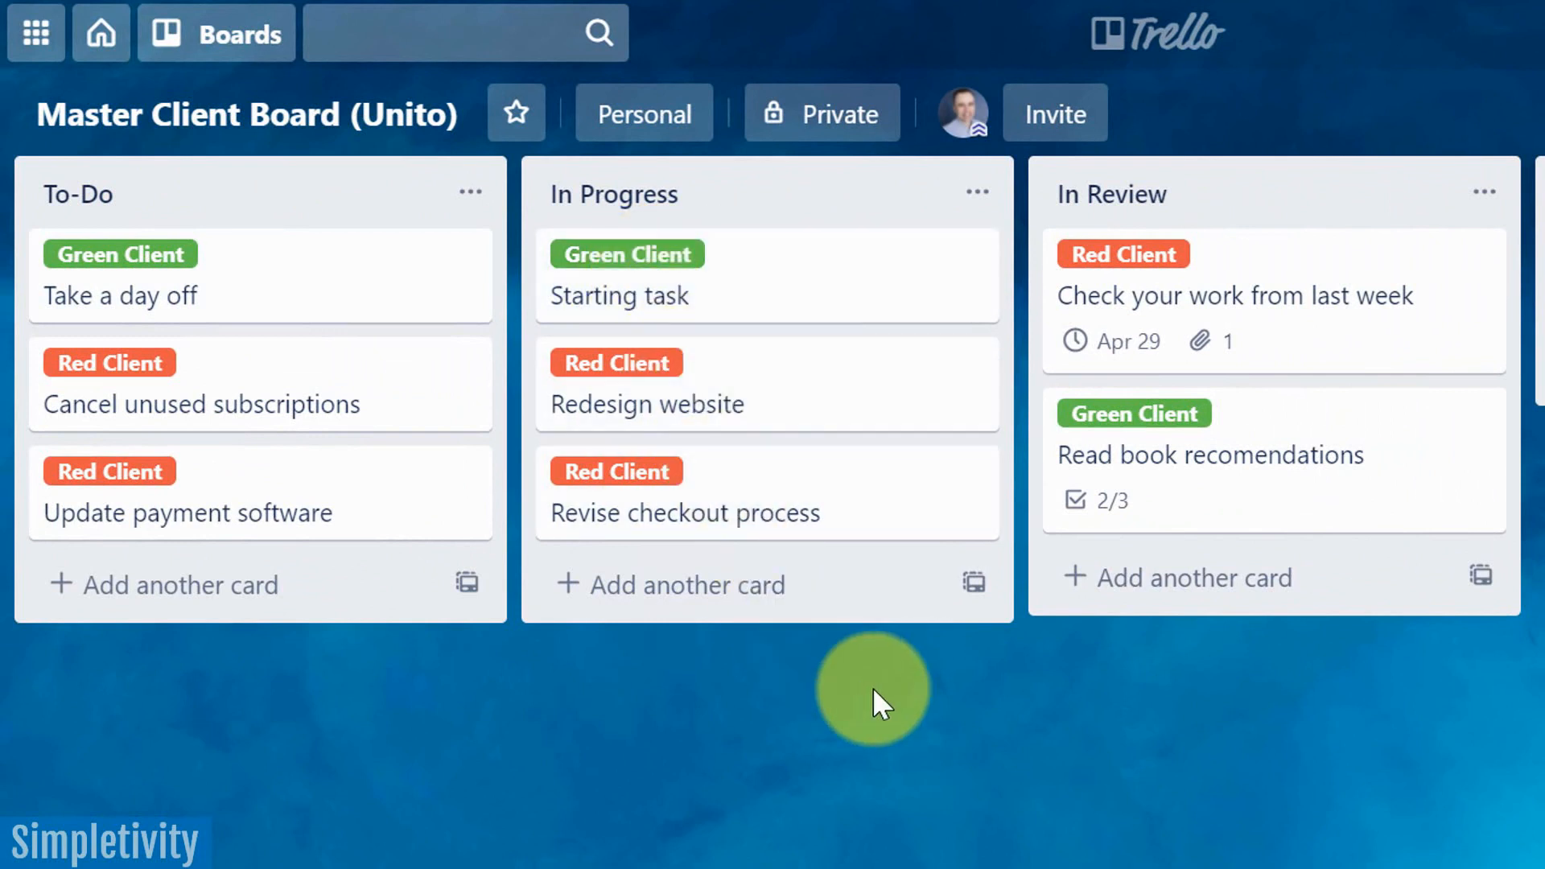
mouse_move(784, 409)
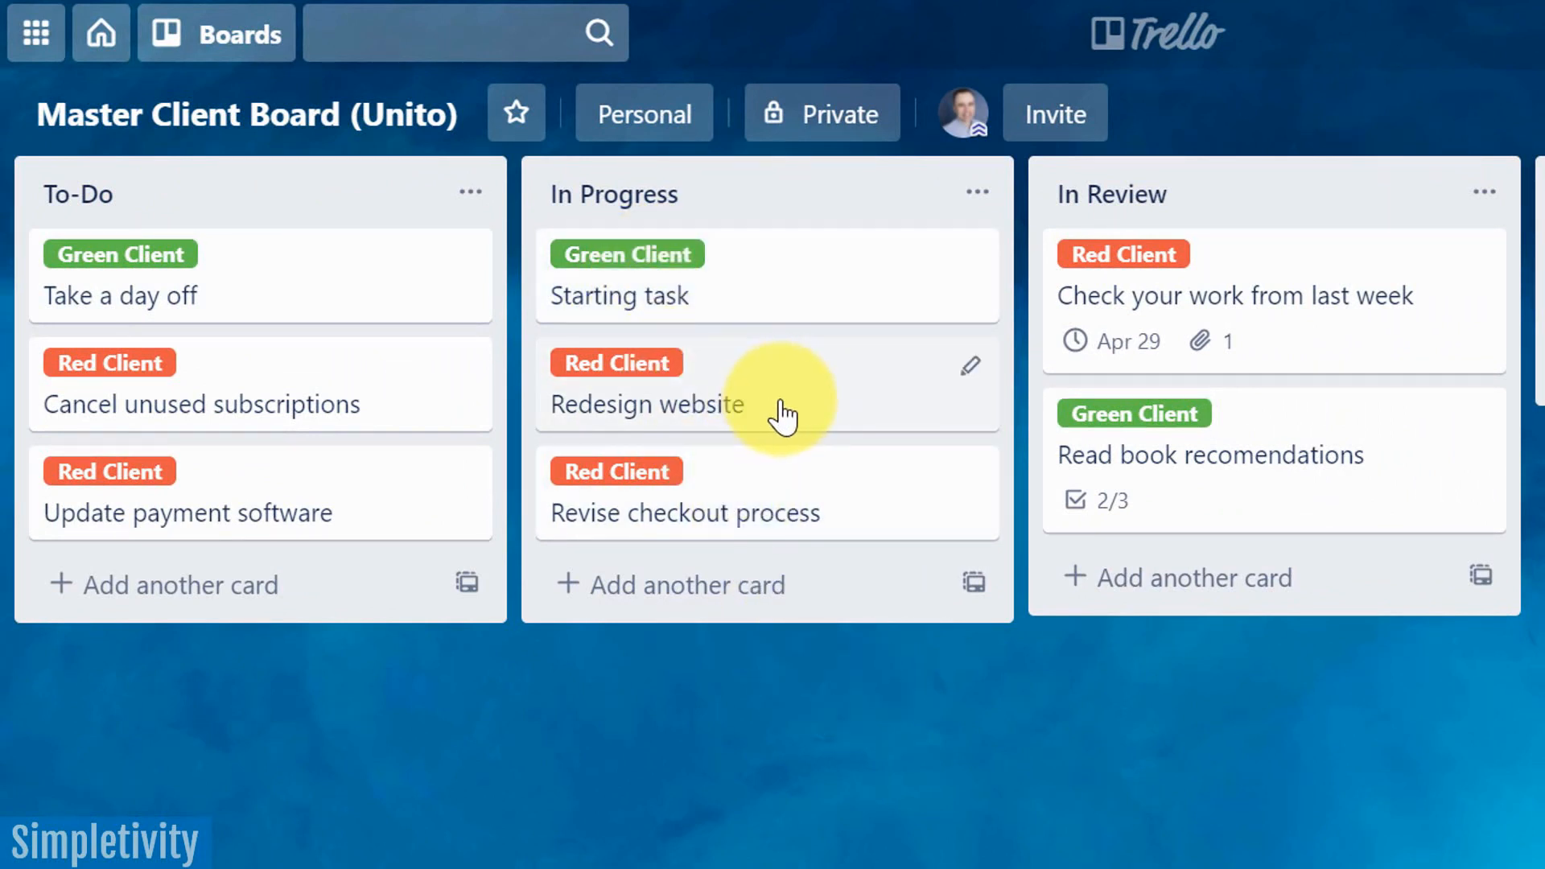
mouse_move(1217, 454)
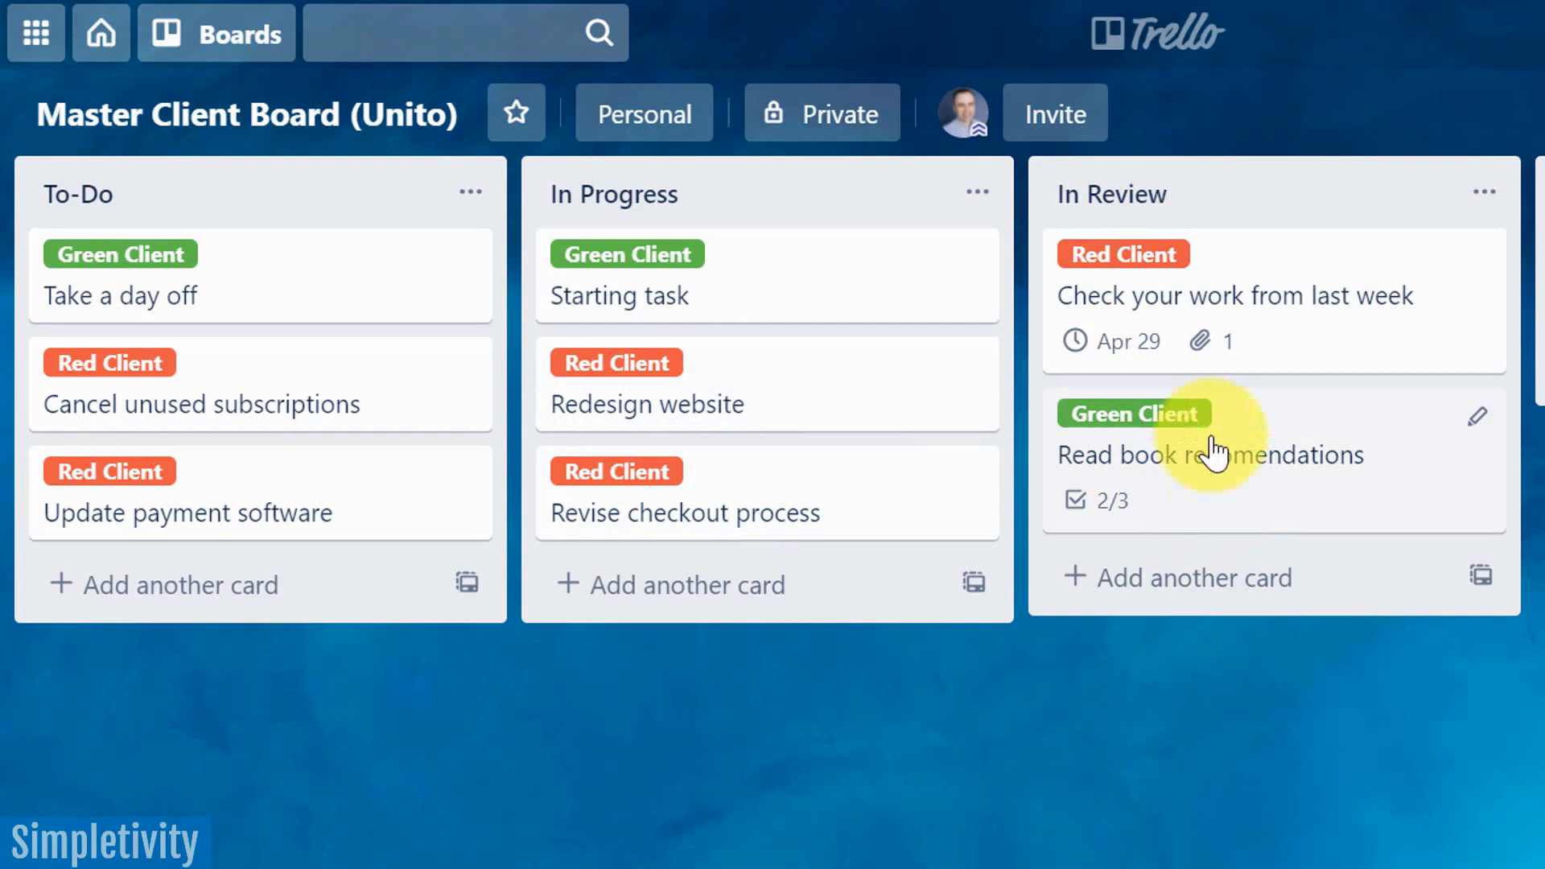
mouse_move(870, 366)
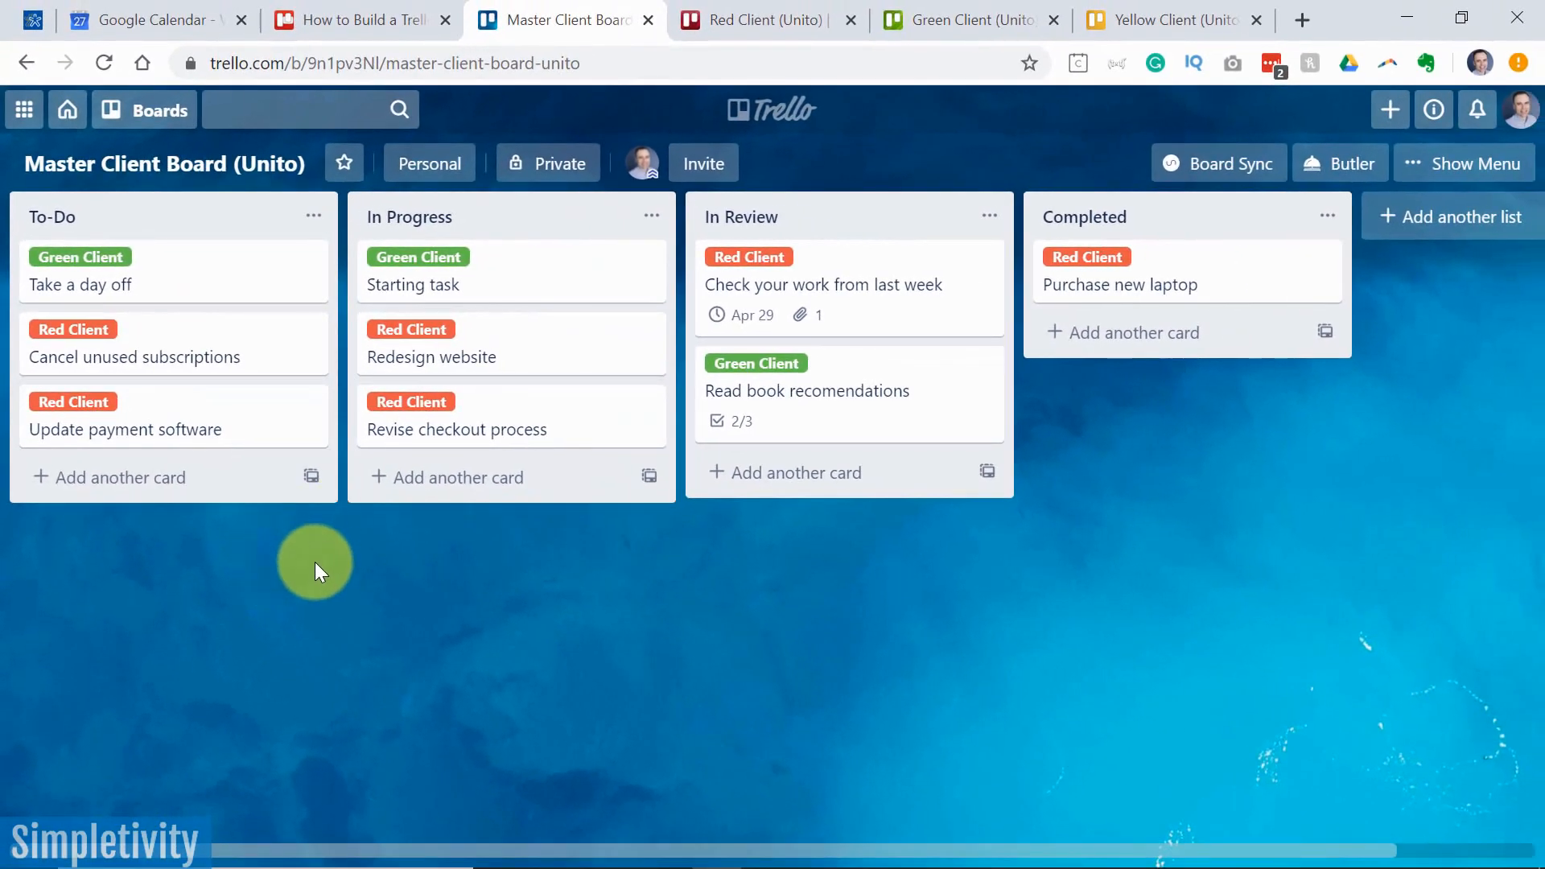
mouse_move(168, 349)
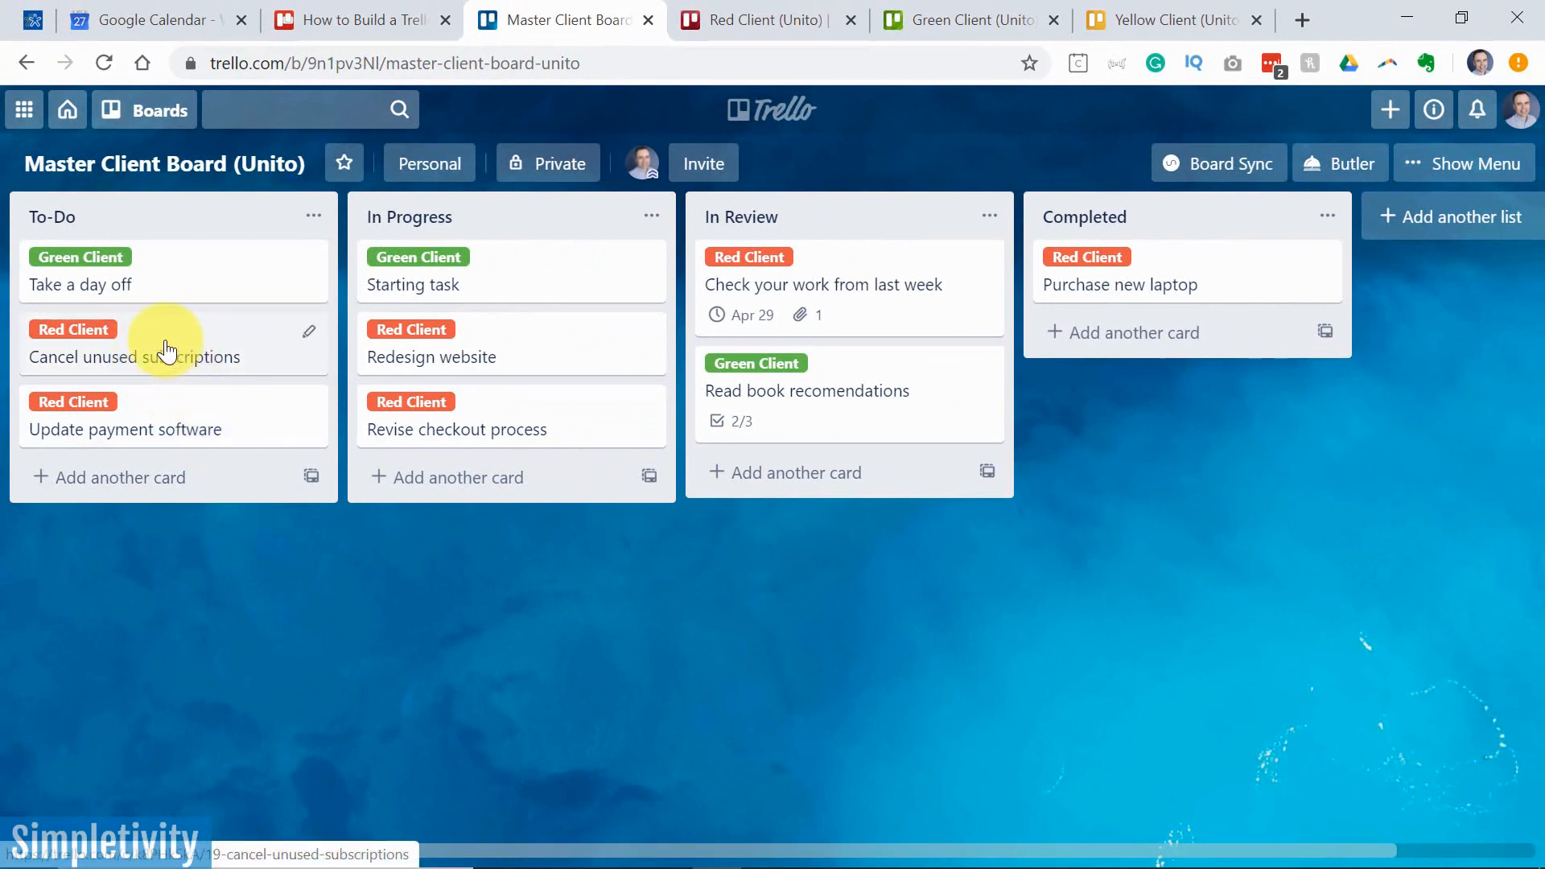
mouse_move(153, 372)
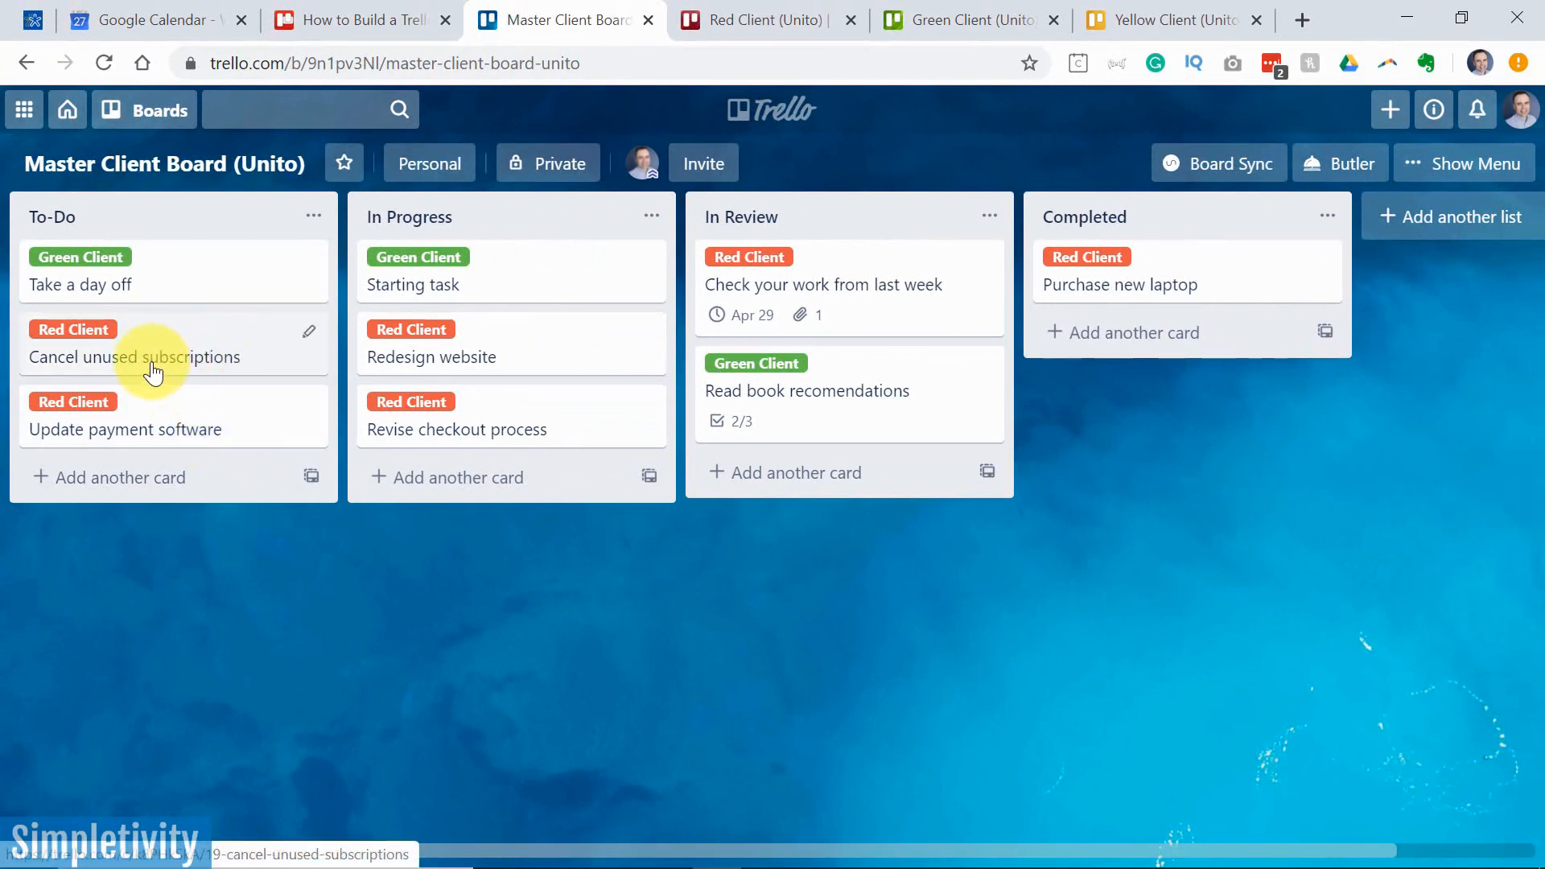
mouse_move(503, 335)
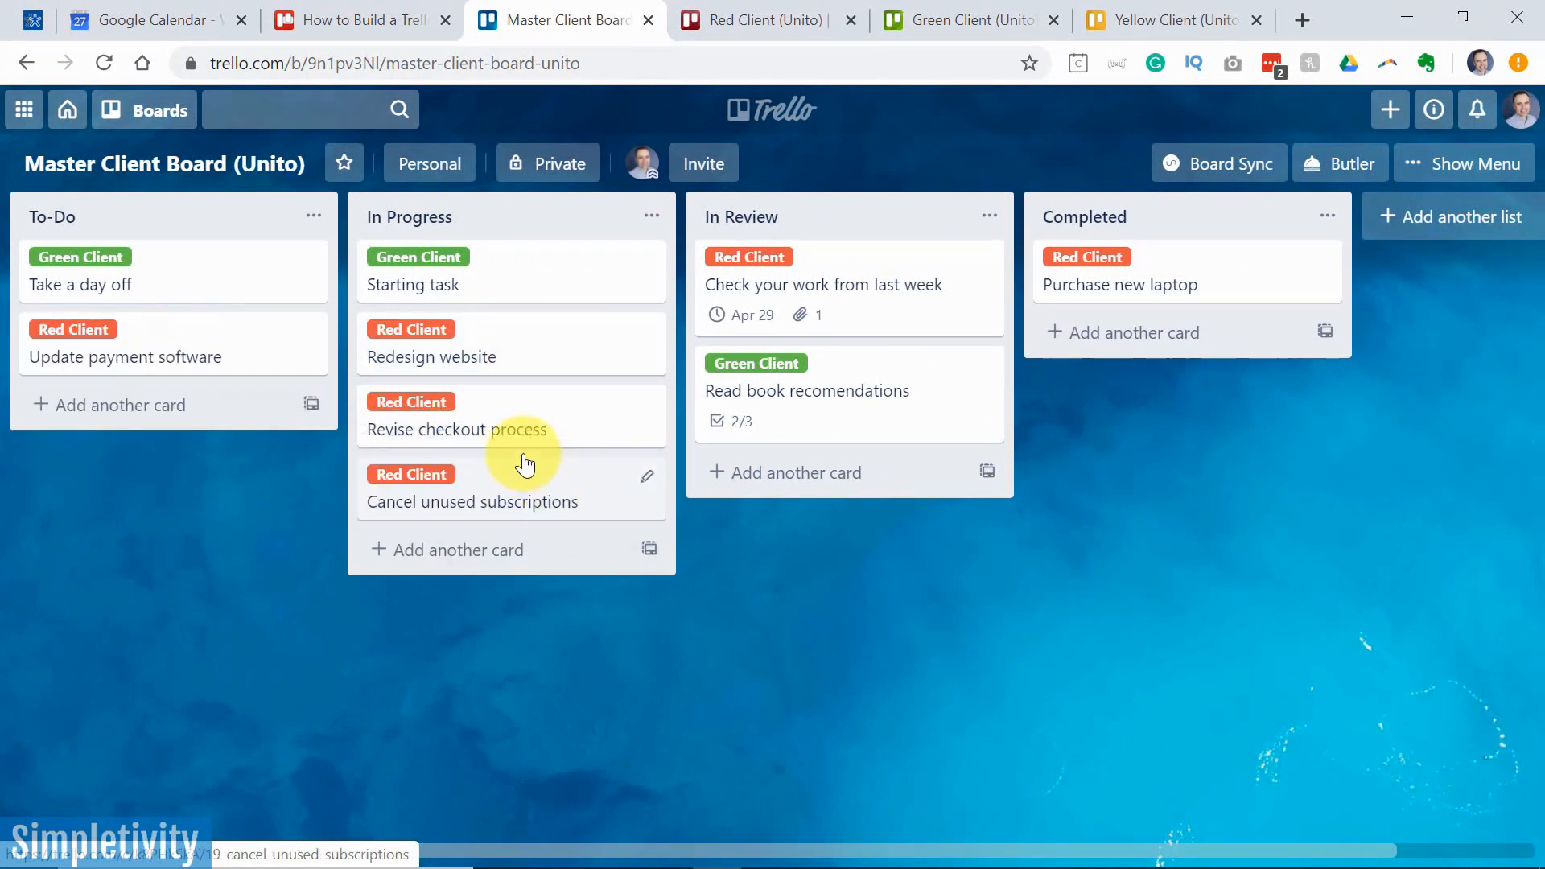
mouse_move(538, 510)
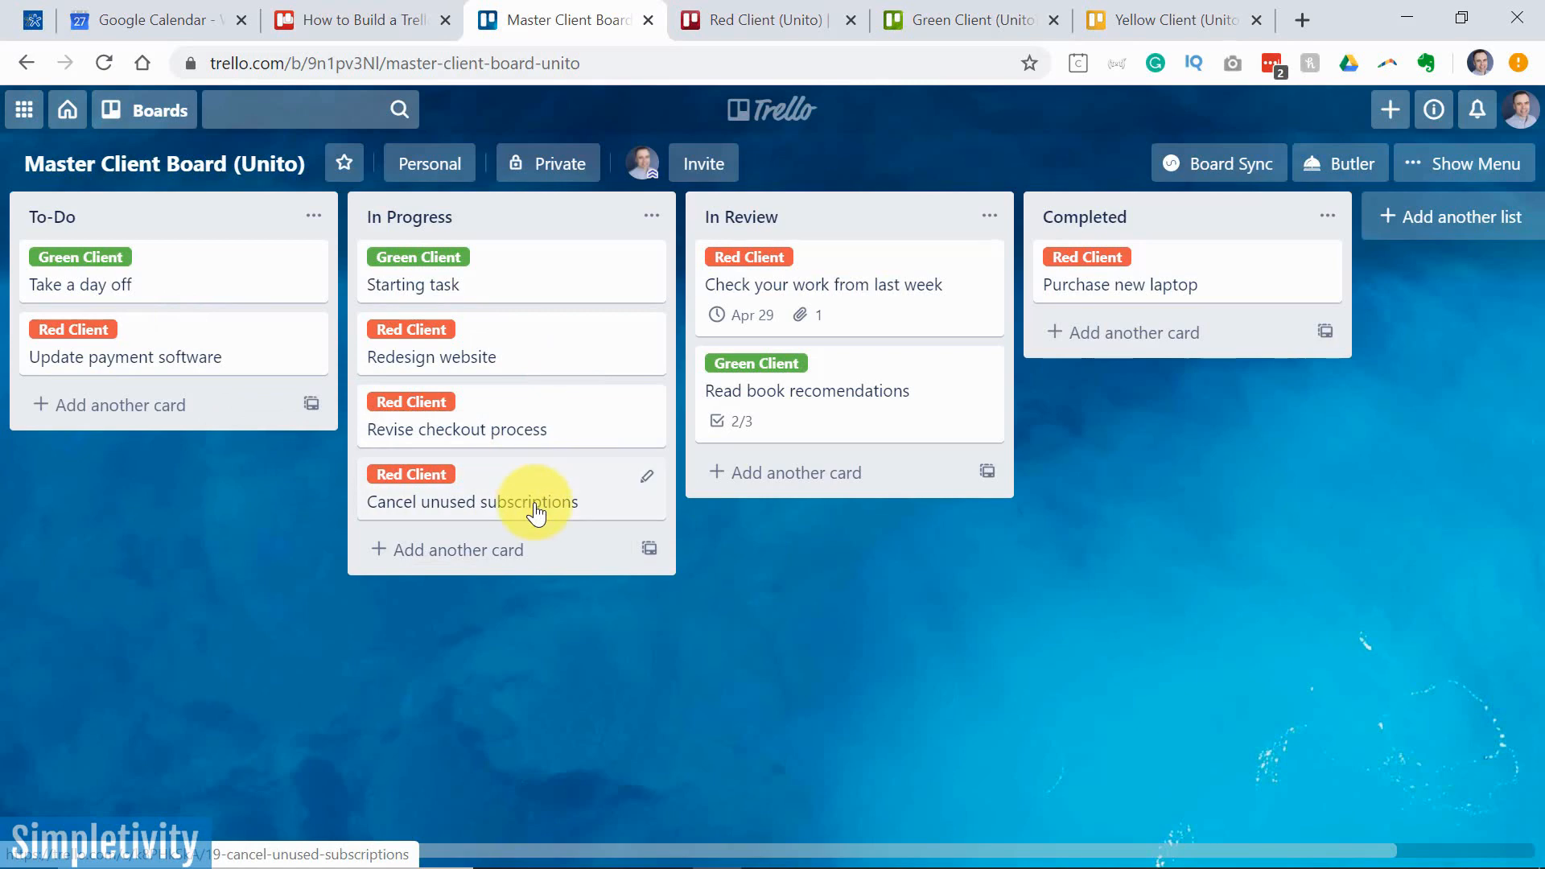
mouse_move(748, 261)
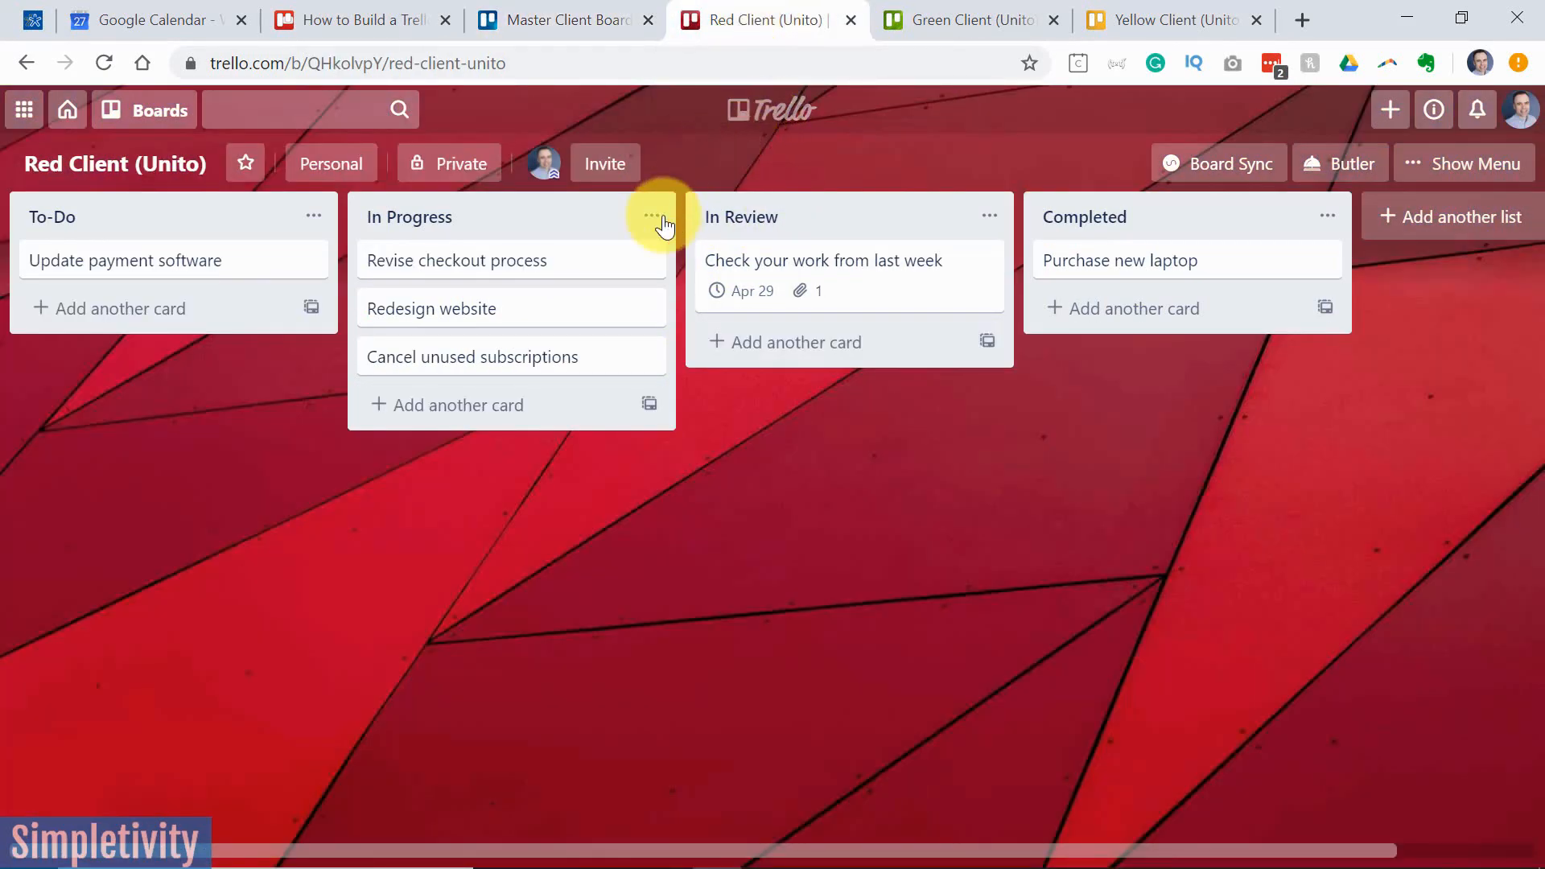
mouse_move(432, 309)
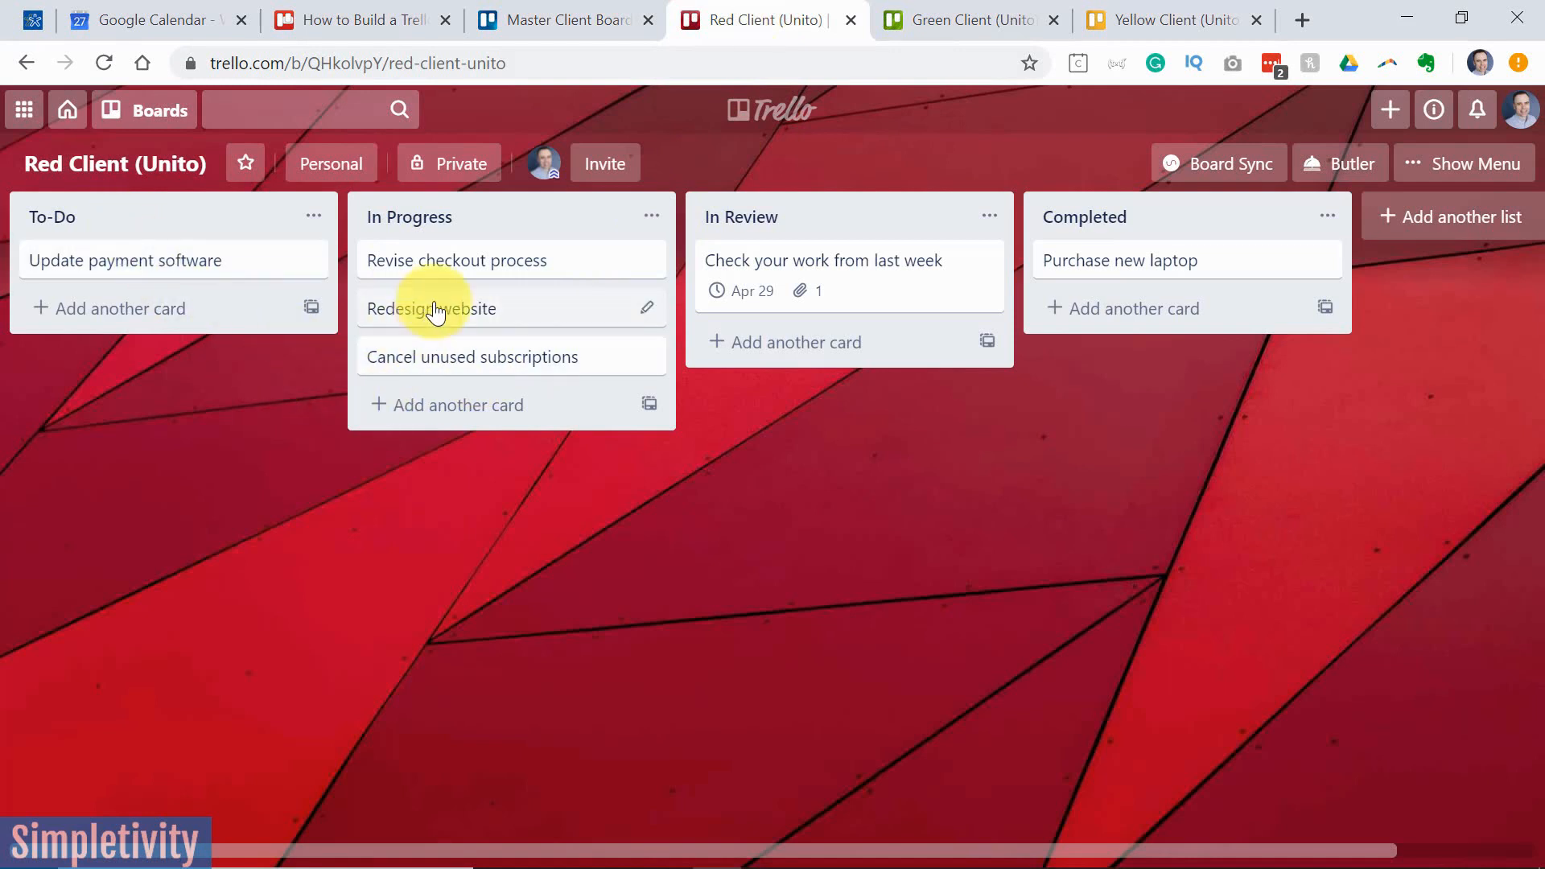
mouse_move(489, 356)
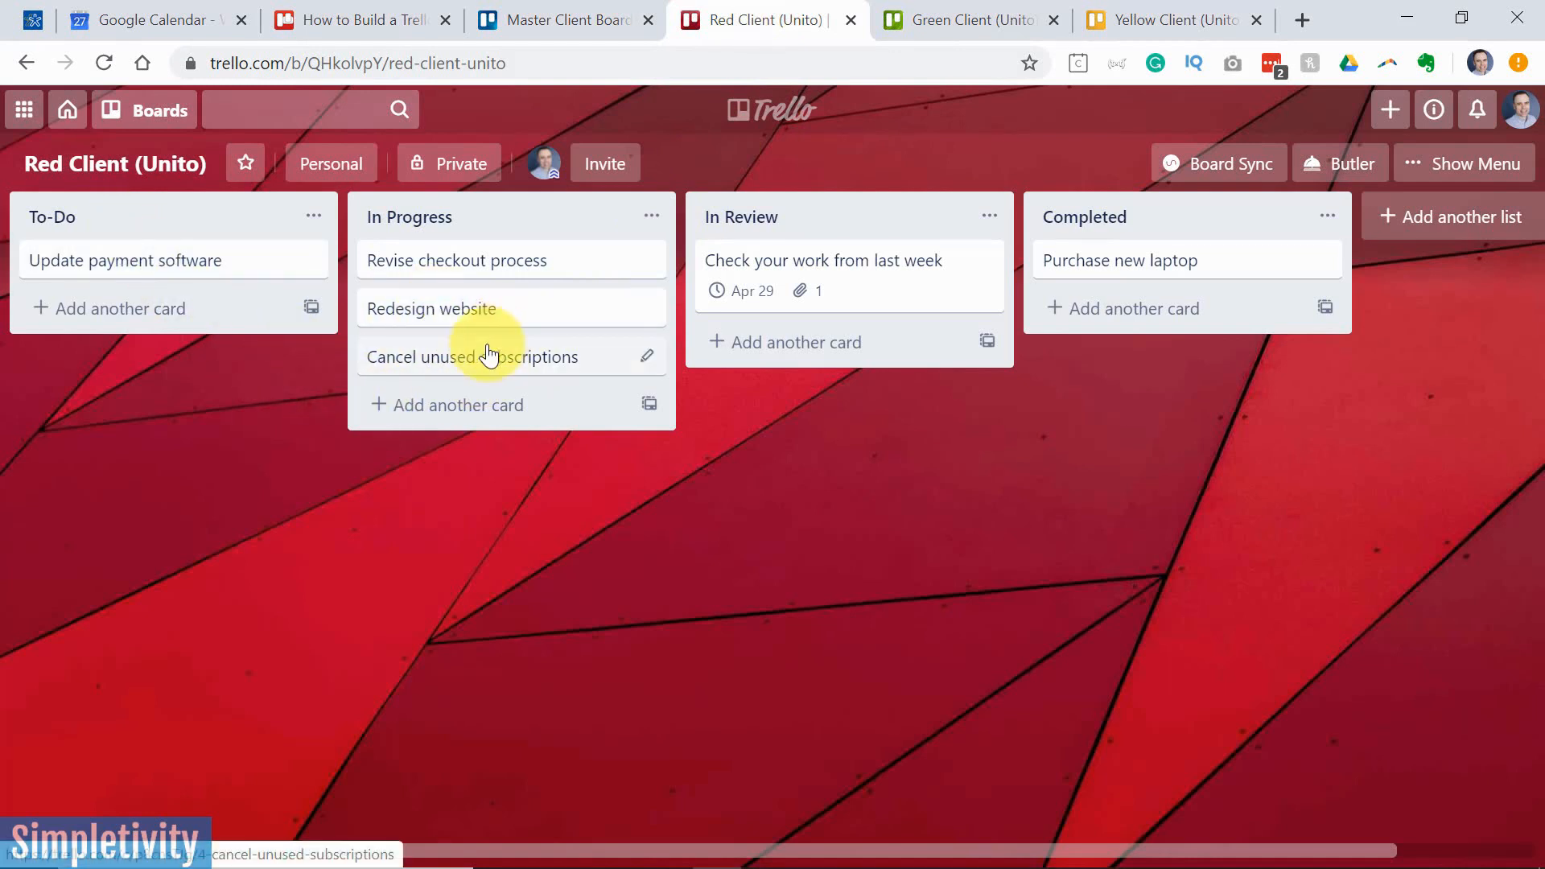
mouse_move(551, 231)
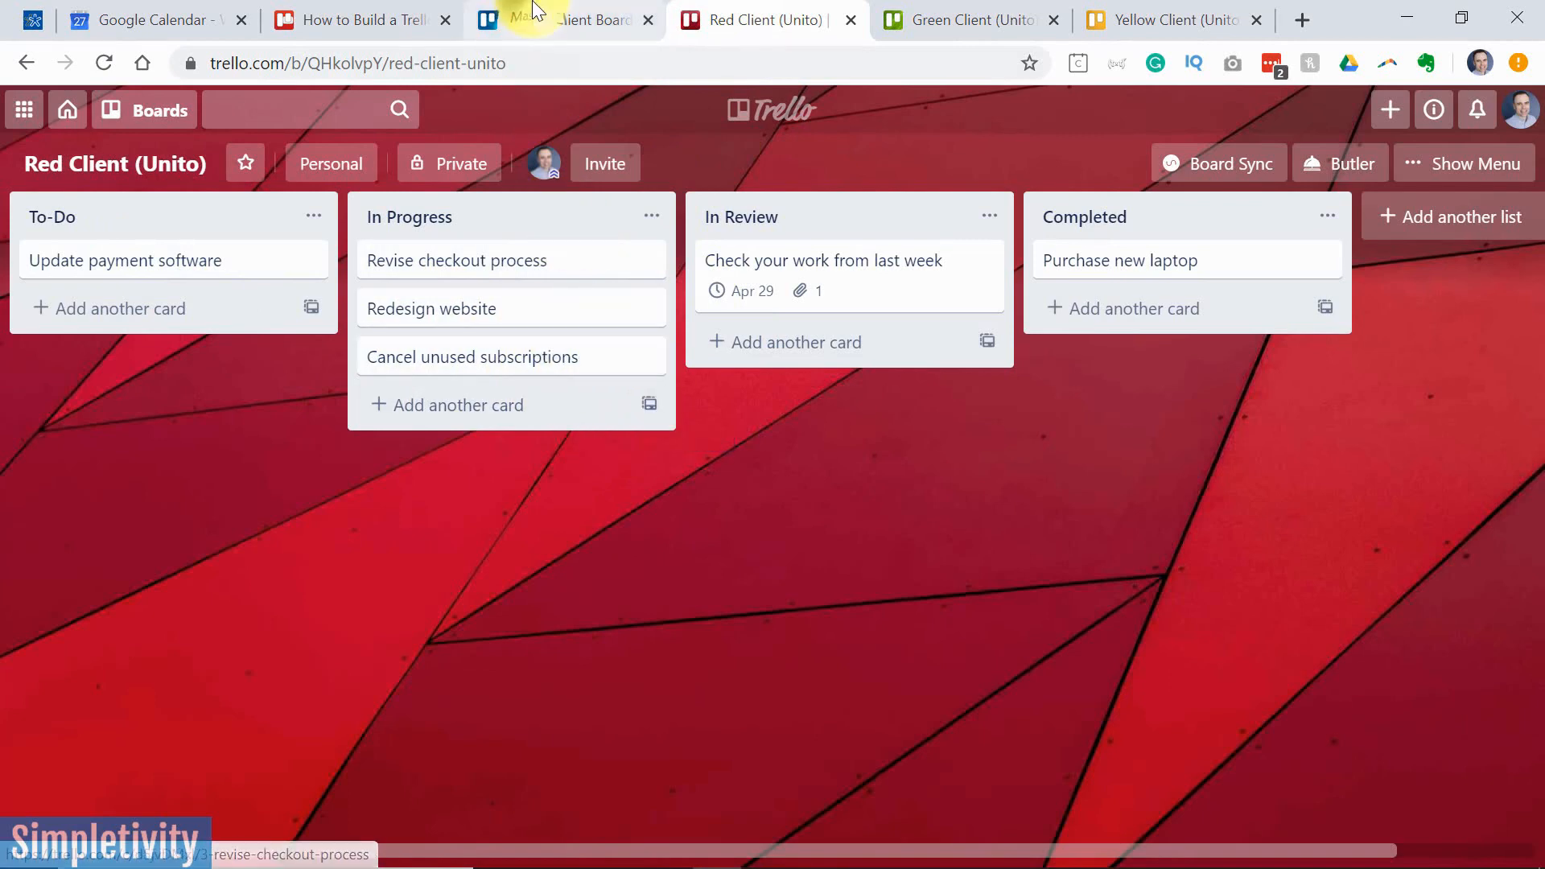
mouse_move(763, 19)
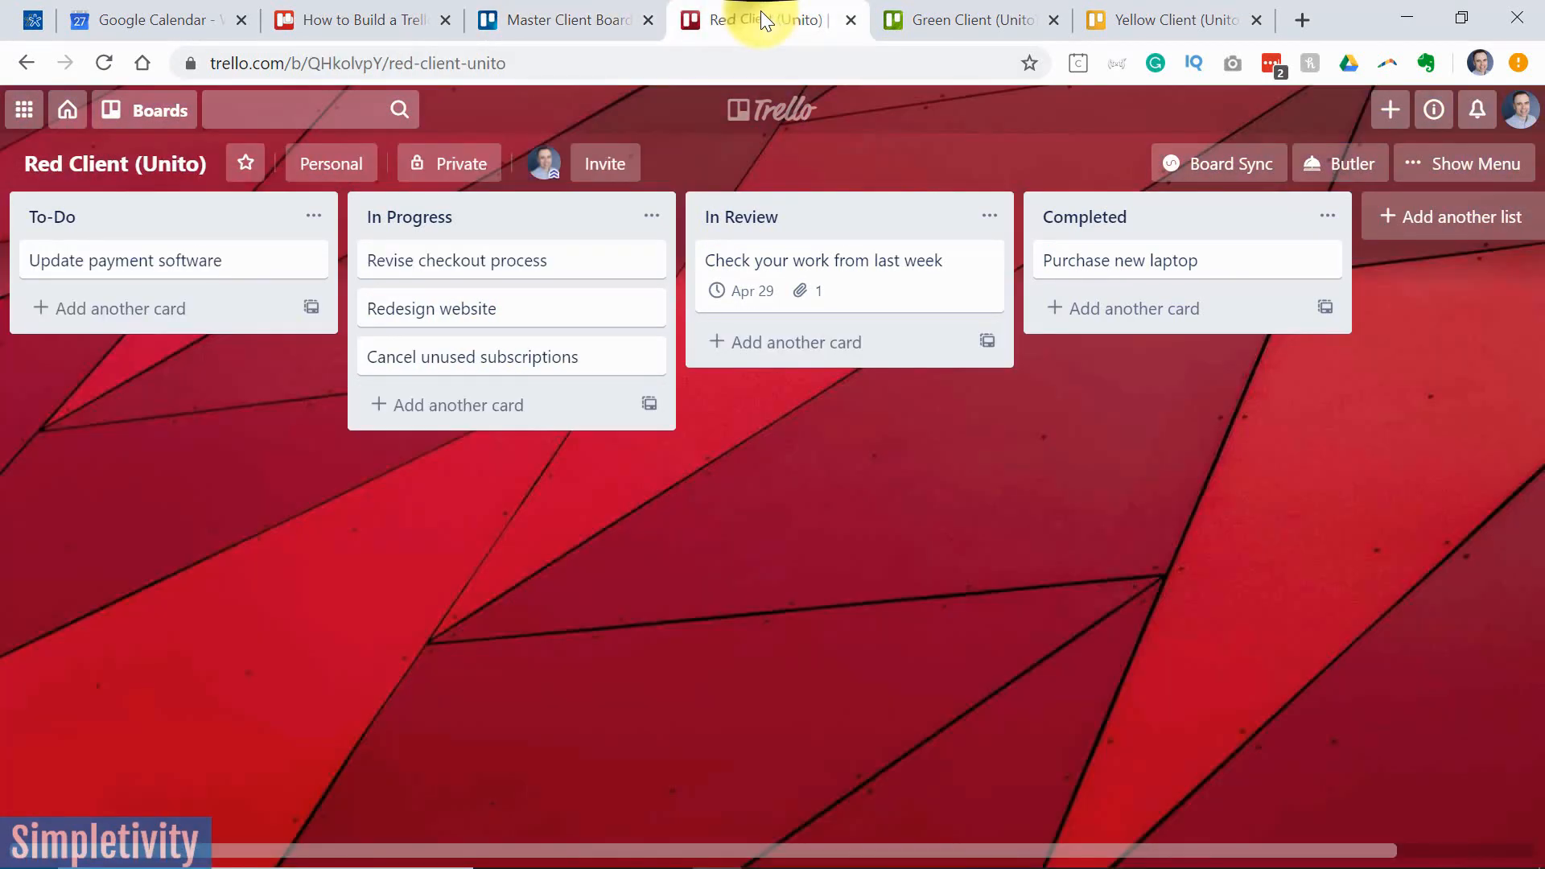
mouse_move(957, 19)
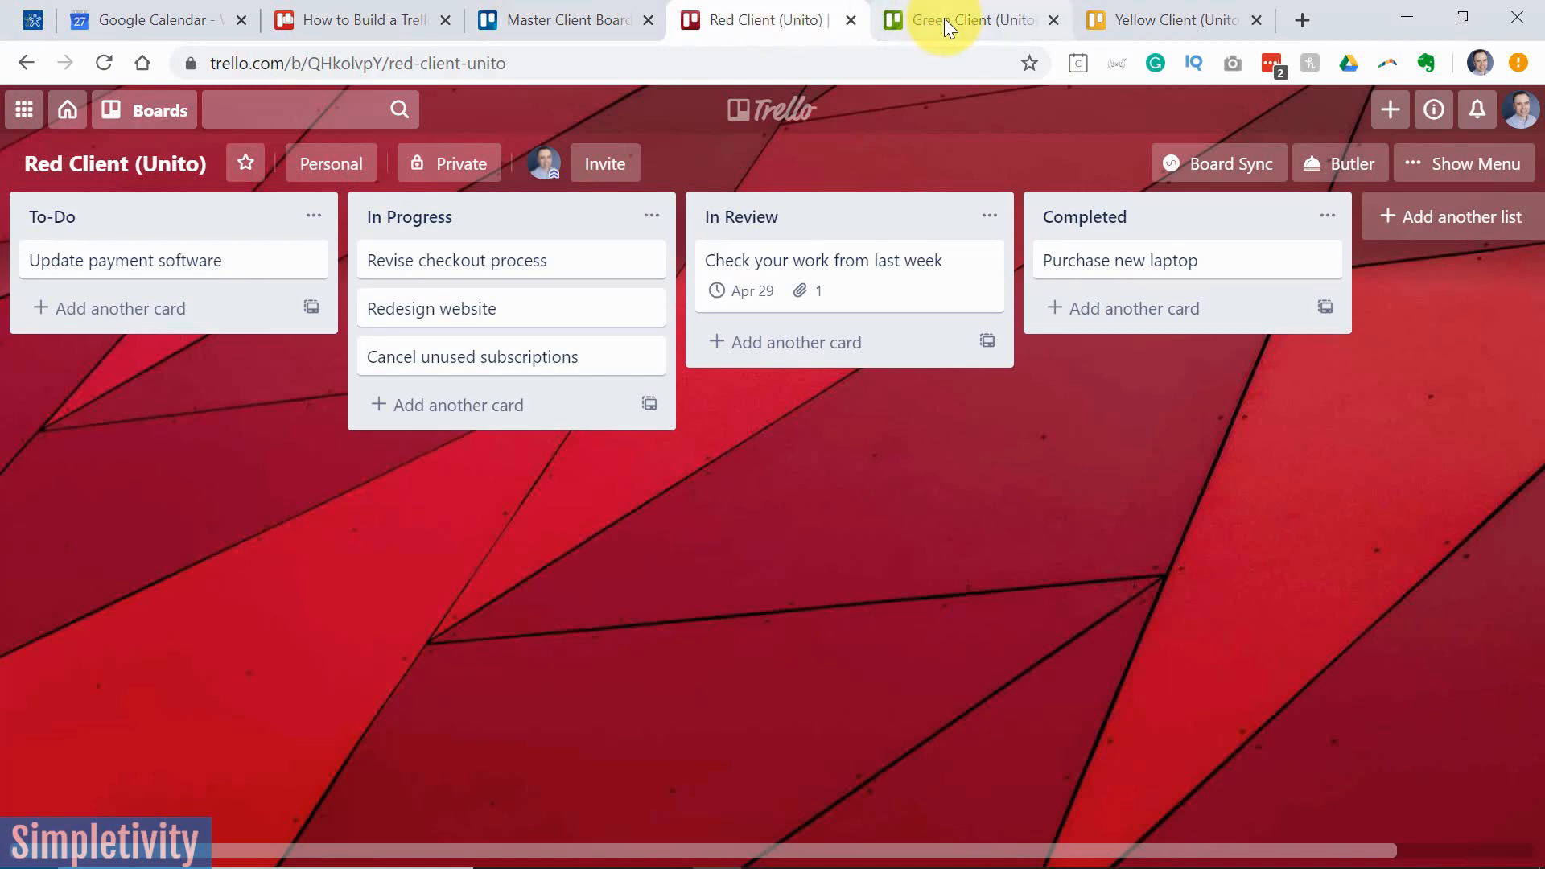
Check Starting task in In Review on Green Client and Master boards, then show Red Client
left_click(966, 19)
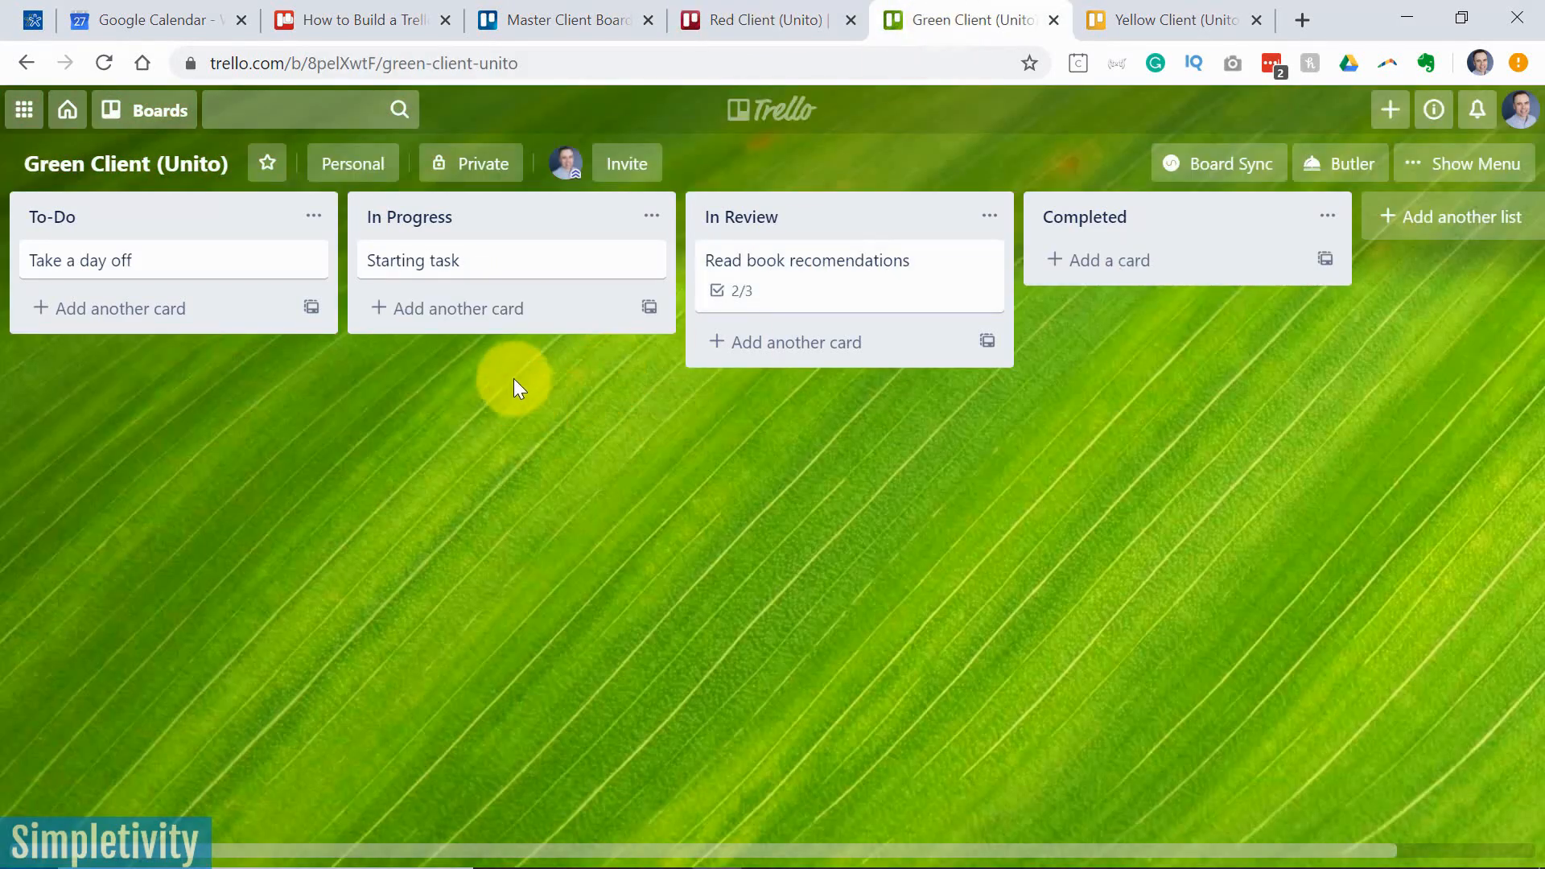
mouse_move(483, 273)
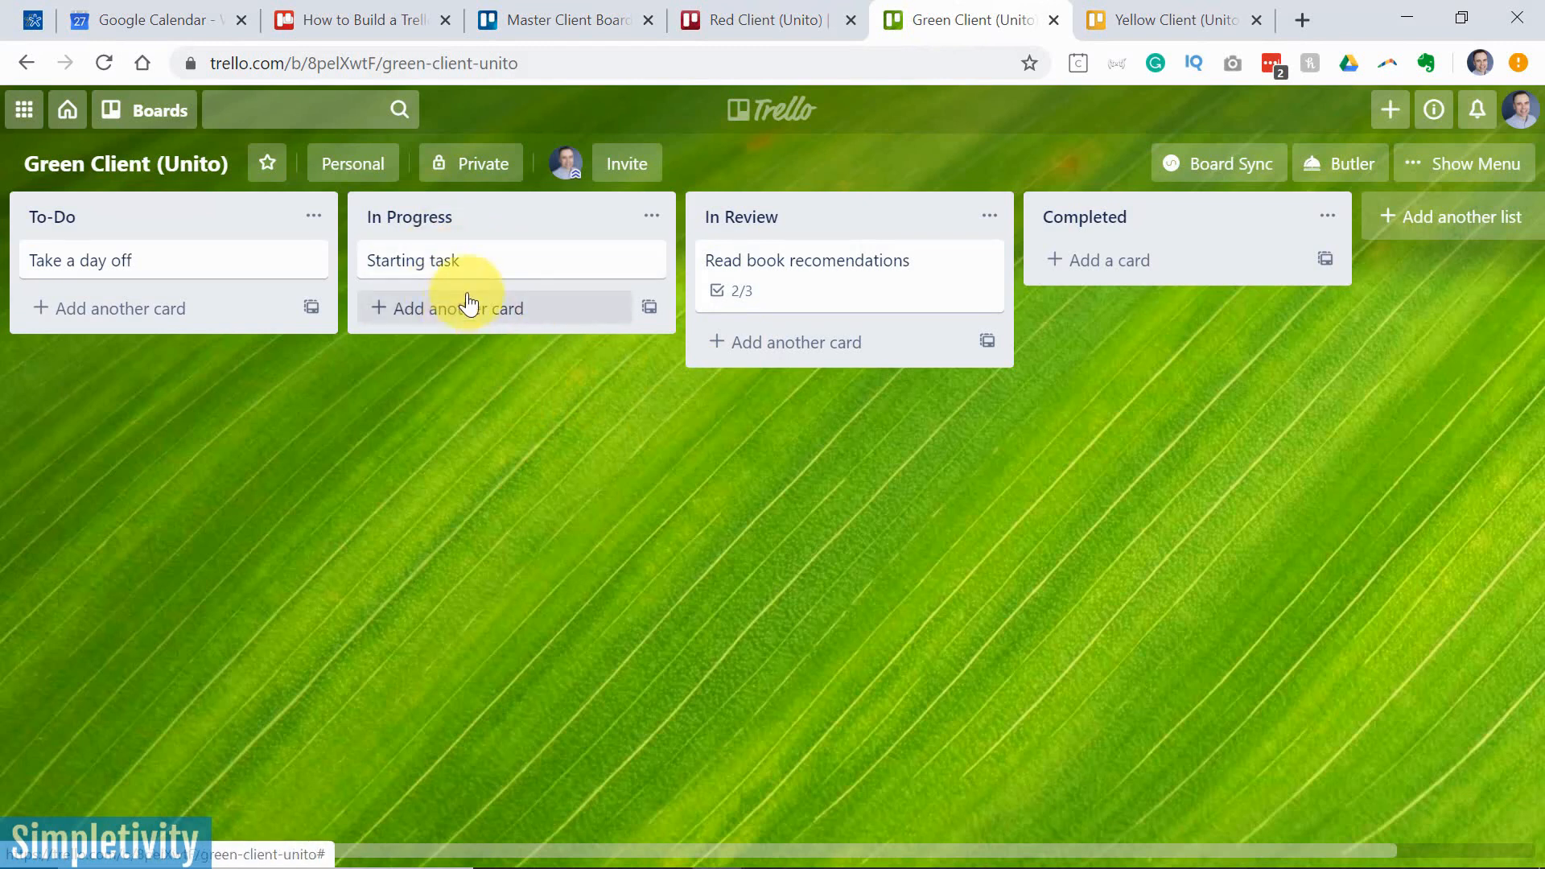
mouse_move(510, 274)
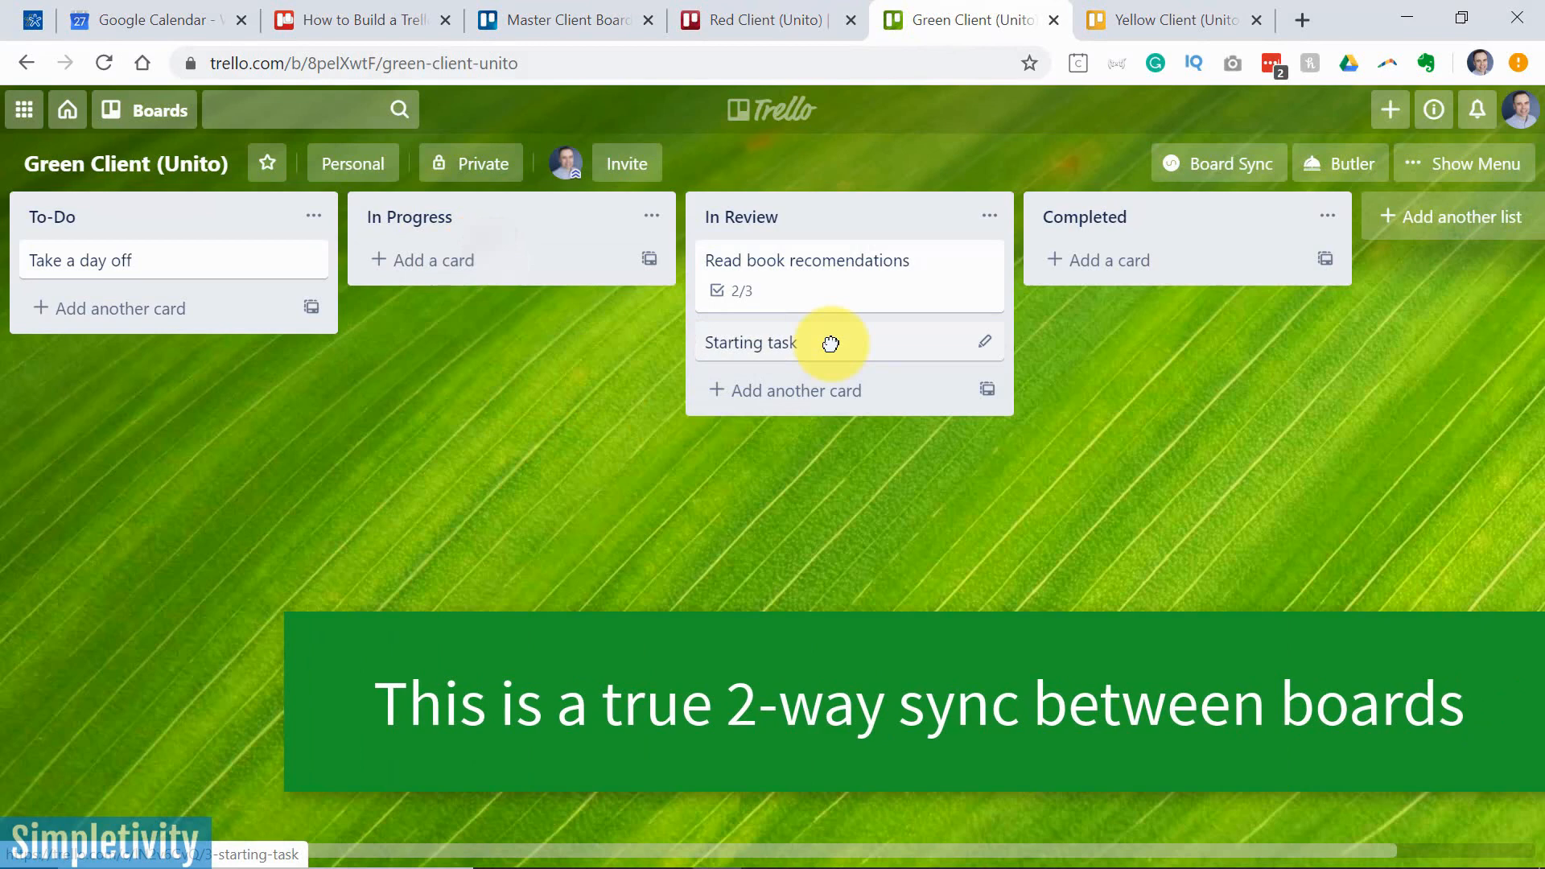
mouse_move(629, 112)
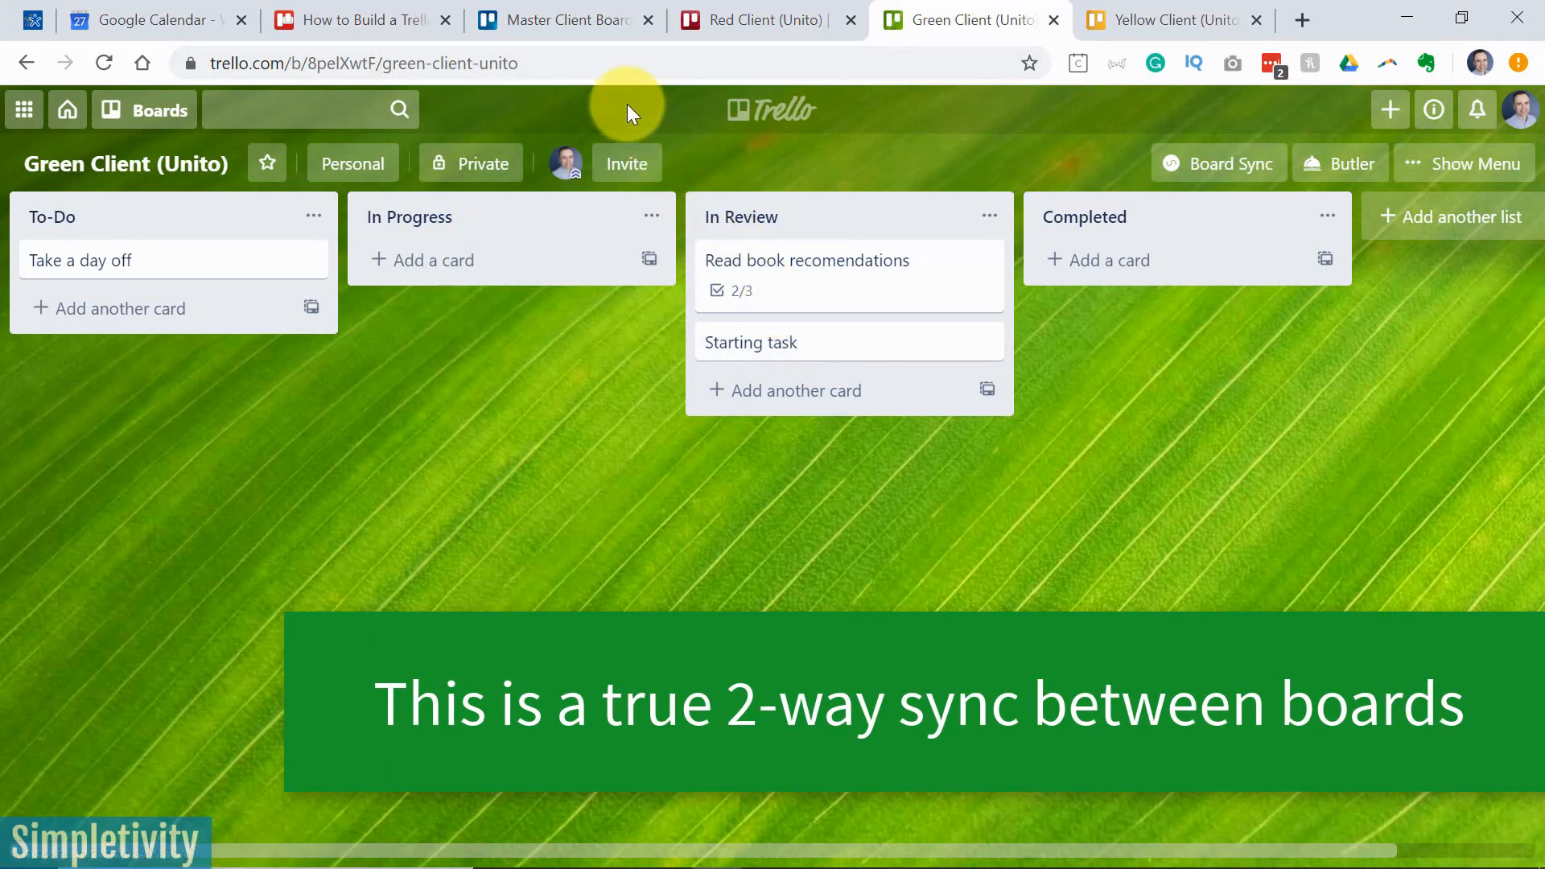
left_click(564, 19)
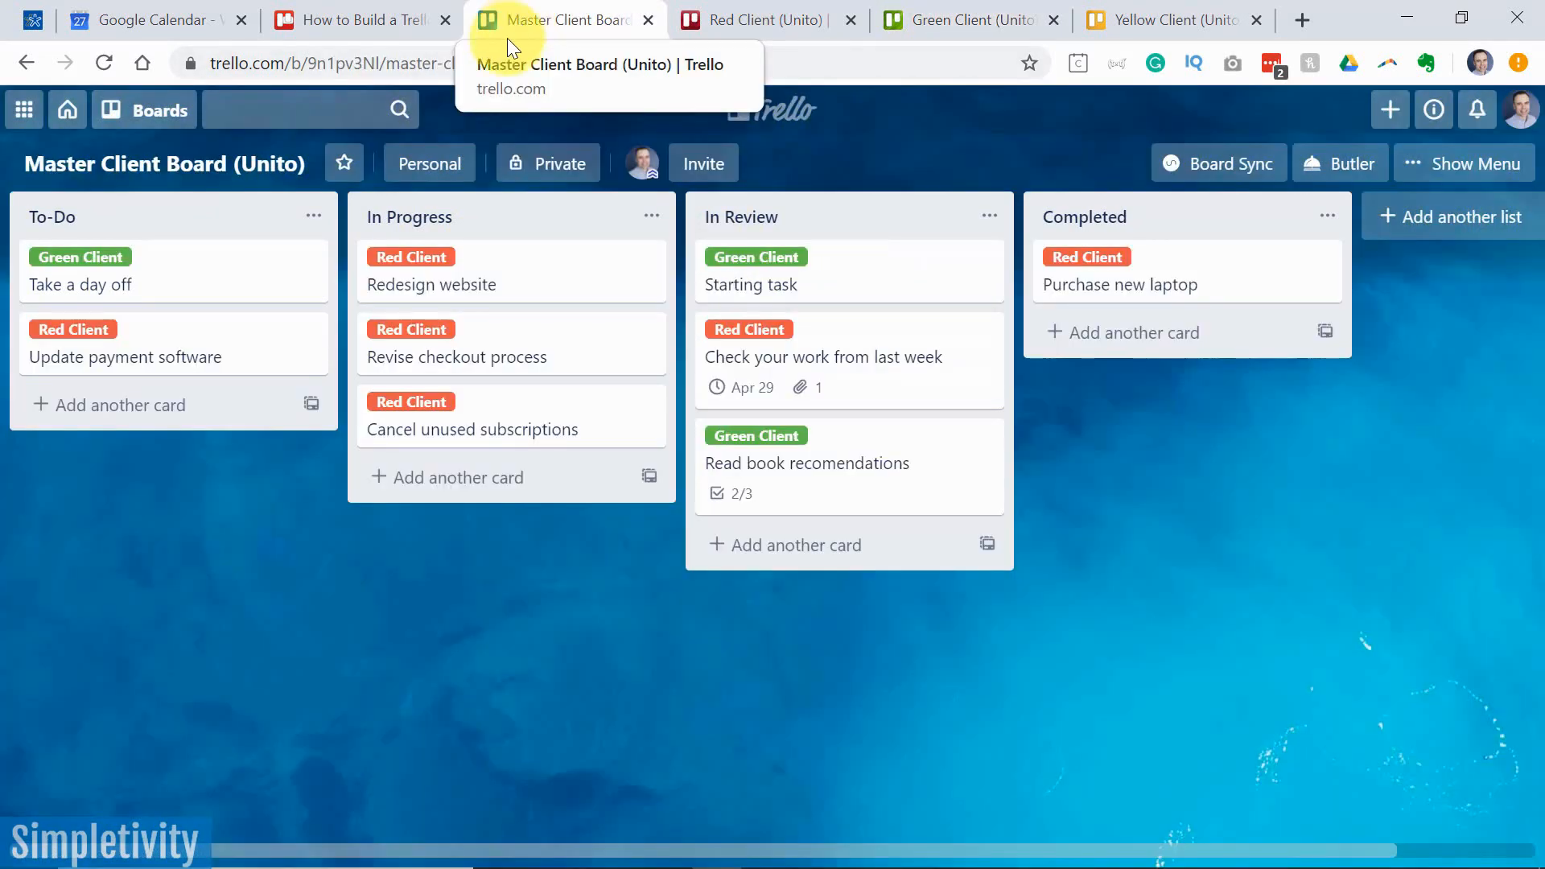
mouse_move(881, 287)
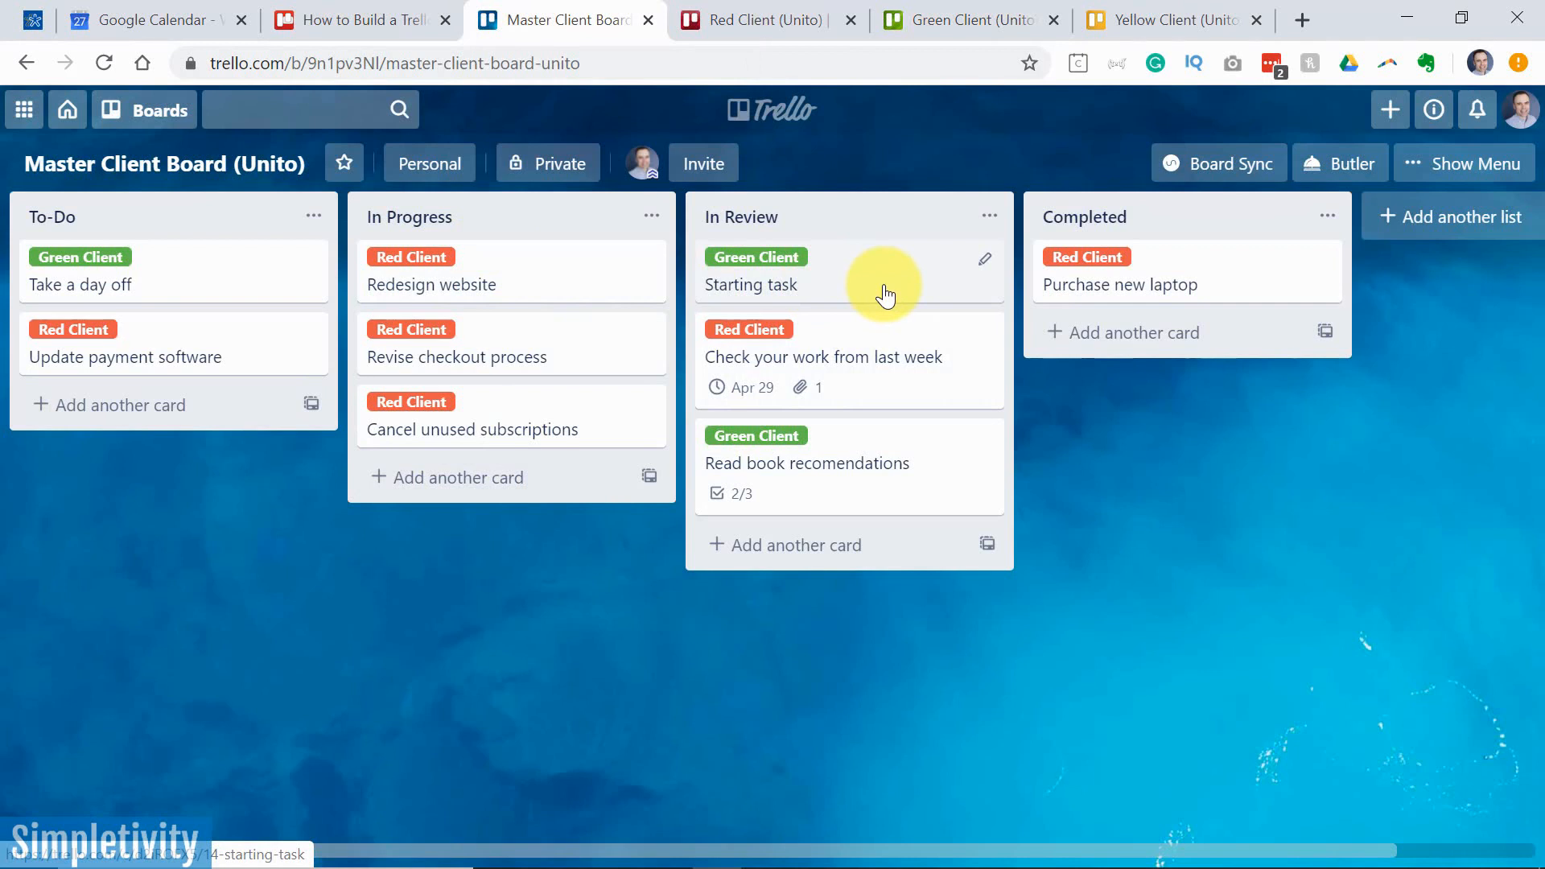
mouse_move(1082, 623)
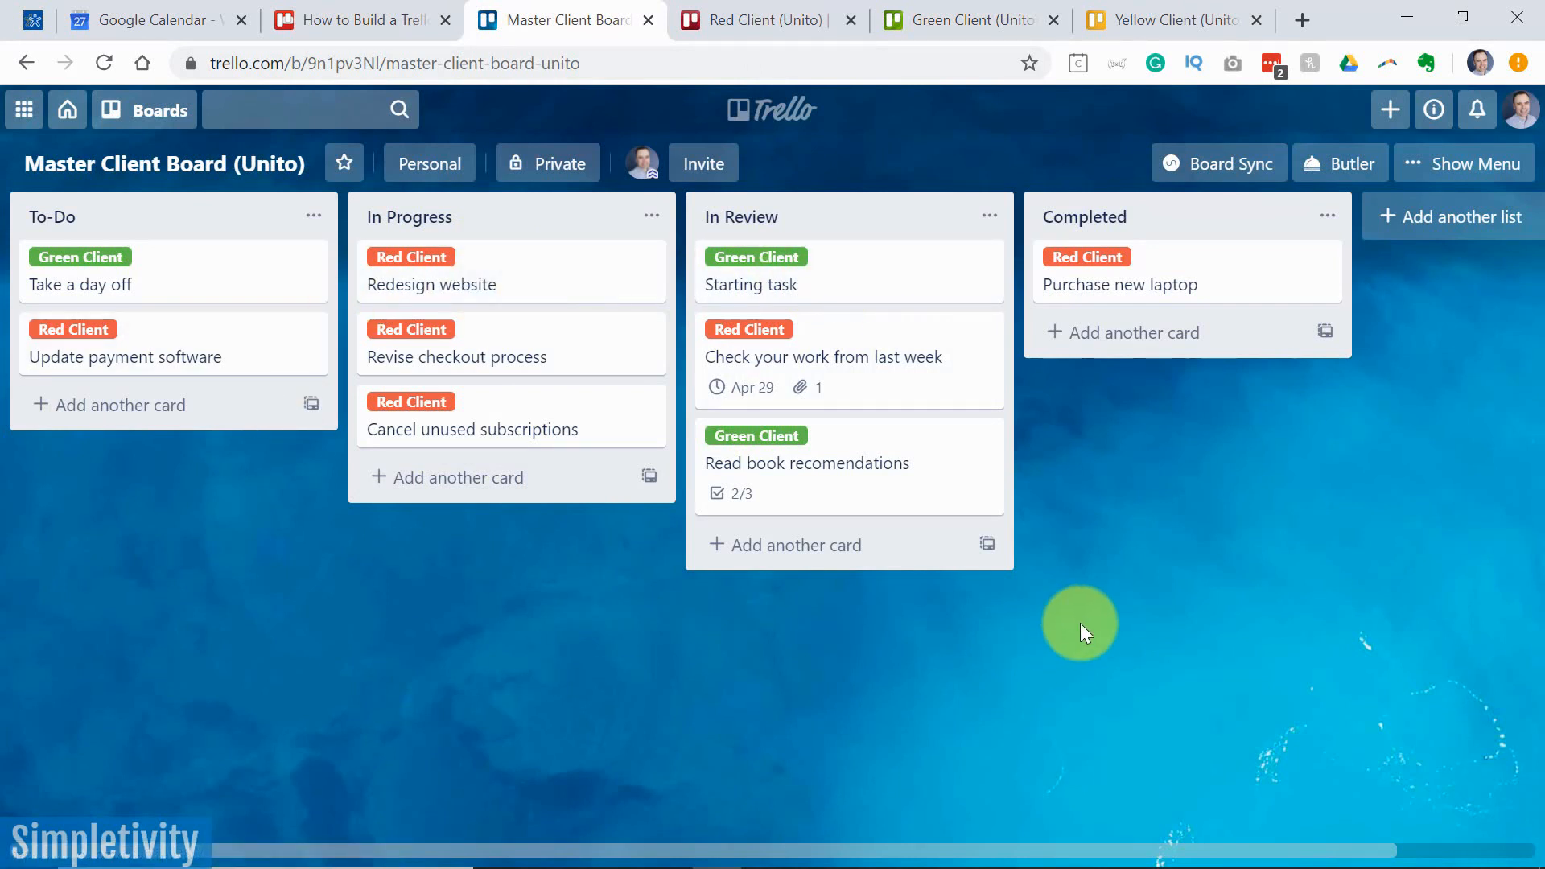
mouse_move(724, 375)
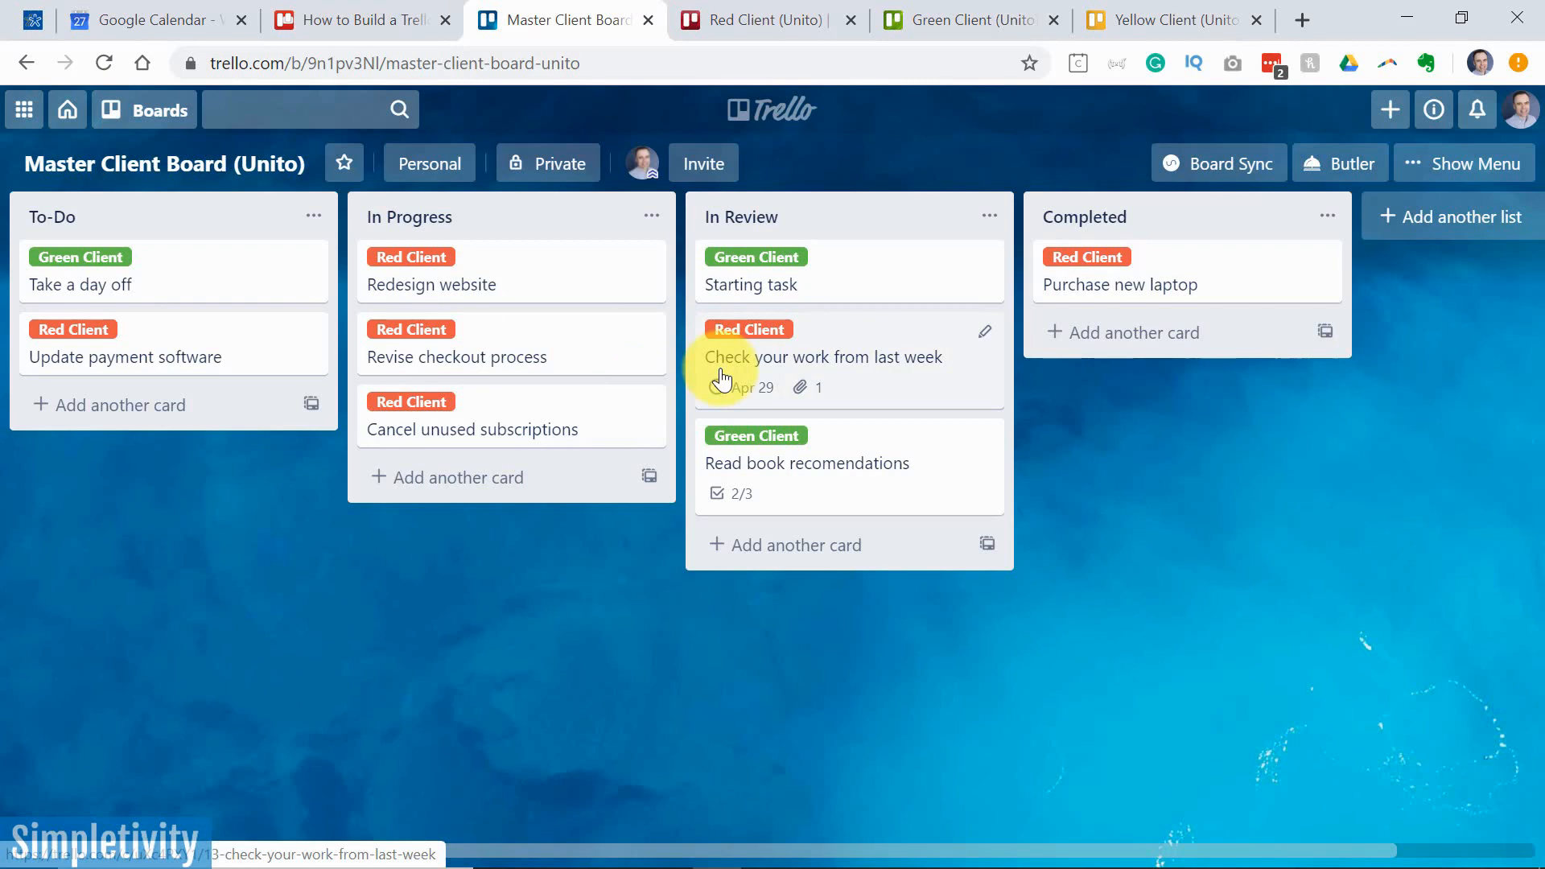
left_click(758, 19)
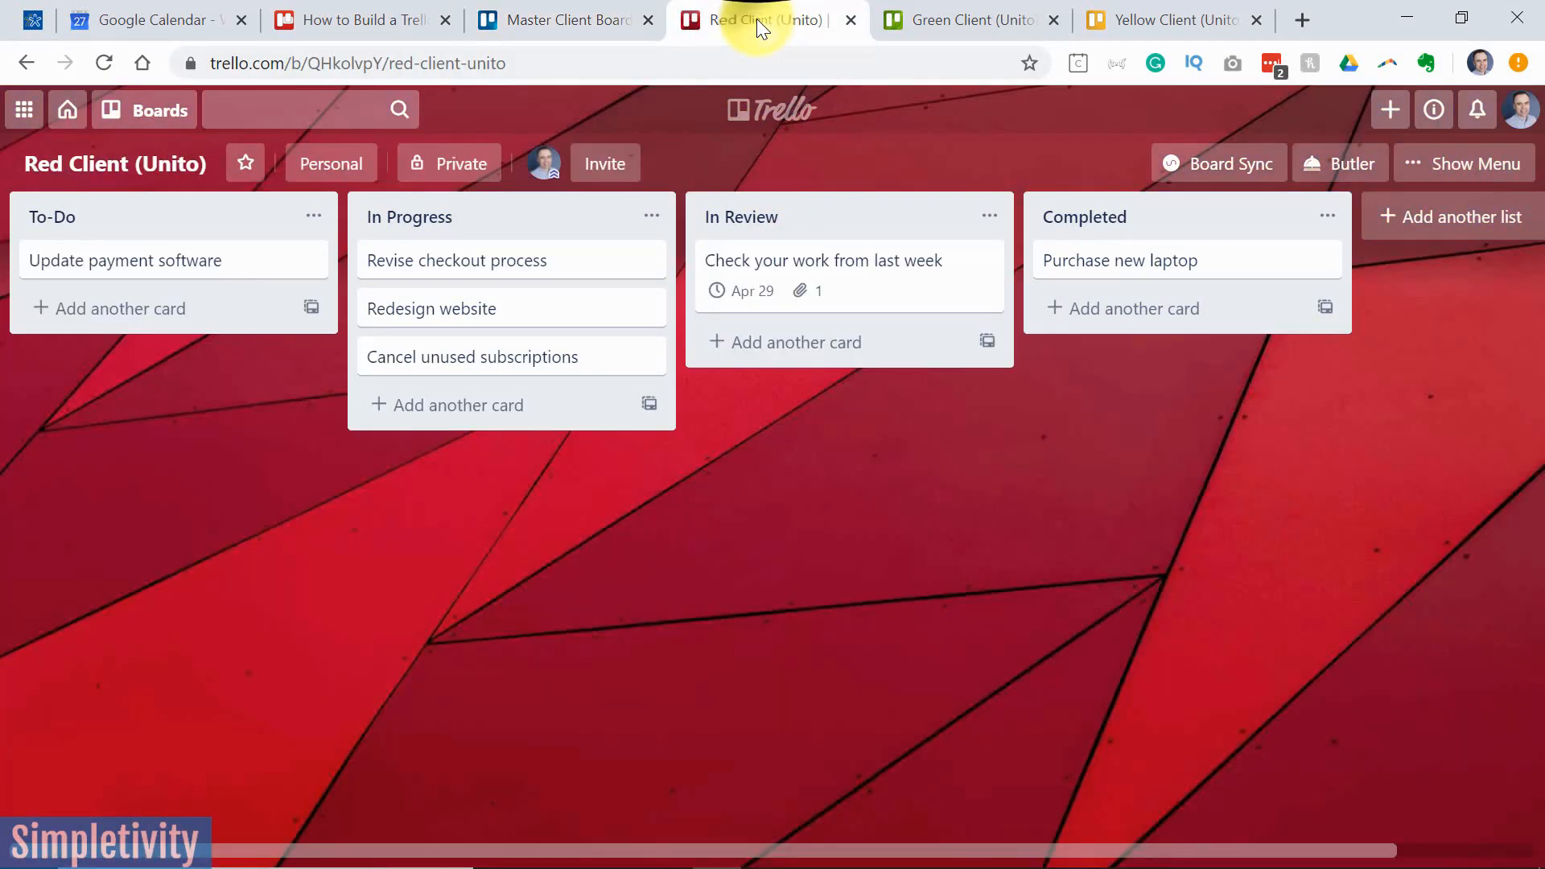
Return to the Master Client Board showing the synced client-labelled cards
left_click(561, 20)
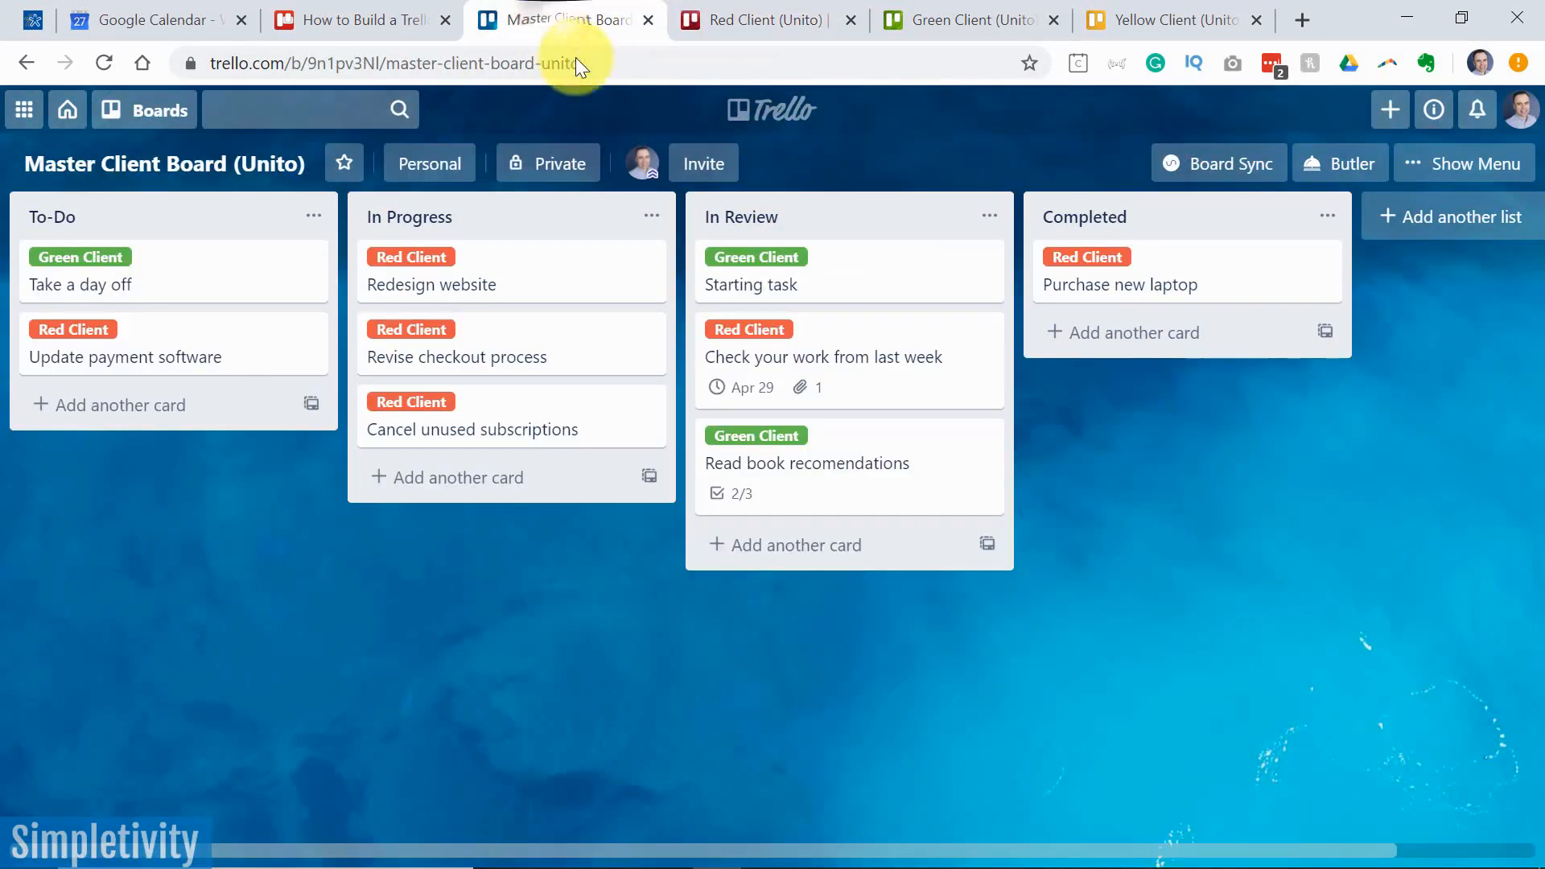
mouse_move(431, 283)
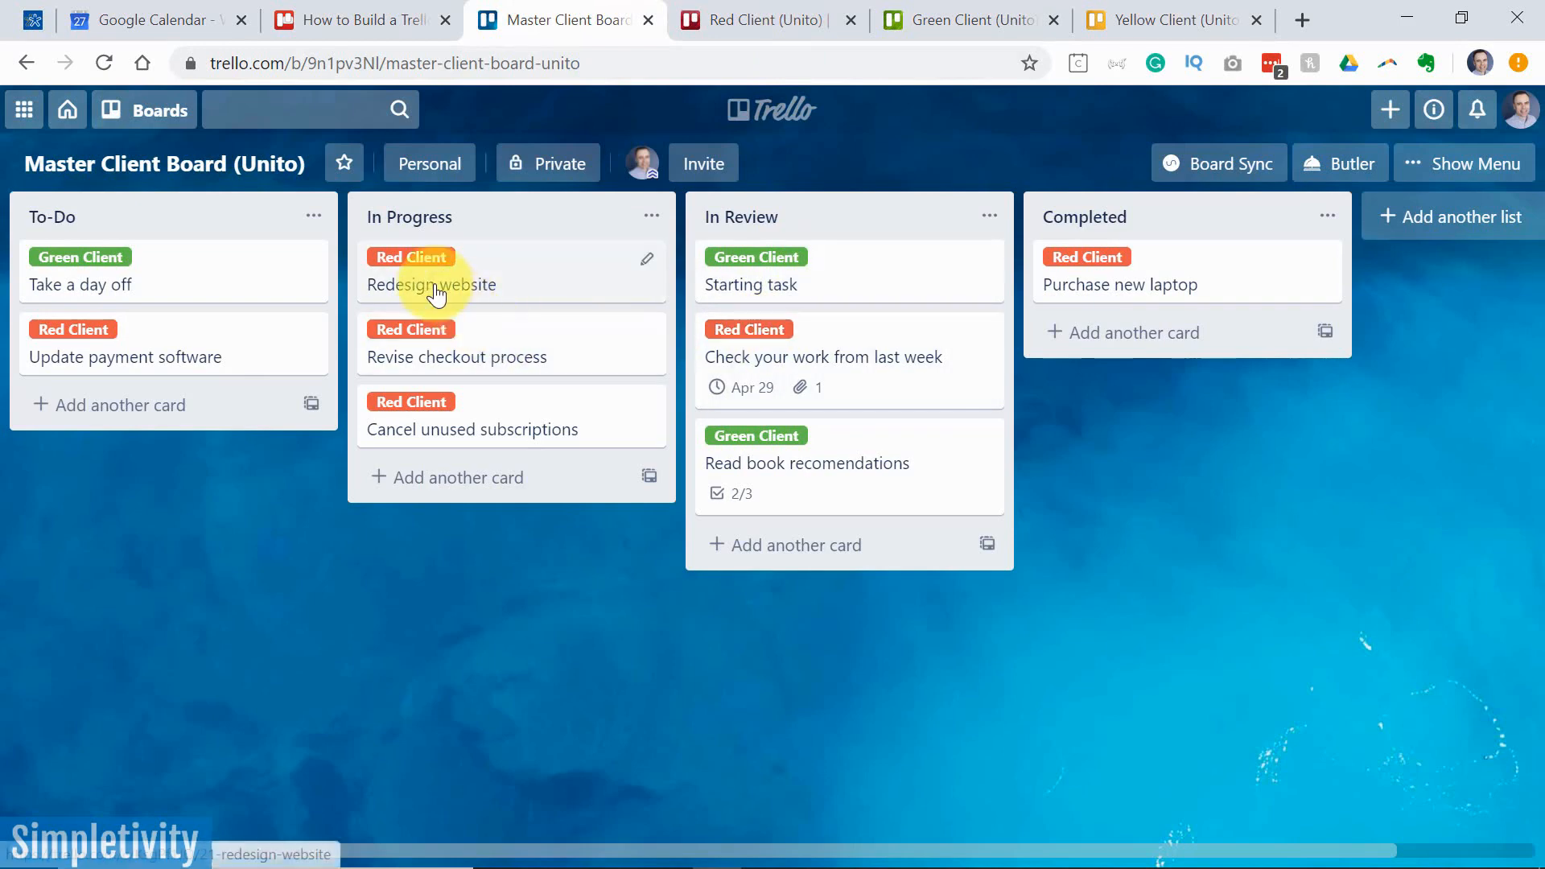
mouse_move(167, 229)
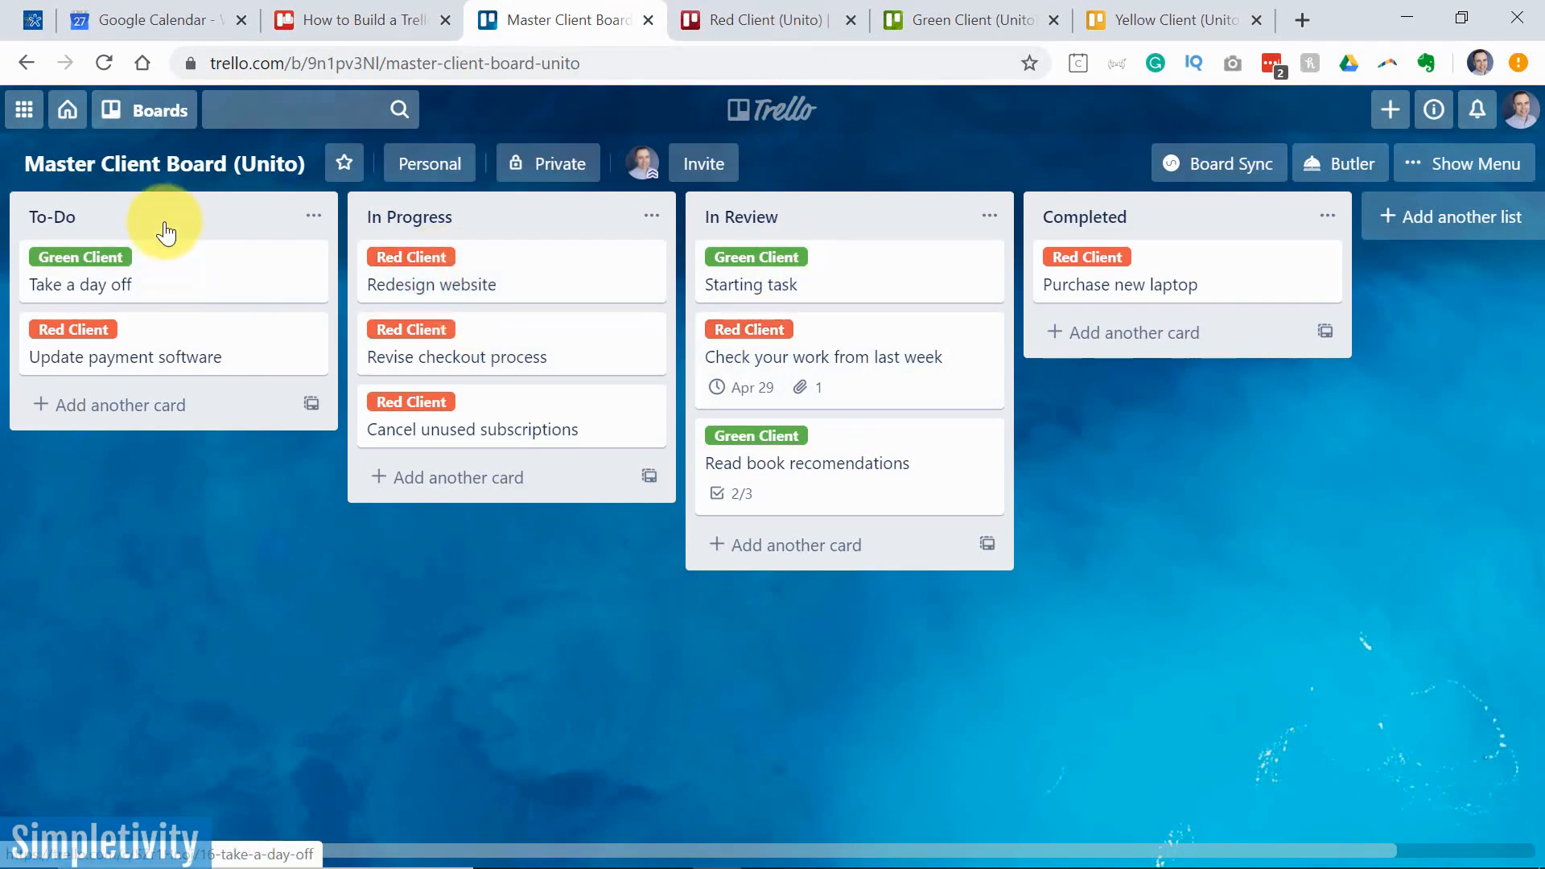
mouse_move(264, 286)
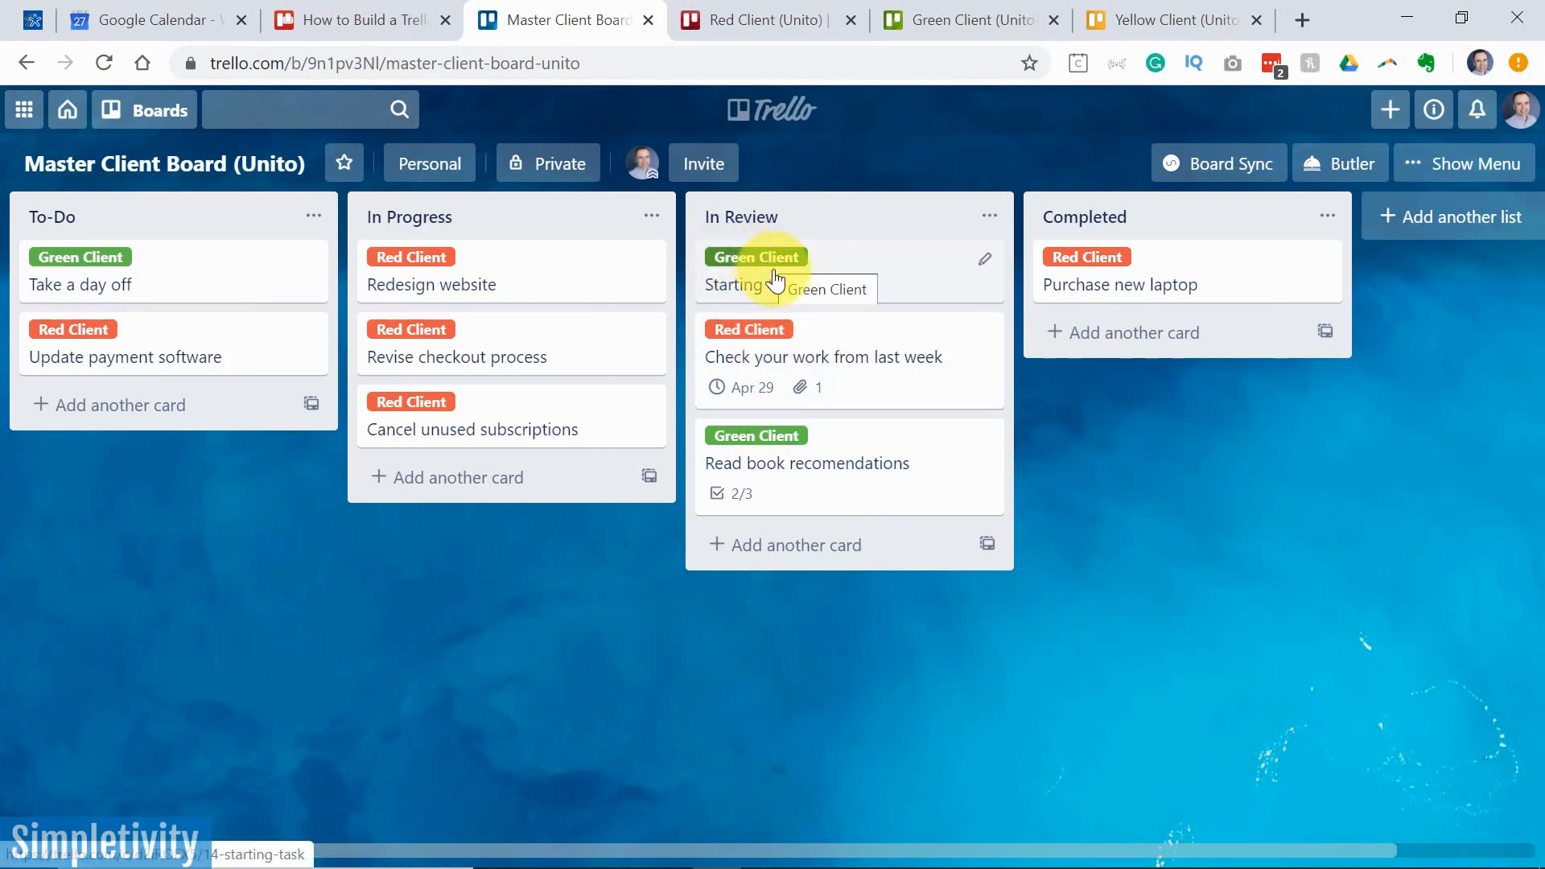
mouse_move(862, 296)
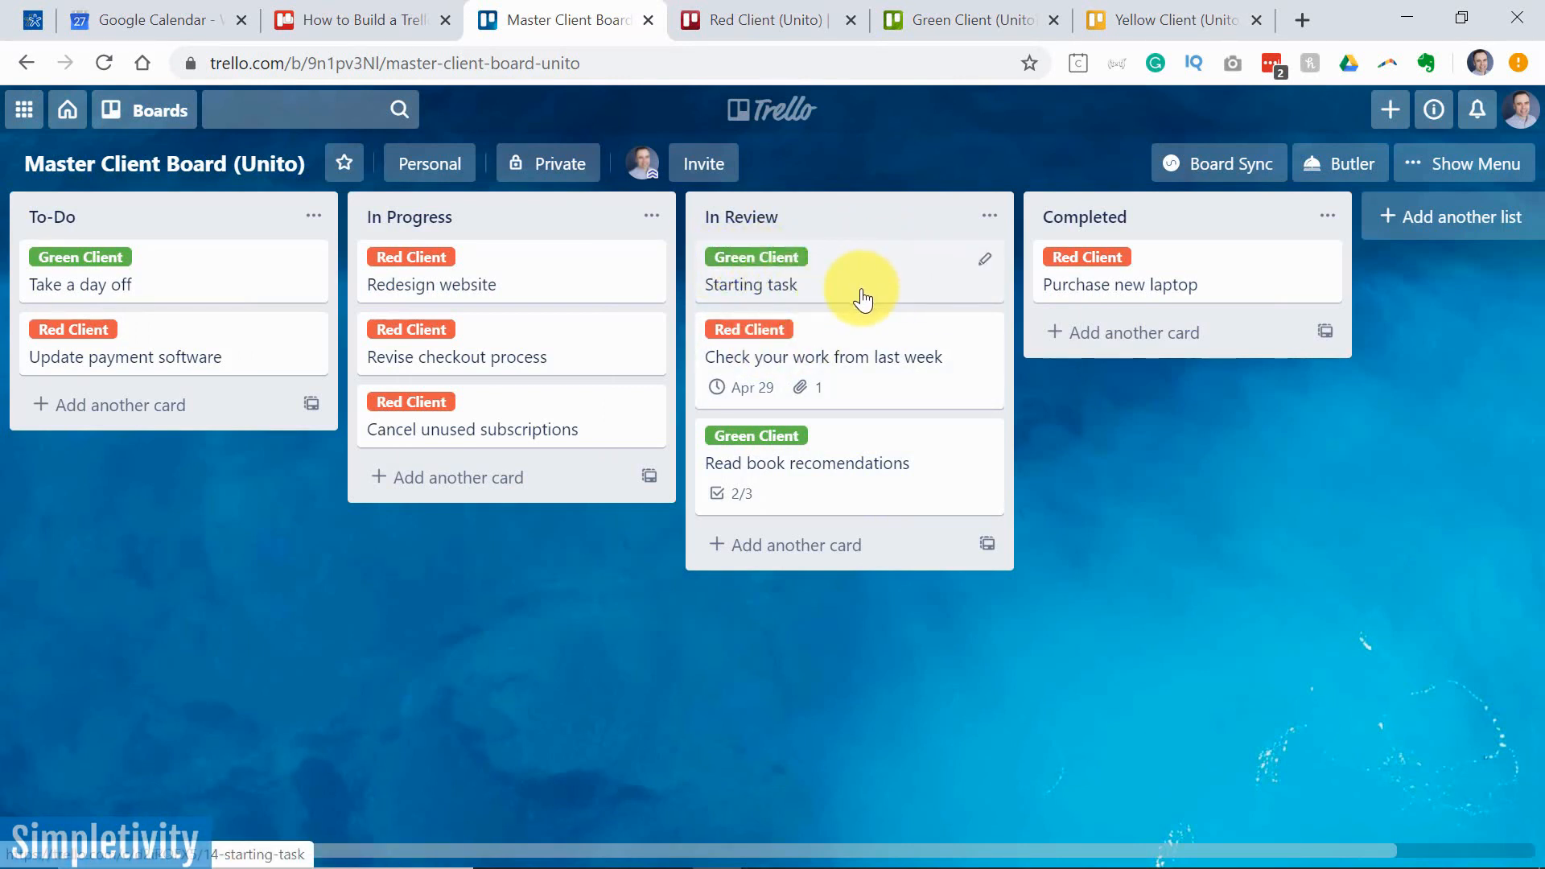
mouse_move(953, 19)
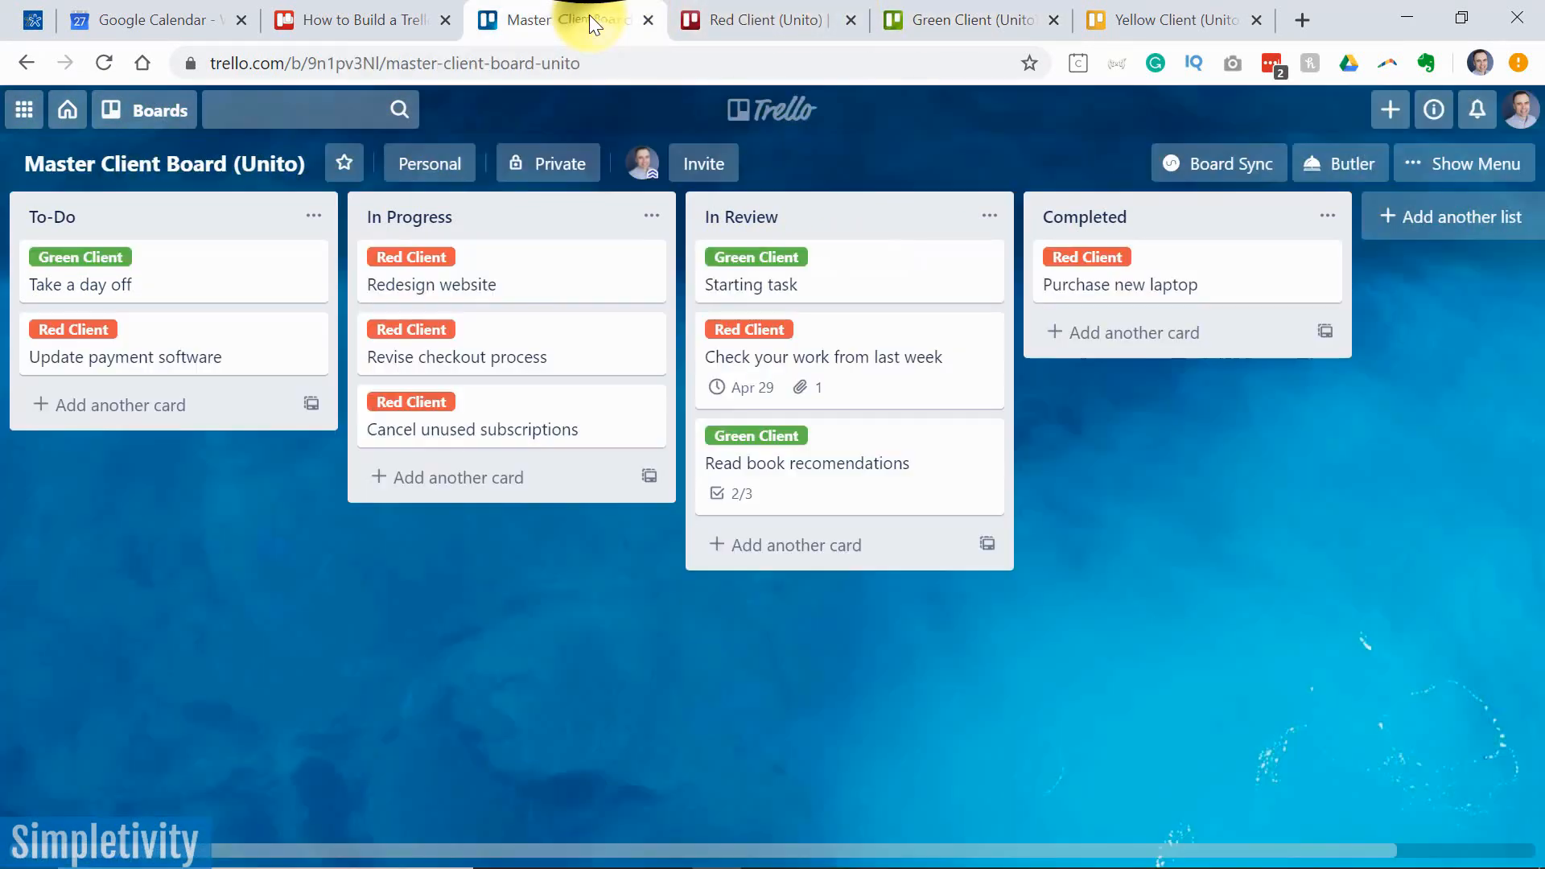
mouse_move(411, 580)
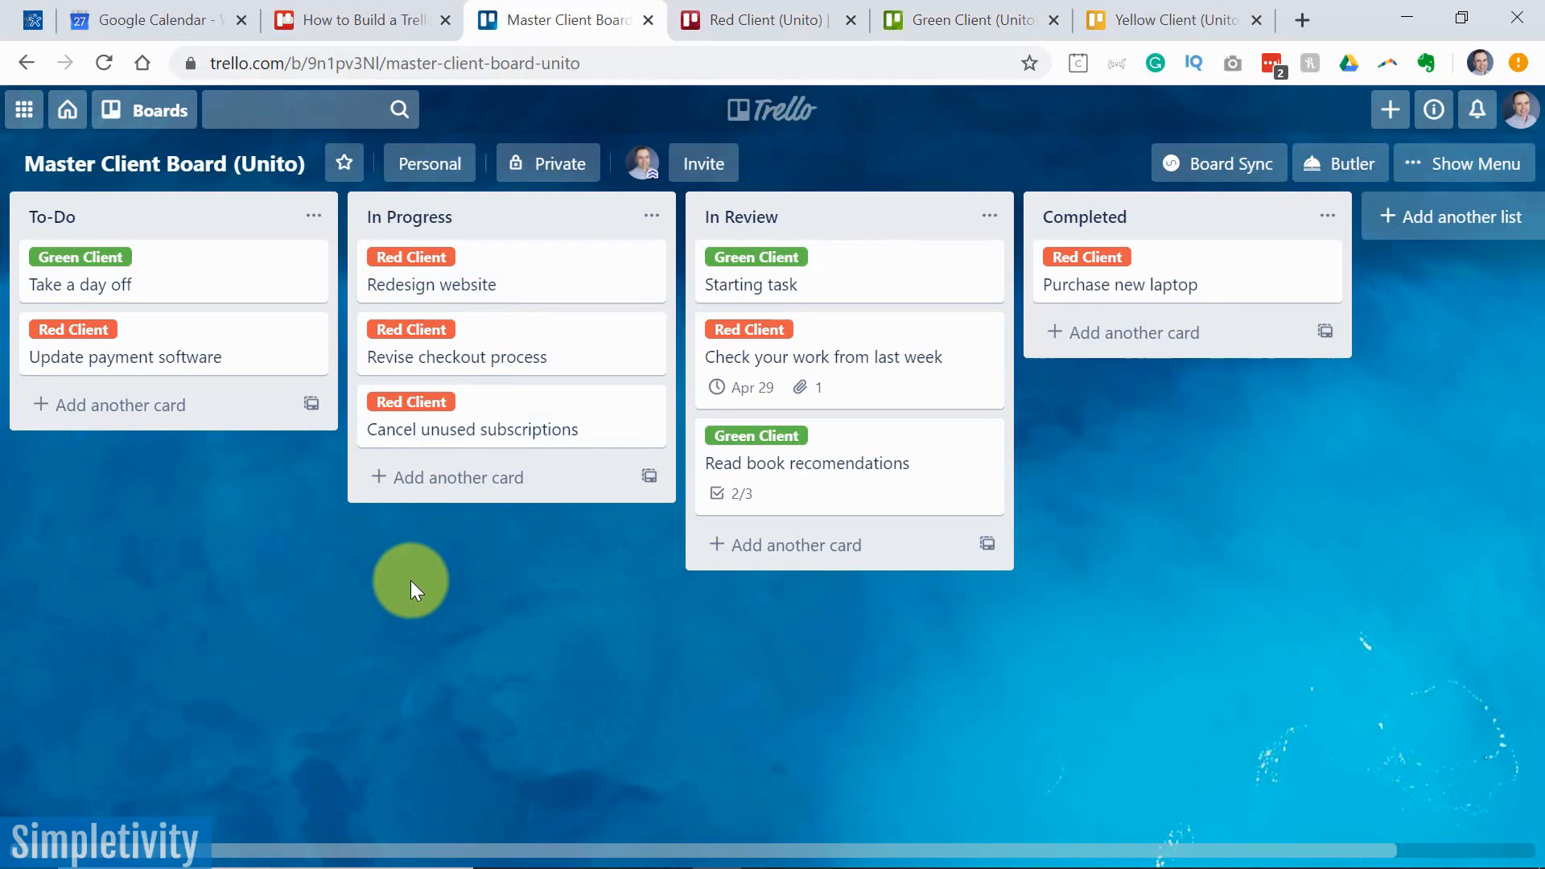
mouse_move(395, 590)
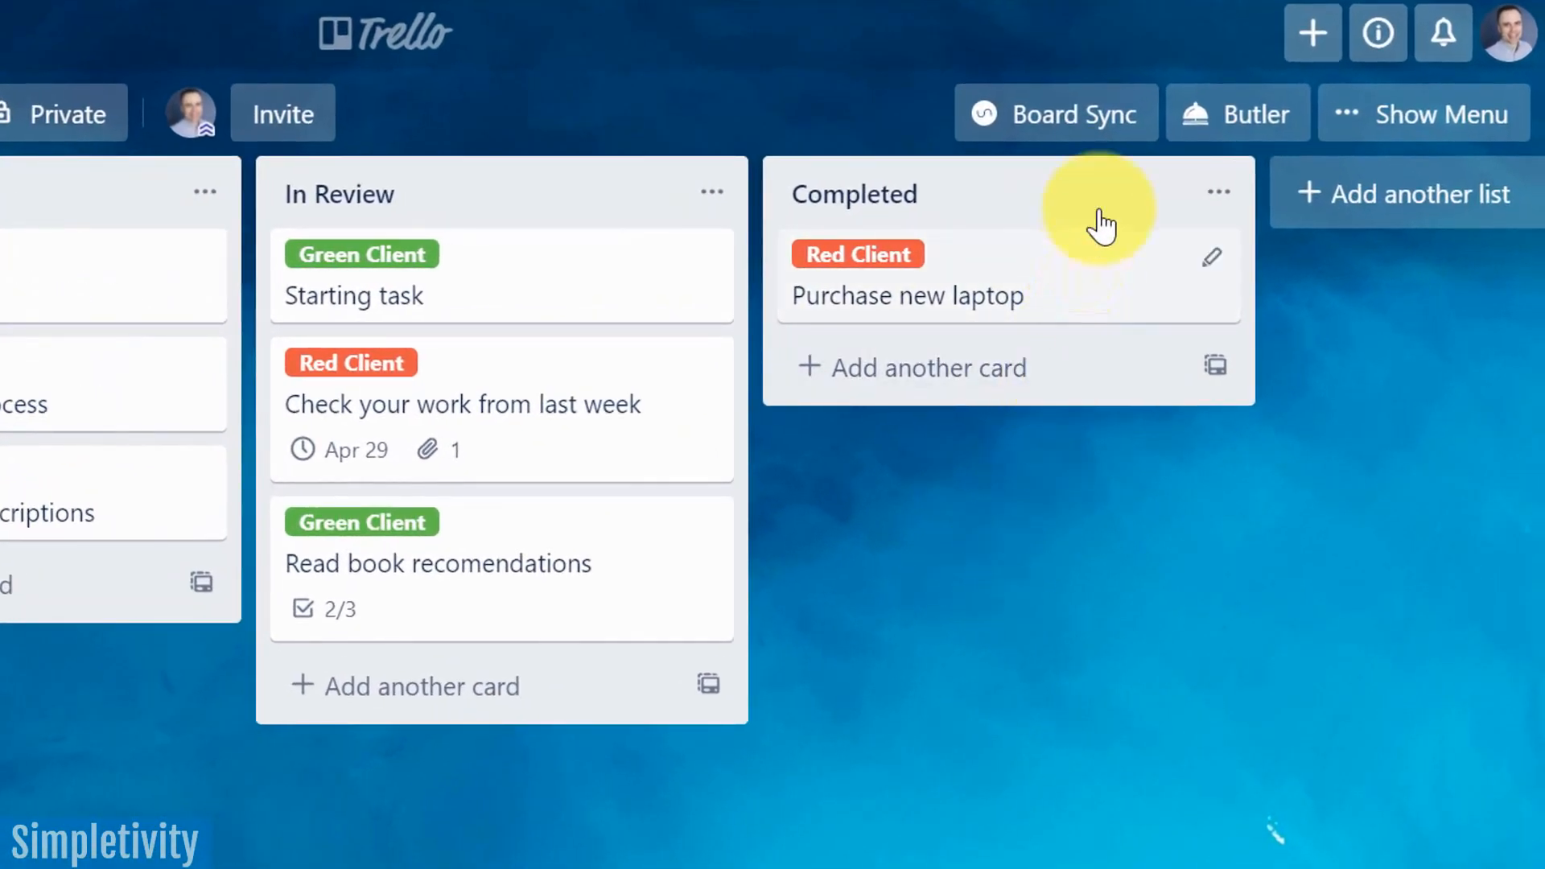
Show the Master board's menu sidebar with Power-Ups and the Unito sync entry
left_click(1056, 112)
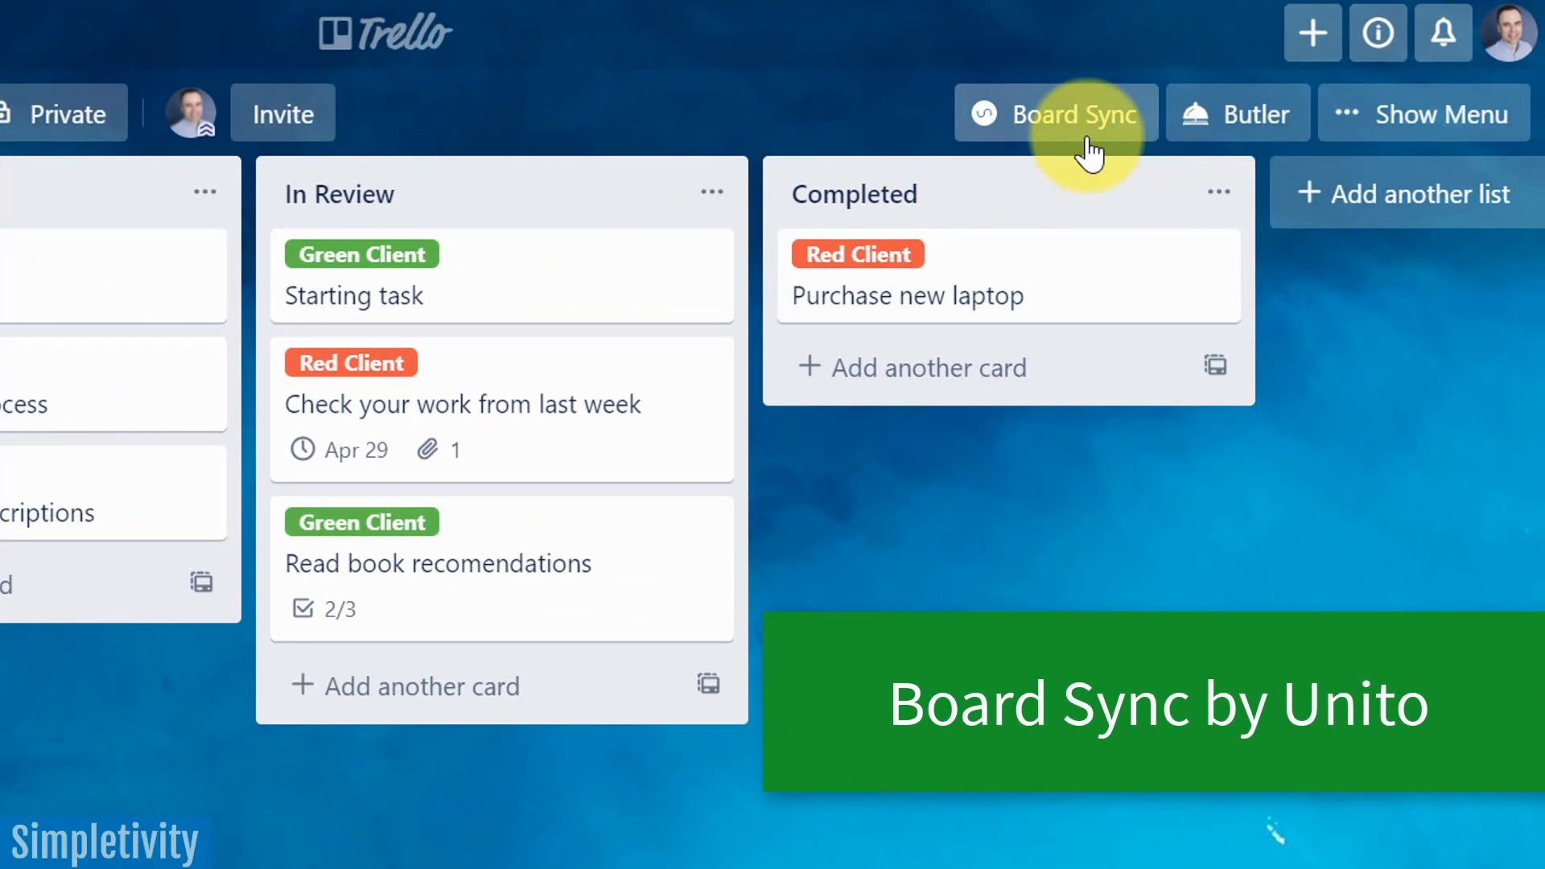
left_click(1423, 115)
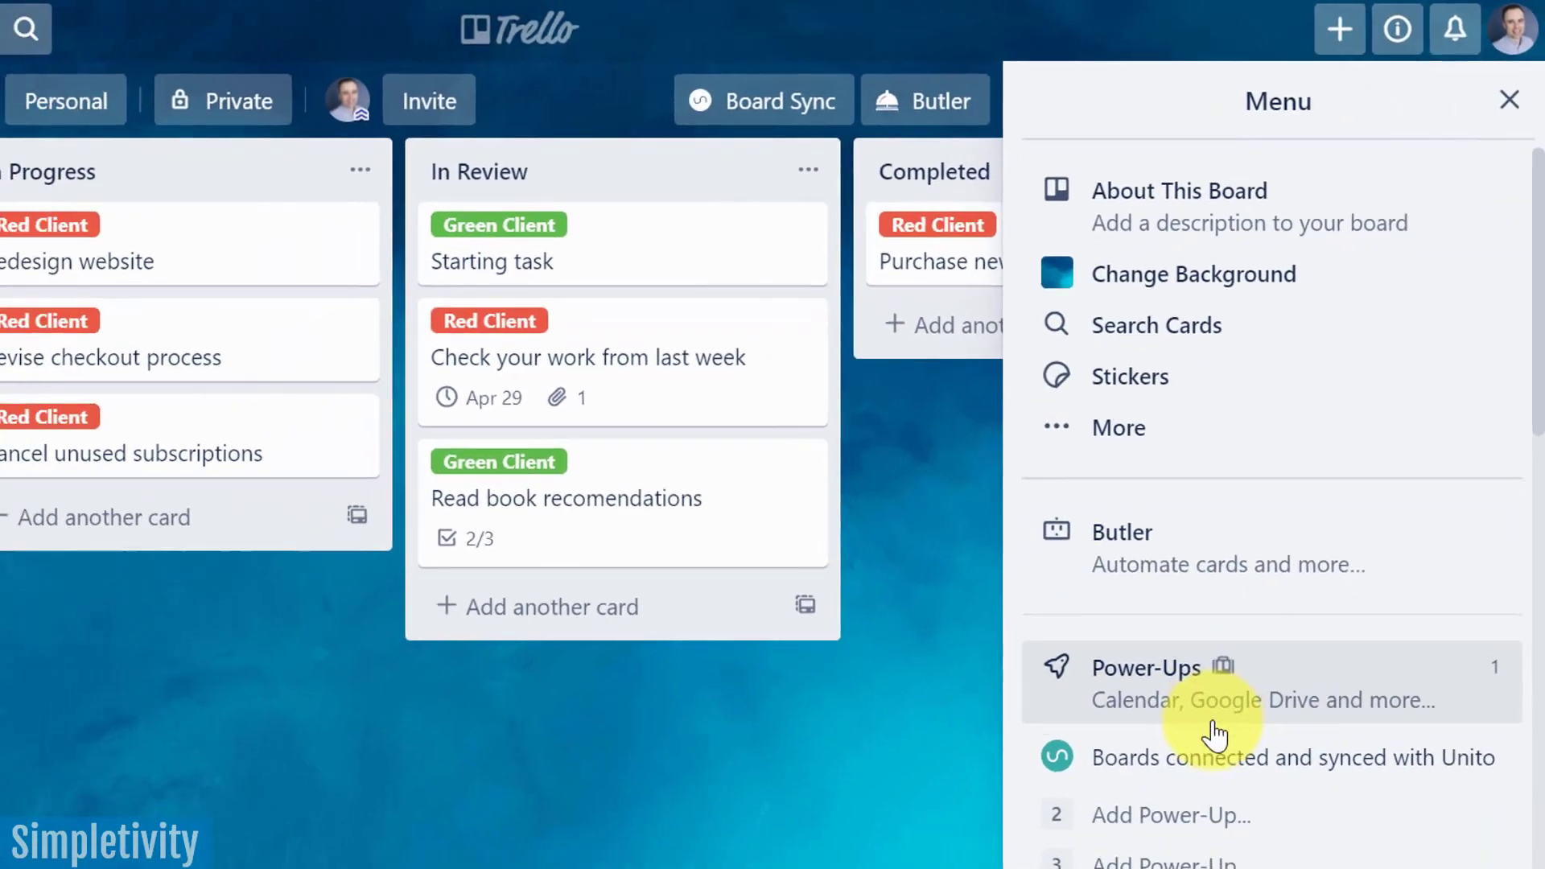
Search Power-Ups for 'unito', confirm the Unito board sync is enabled, and close the window
left_click(1144, 666)
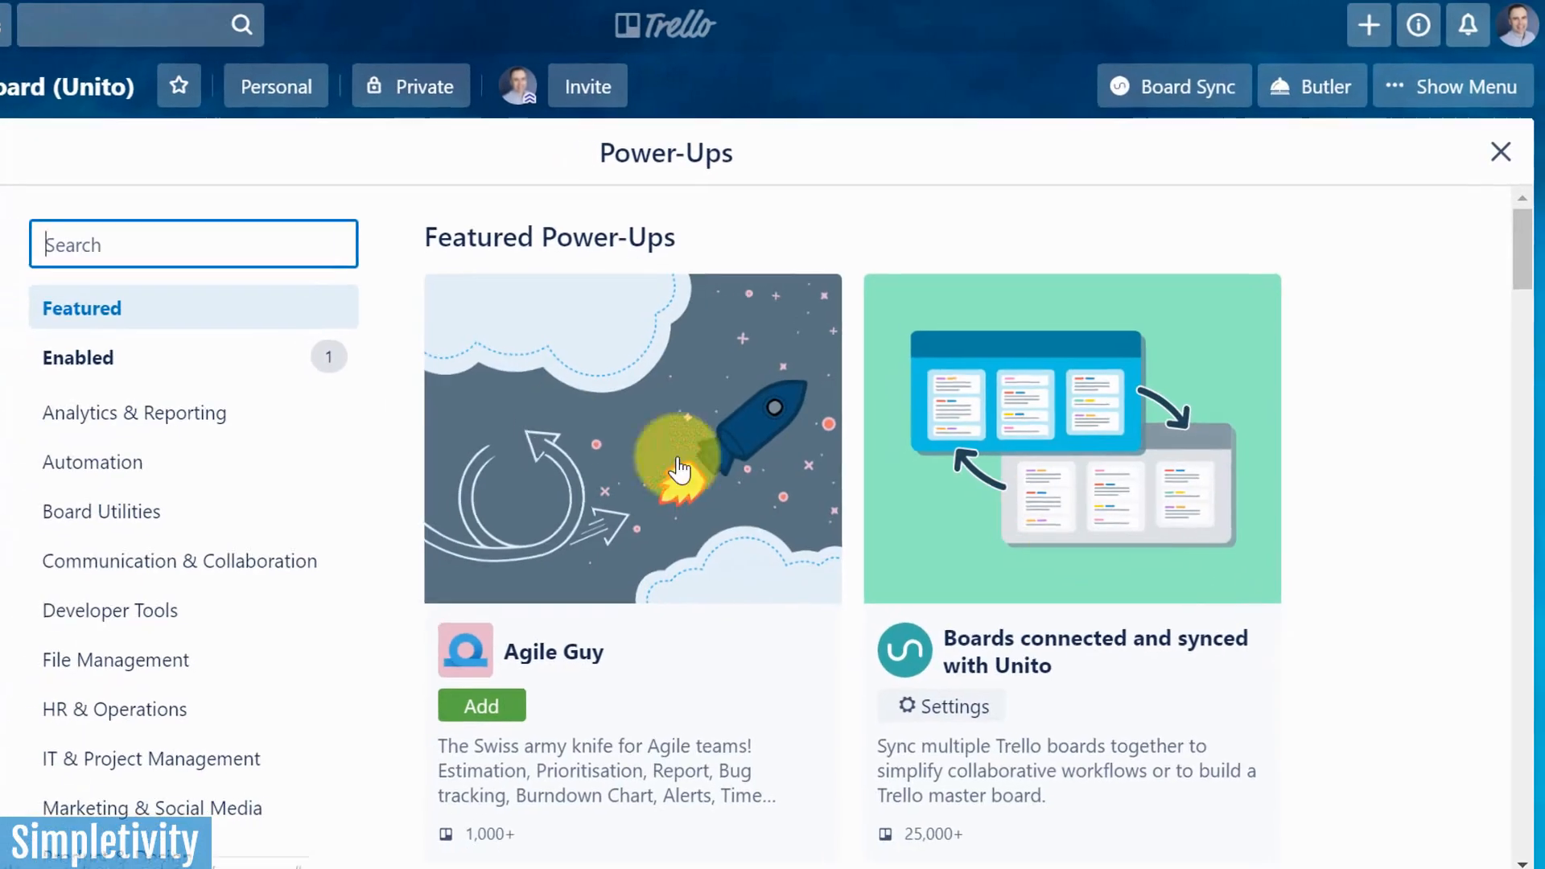
type("unito")
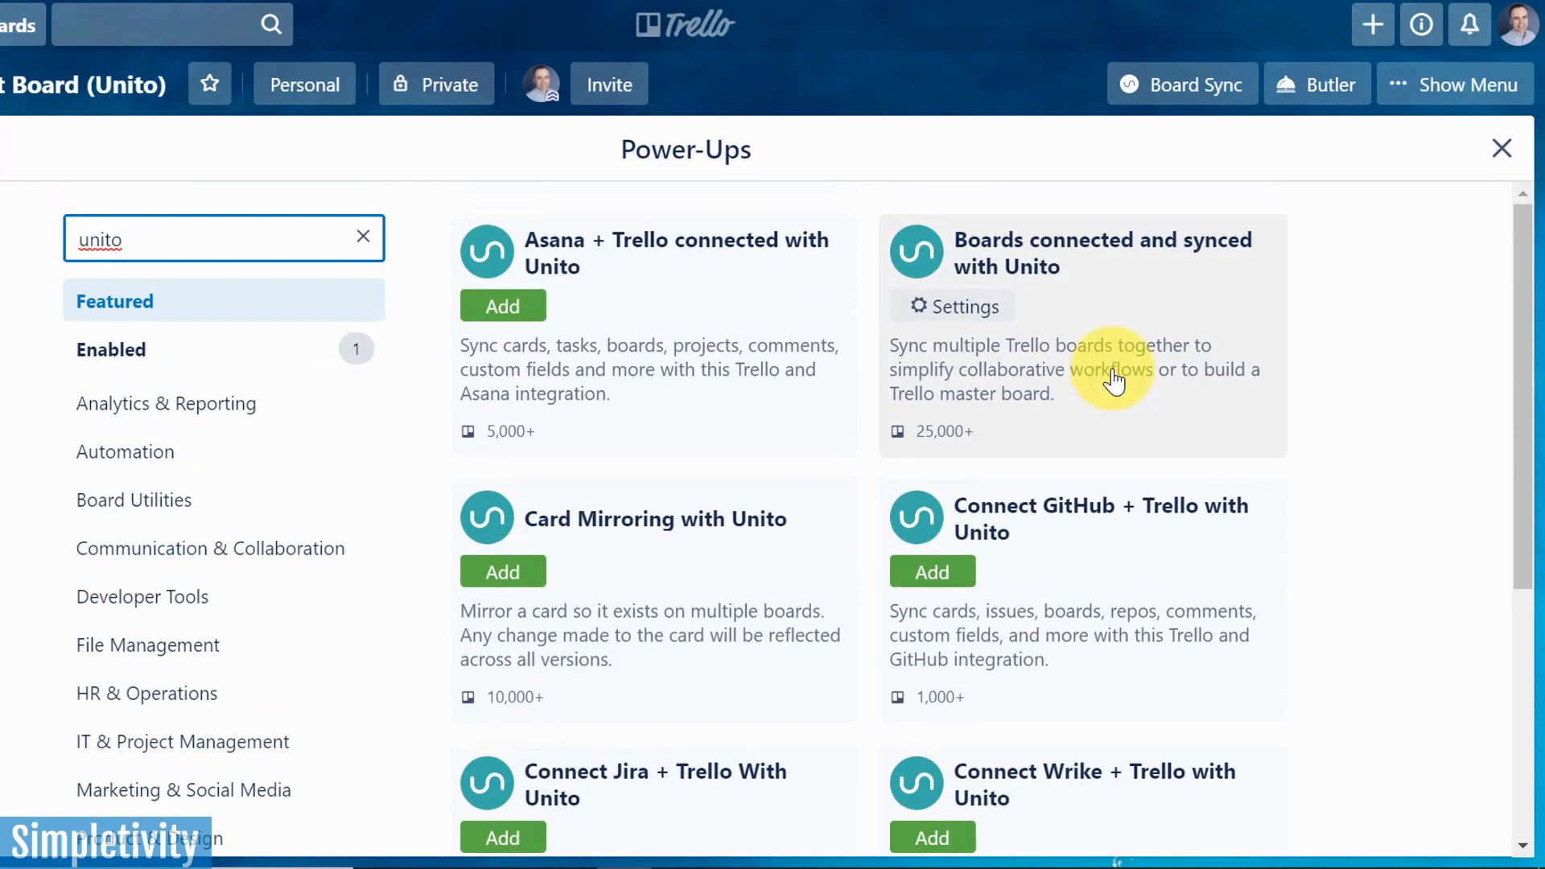
mouse_move(1094, 266)
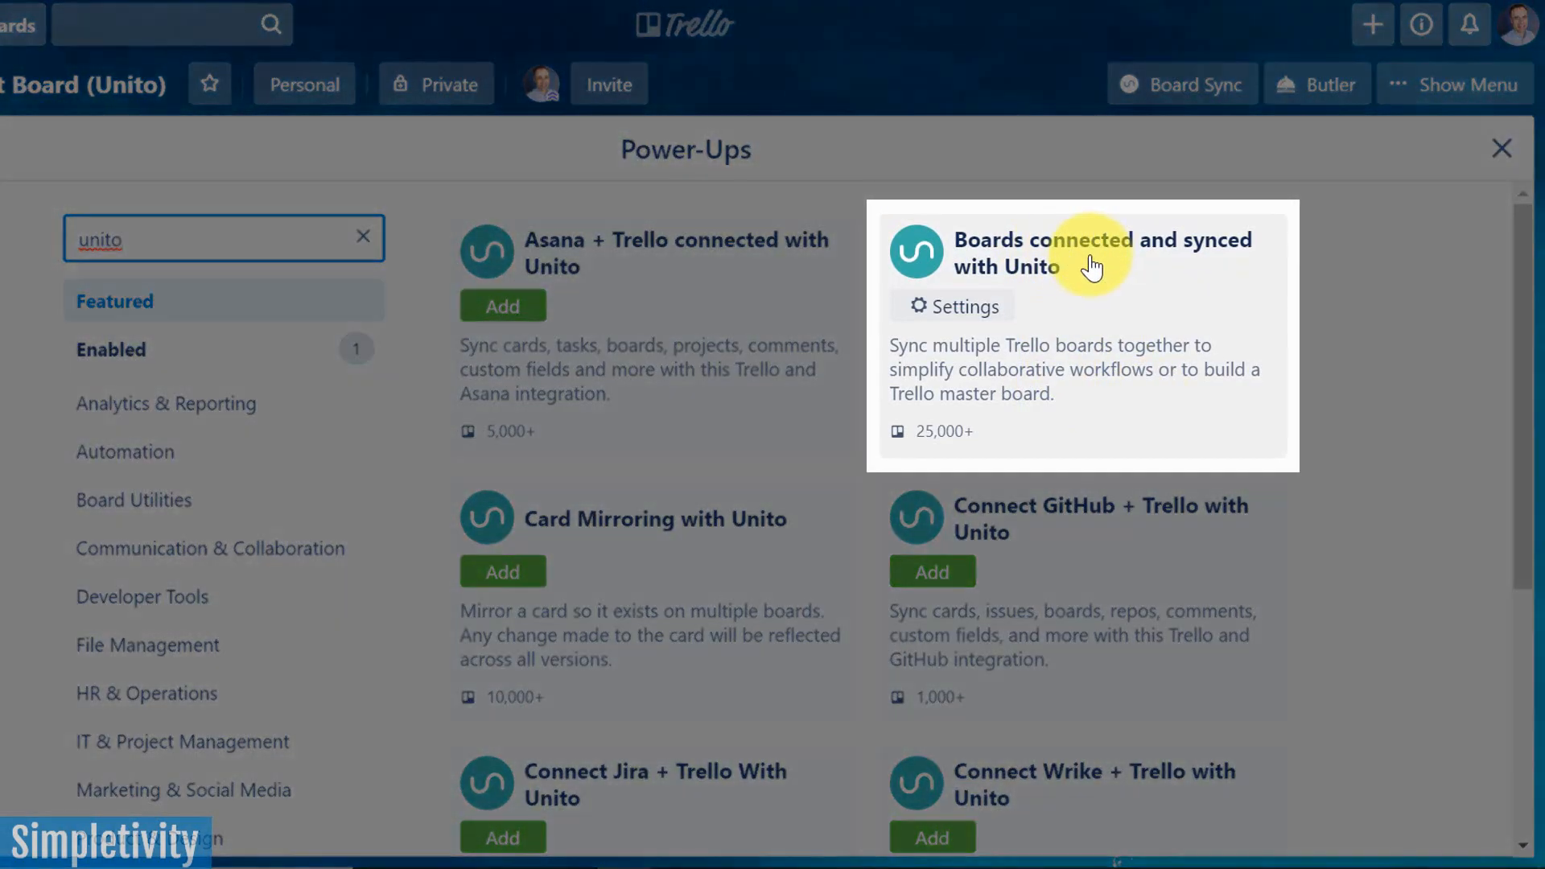
mouse_move(1123, 274)
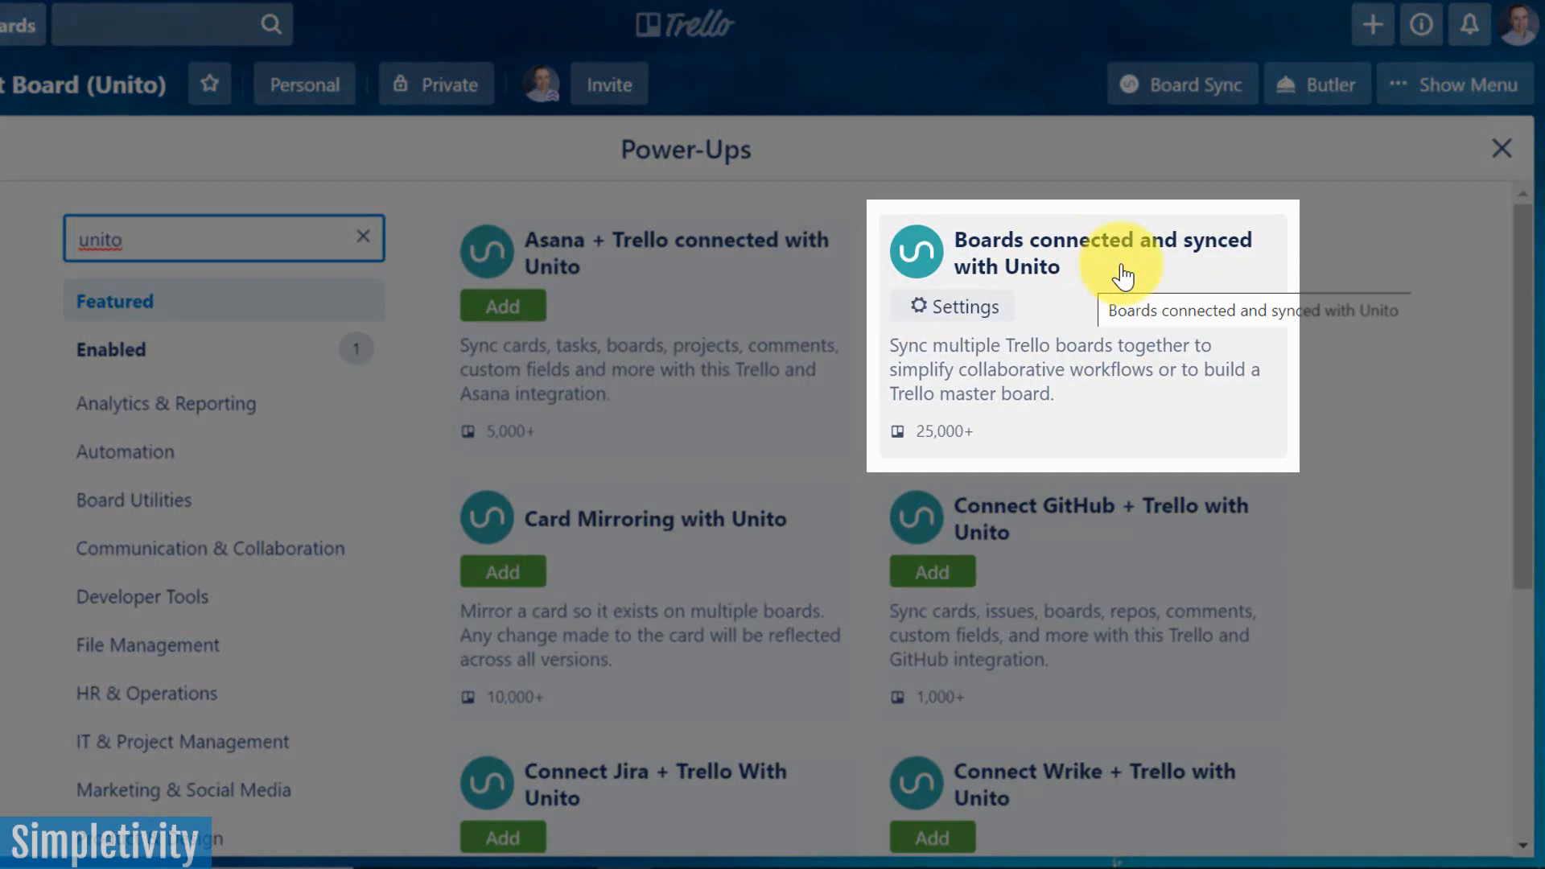
mouse_move(821, 330)
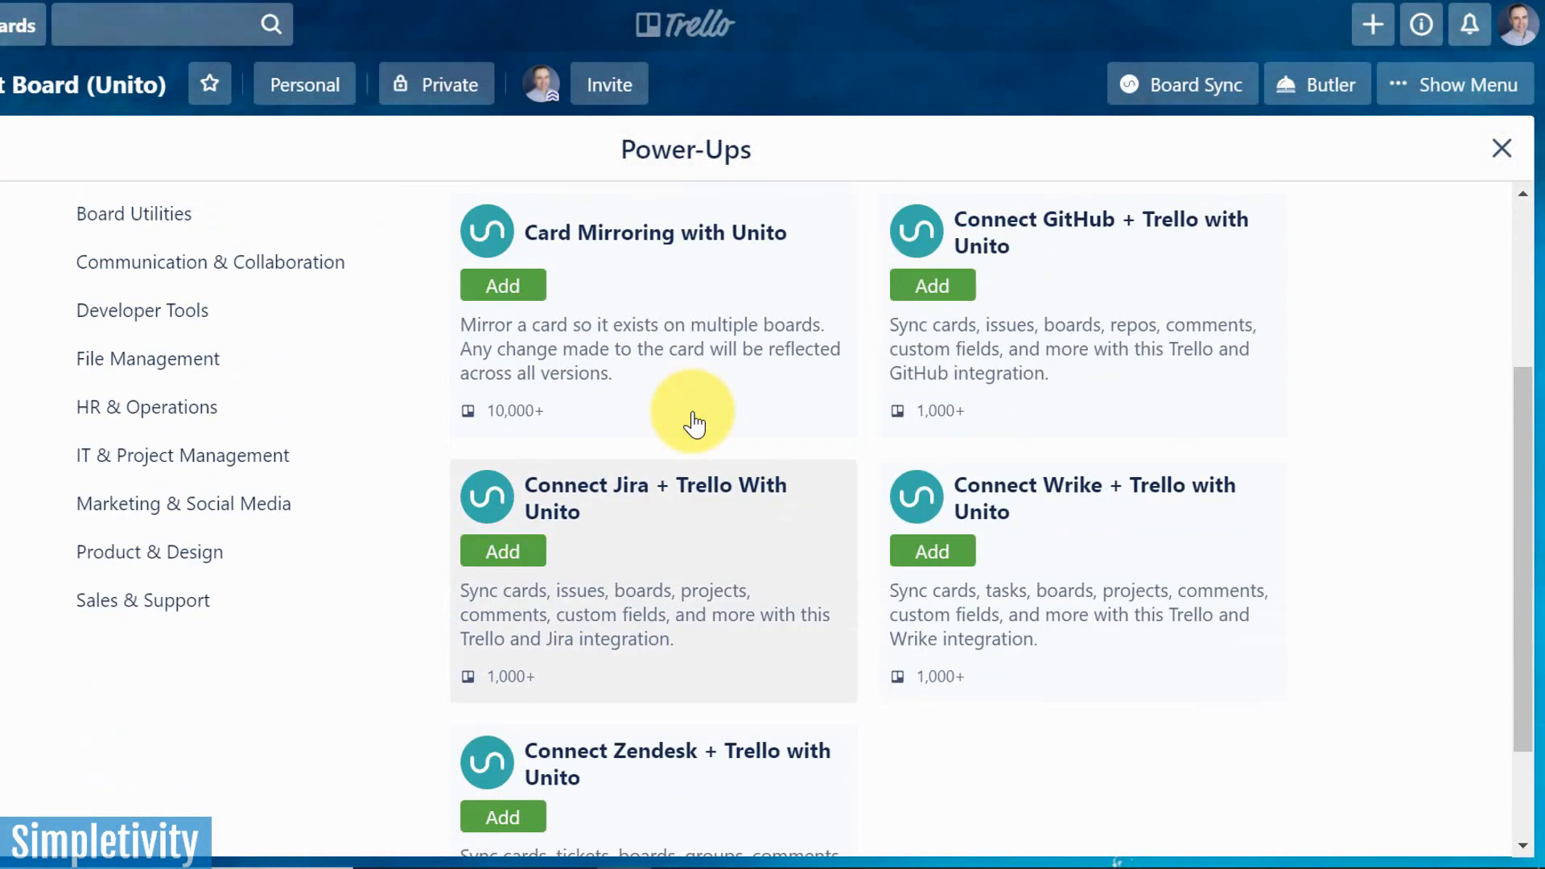
type("unito")
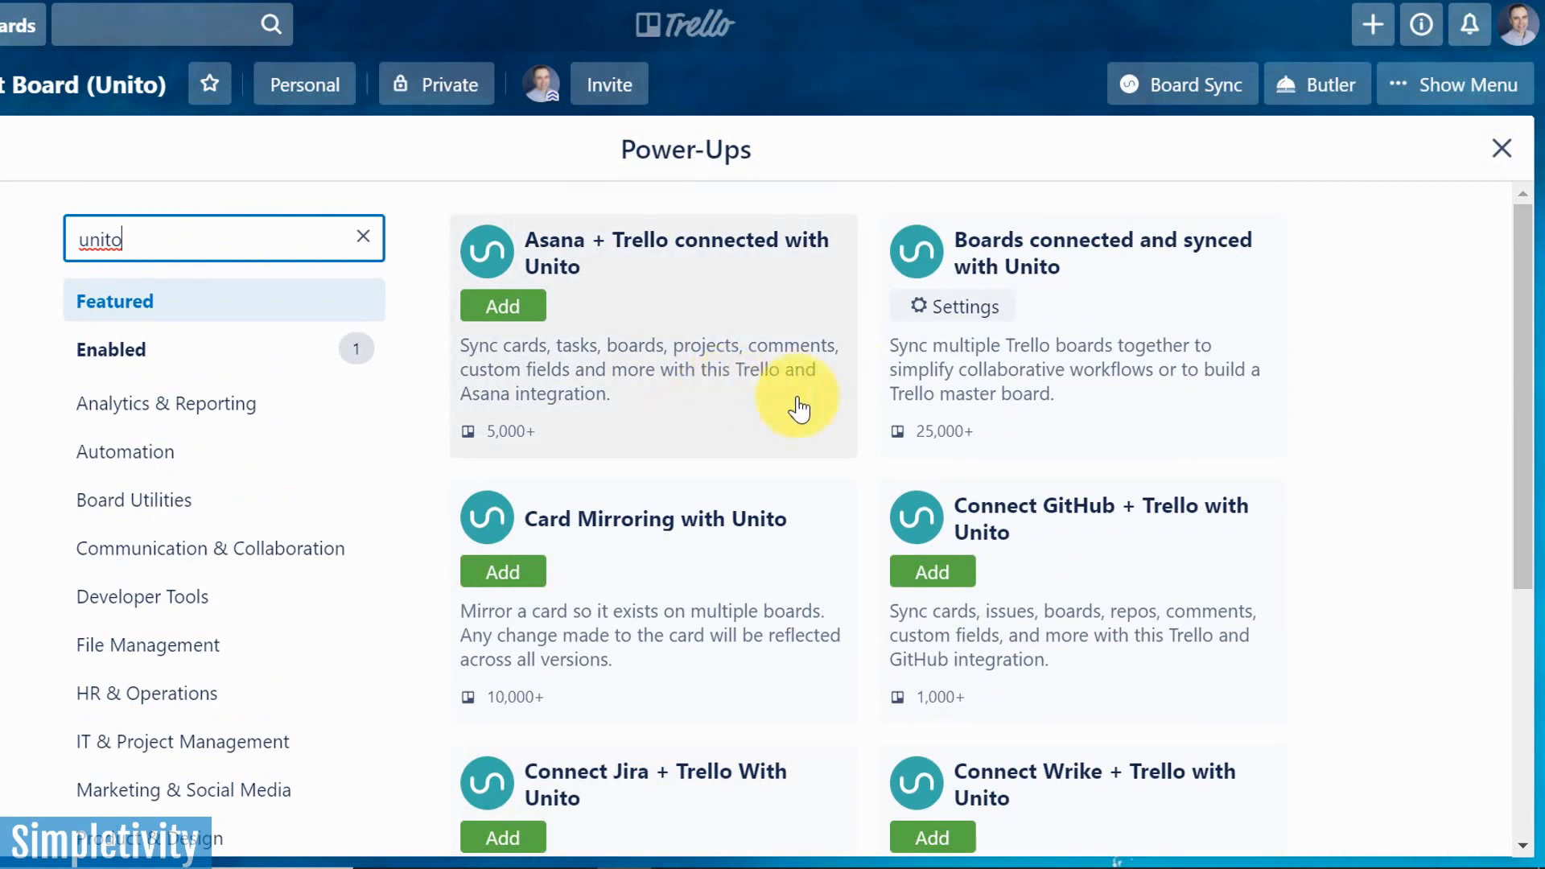
mouse_move(646, 344)
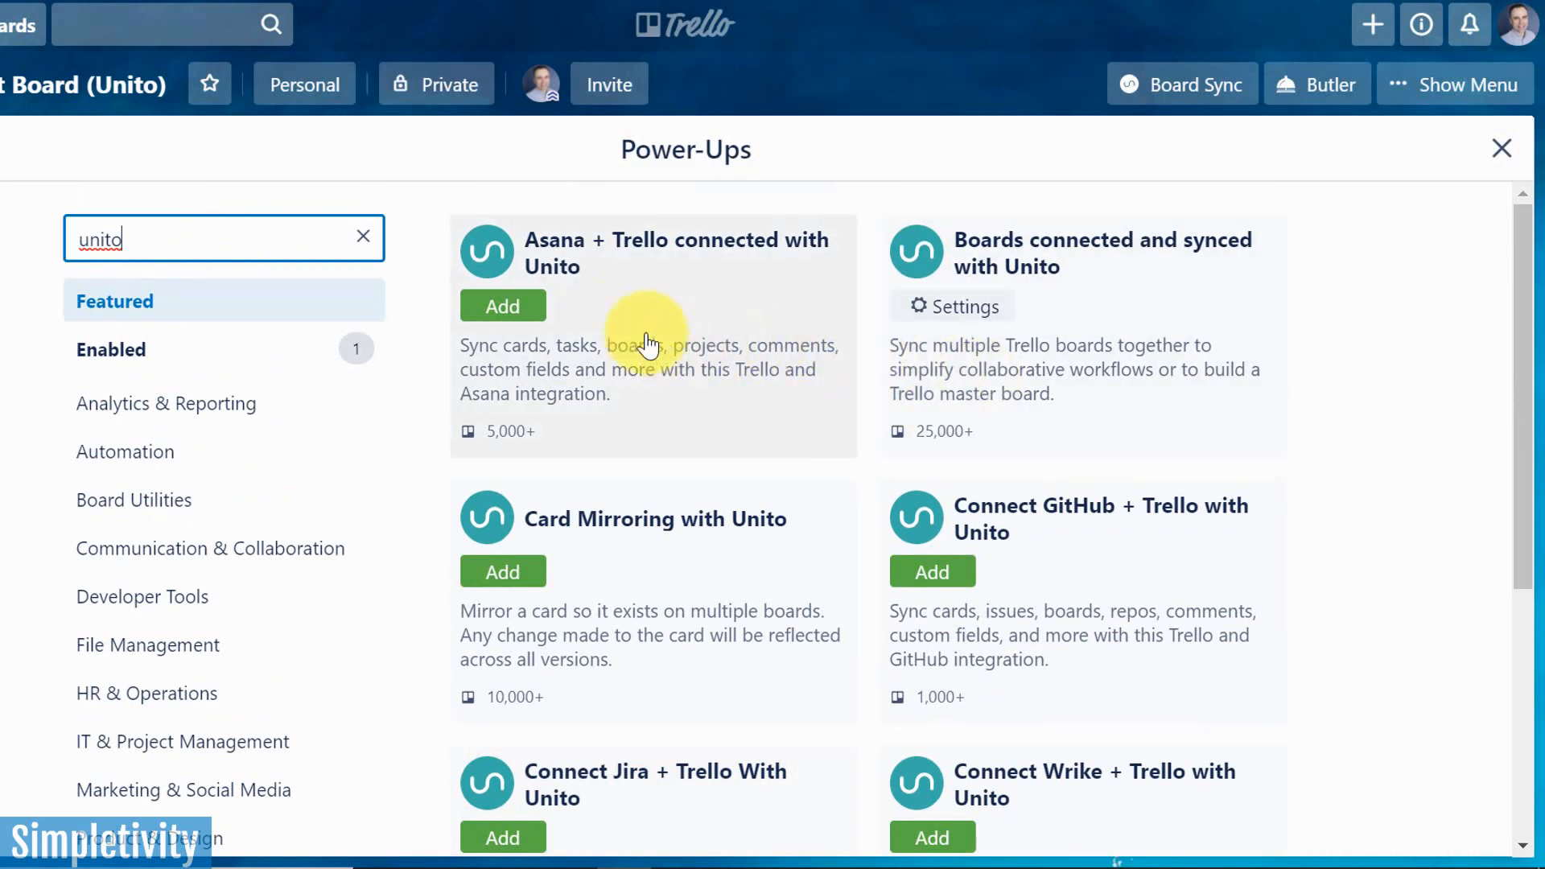
scroll("down", 3)
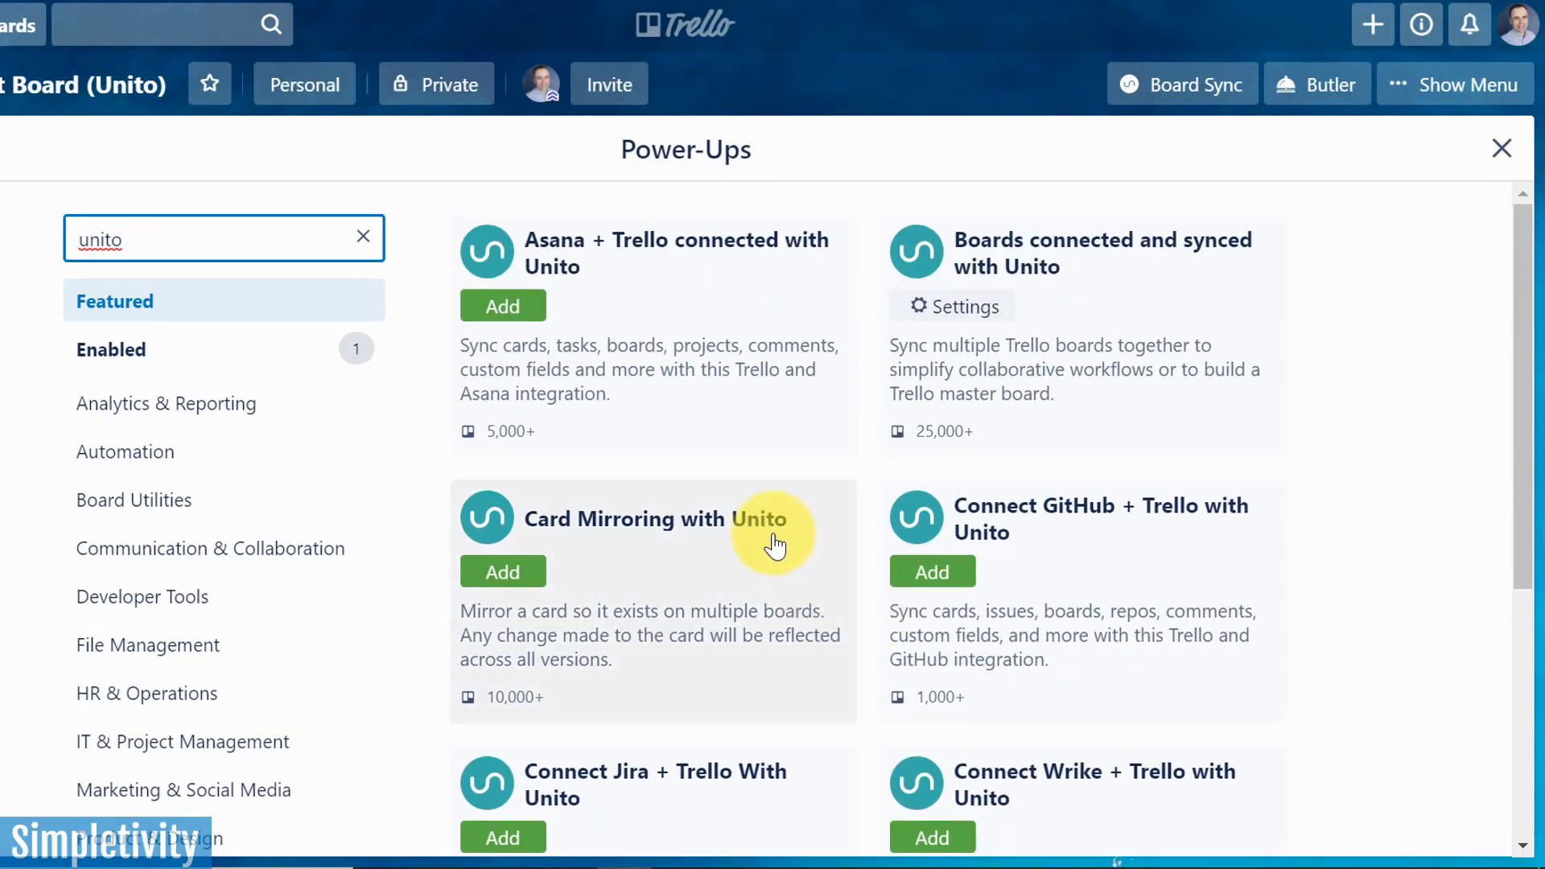
mouse_move(589, 297)
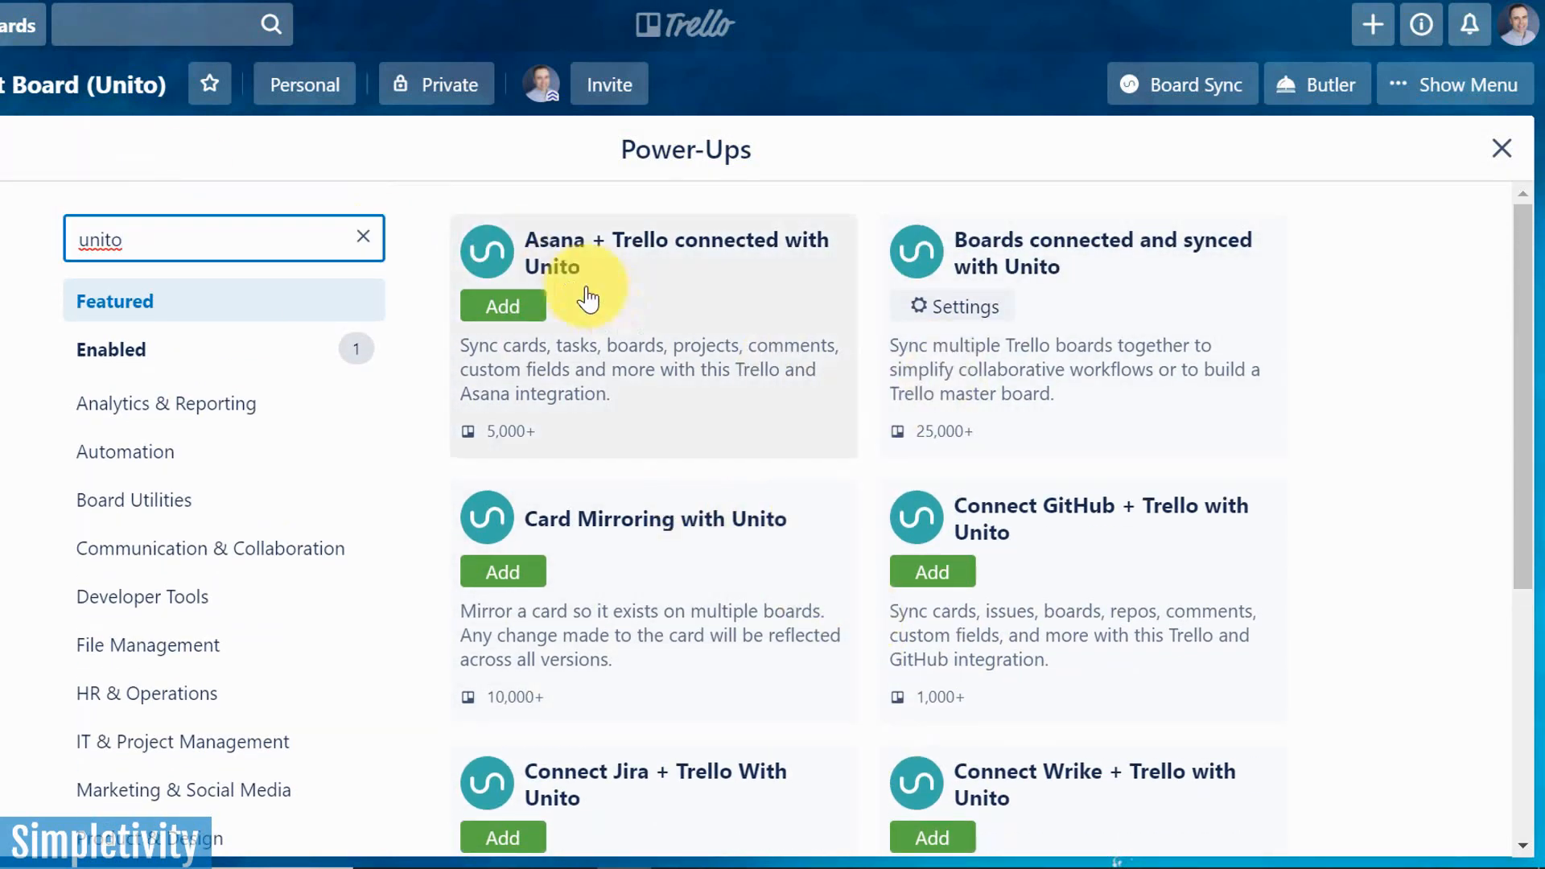
mouse_move(1133, 275)
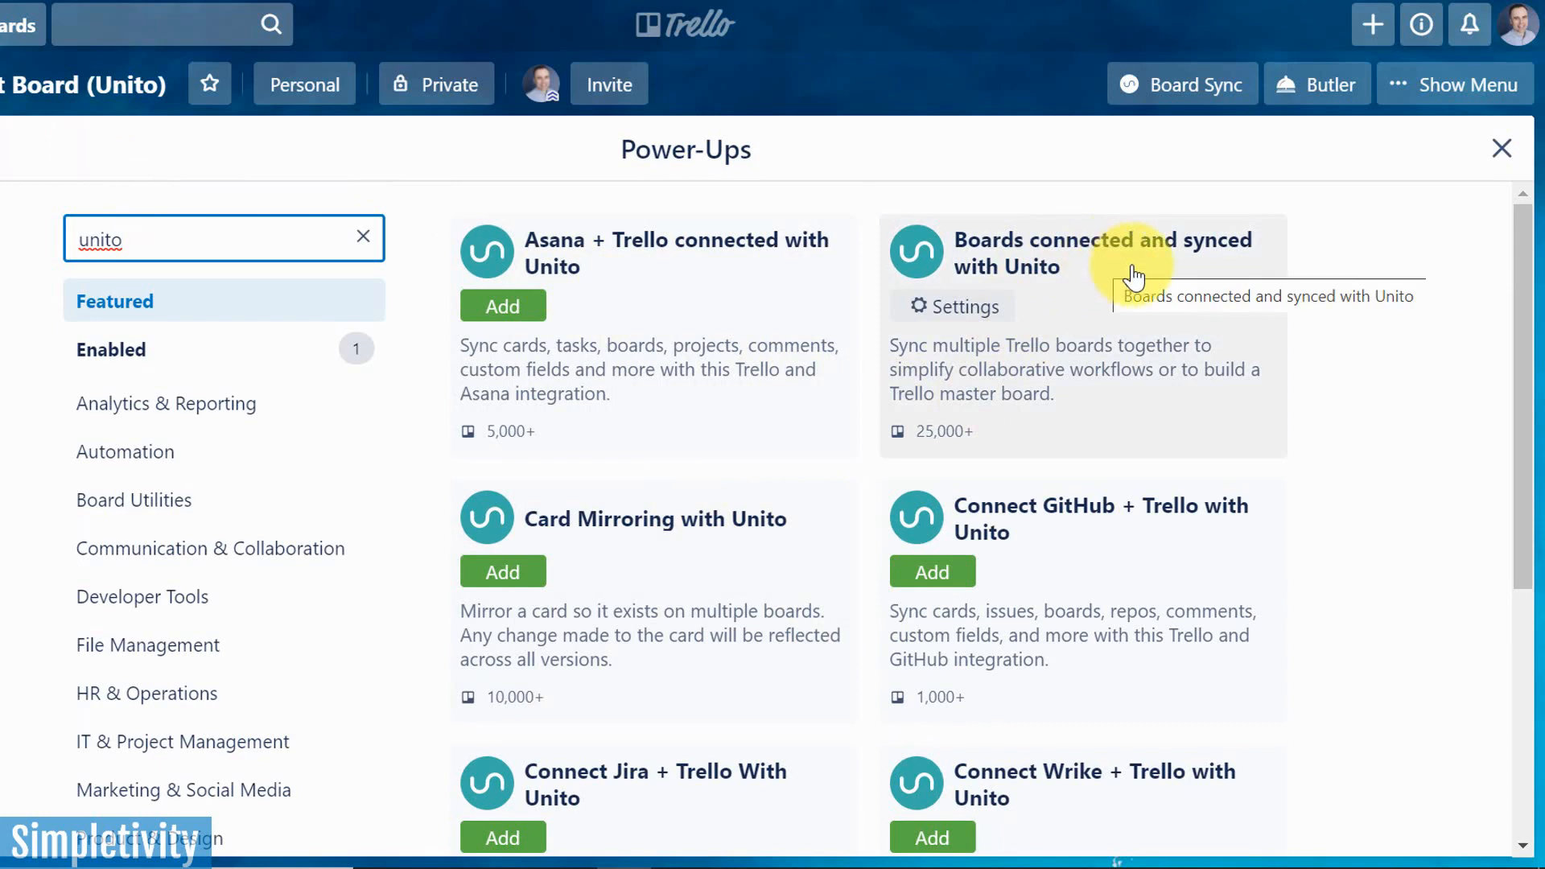
left_click(1502, 148)
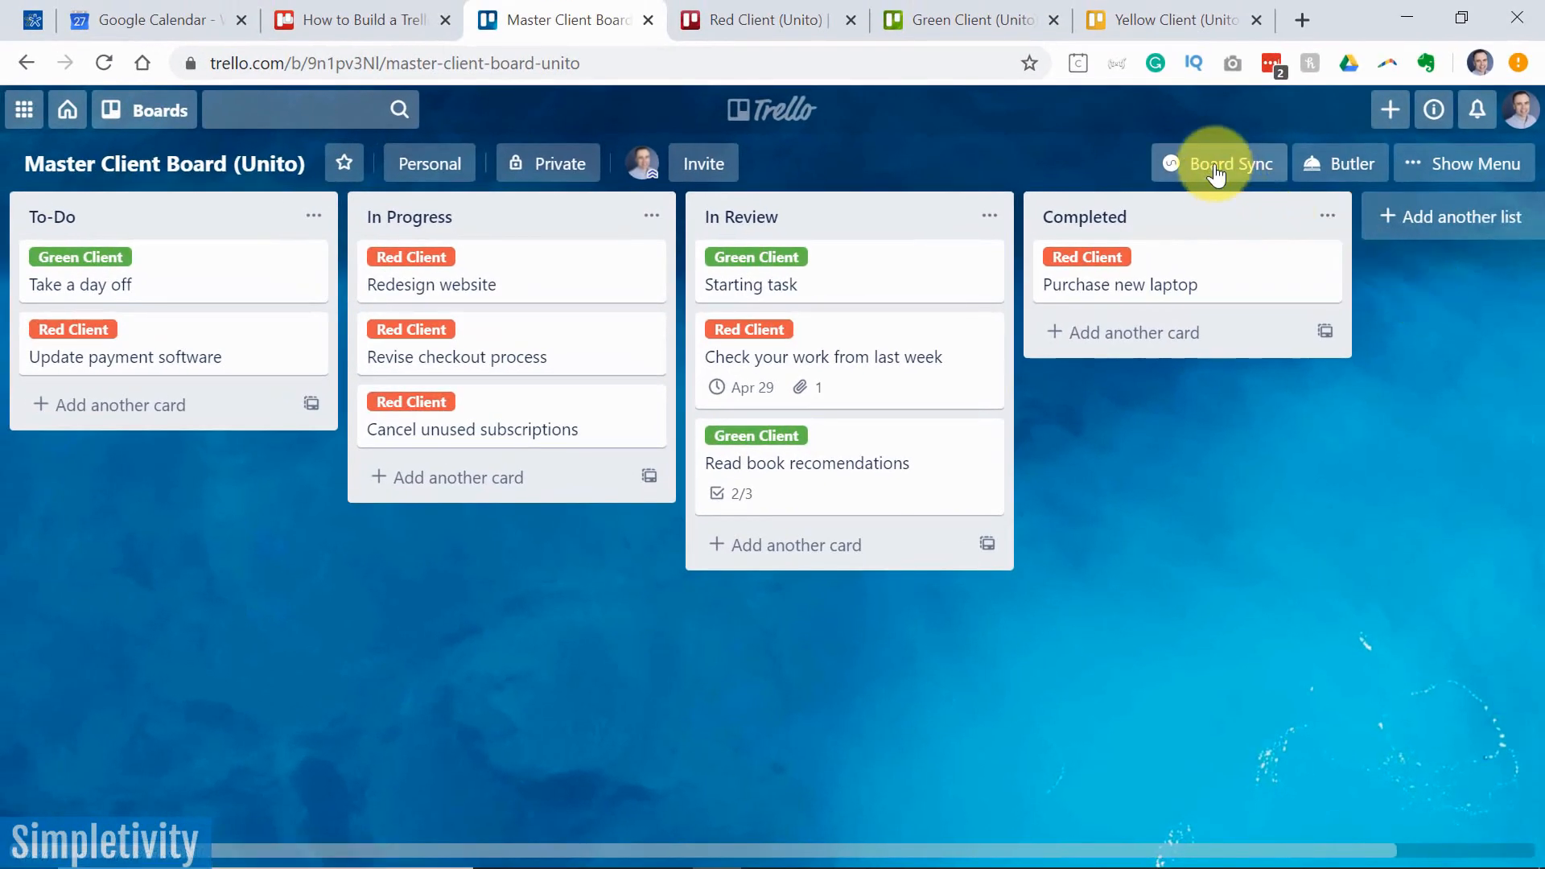
mouse_move(1229, 205)
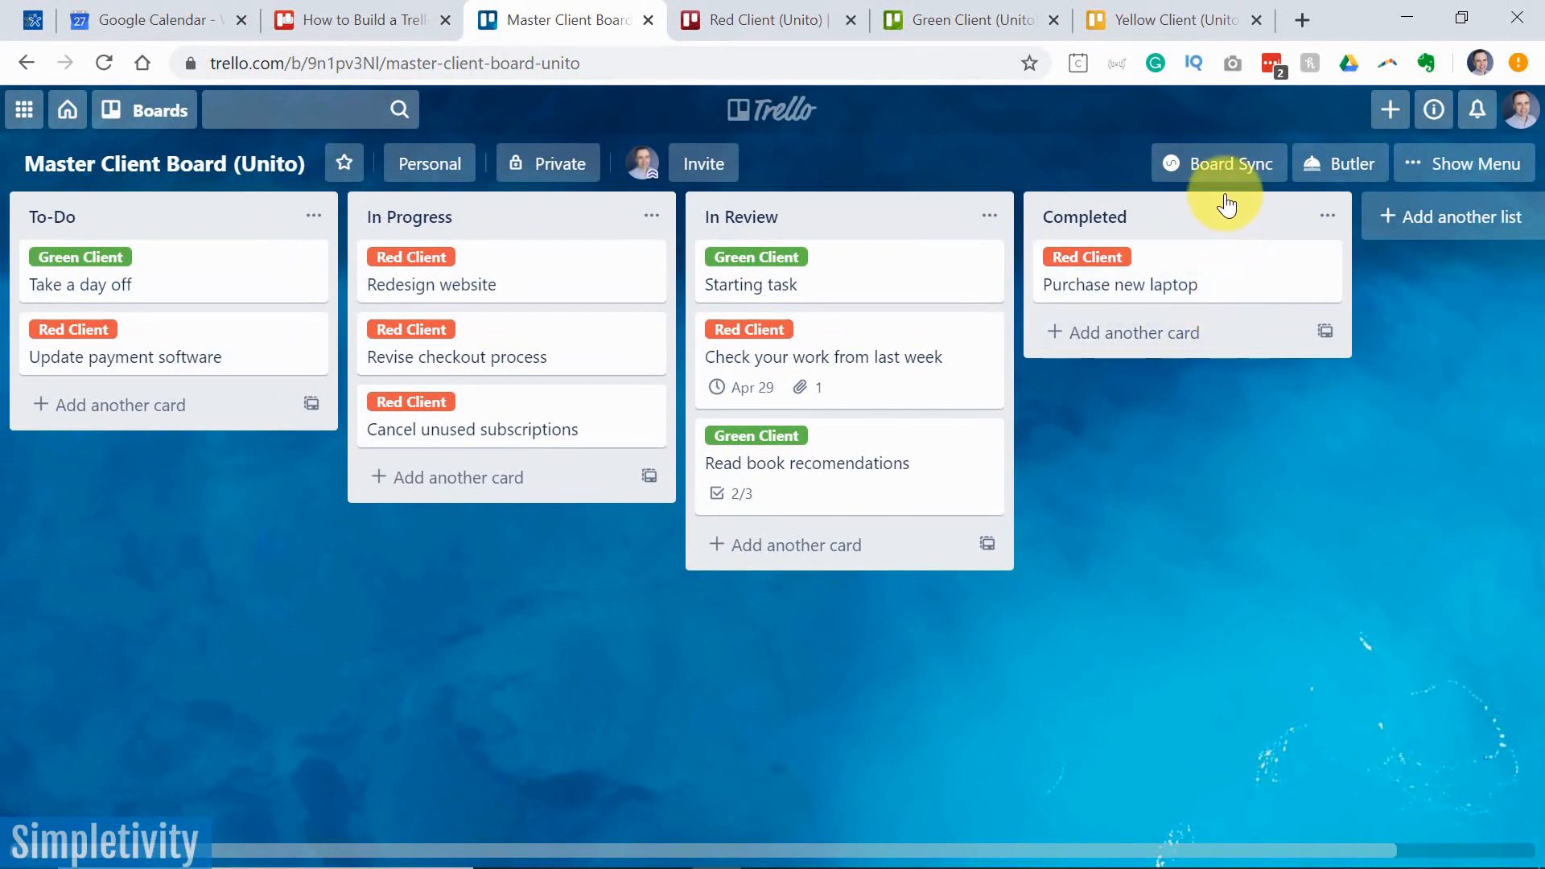
mouse_move(915, 296)
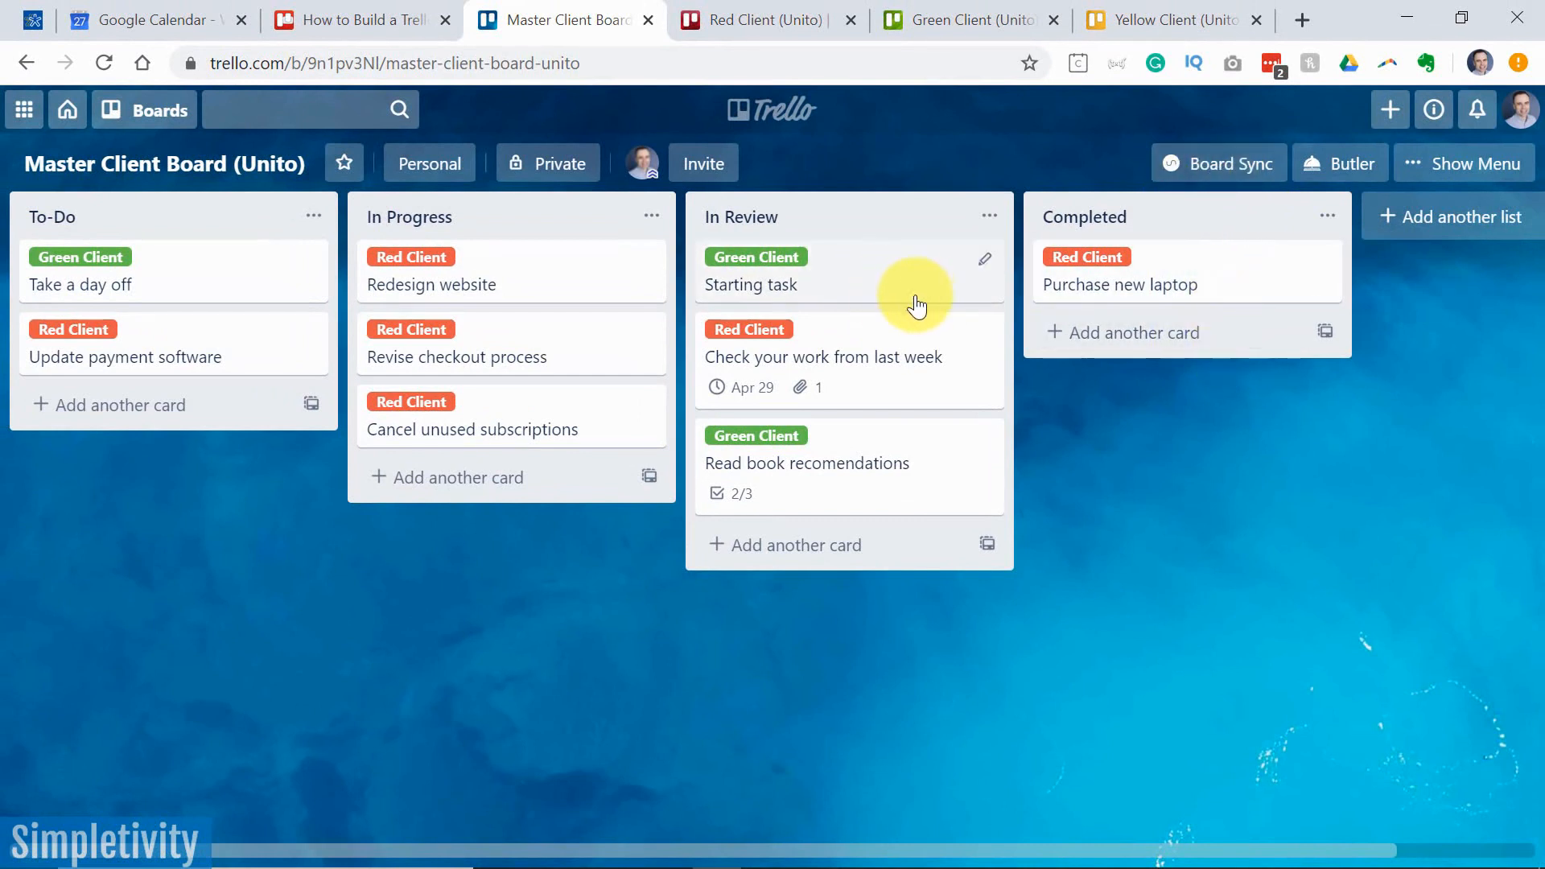
mouse_move(618, 555)
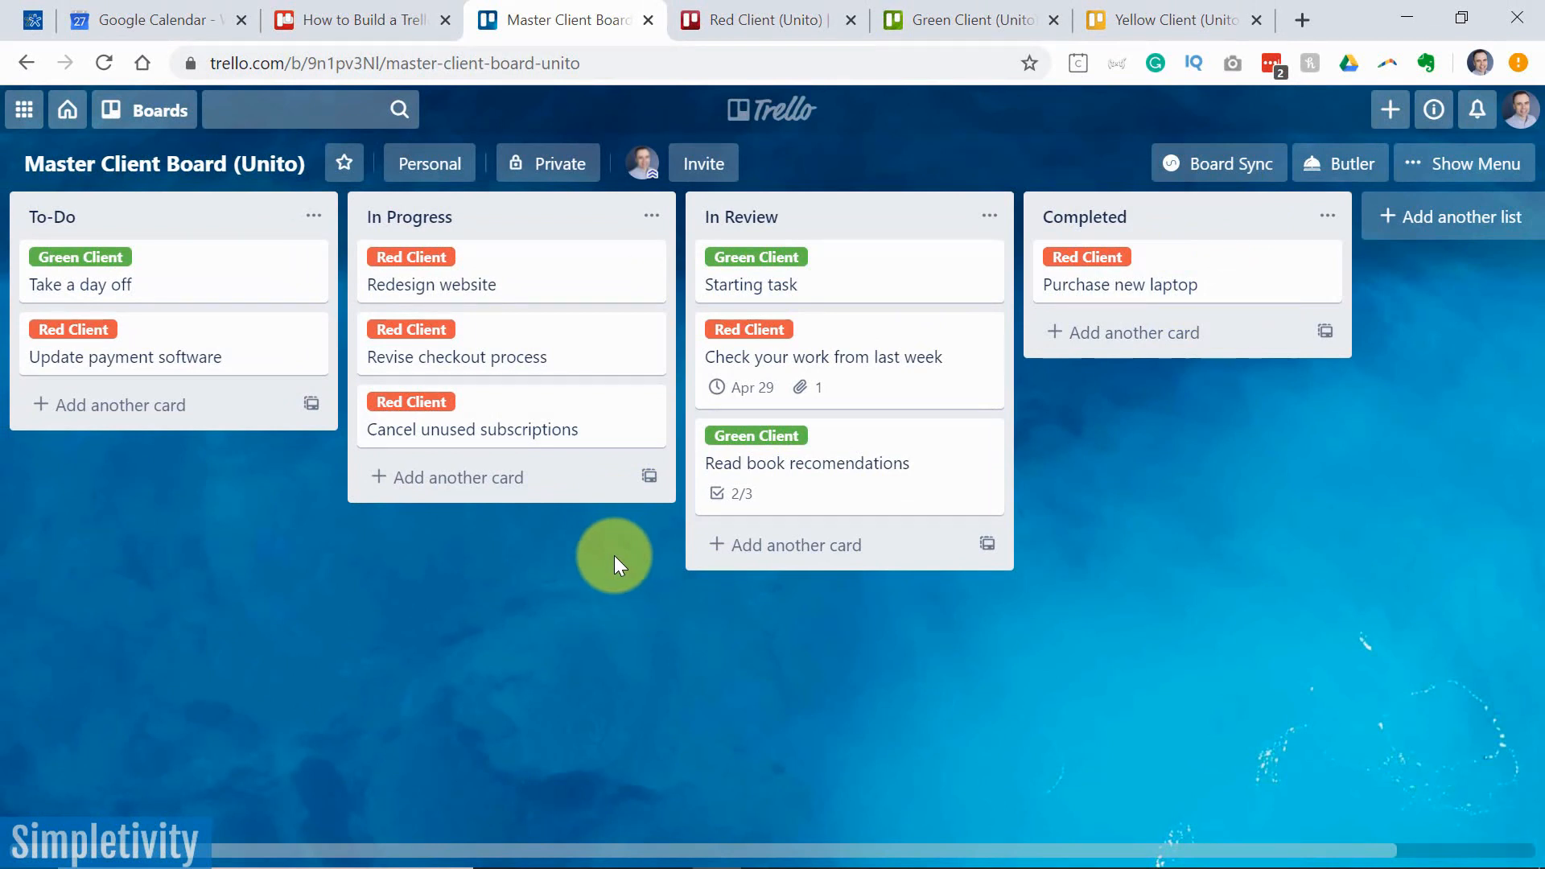
mouse_move(600, 557)
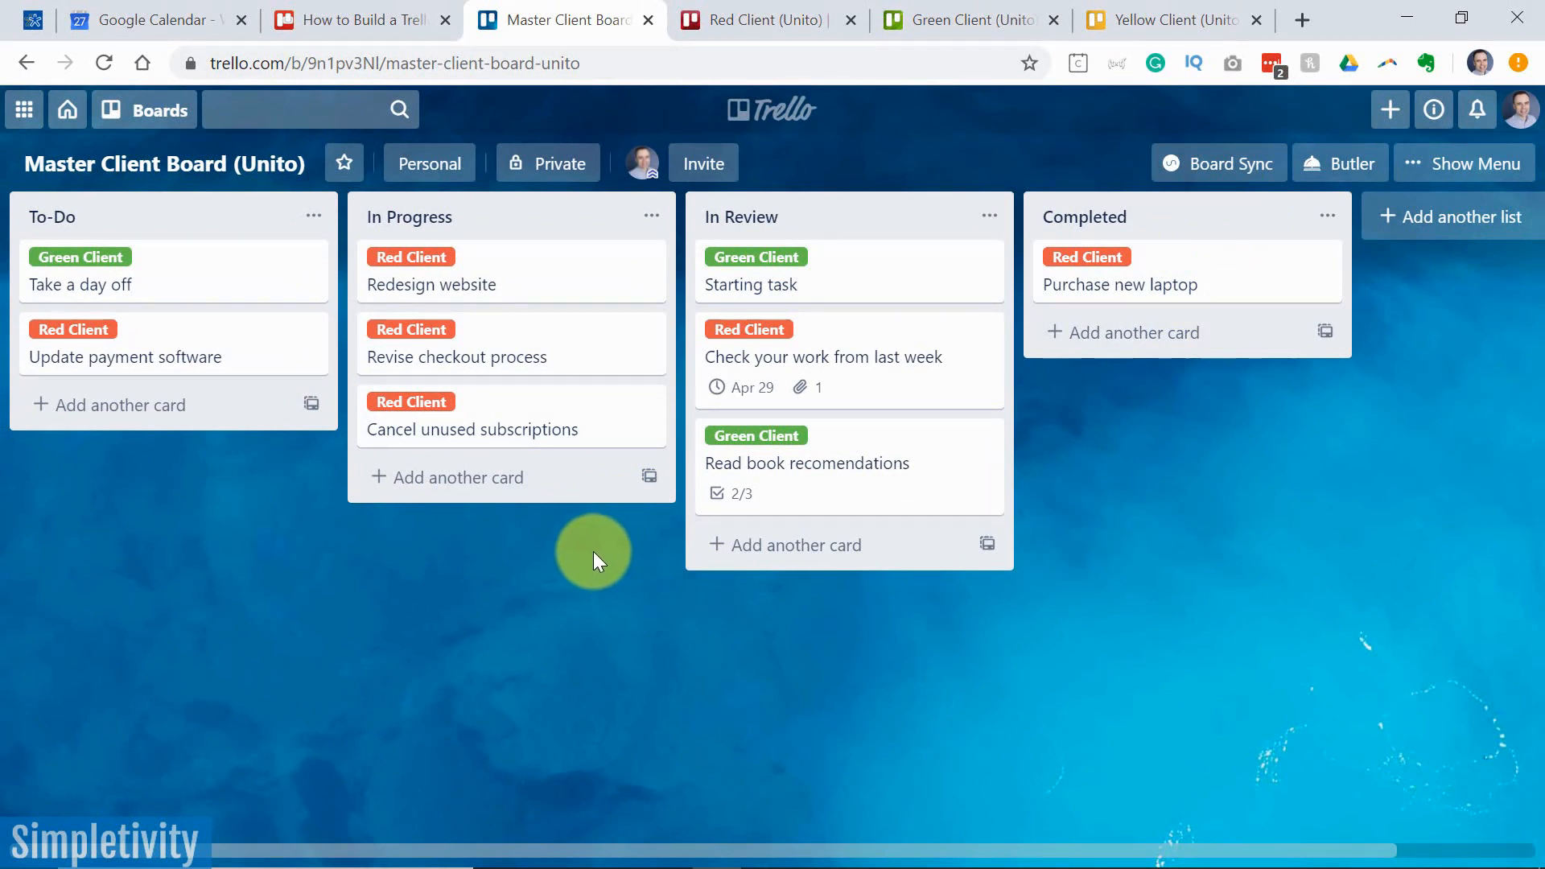
mouse_move(769, 19)
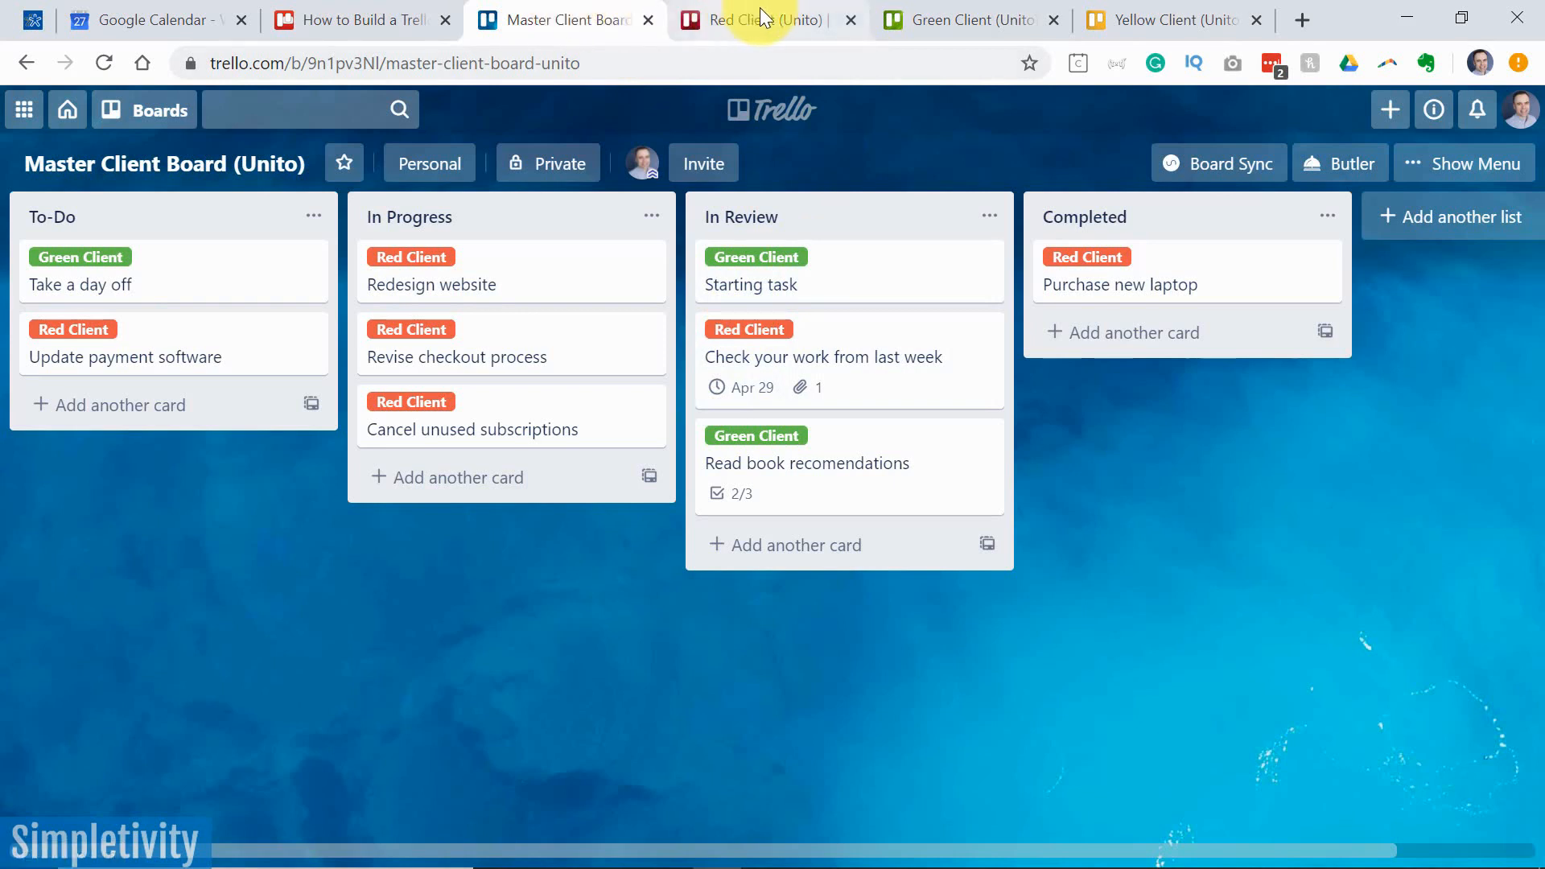
mouse_move(965, 19)
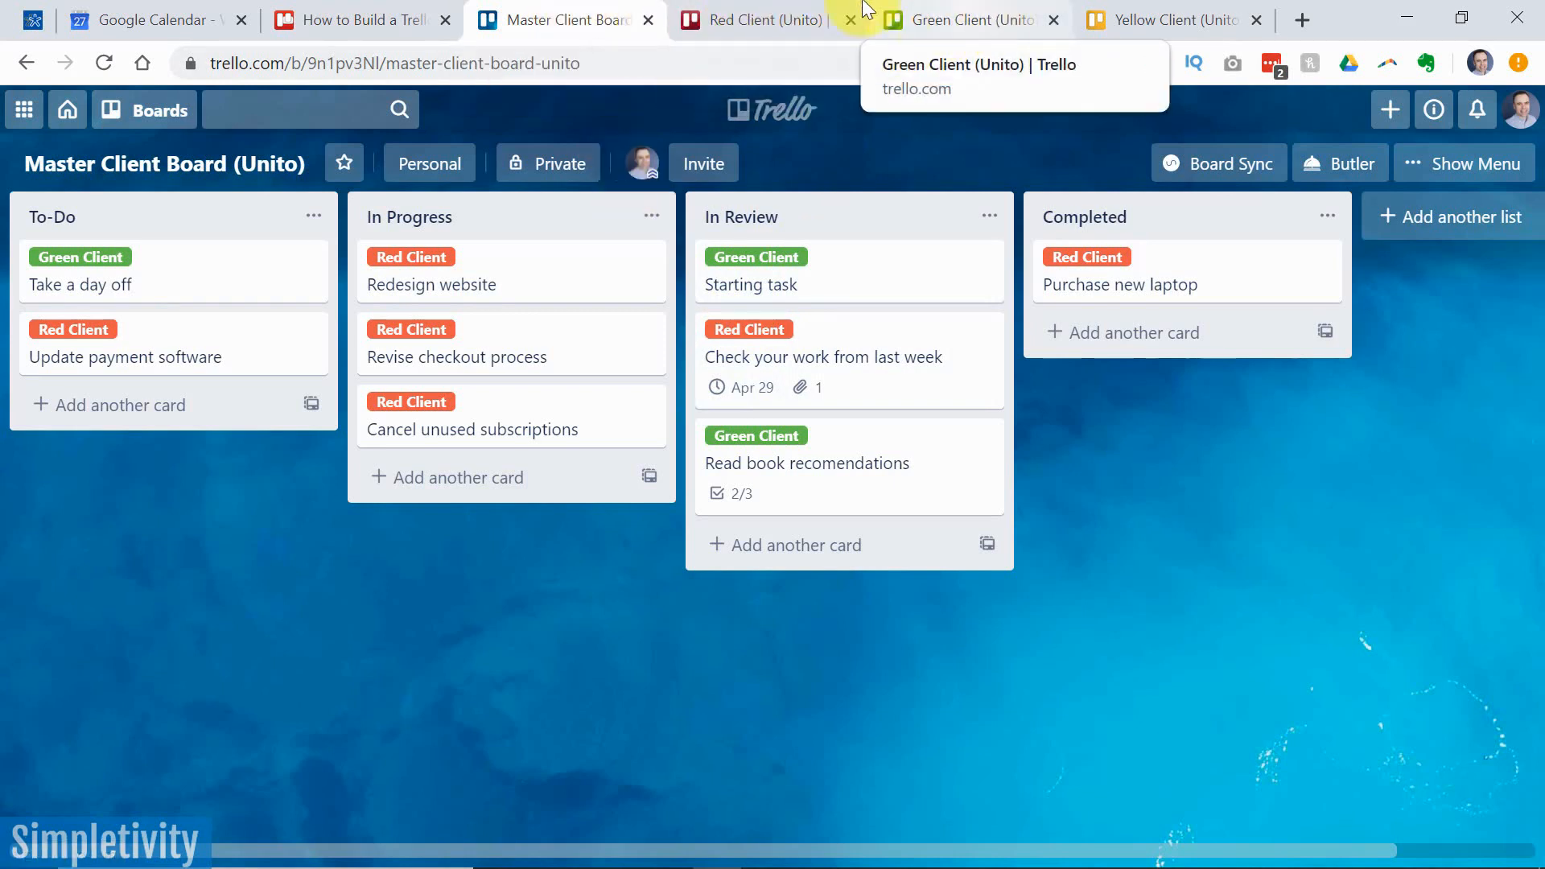
mouse_move(599, 225)
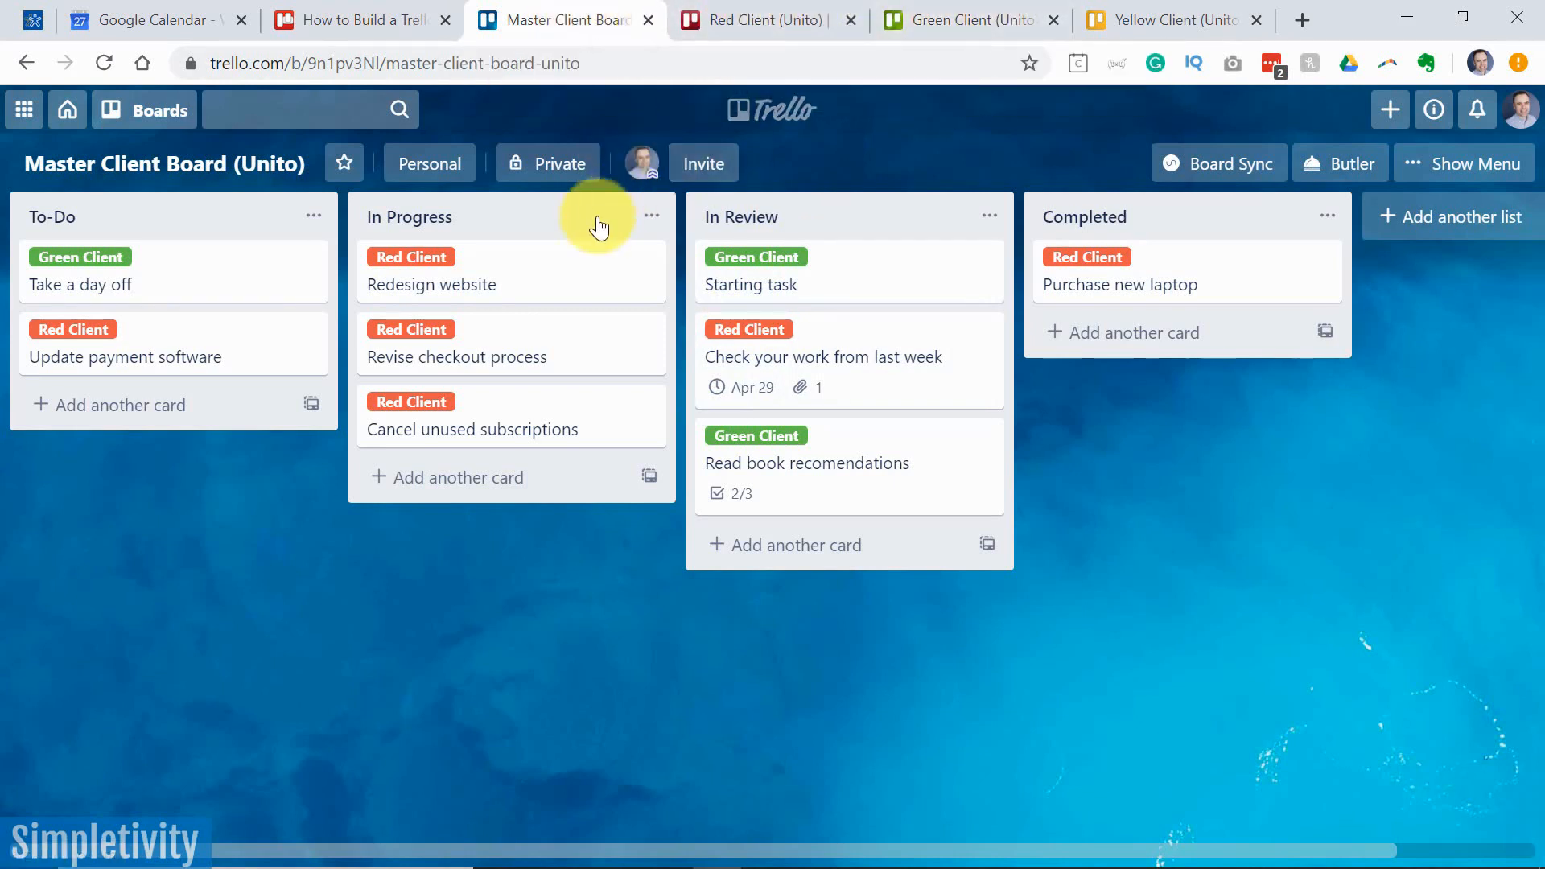
Show the details of the Red Client card 'Revise checkout process' in In Progress
left_click(456, 357)
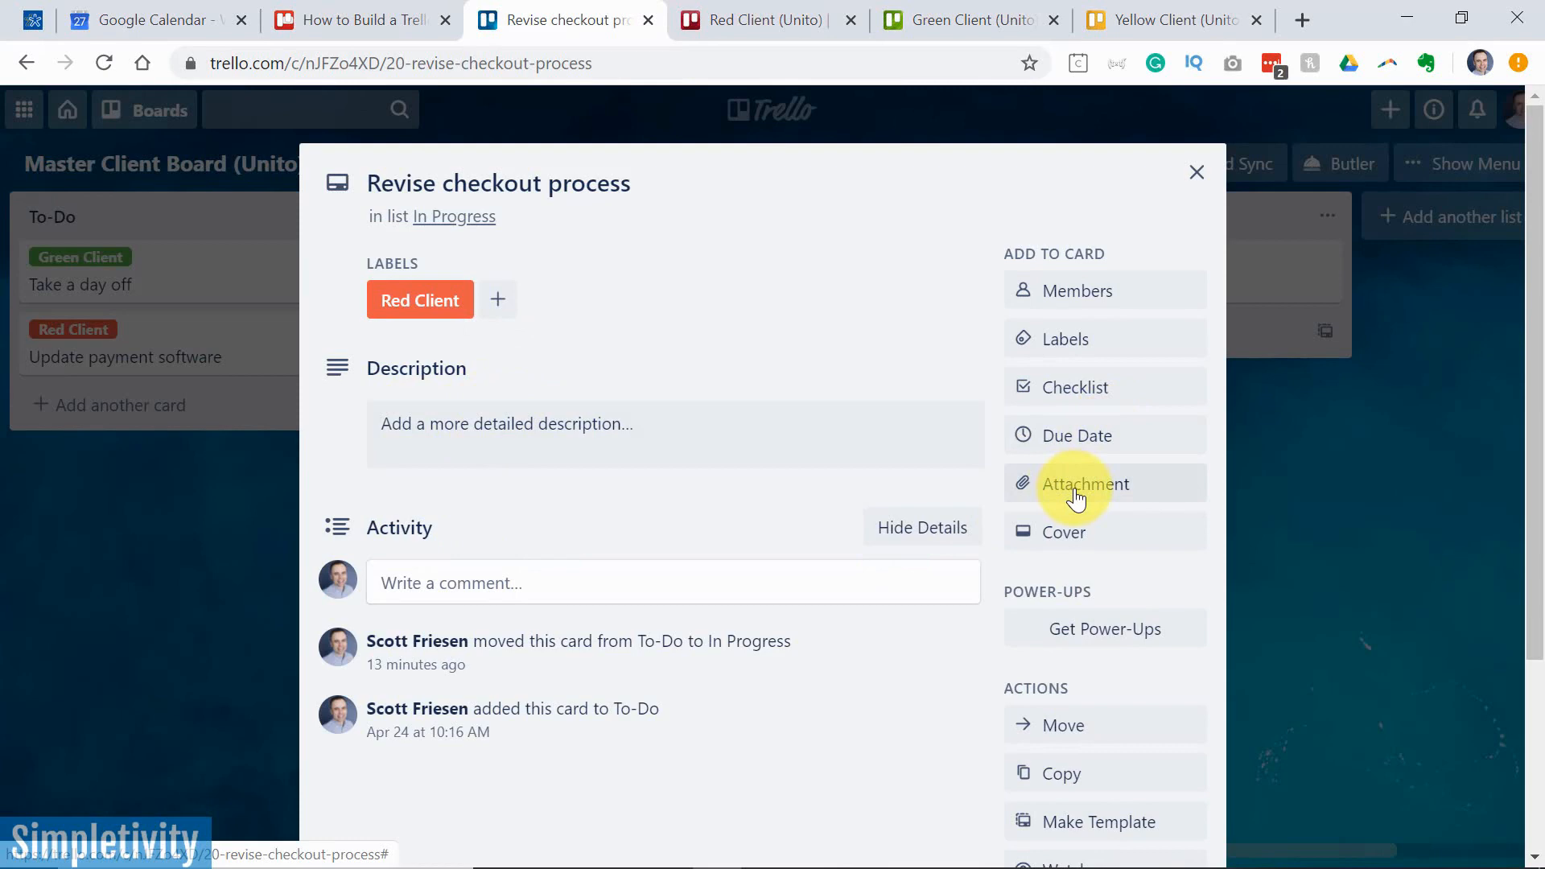
mouse_move(979, 345)
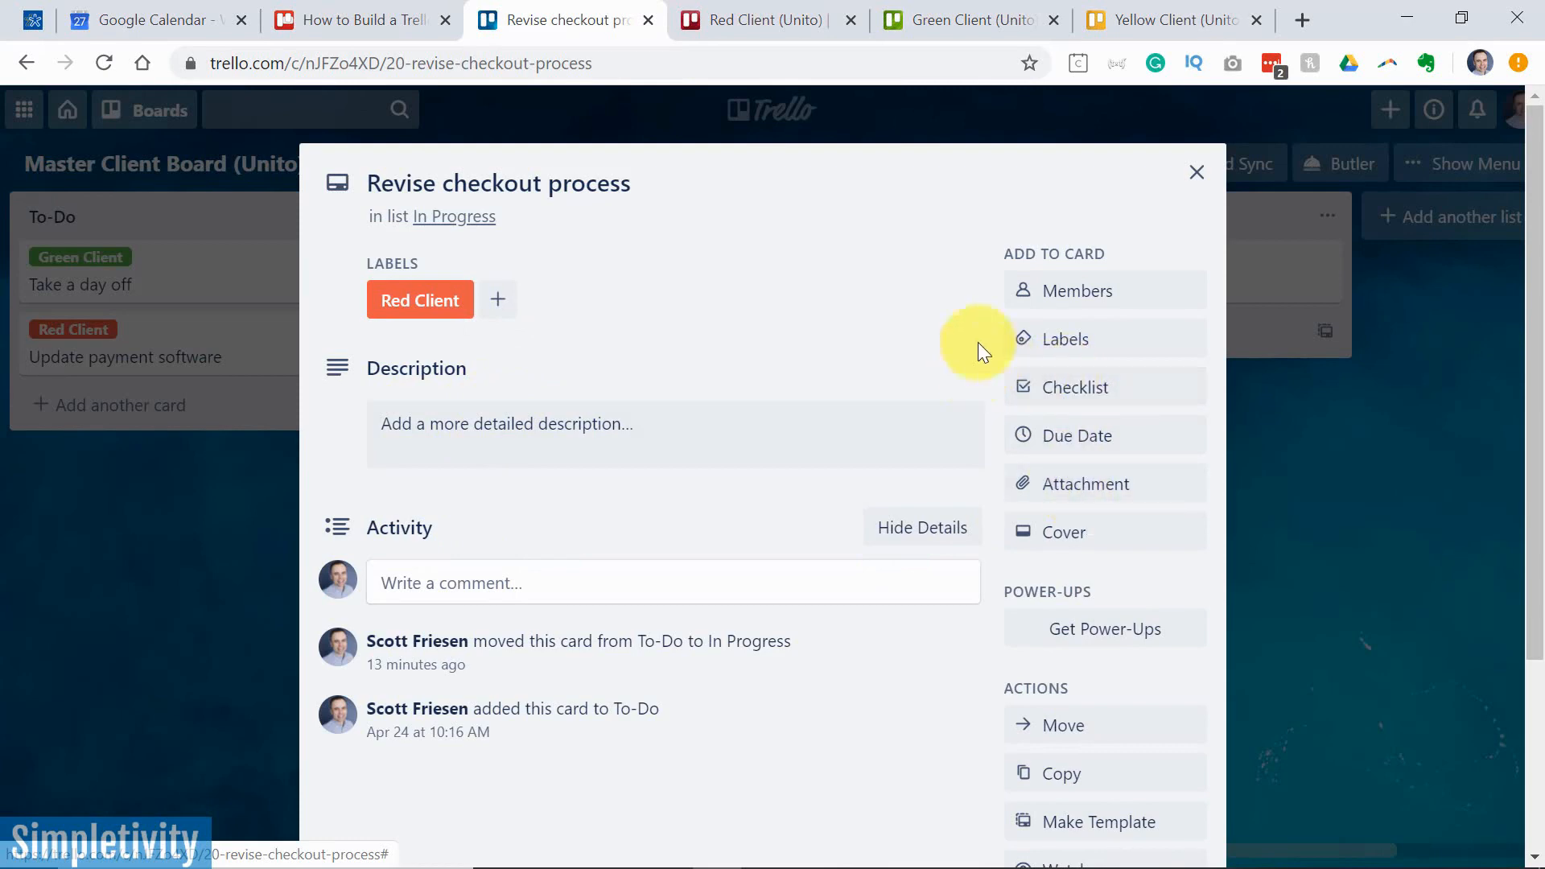
Close the card details to return to the full Master Client Board
left_click(1196, 172)
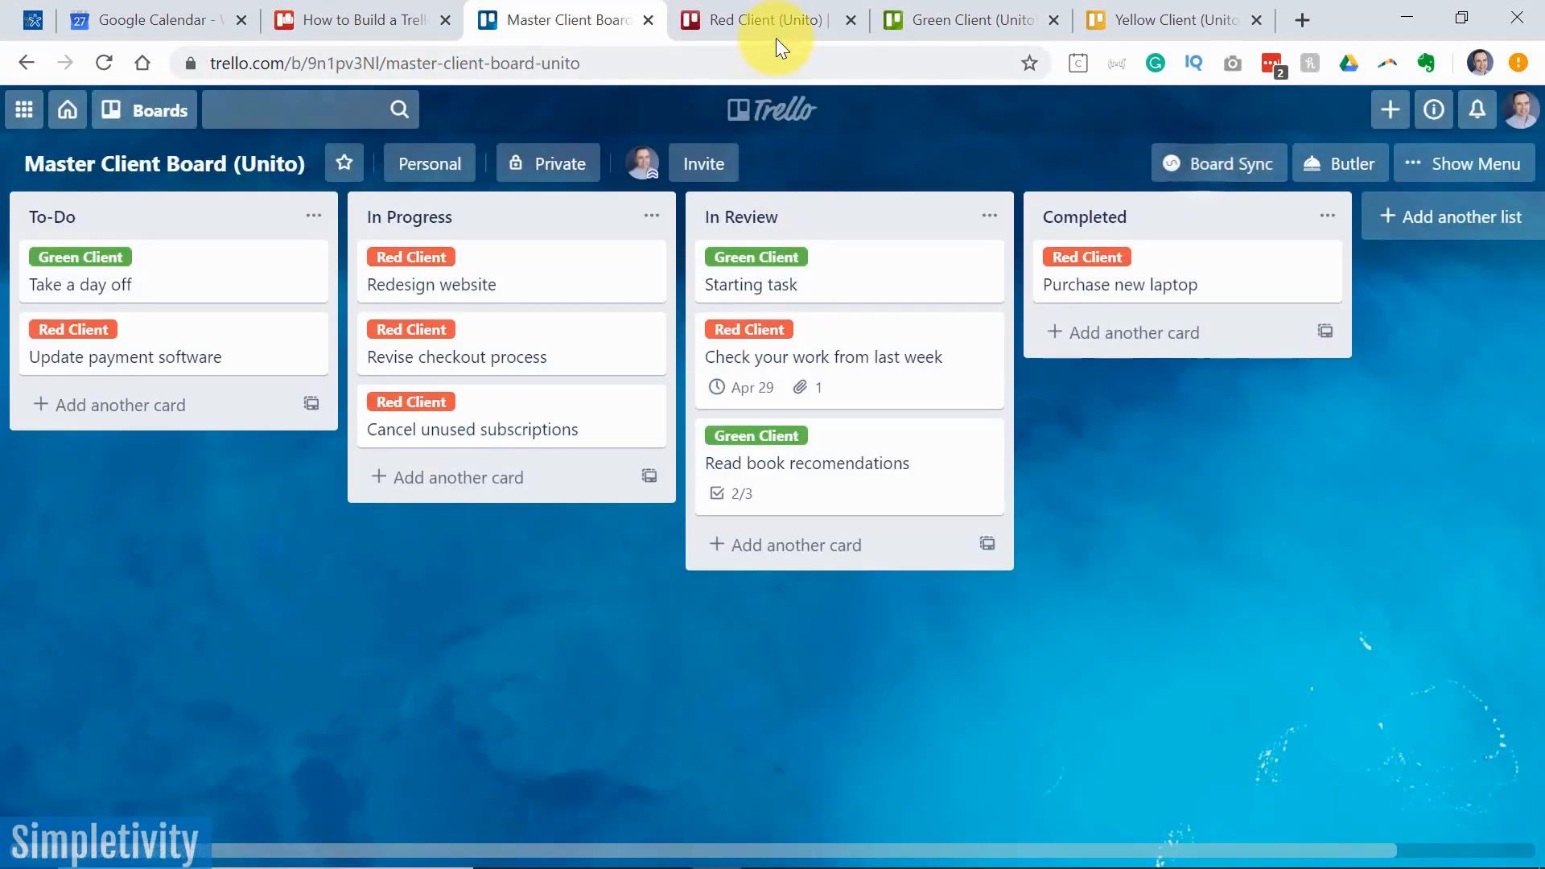
mouse_move(784, 20)
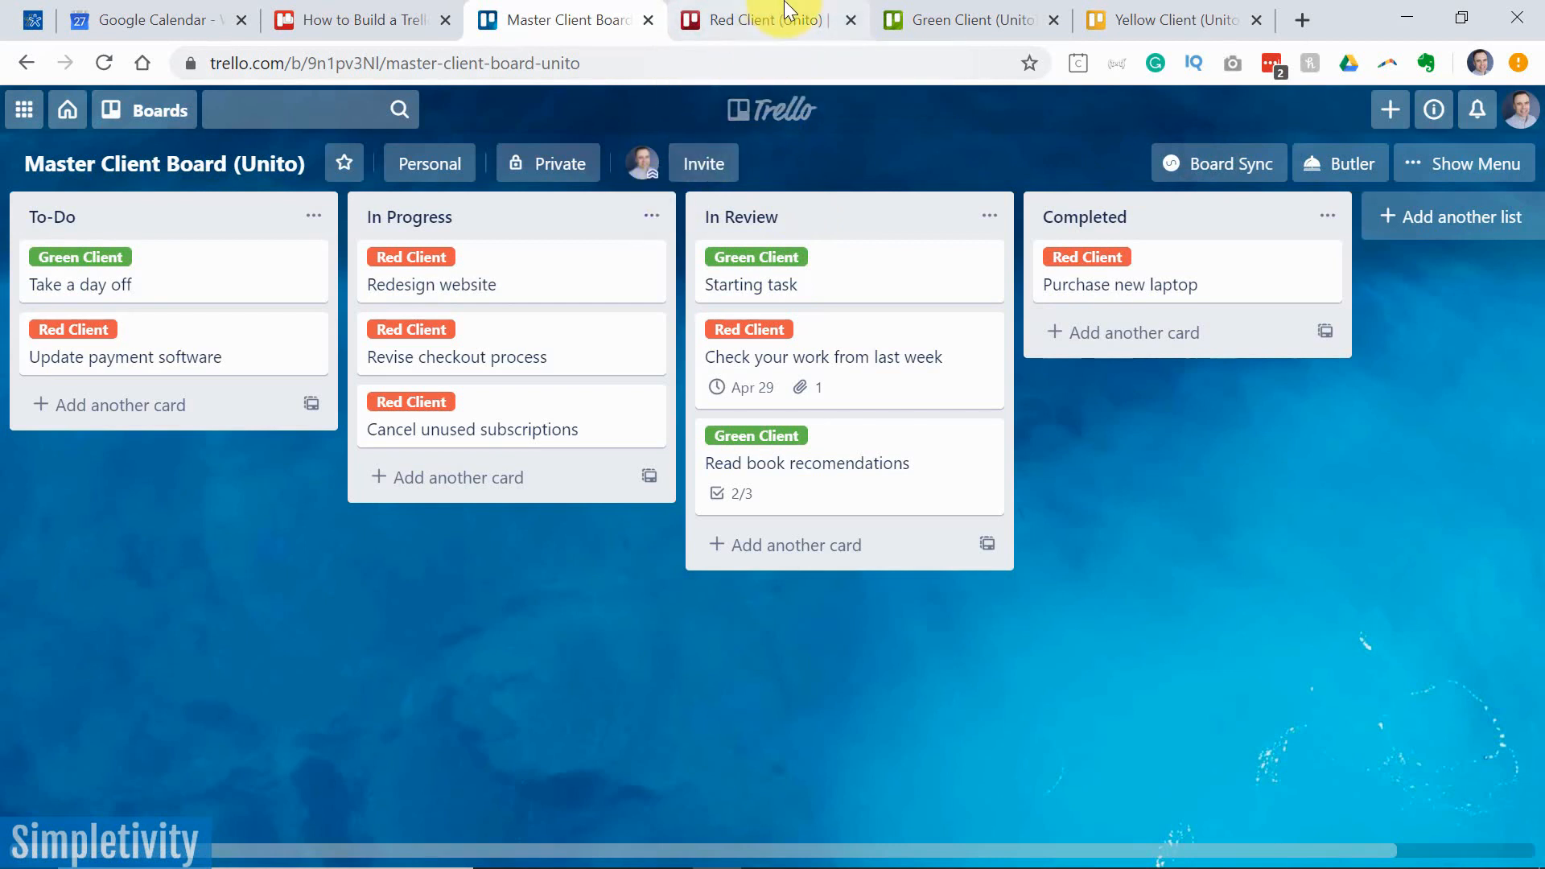
mouse_move(768, 19)
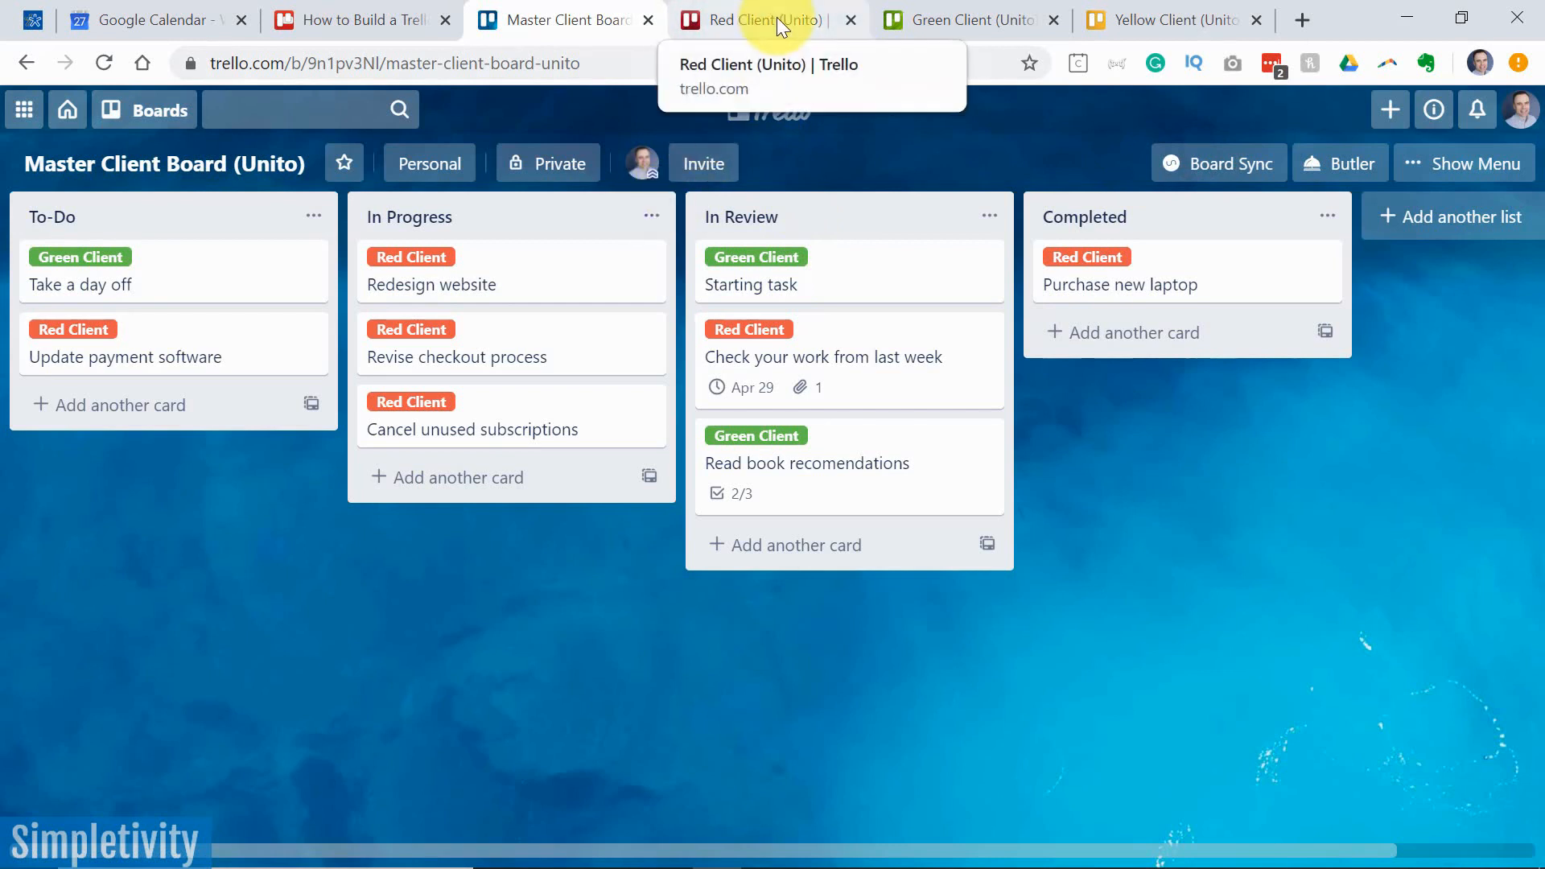
mouse_move(724, 388)
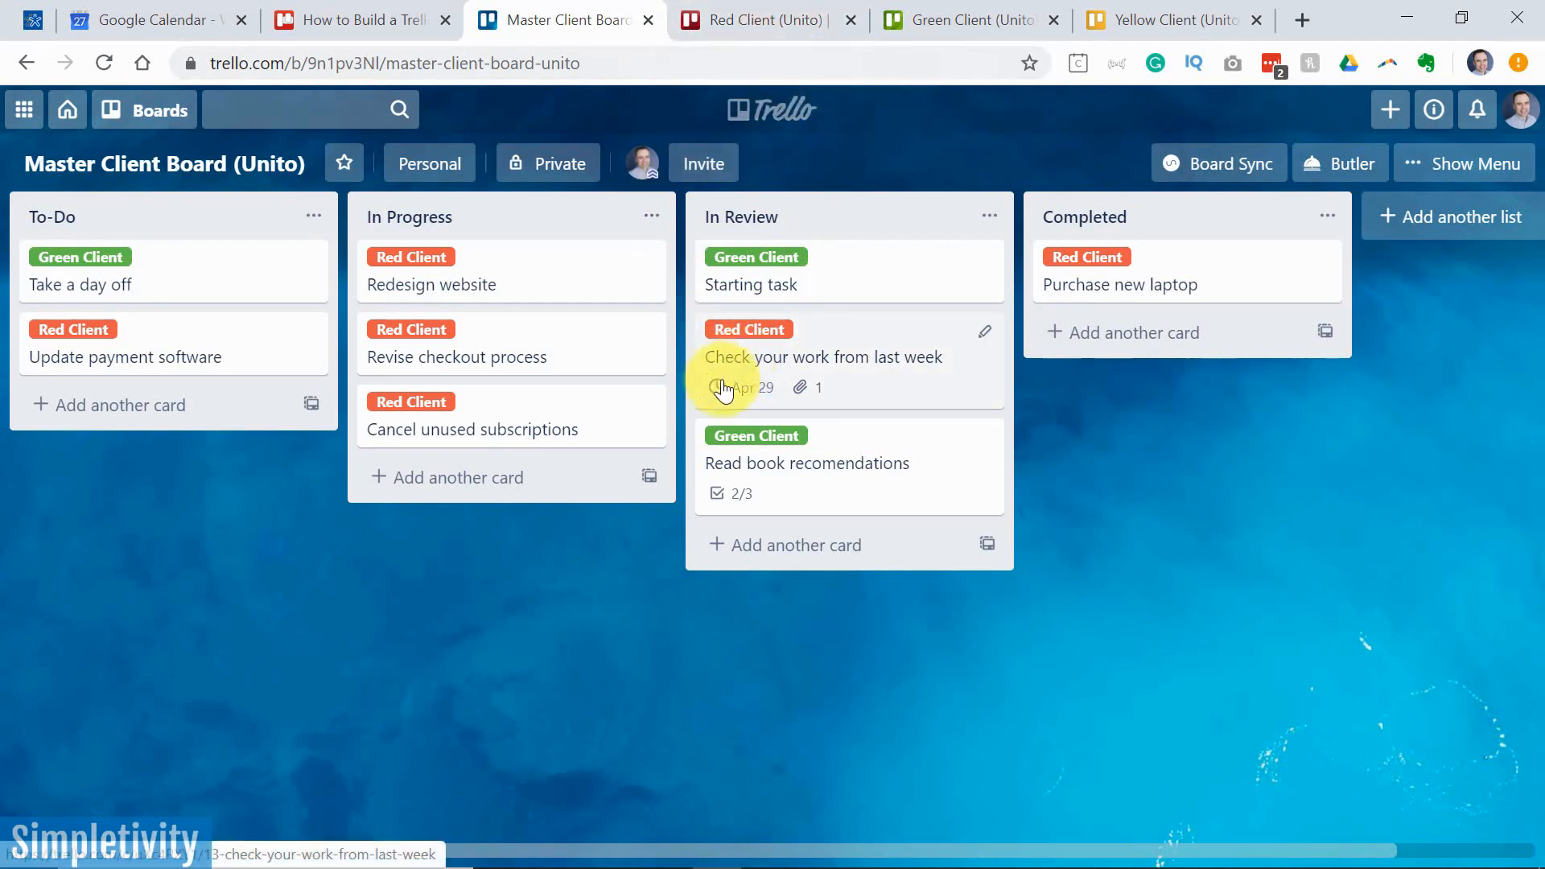
mouse_move(124, 449)
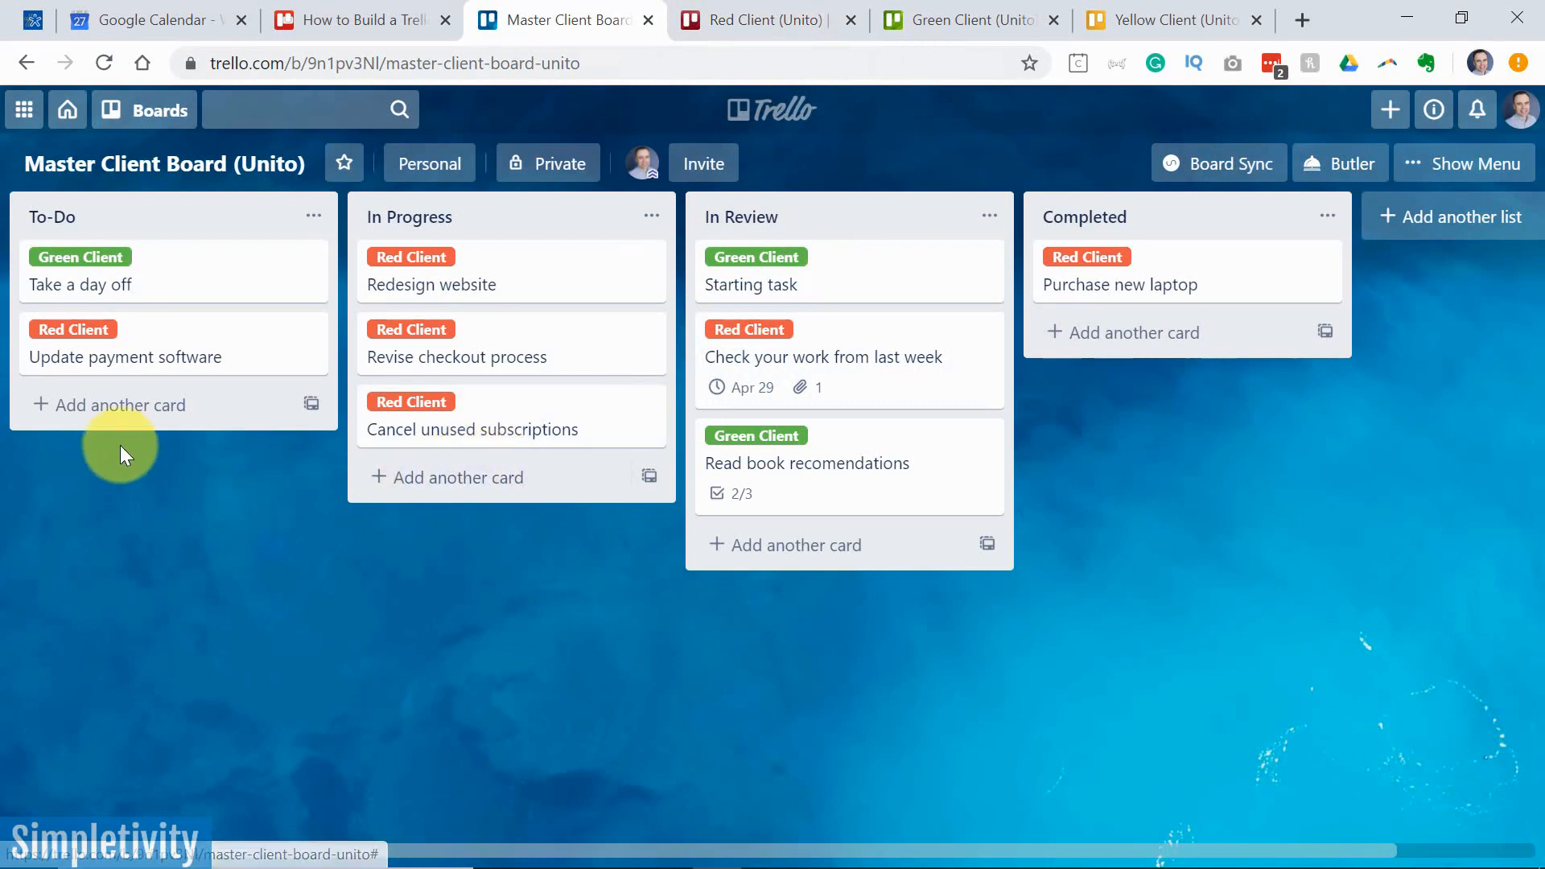
Add an unlabelled card 'New task for Green client' to the bottom of To-Do
left_click(122, 405)
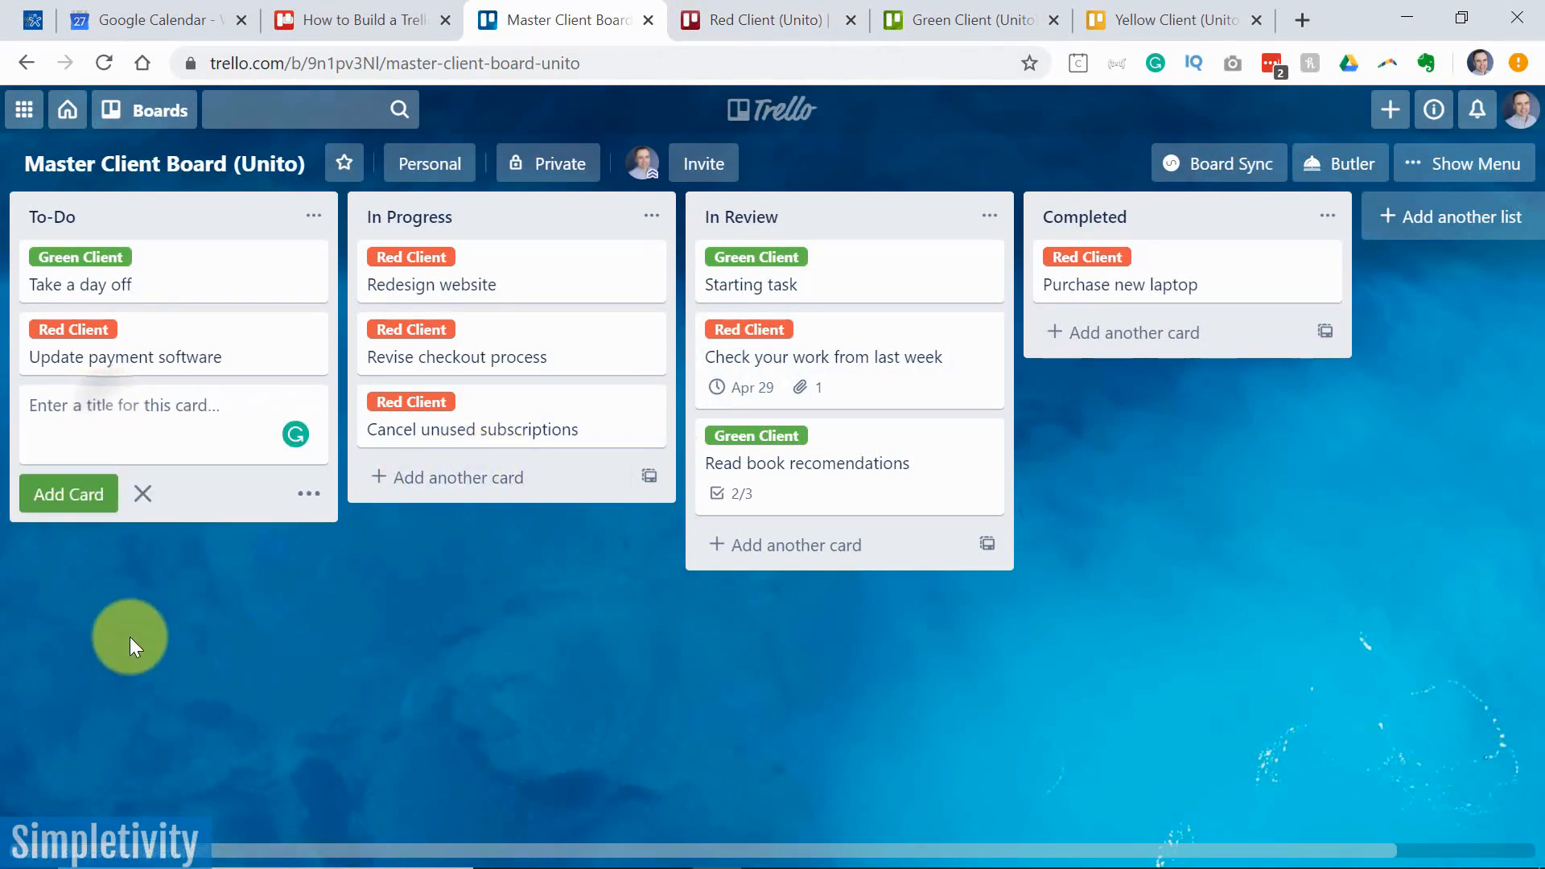
type("New task f")
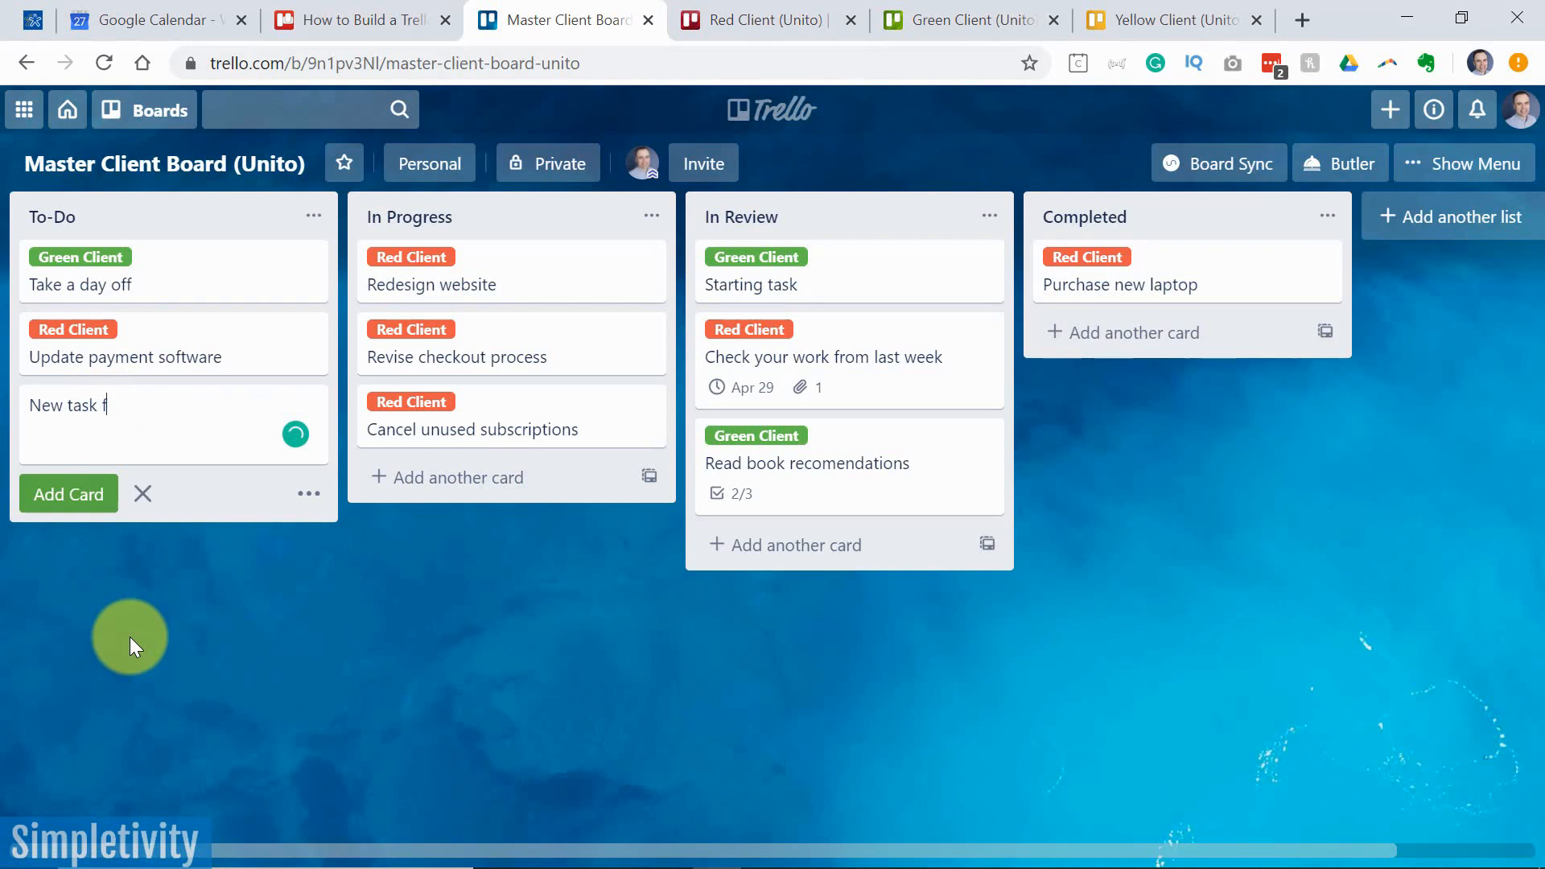
type("or Green clie")
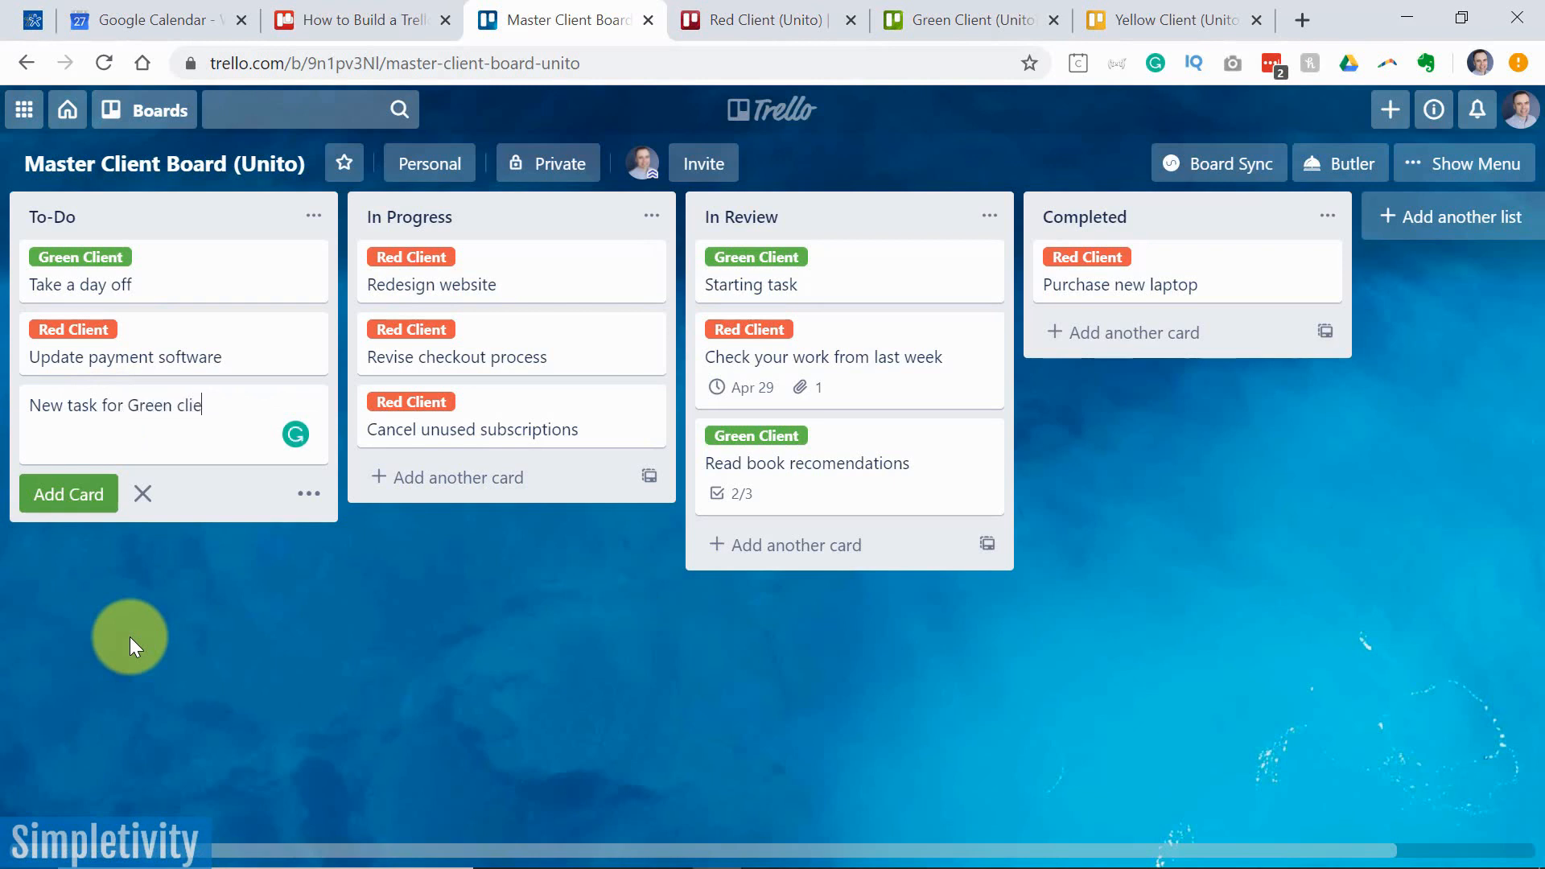
left_click(68, 494)
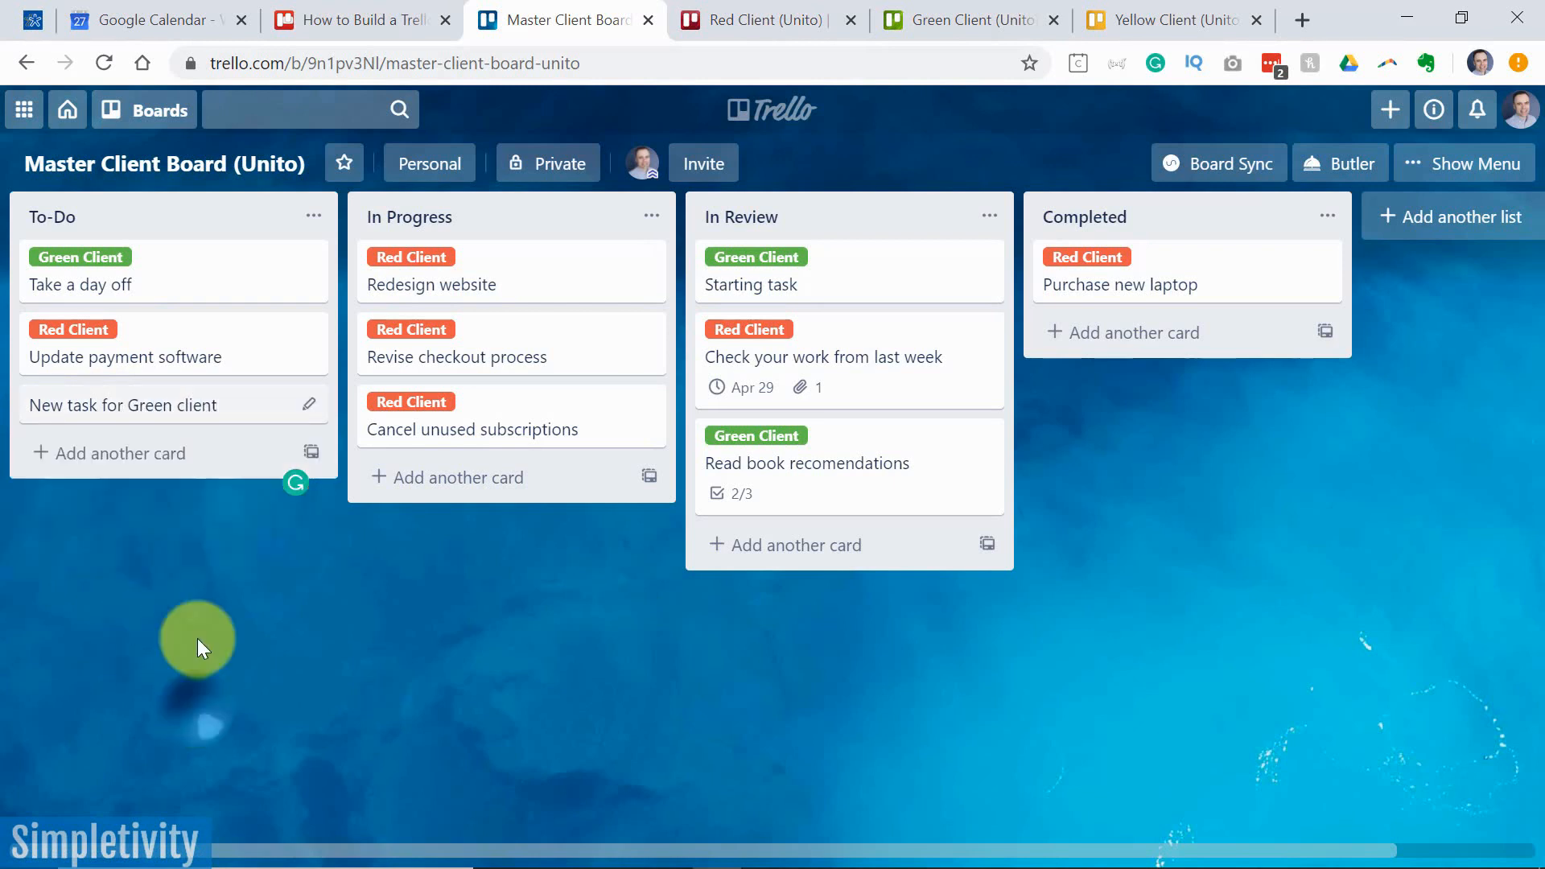
mouse_move(227, 410)
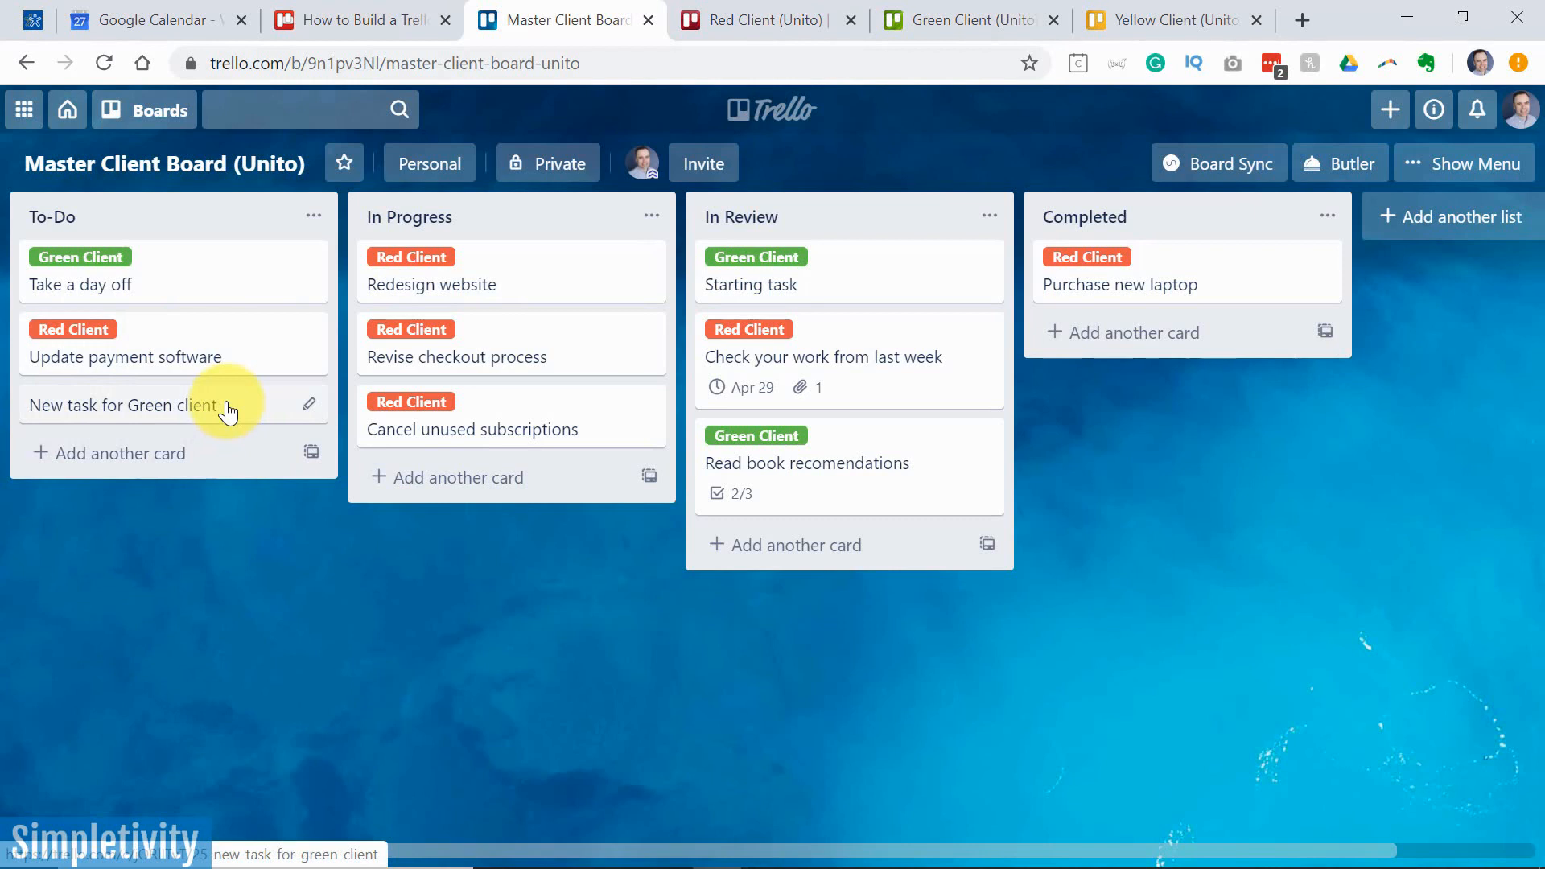
mouse_move(275, 325)
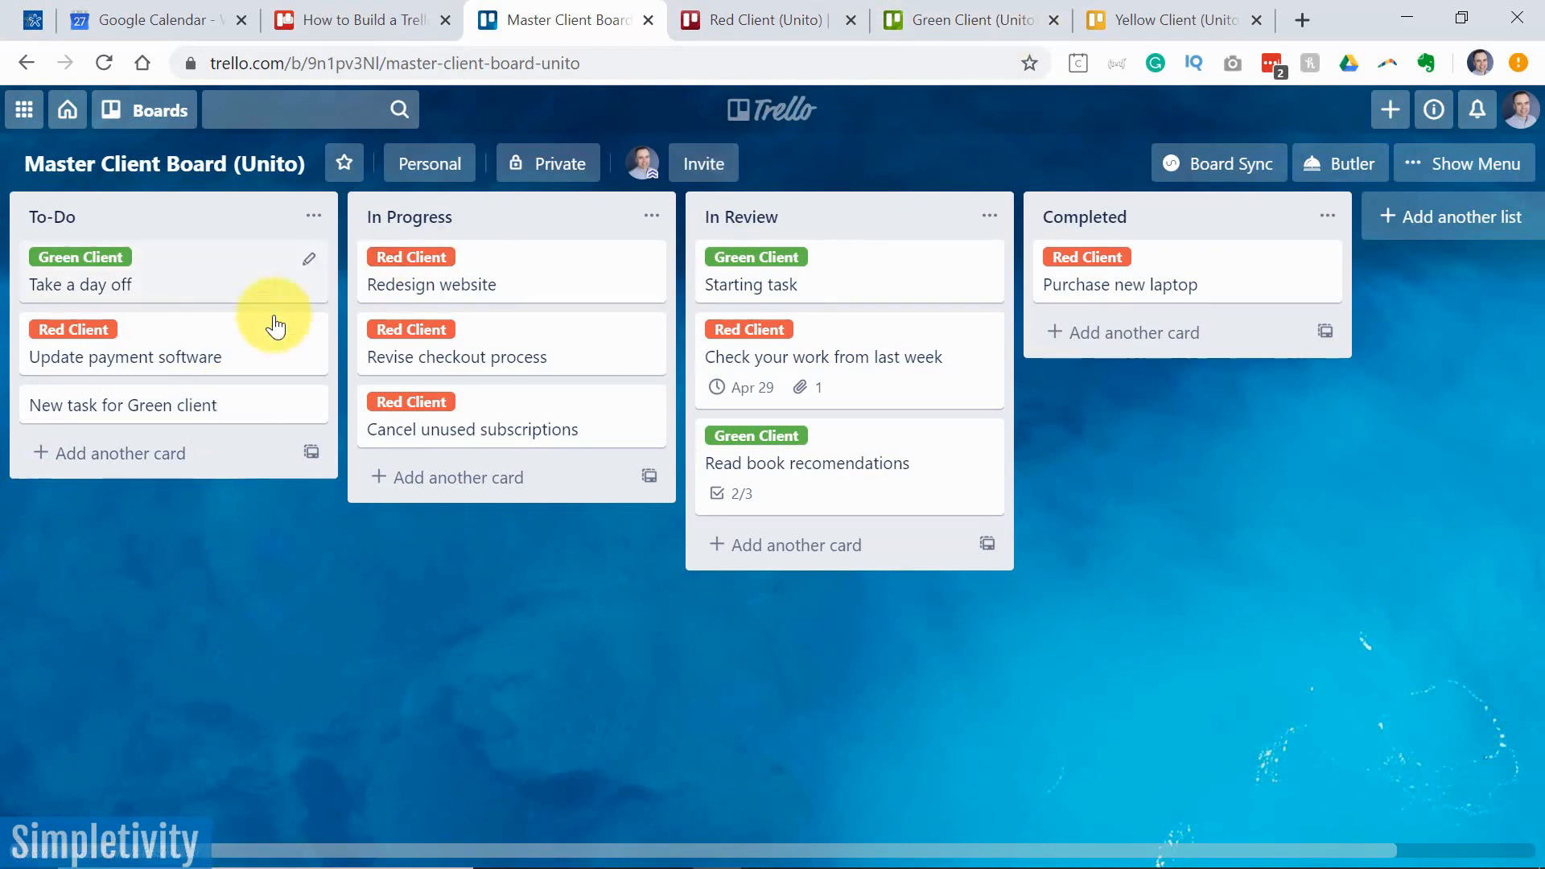
mouse_move(222, 412)
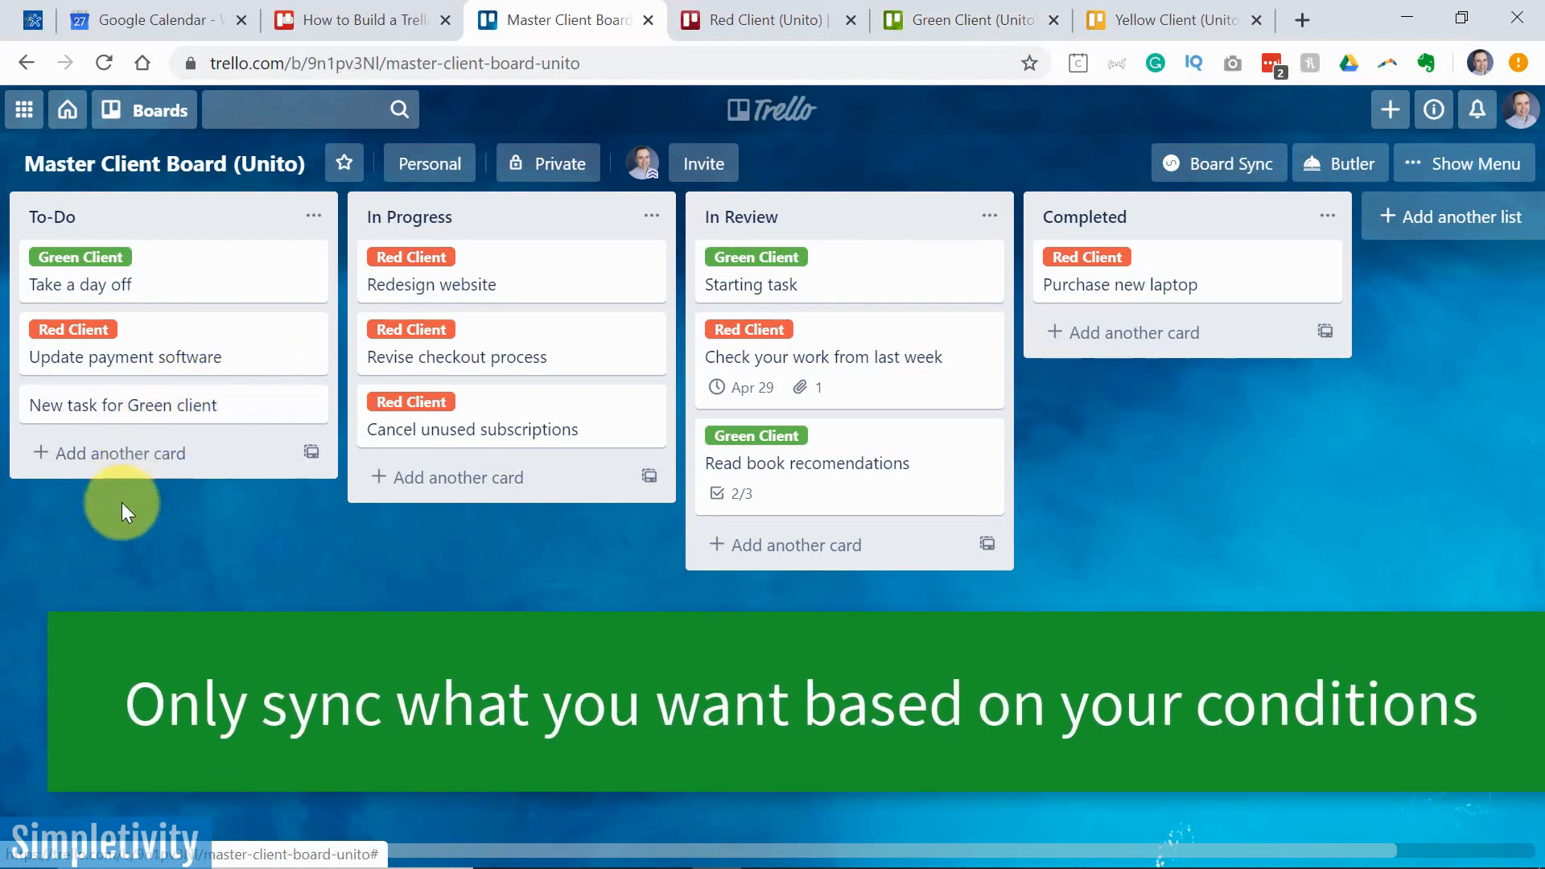
Show the details of the 'New task for Green client' card in To-Do
left_click(122, 406)
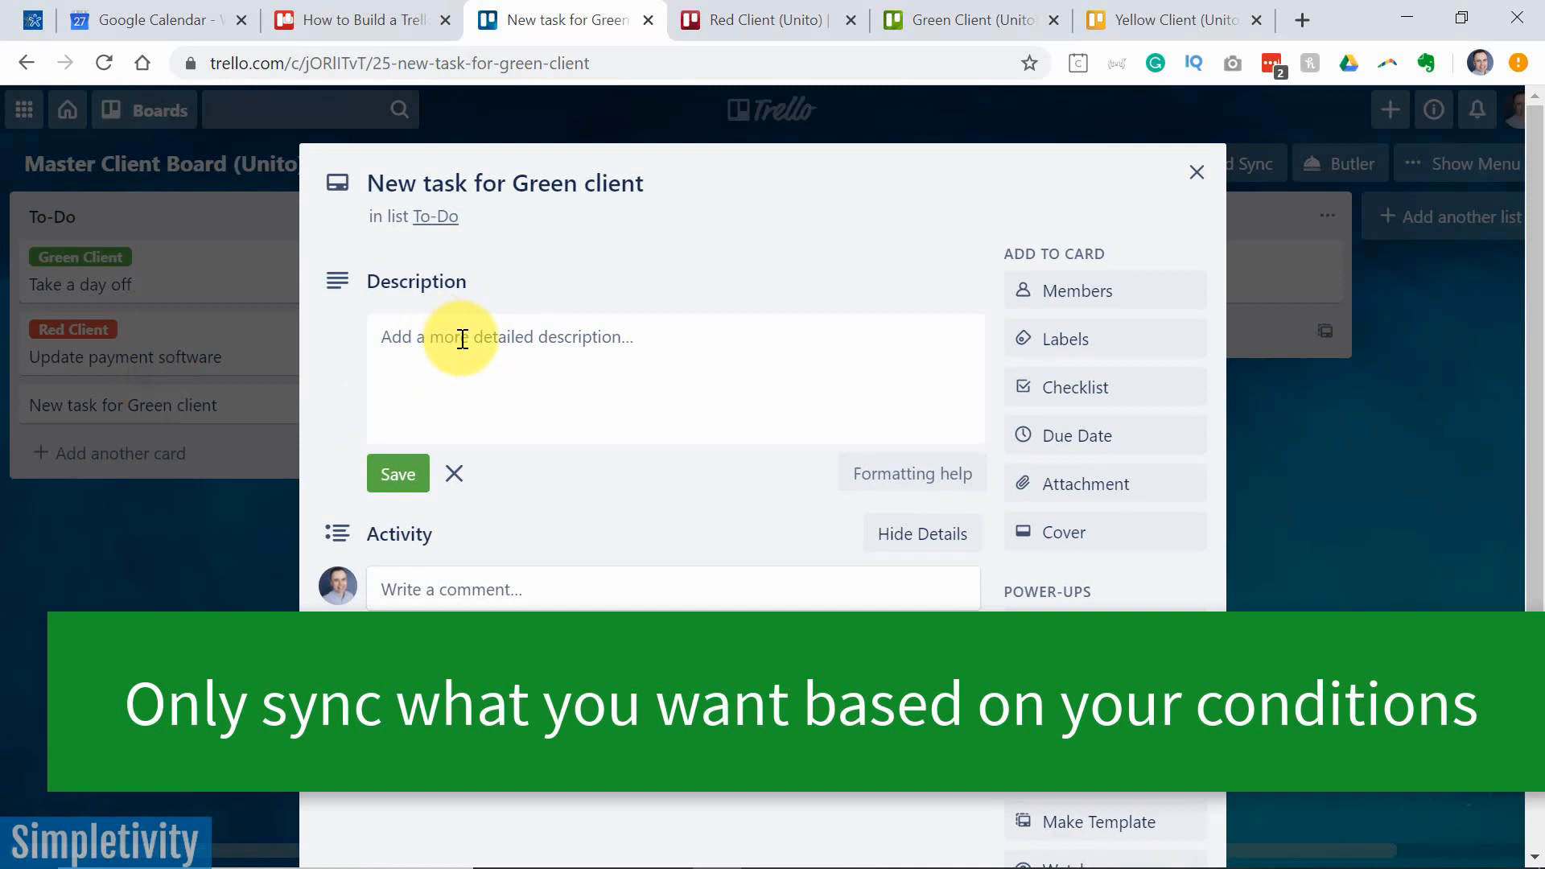
mouse_move(1074, 387)
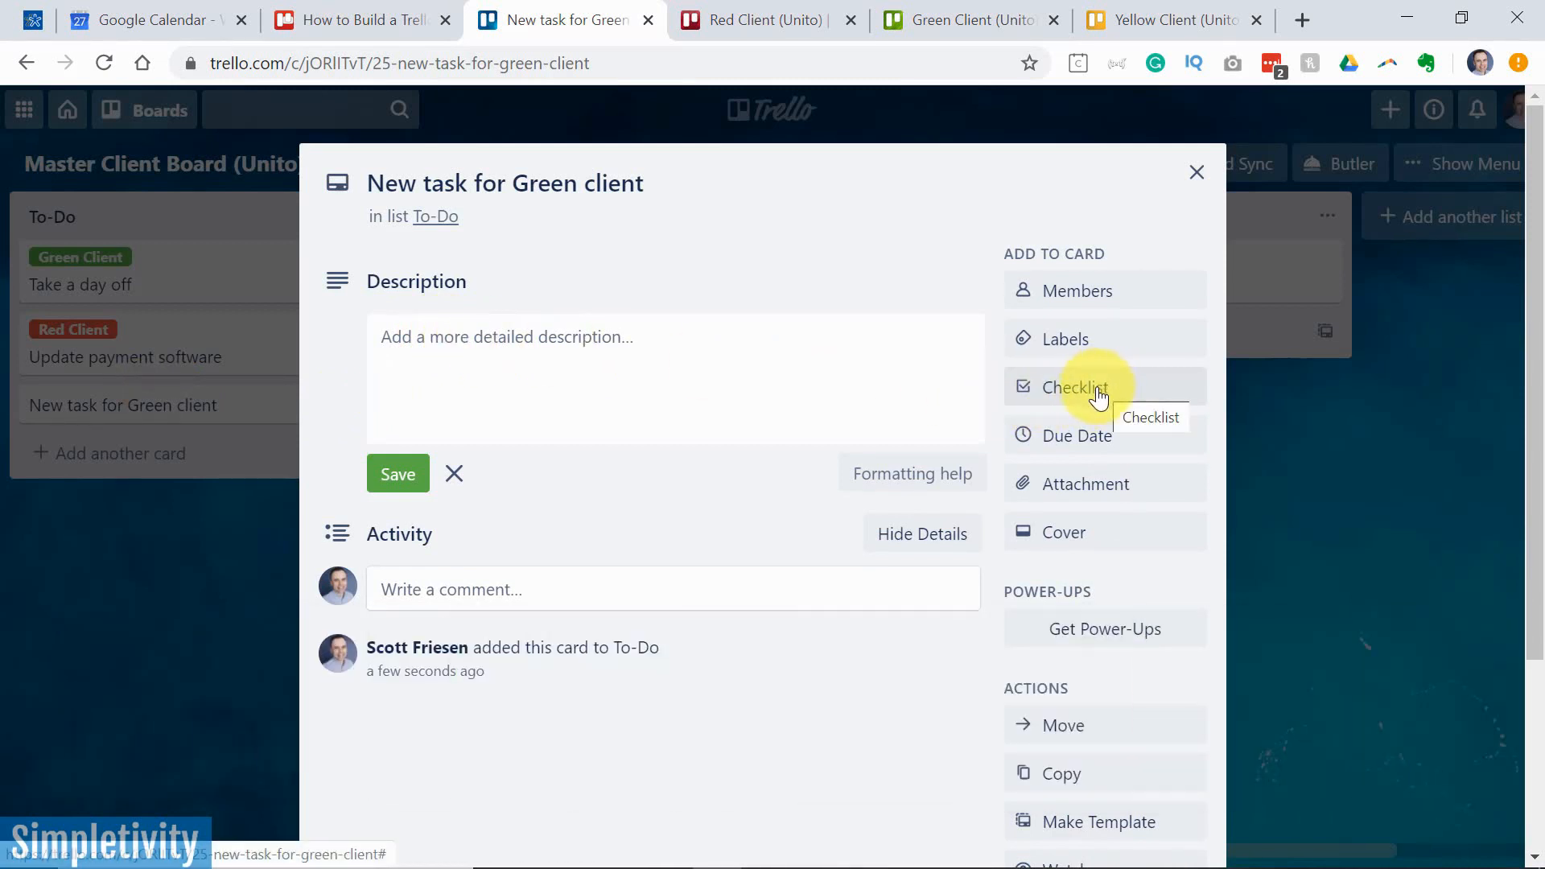
mouse_move(1192, 172)
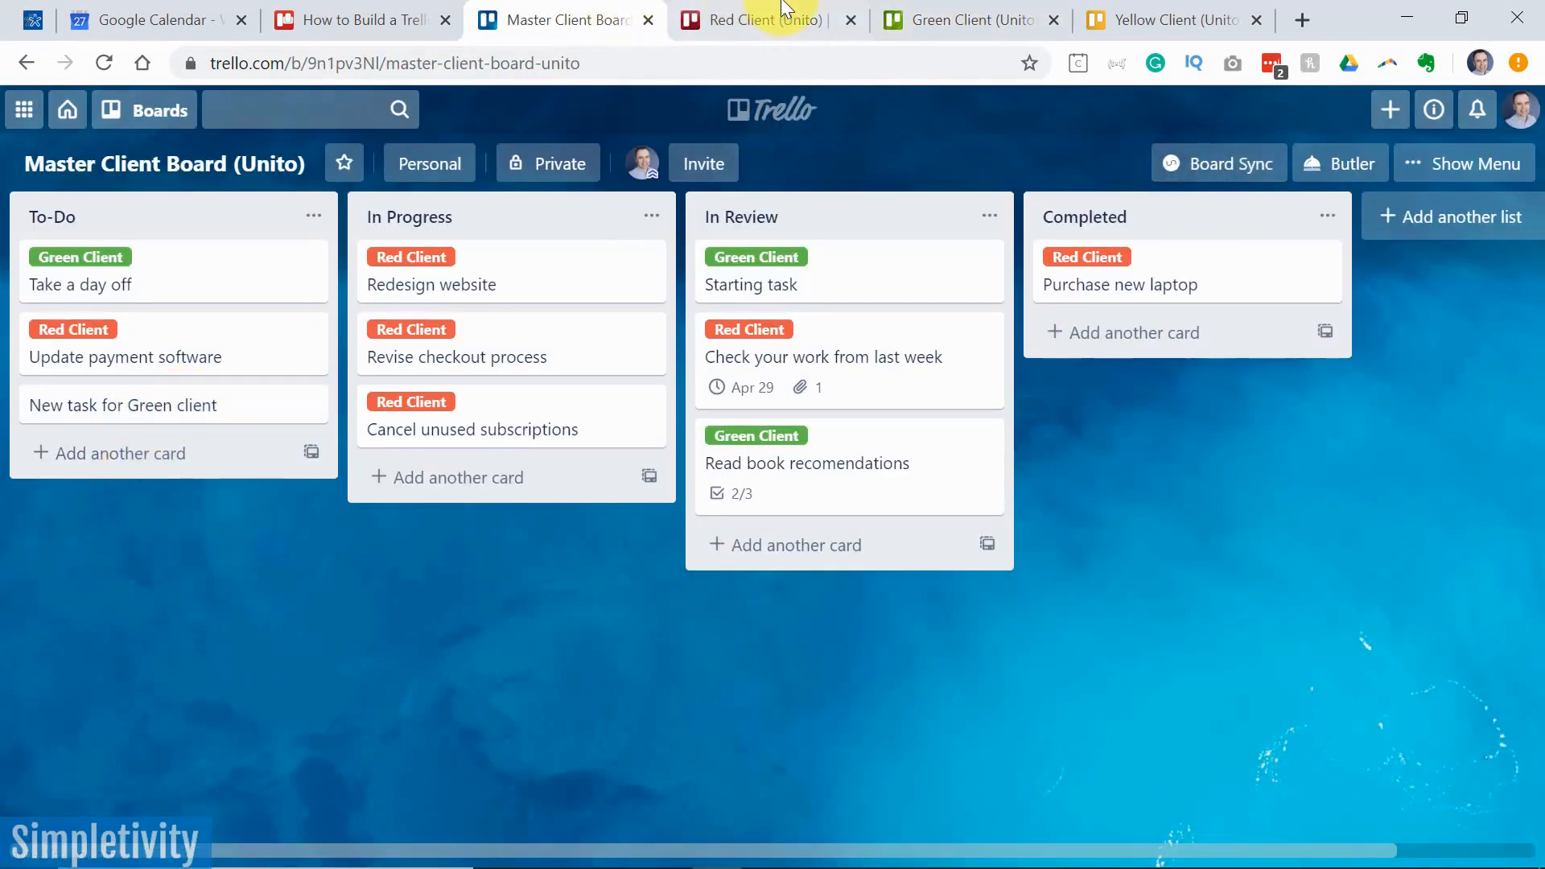
mouse_move(142, 406)
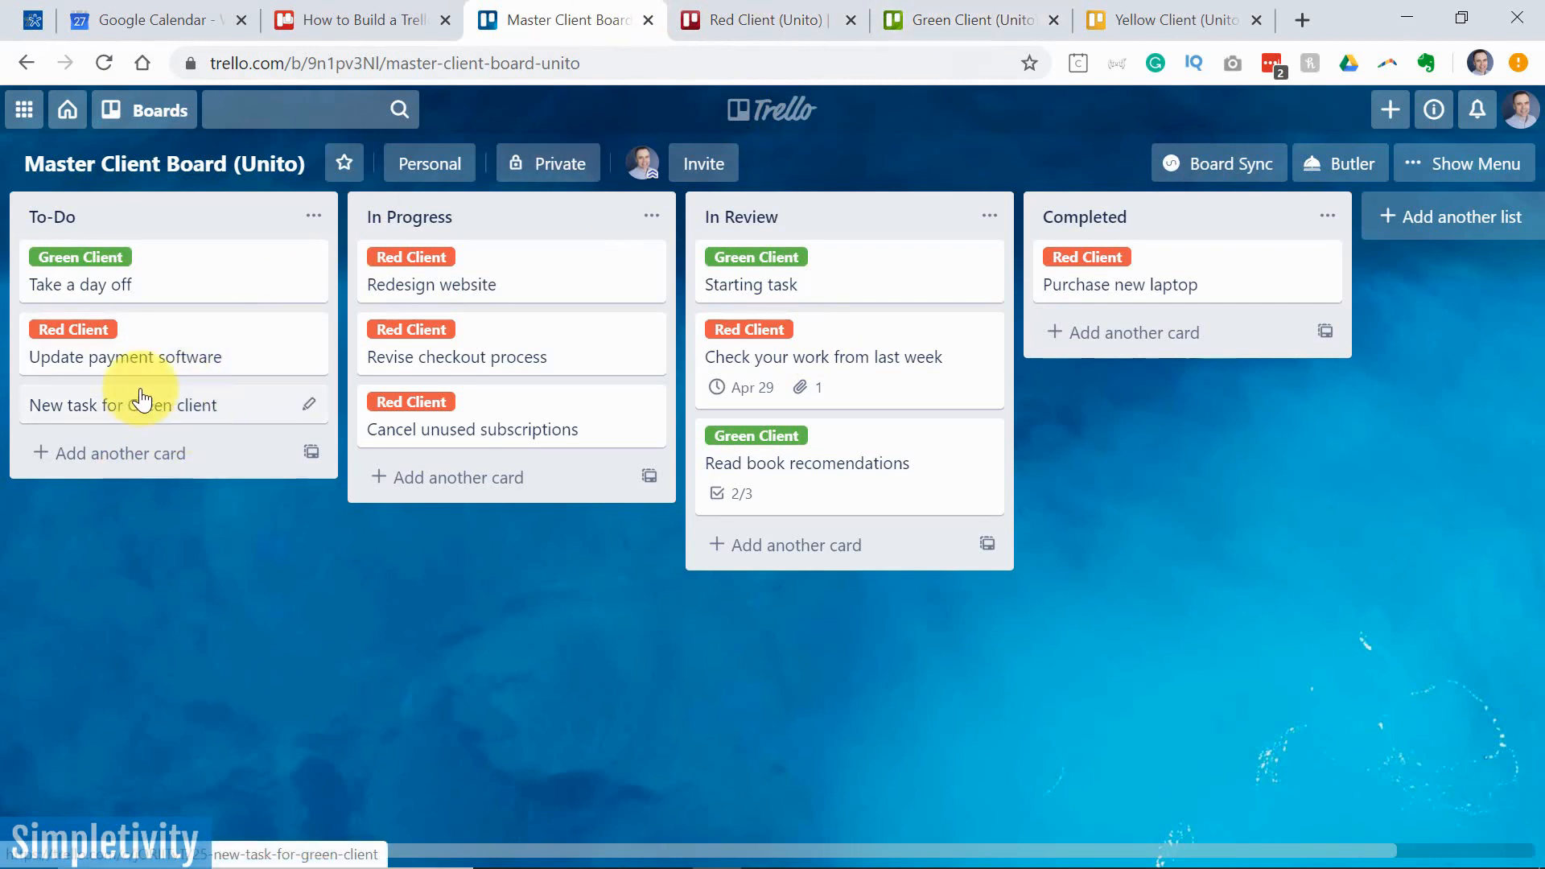
mouse_move(173, 408)
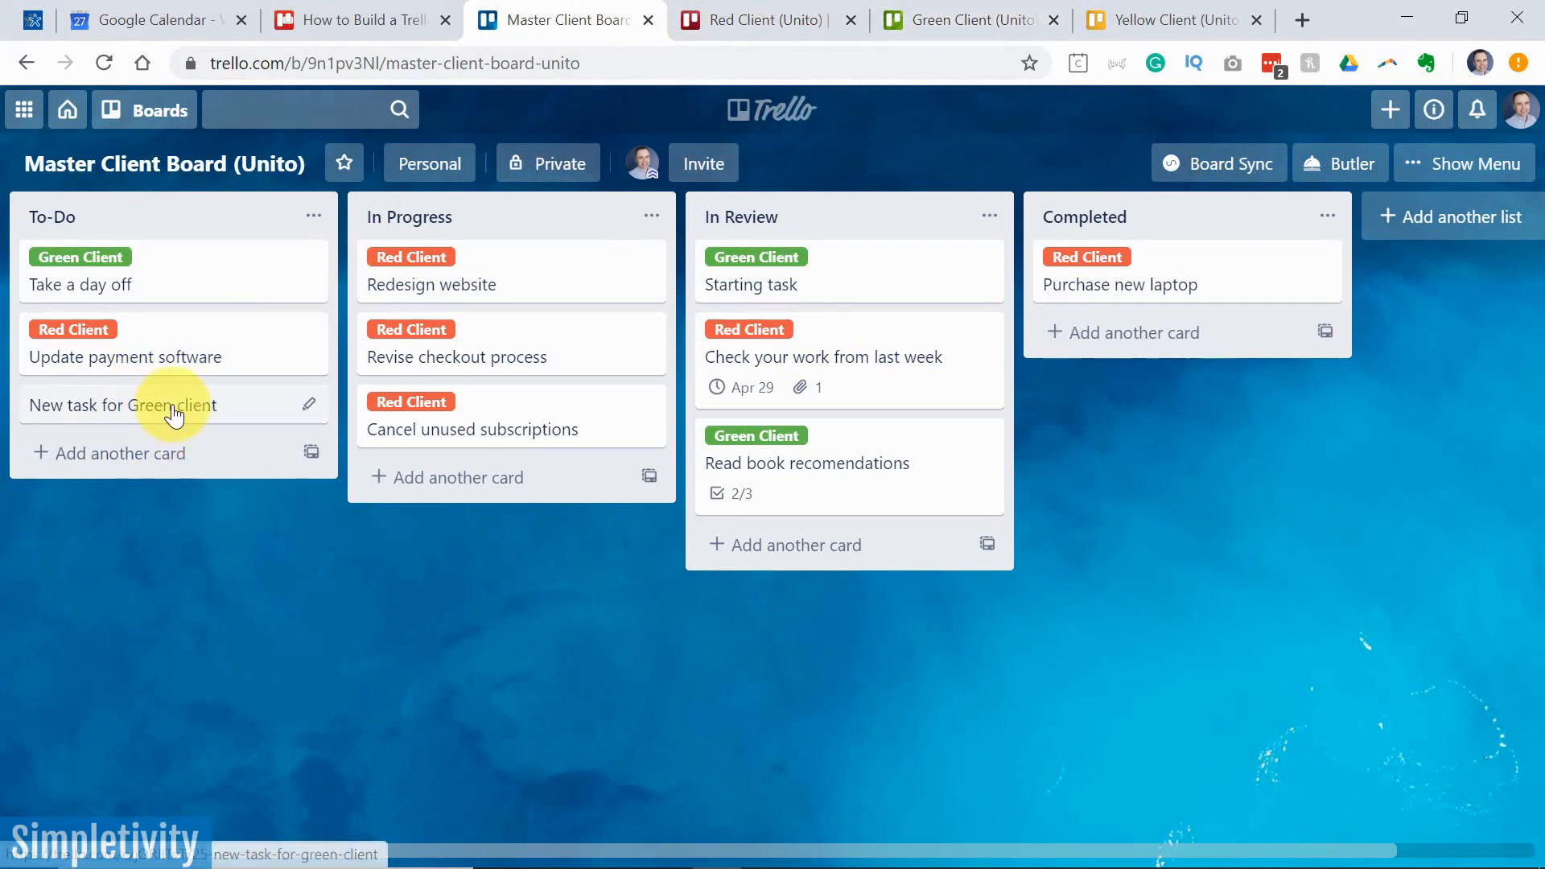
mouse_move(161, 573)
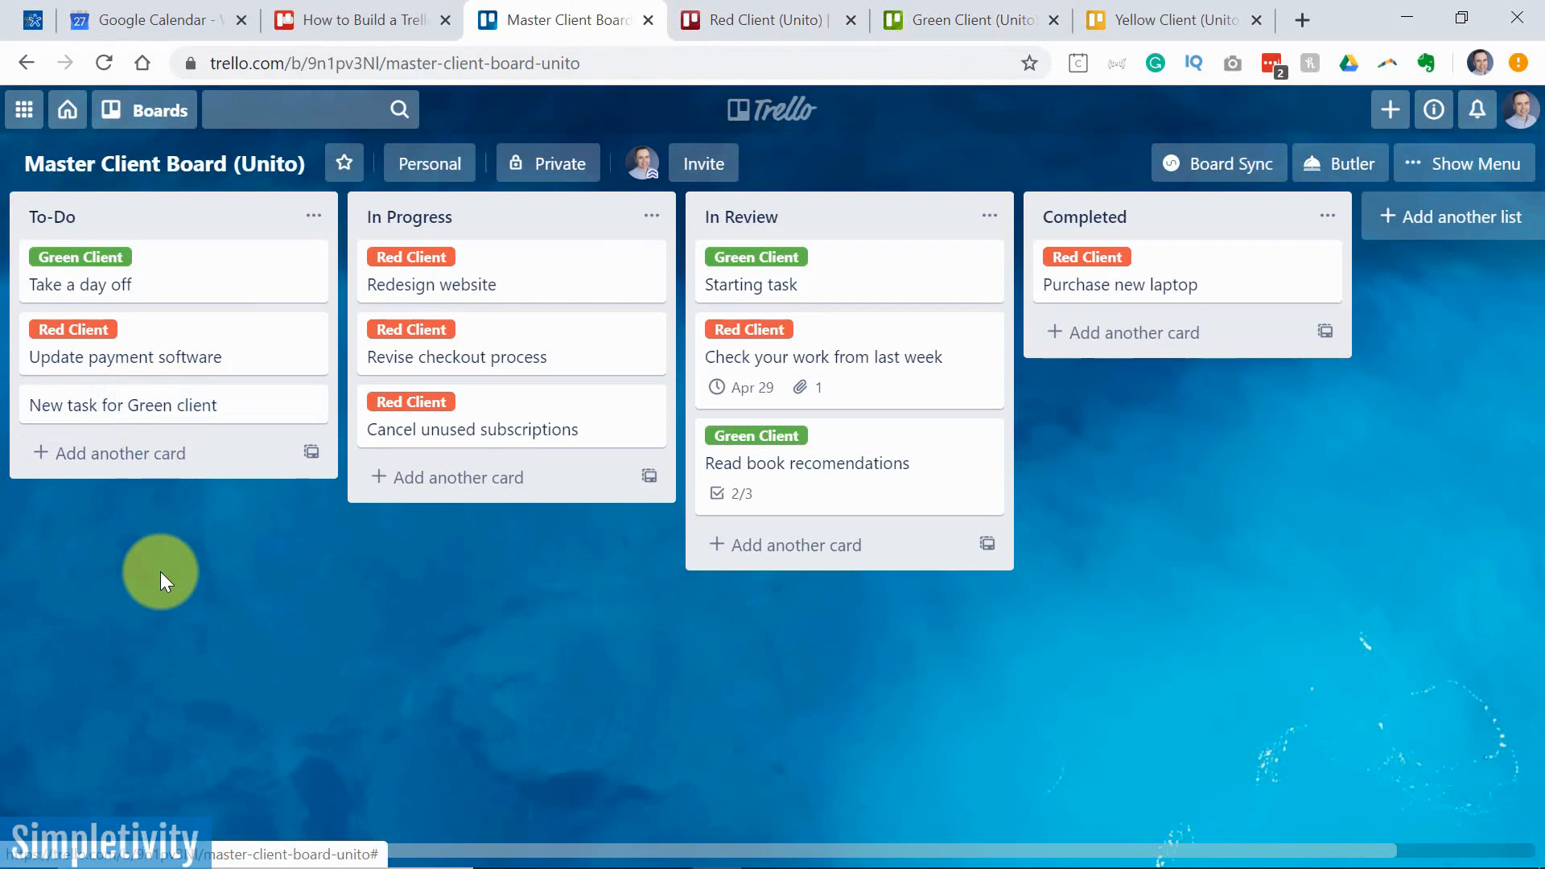
mouse_move(172, 452)
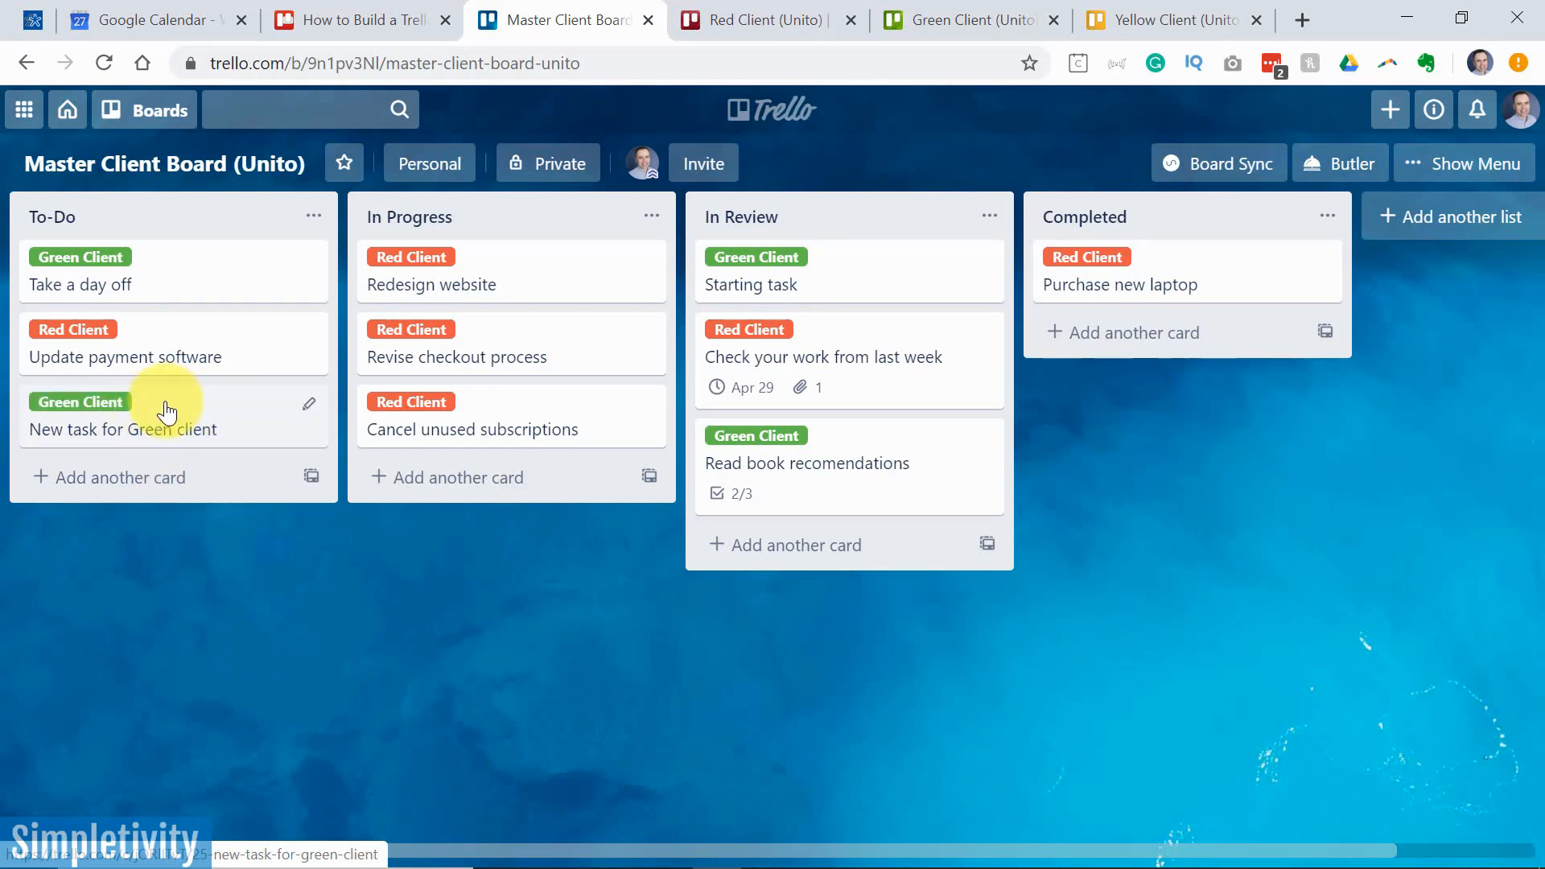
mouse_move(966, 19)
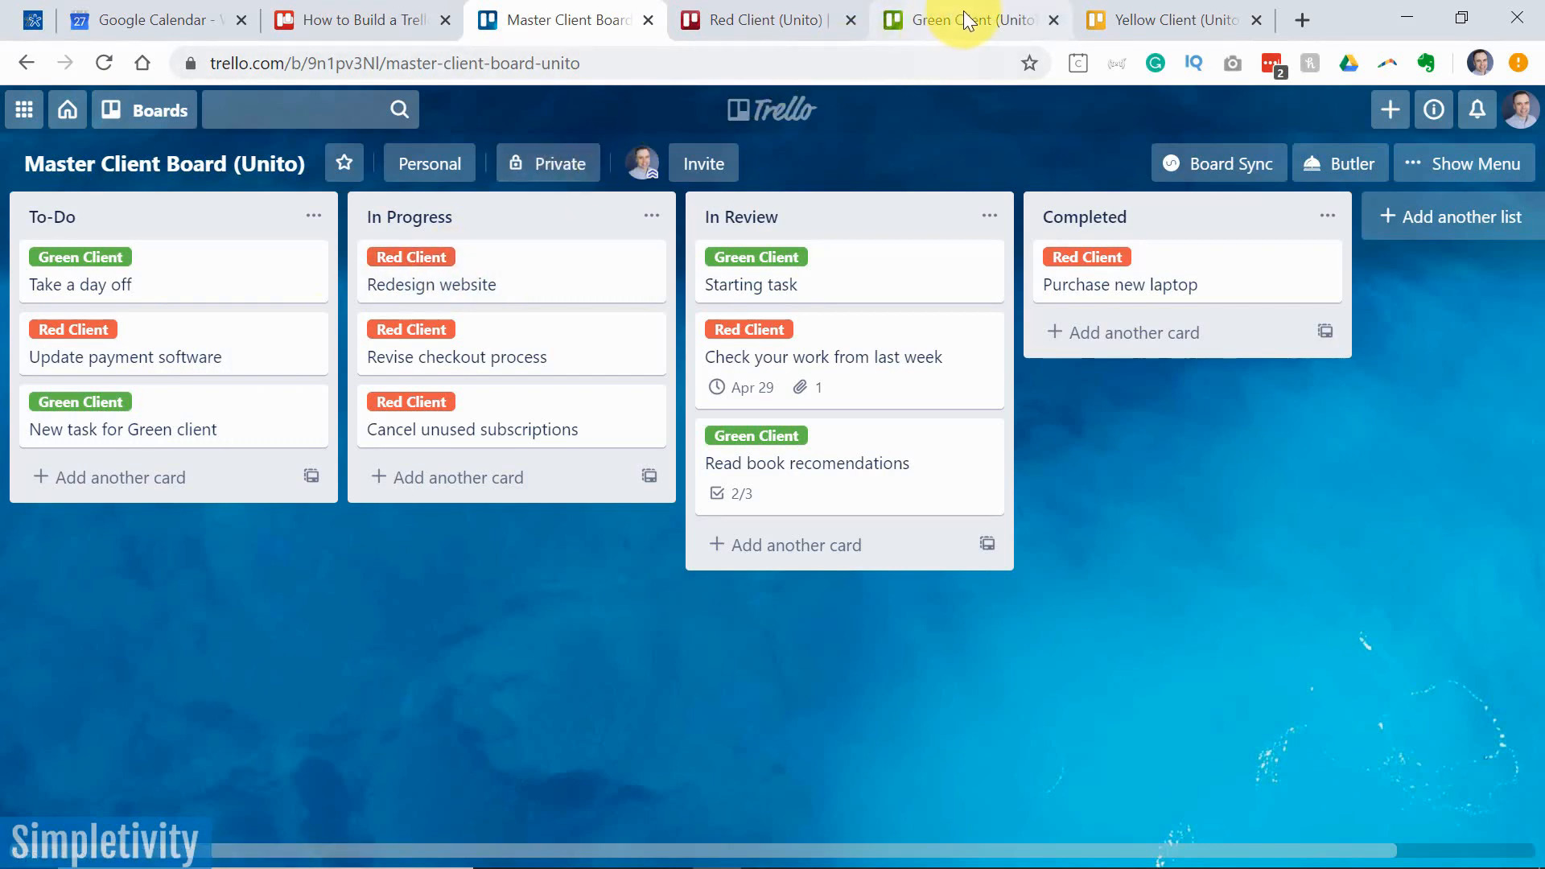
Switch to the Green Client (Unito) board showing the synced 'New task for Green client' card
left_click(970, 19)
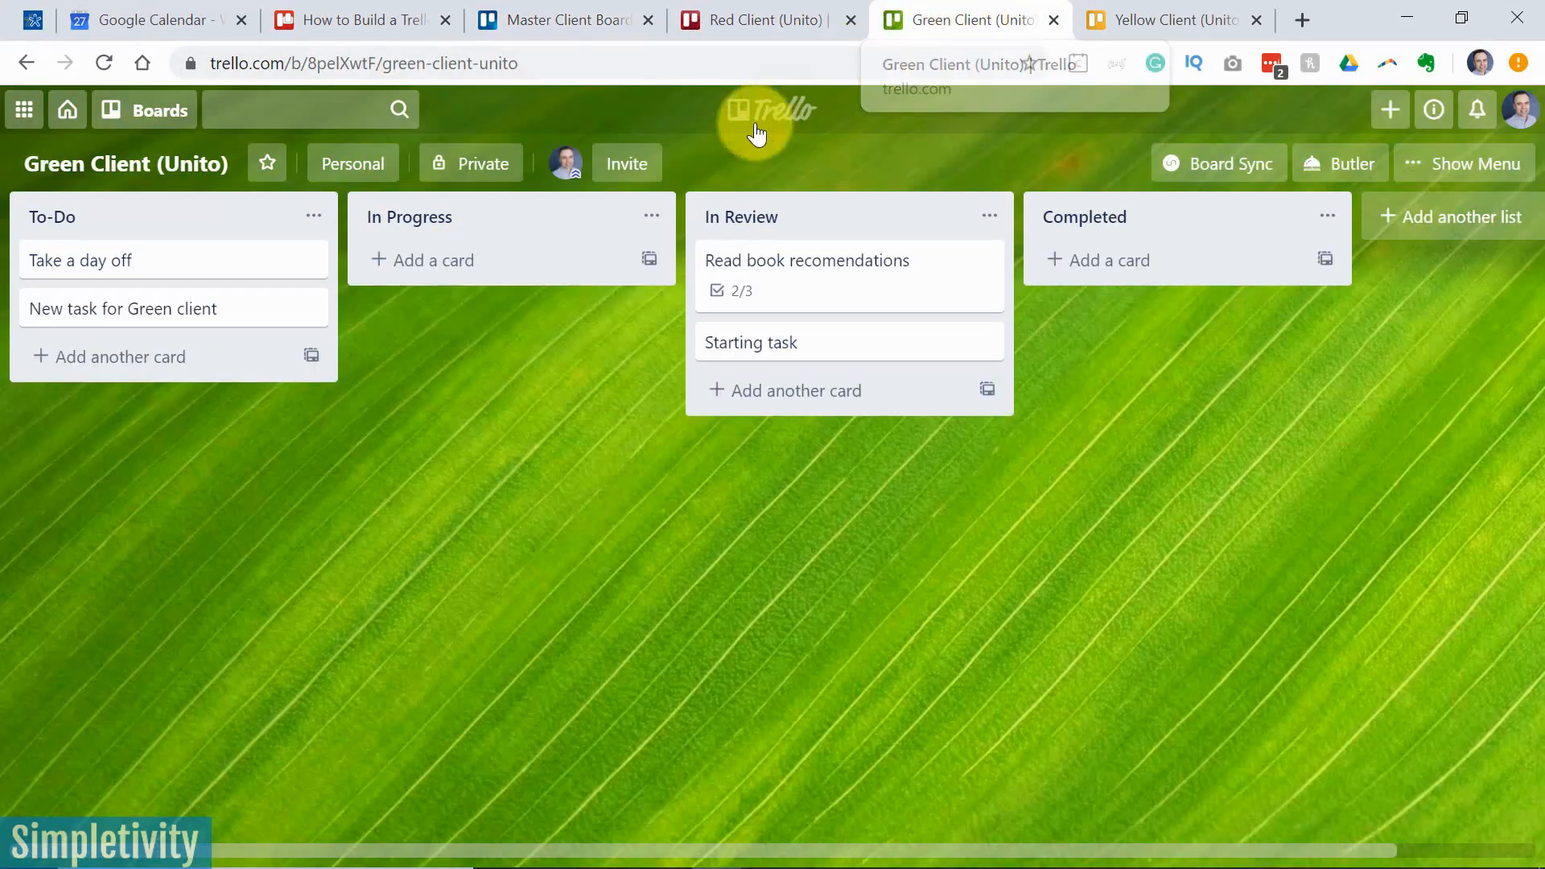
mouse_move(227, 309)
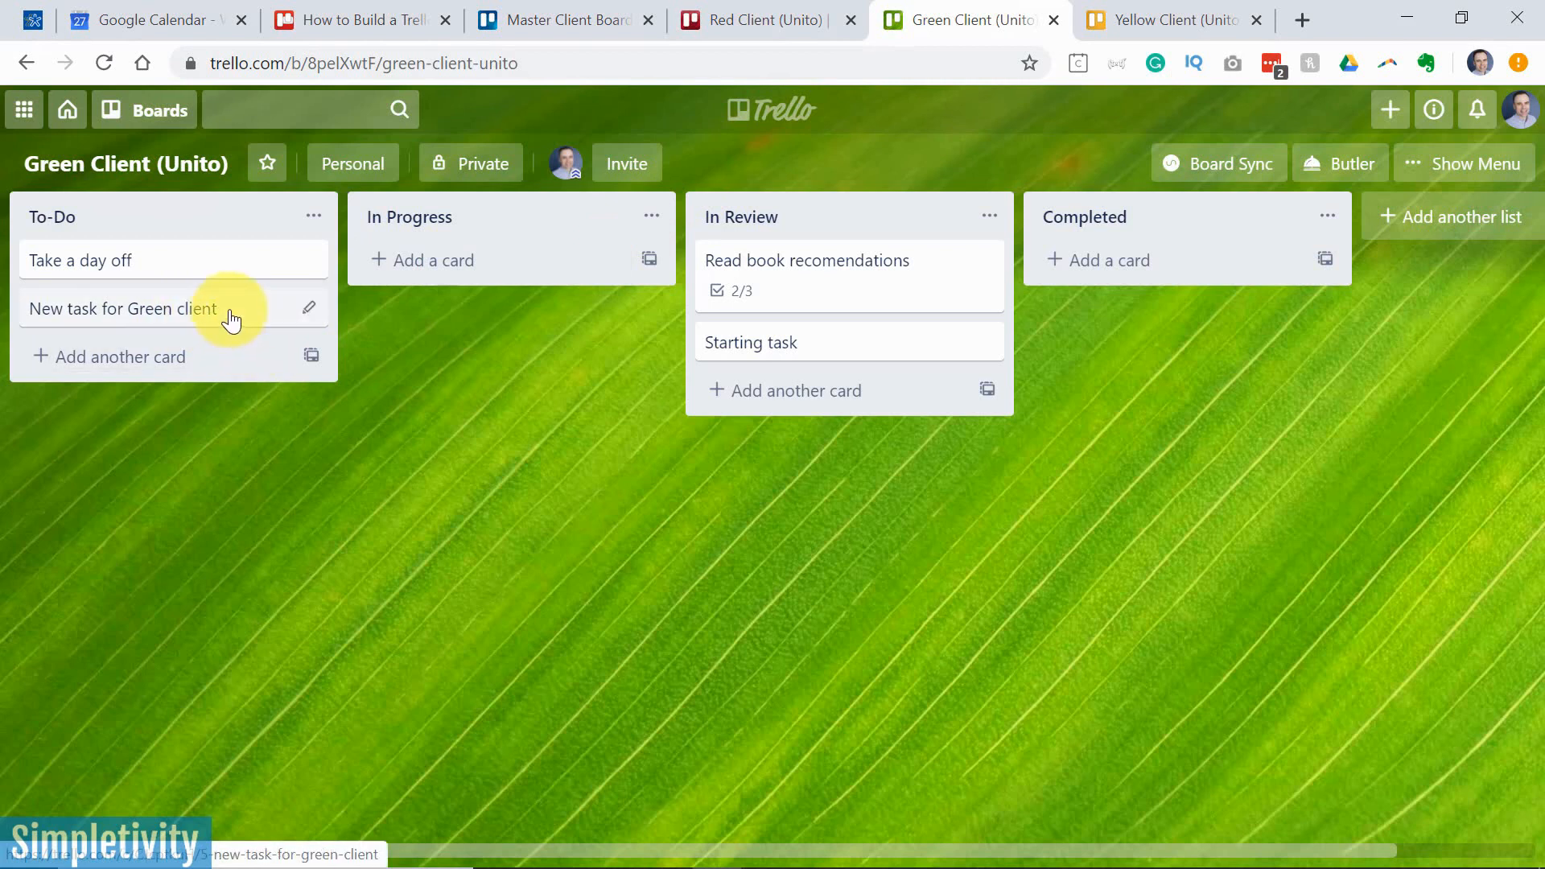
mouse_move(778, 268)
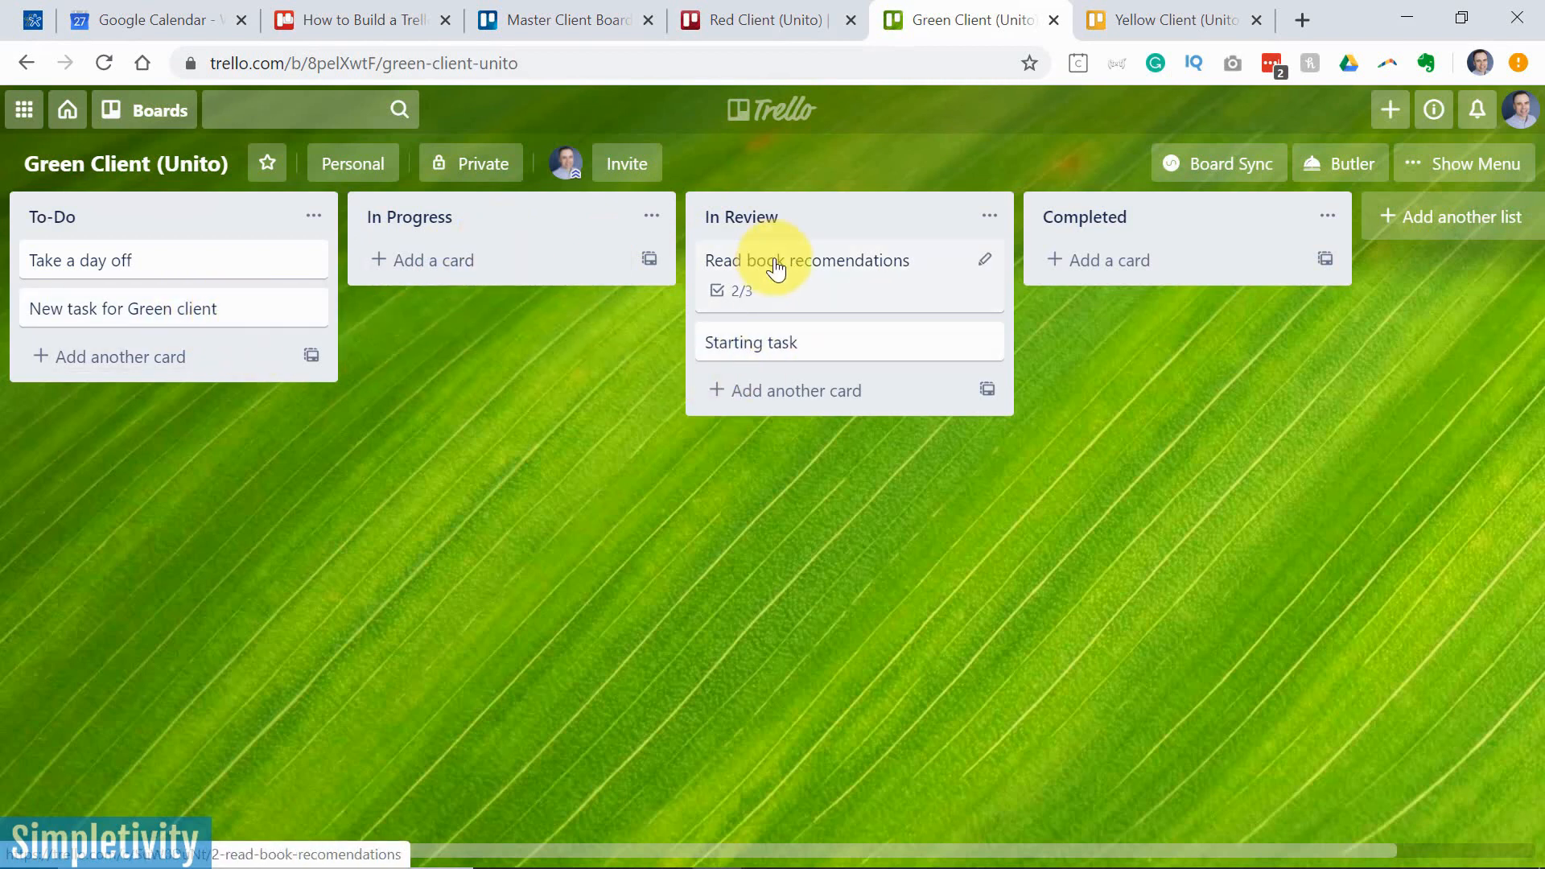
mouse_move(483, 357)
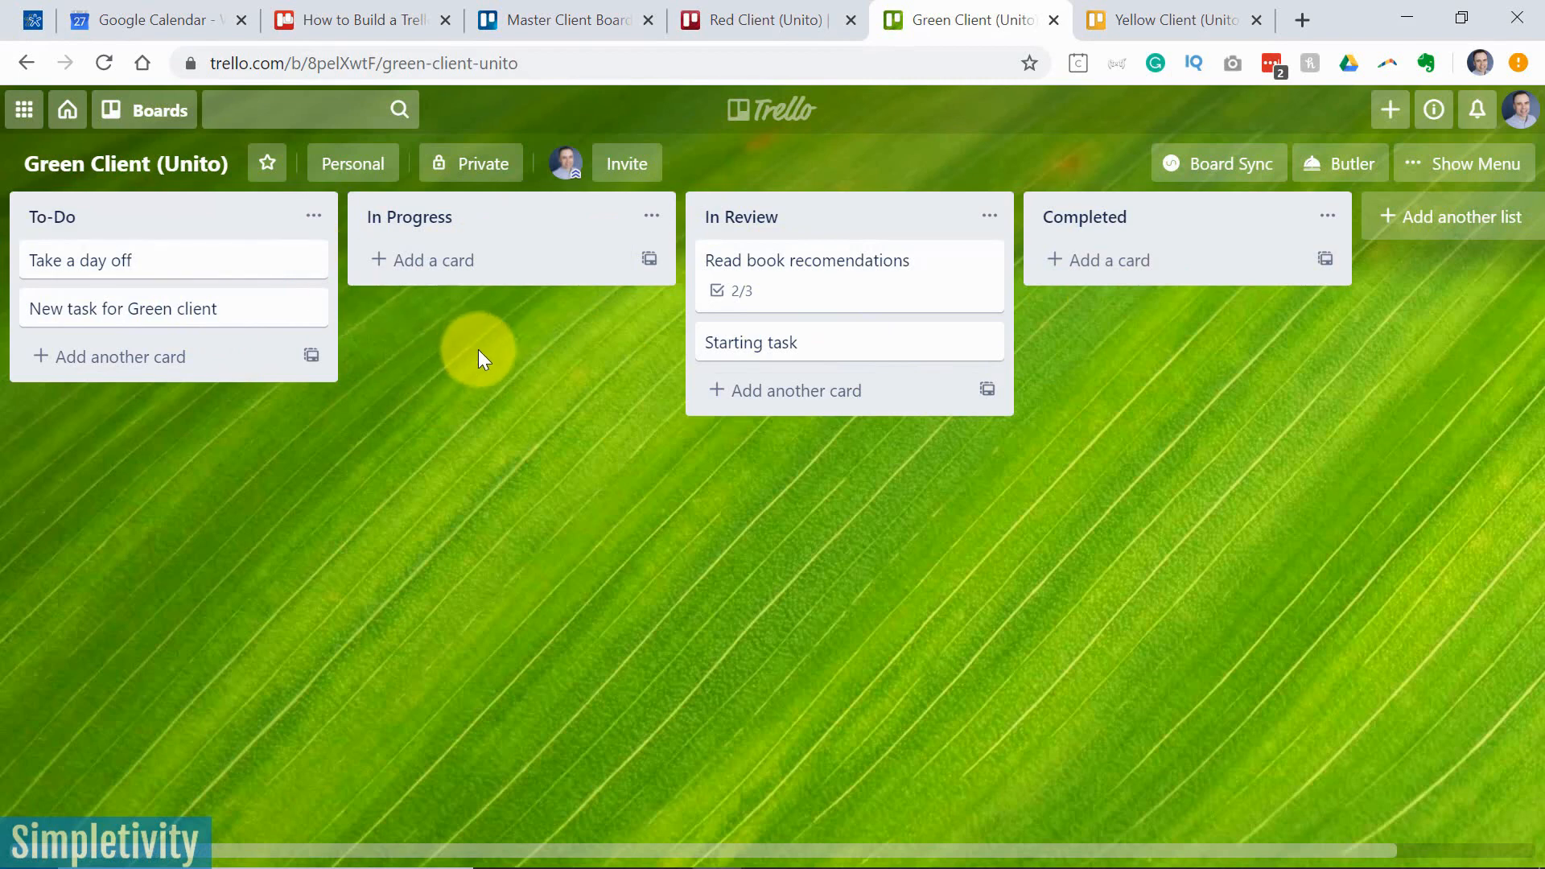
mouse_move(547, 372)
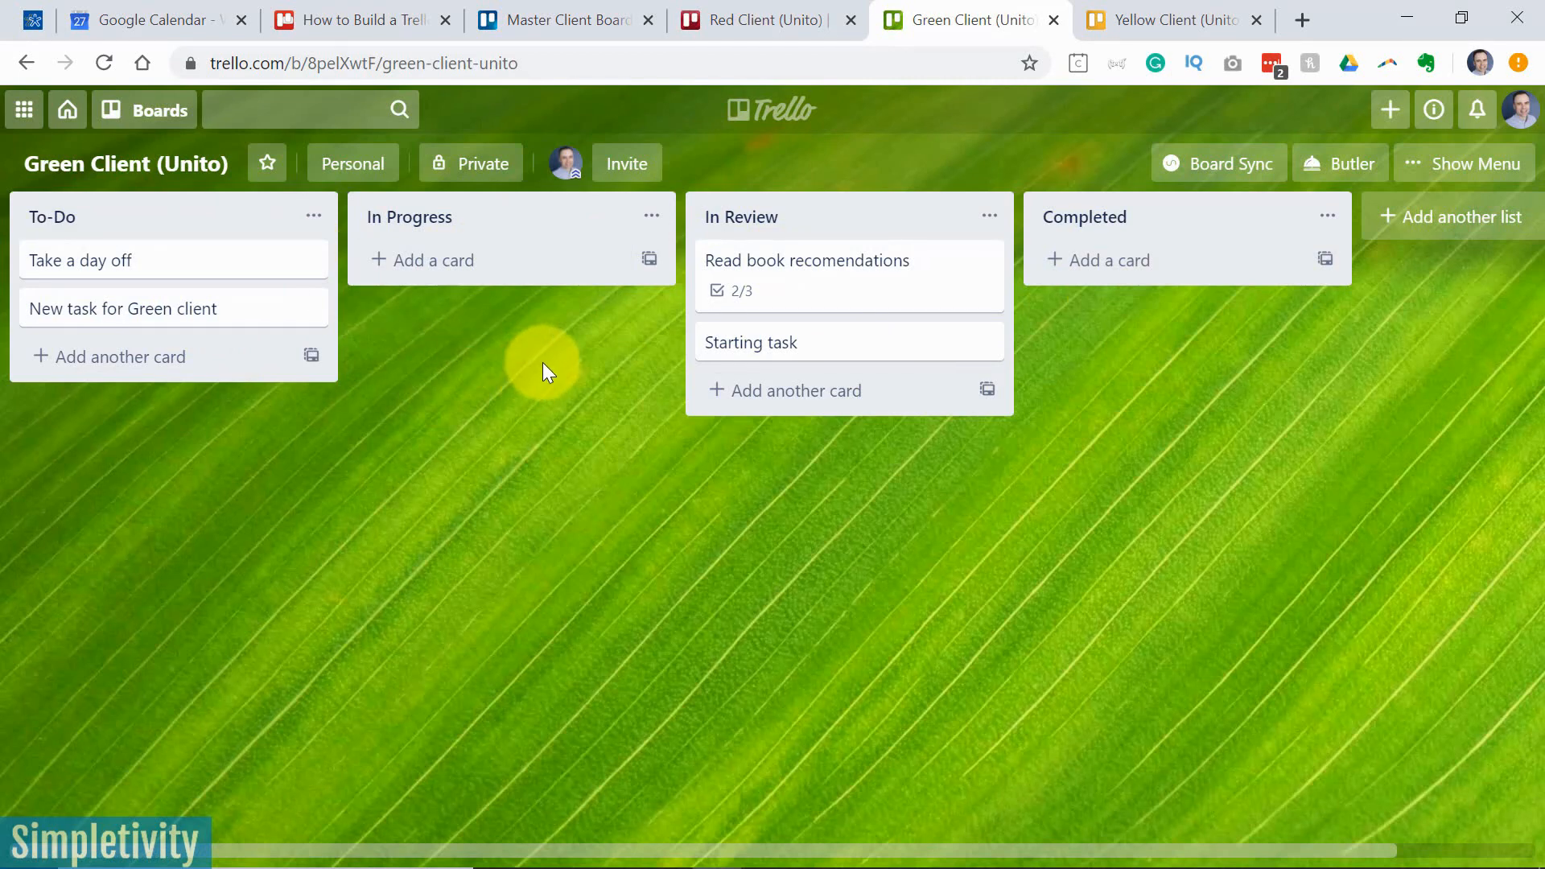
Return to the Master Client Board with its red and green client cards
left_click(565, 19)
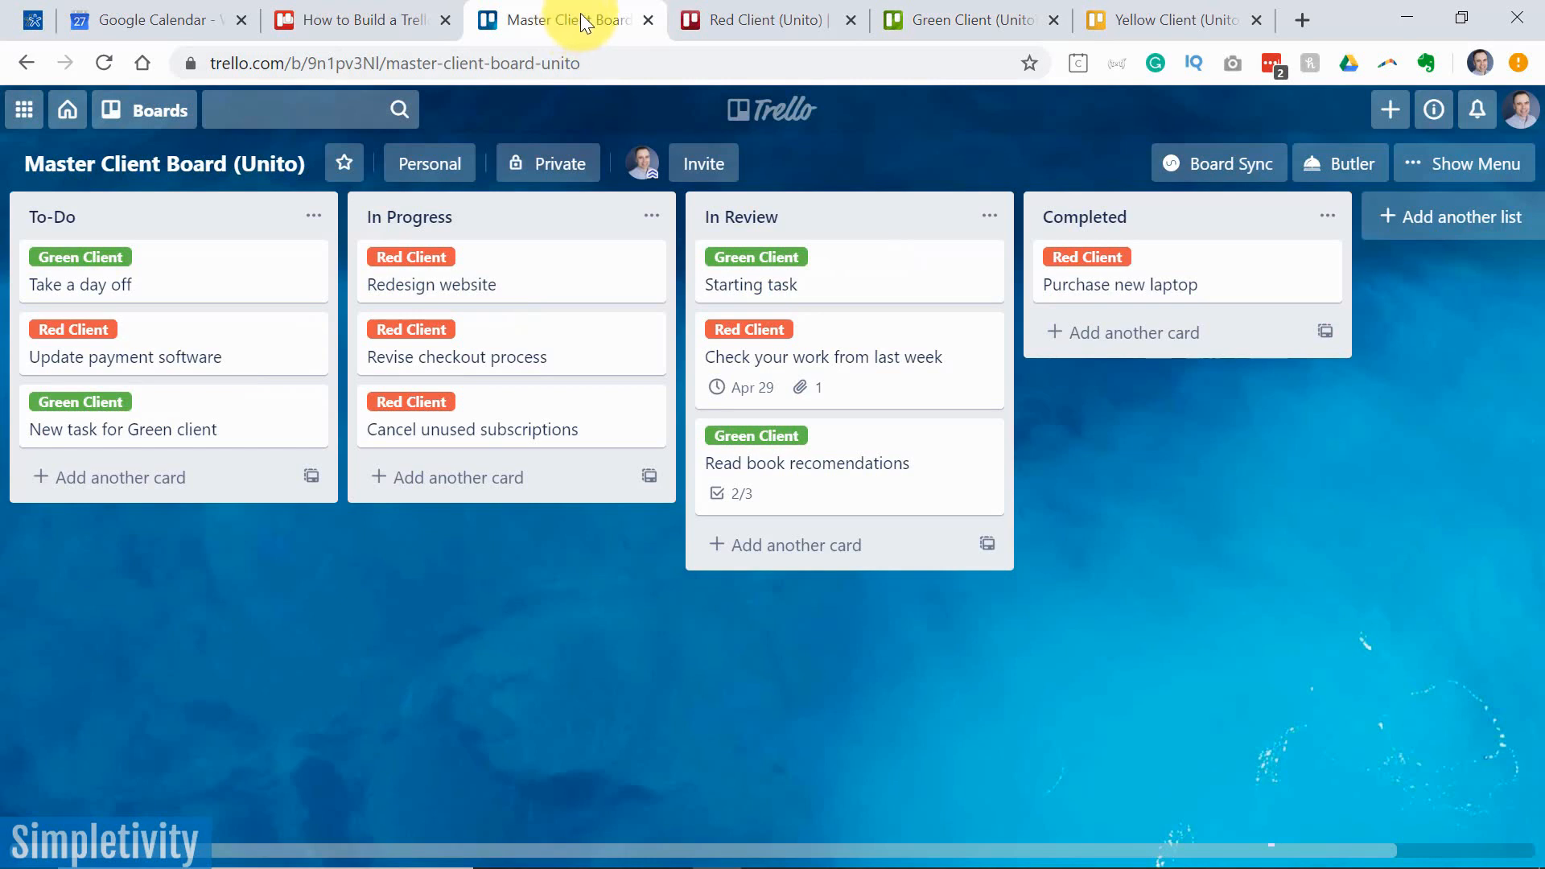
mouse_move(659, 549)
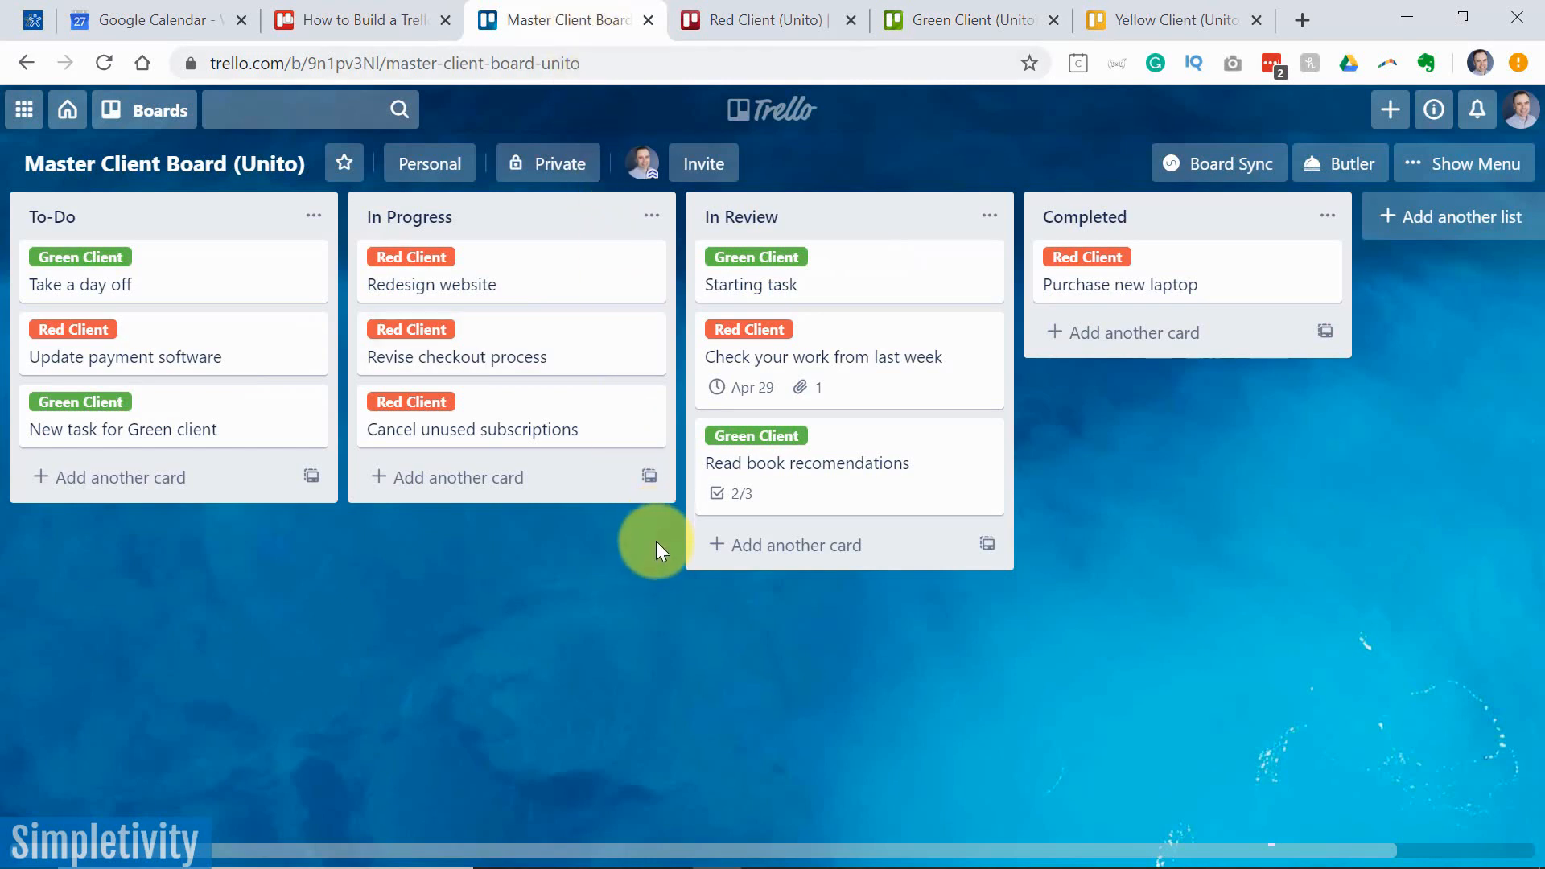
mouse_move(890, 207)
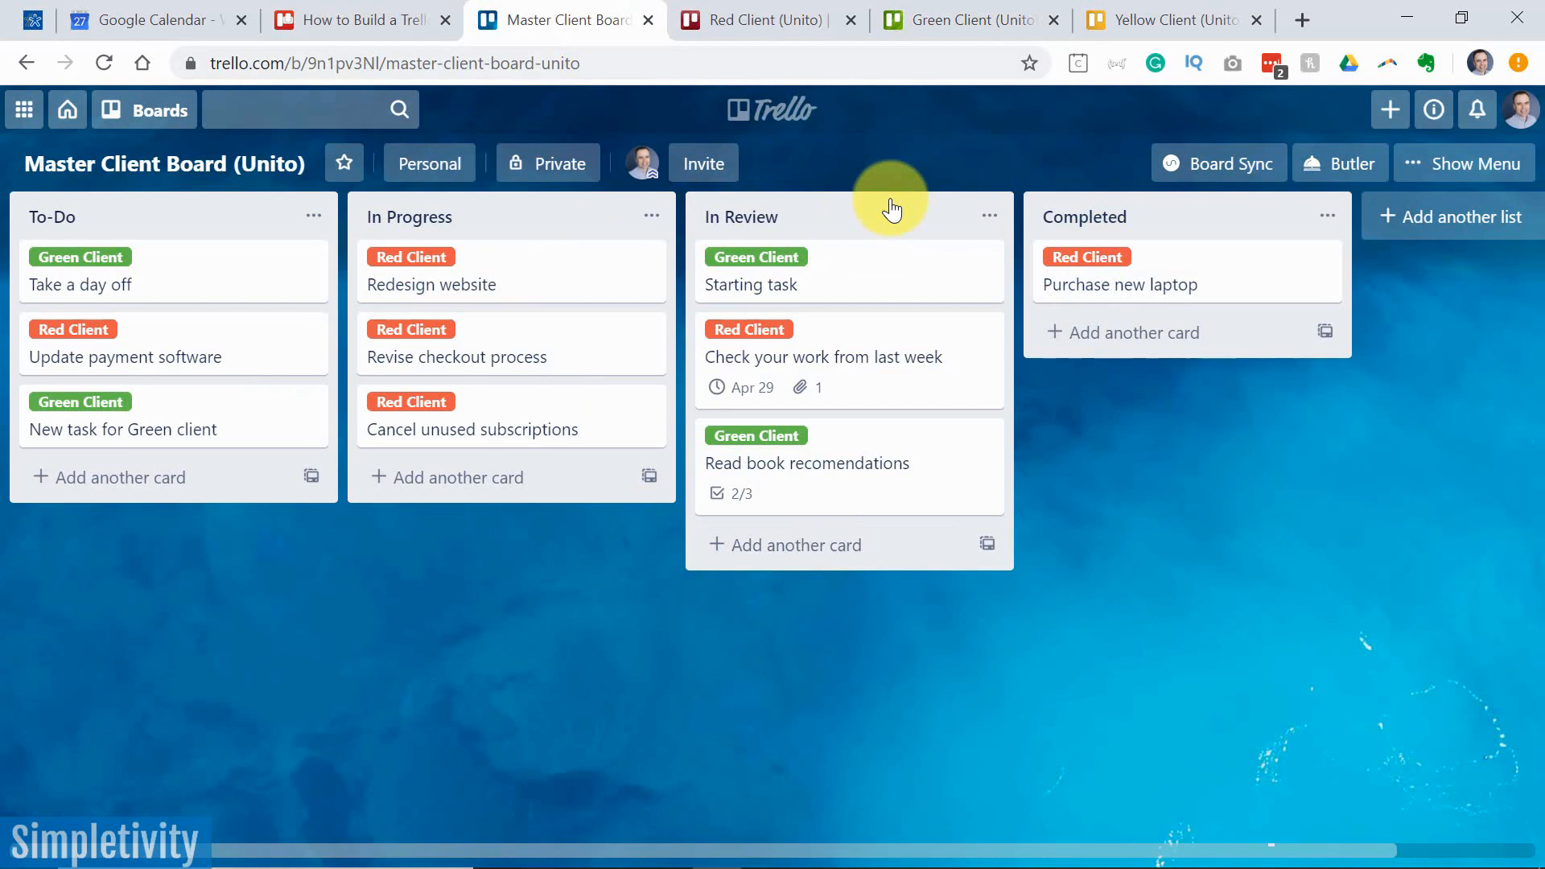
mouse_move(1169, 19)
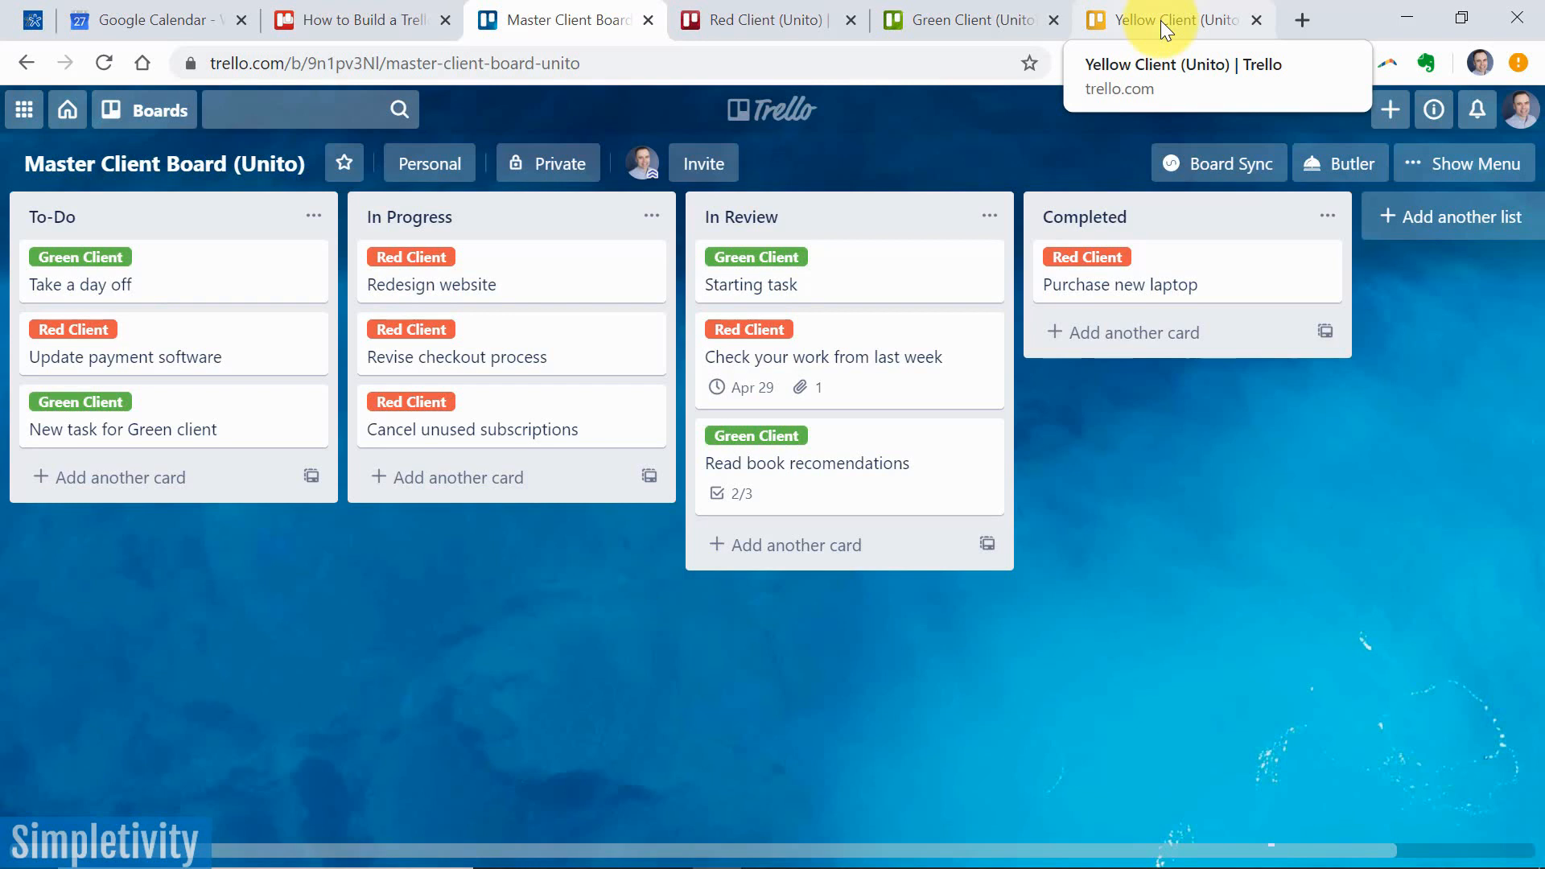
mouse_move(1042, 173)
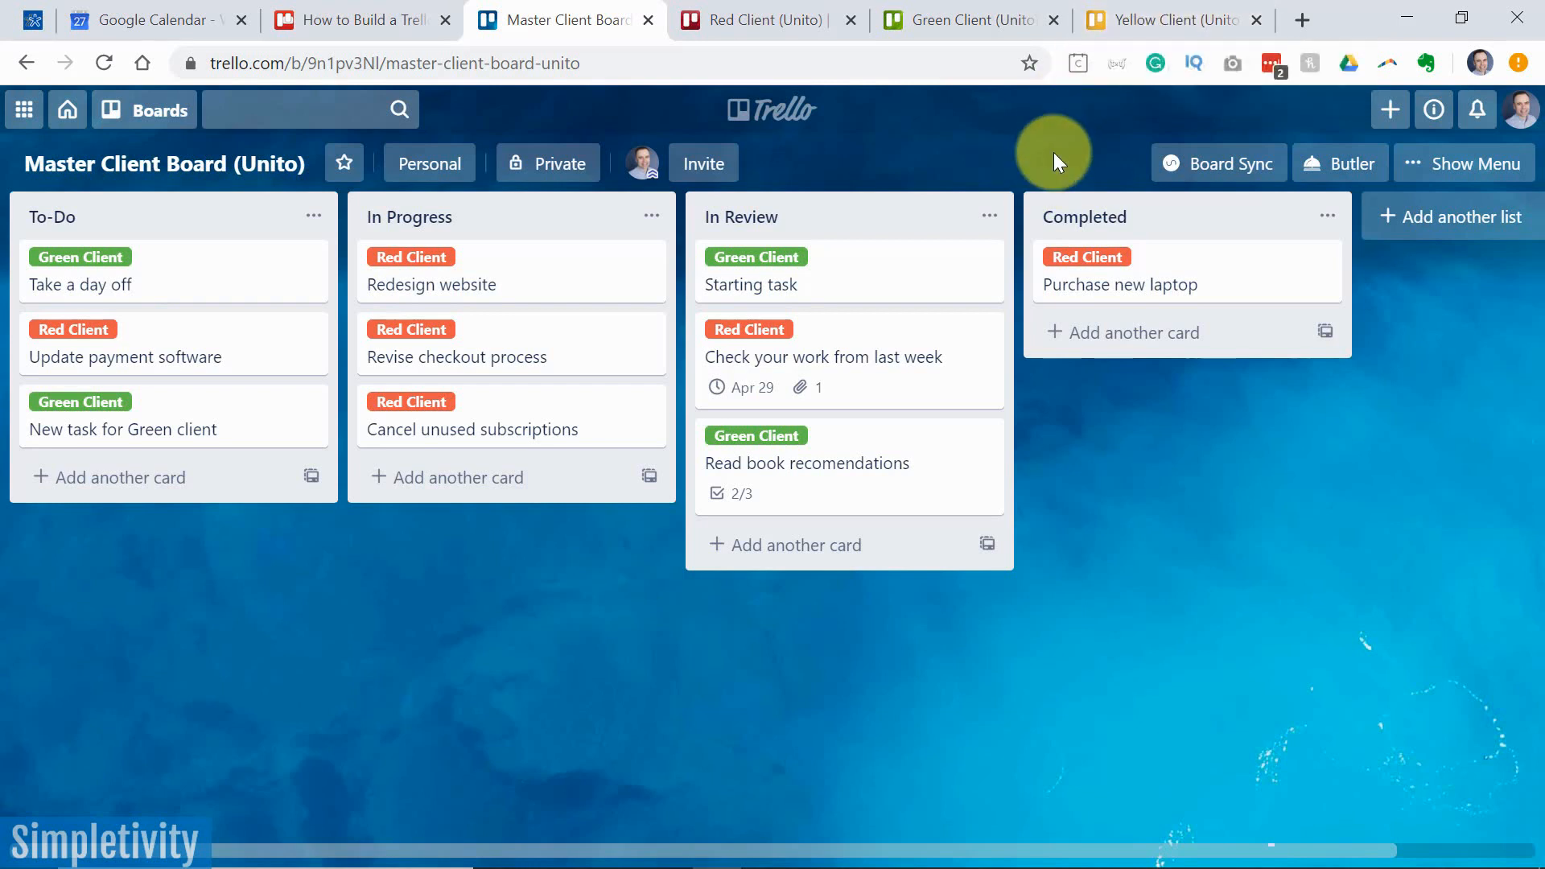
Show Unito's Your Syncs dashboard listing the Green Client and Red Client syncs
left_click(1219, 163)
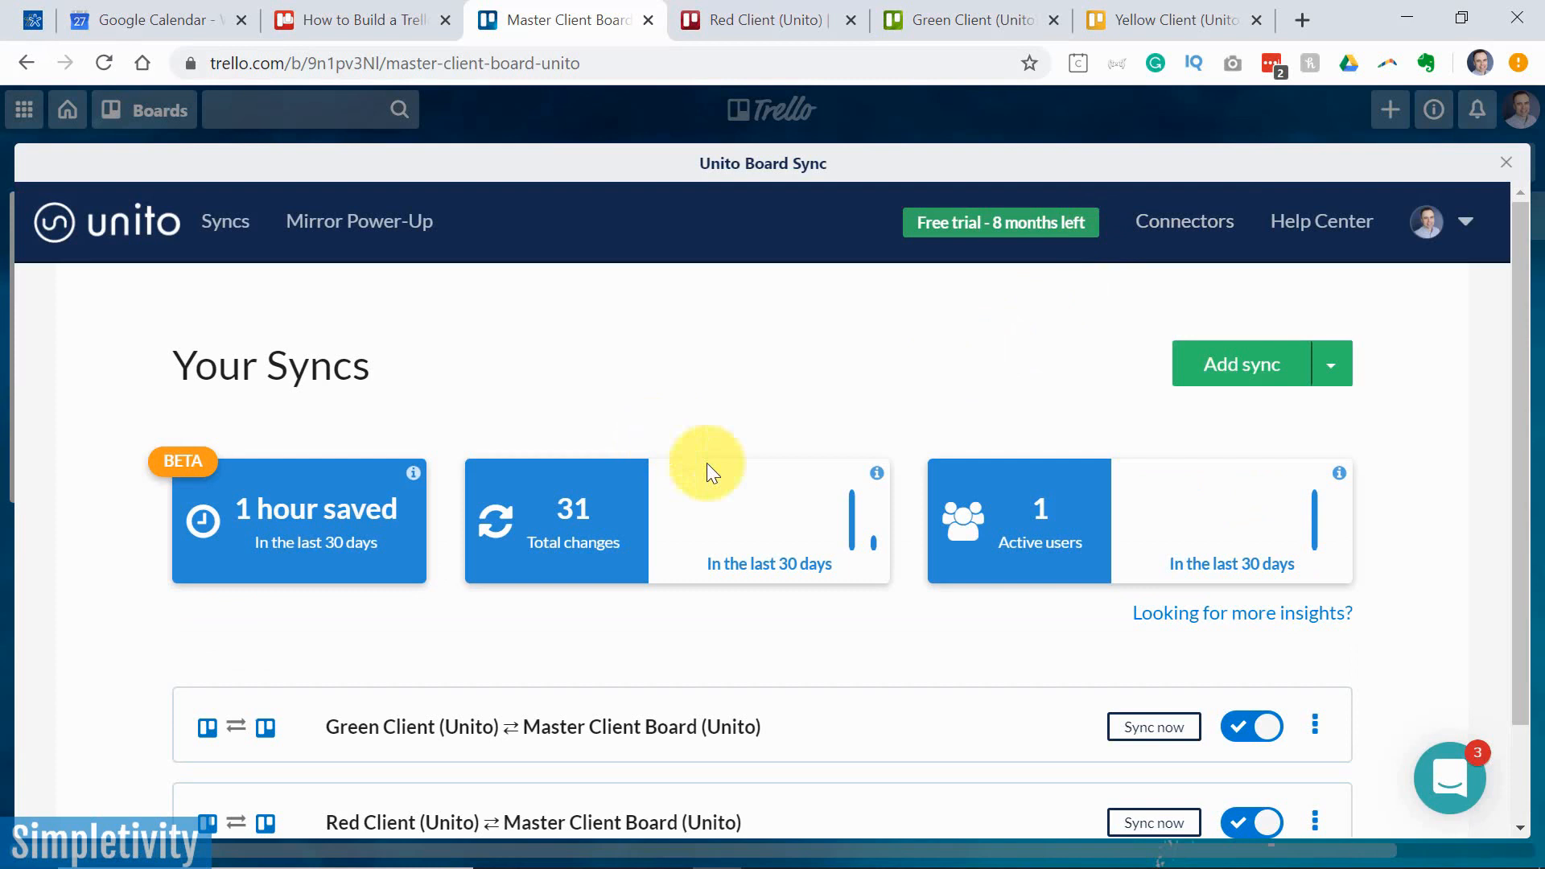
scroll("down", 3)
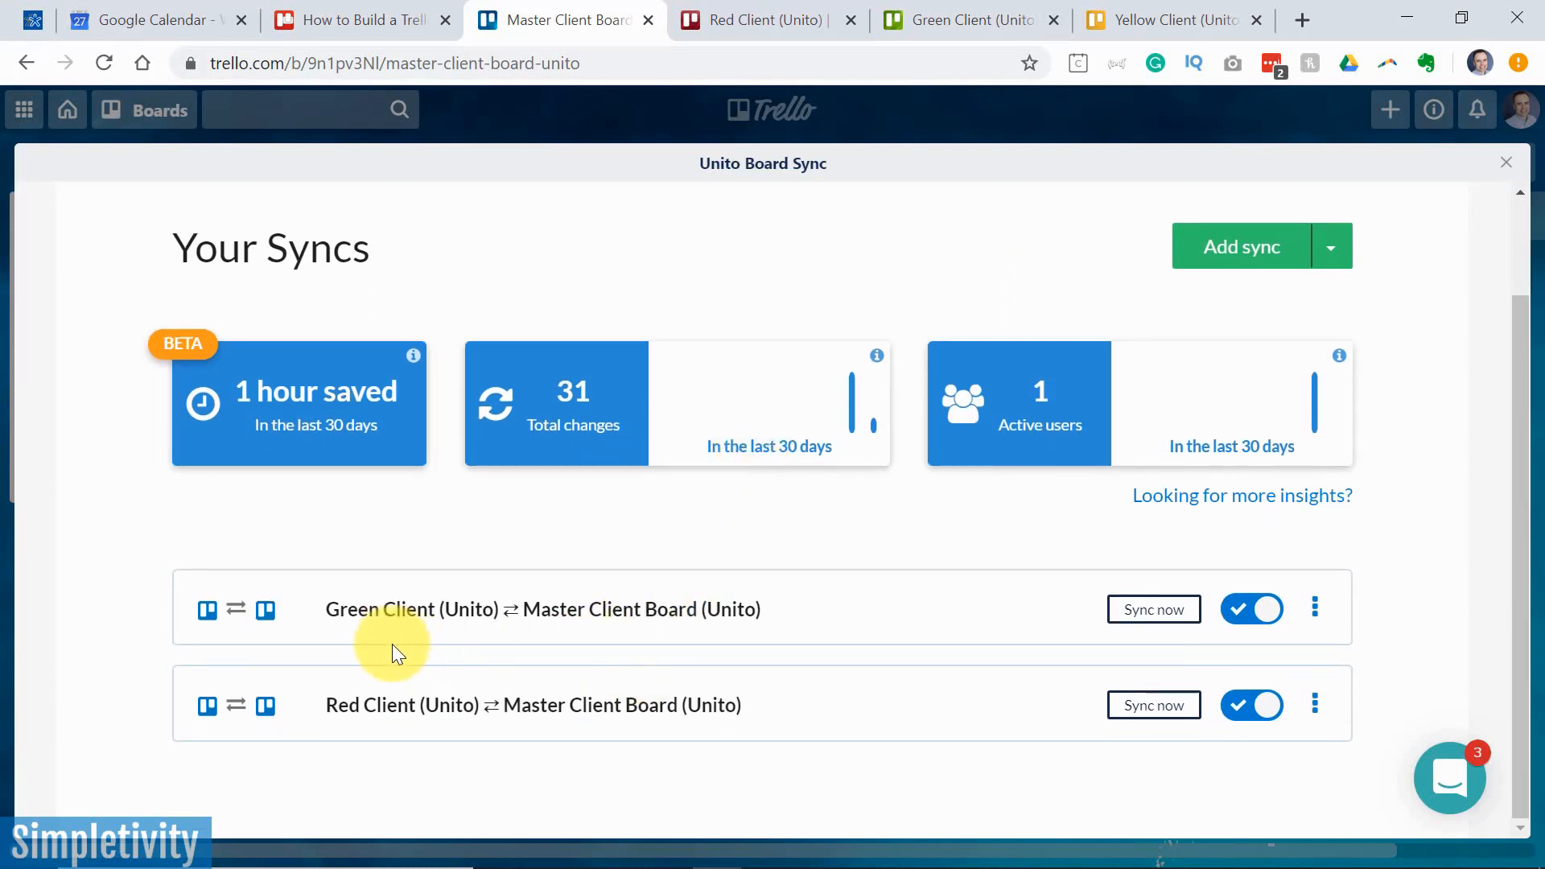
mouse_move(432, 737)
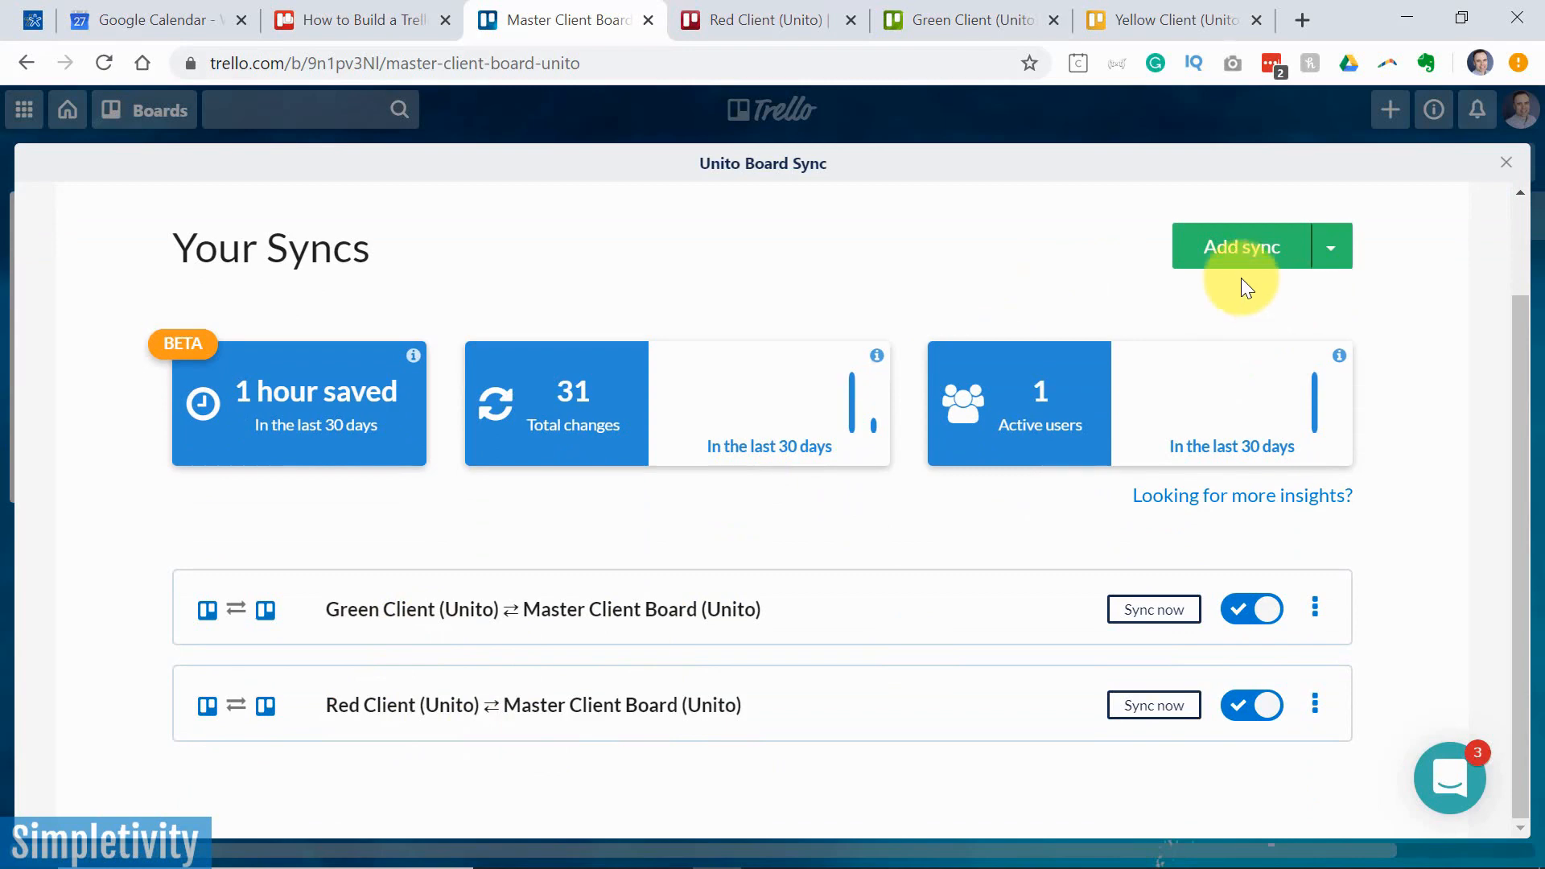
Start a new Trello-to-Trello sync with Master Client Board (Unito) as the first board
left_click(1241, 246)
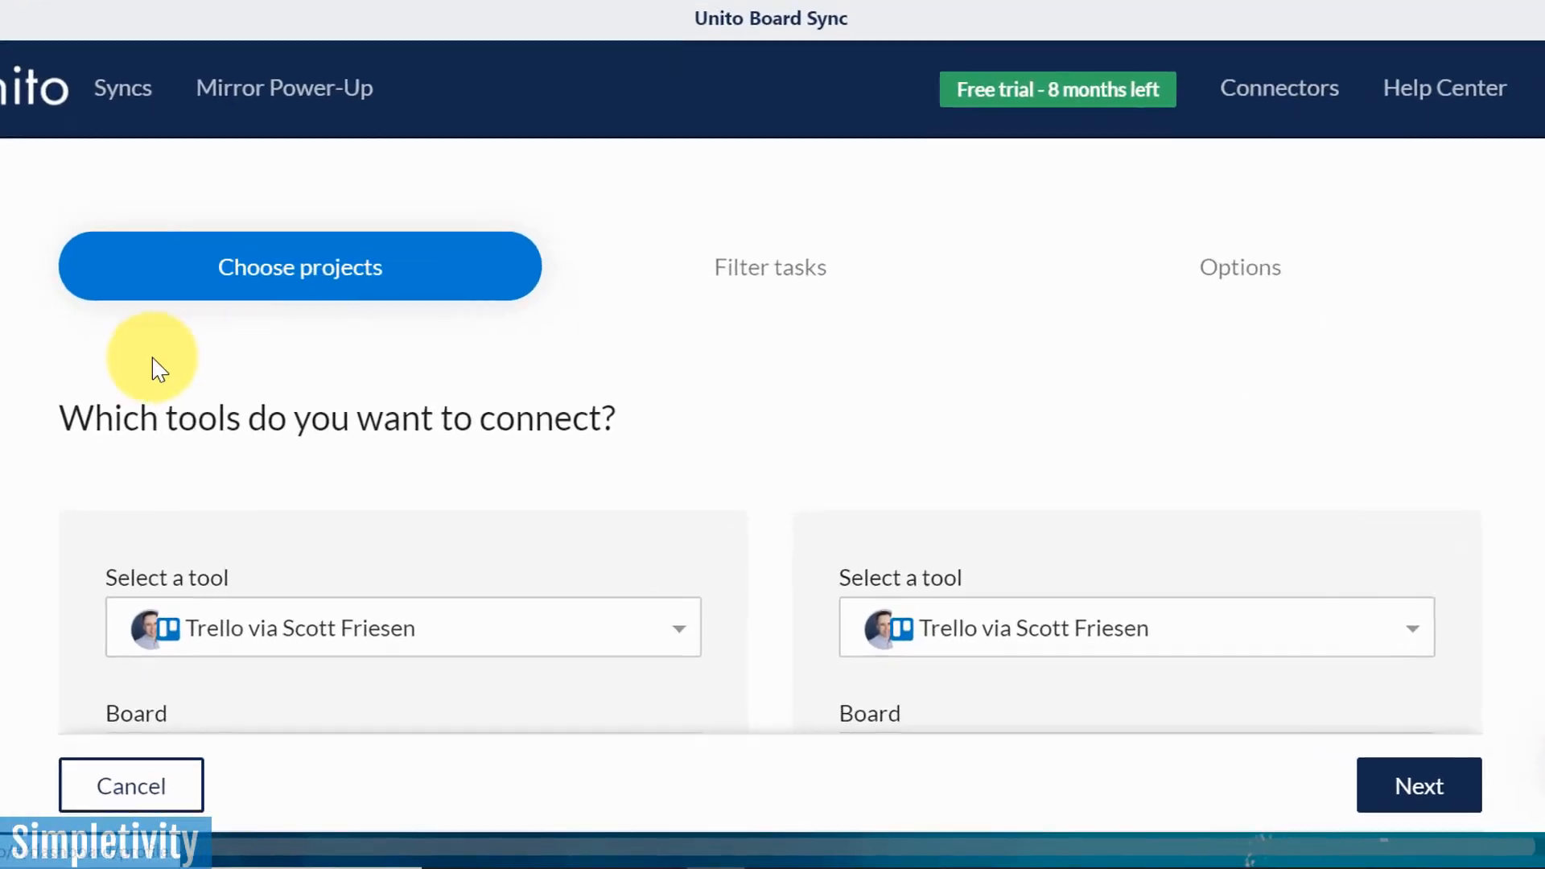
scroll("down", 3)
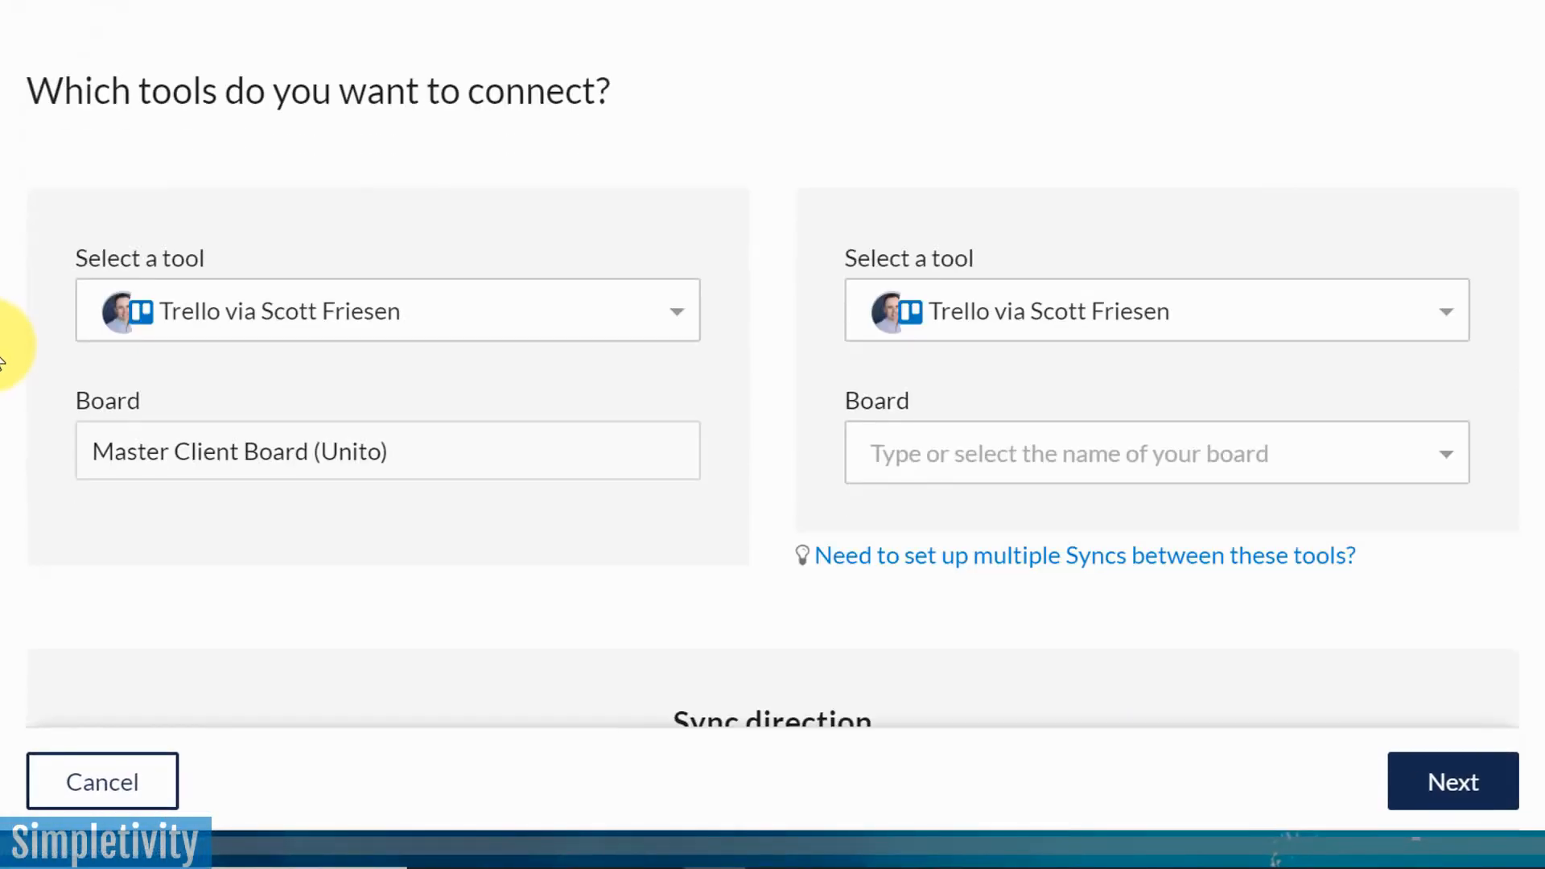
mouse_move(177, 483)
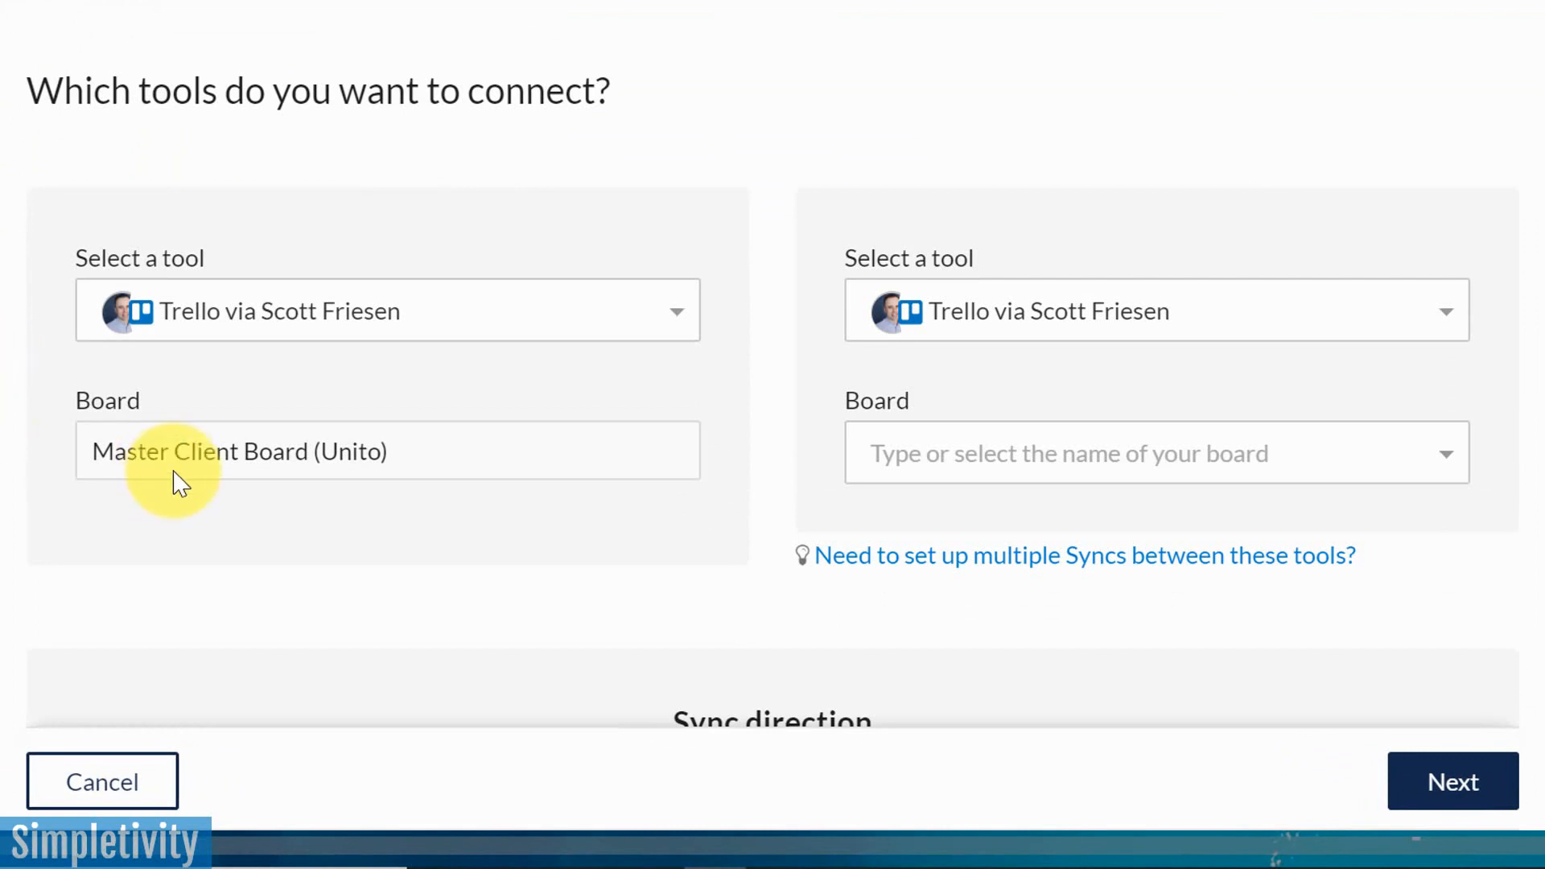
mouse_move(419, 450)
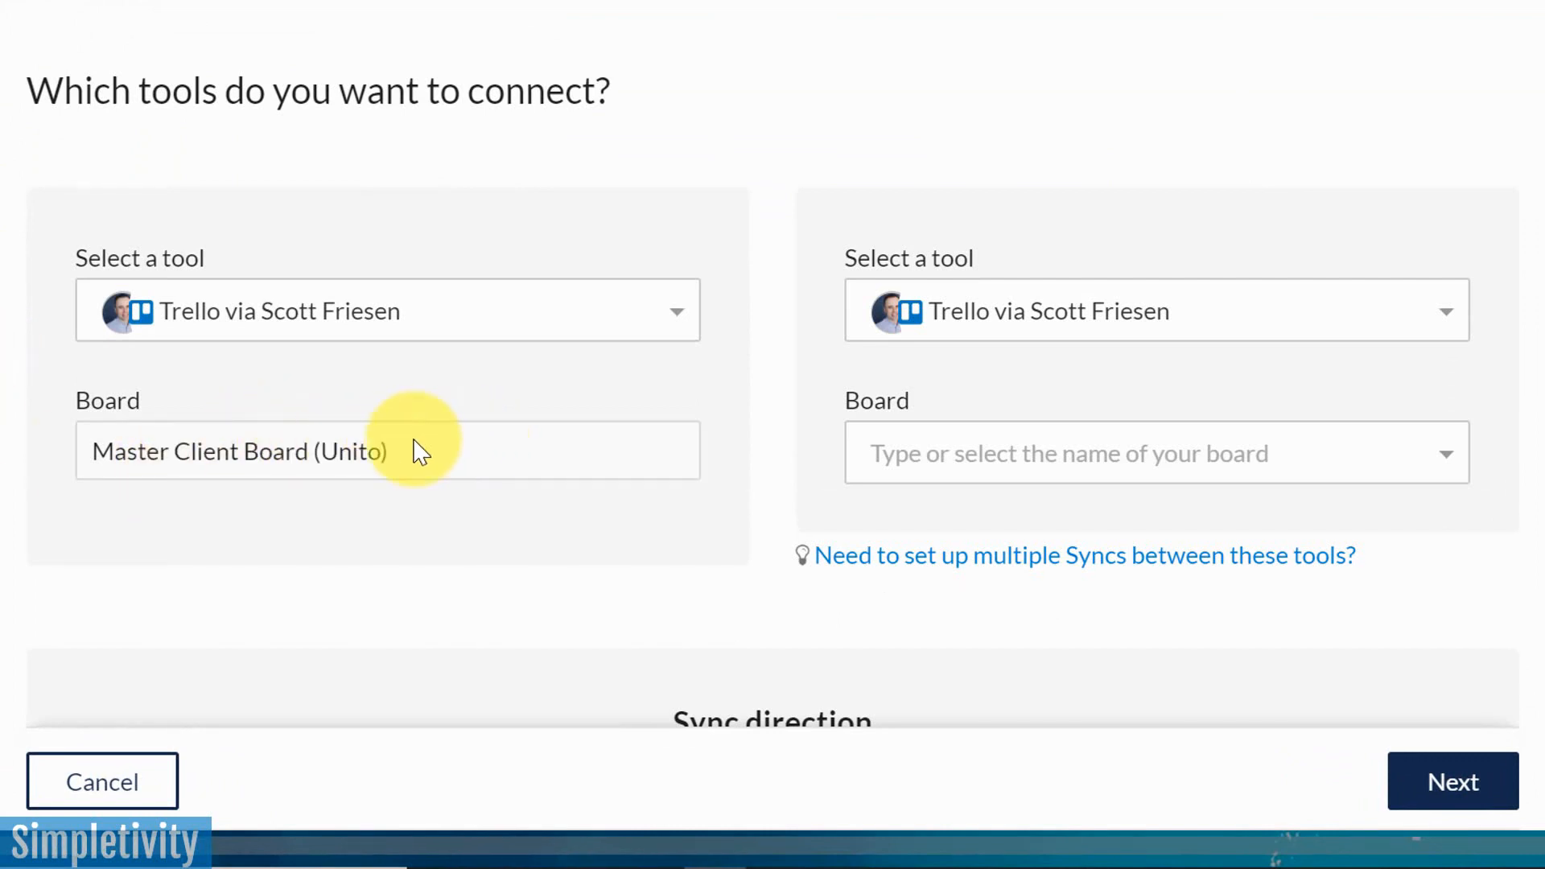
mouse_move(391, 508)
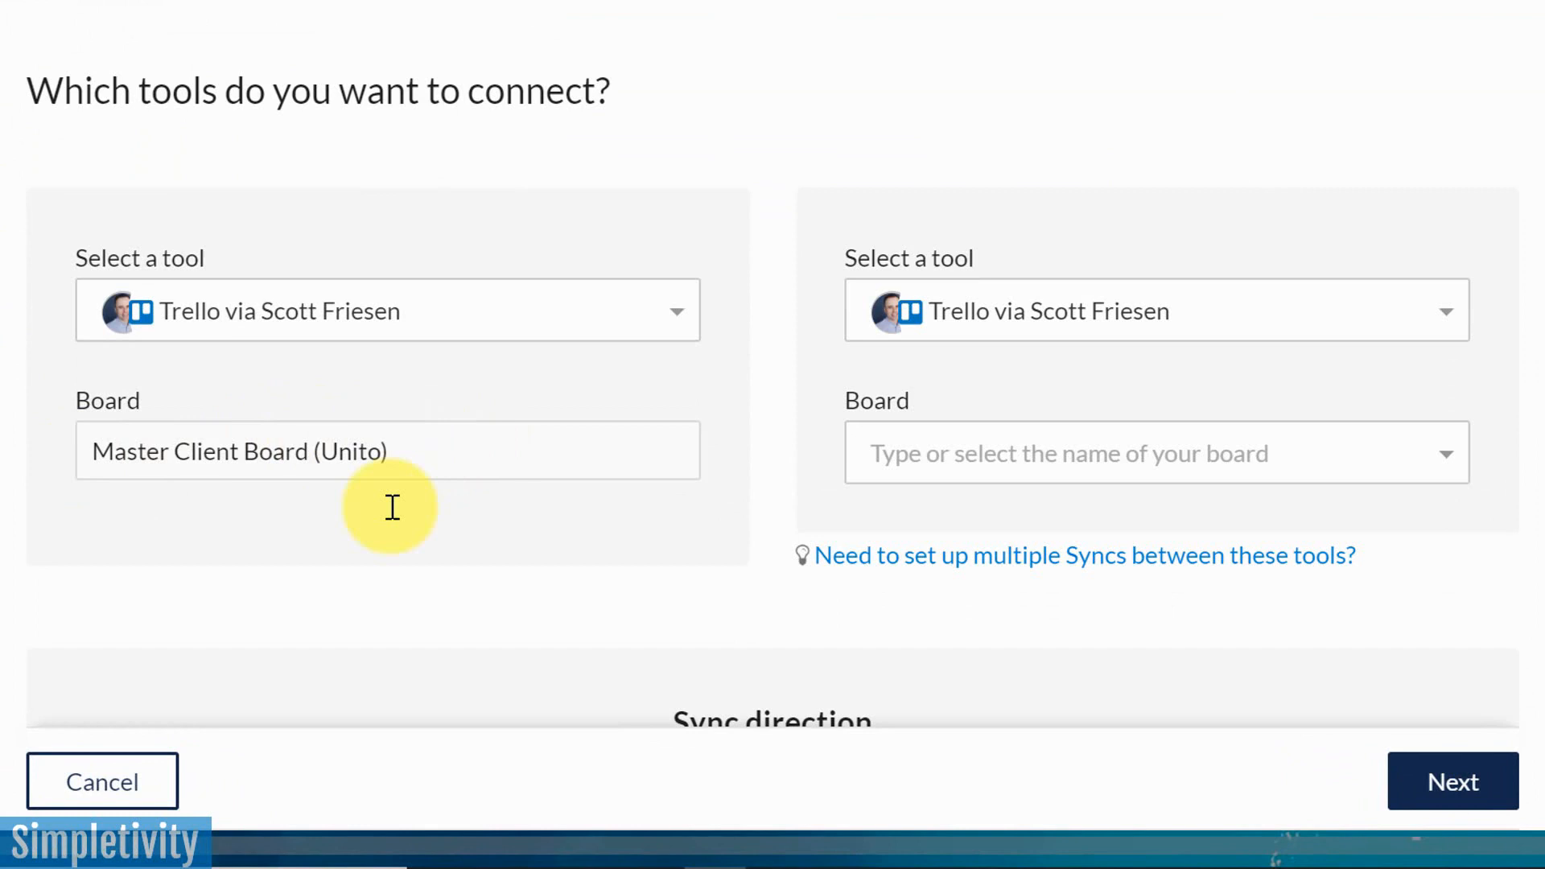
scroll("down", 3)
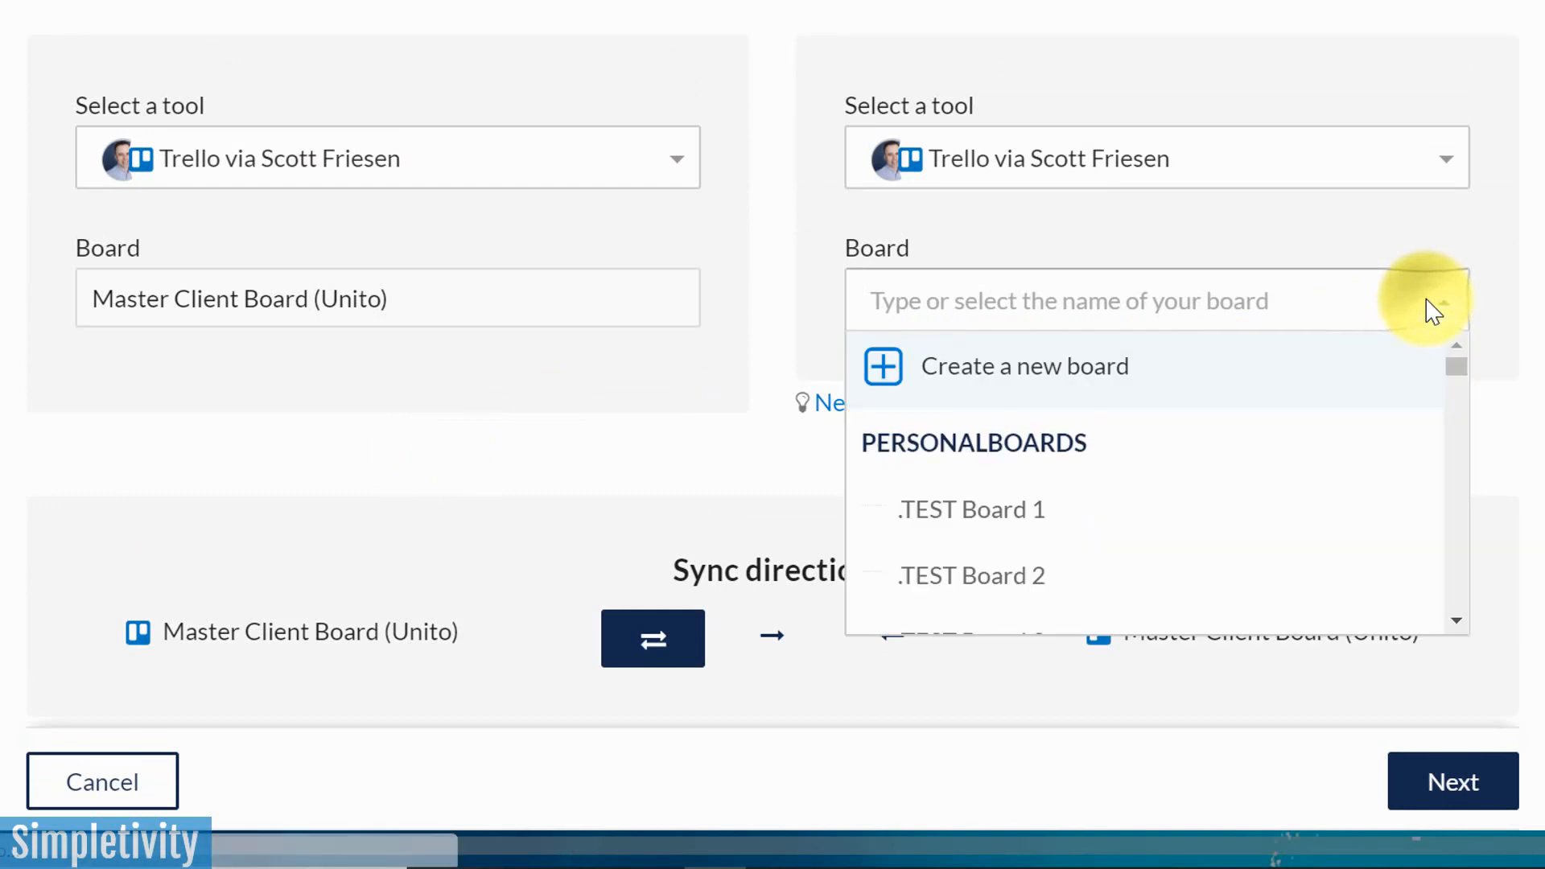
Choose Yellow Client (Unito) as the second board, searching 'yel'
left_click(1069, 301)
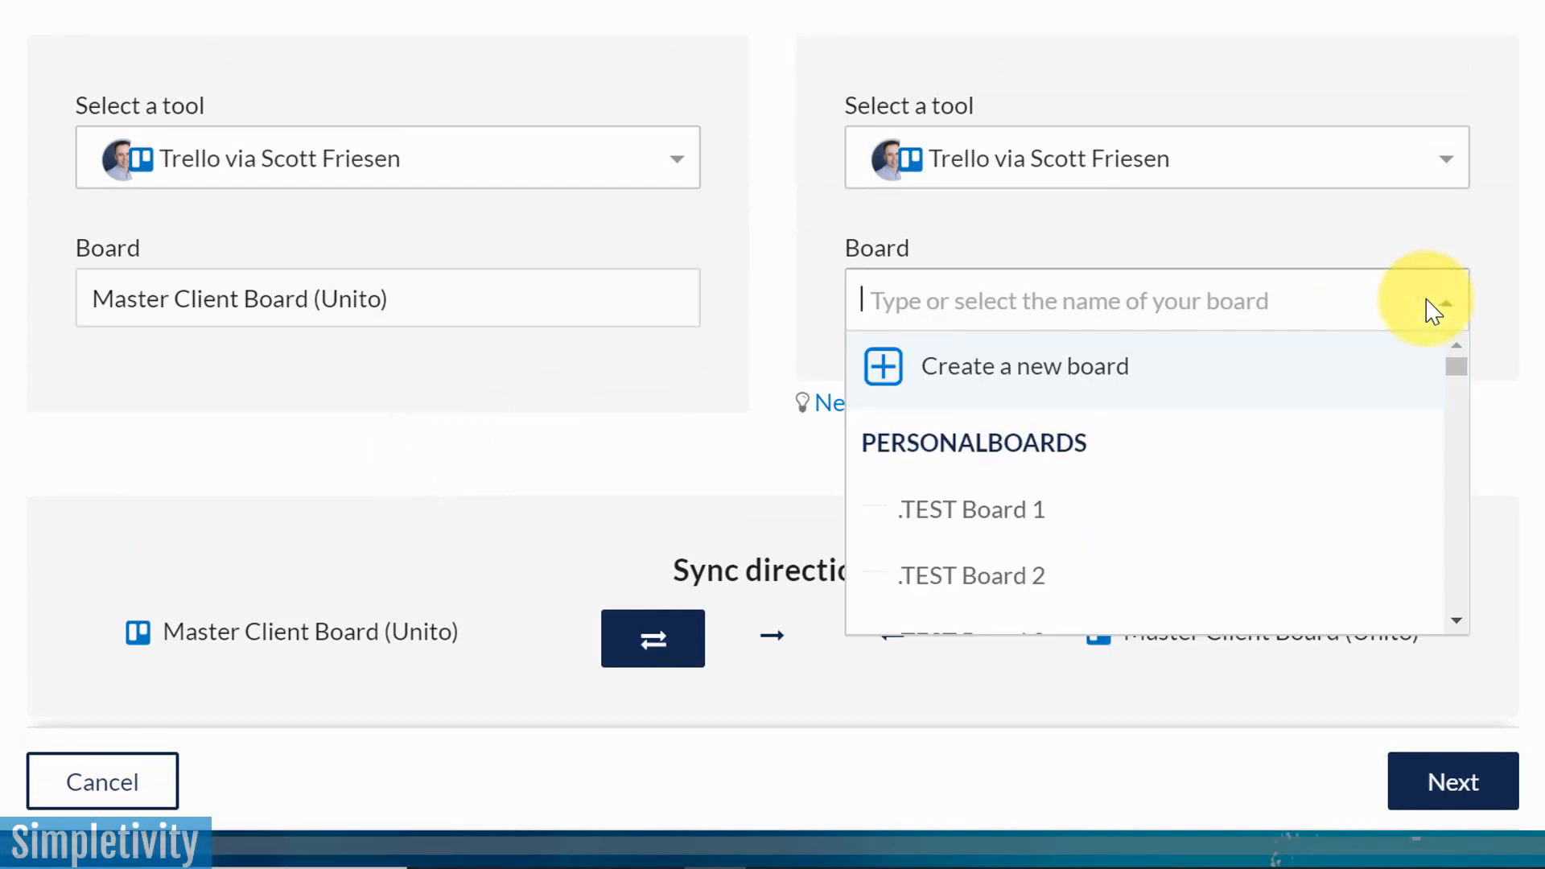
scroll("down", 3)
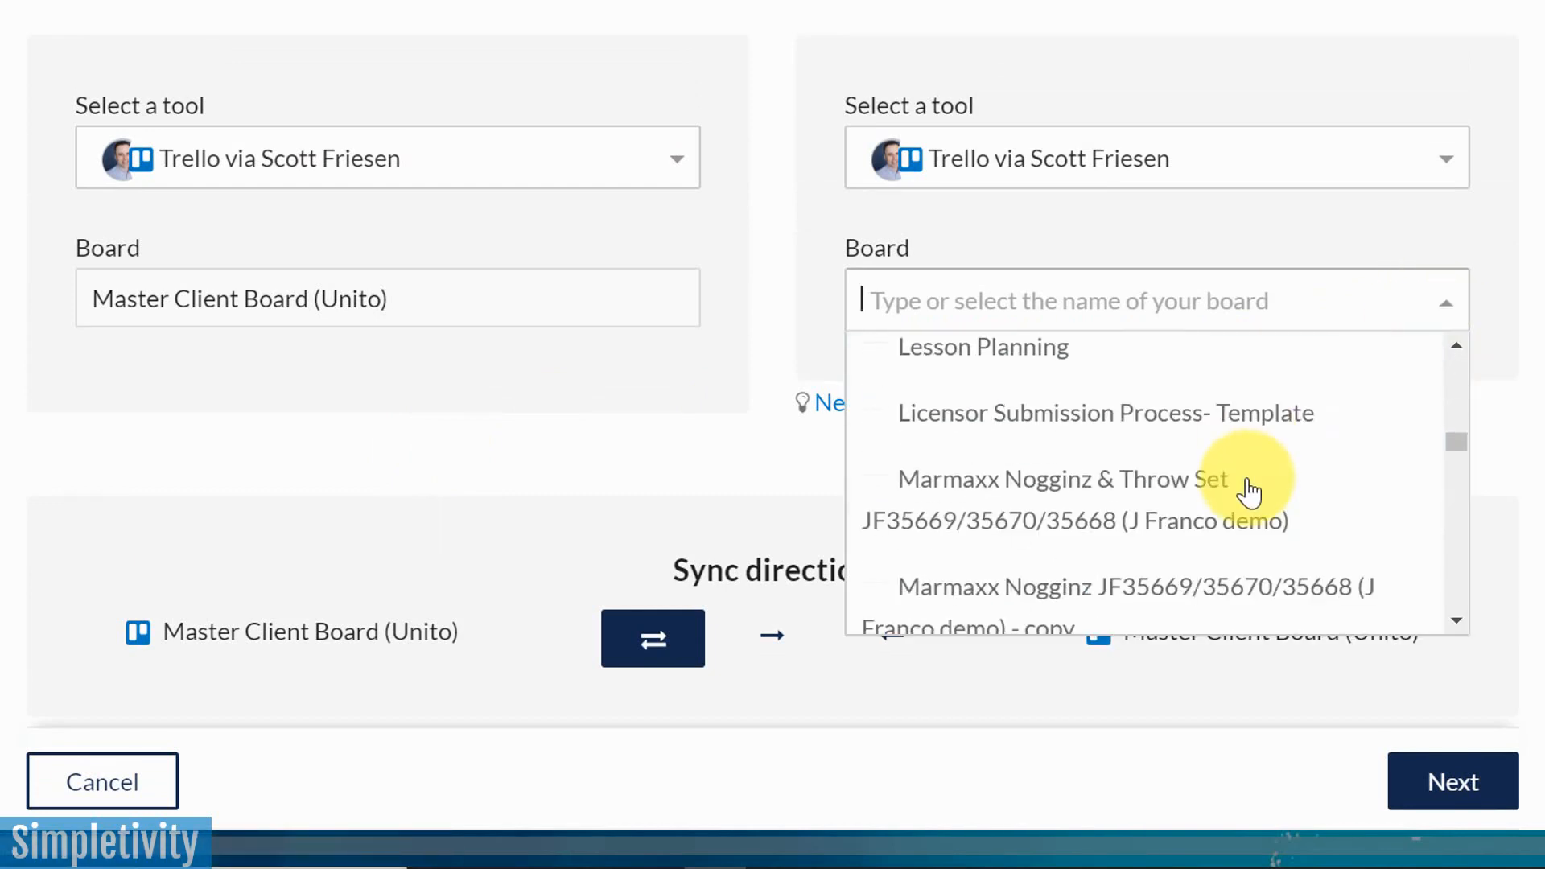
type("y")
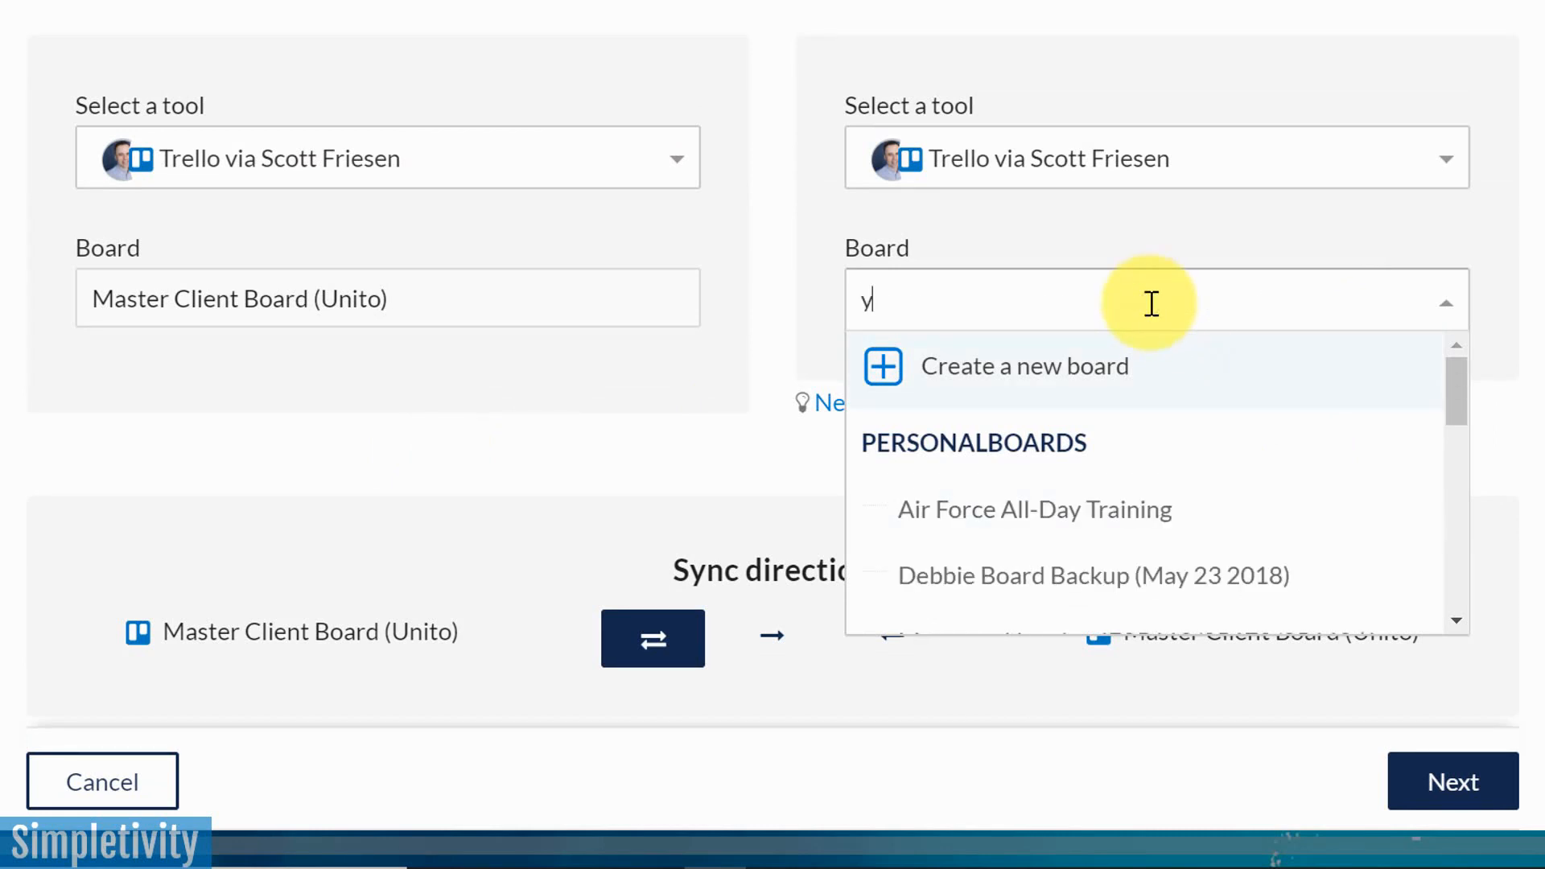
type("el")
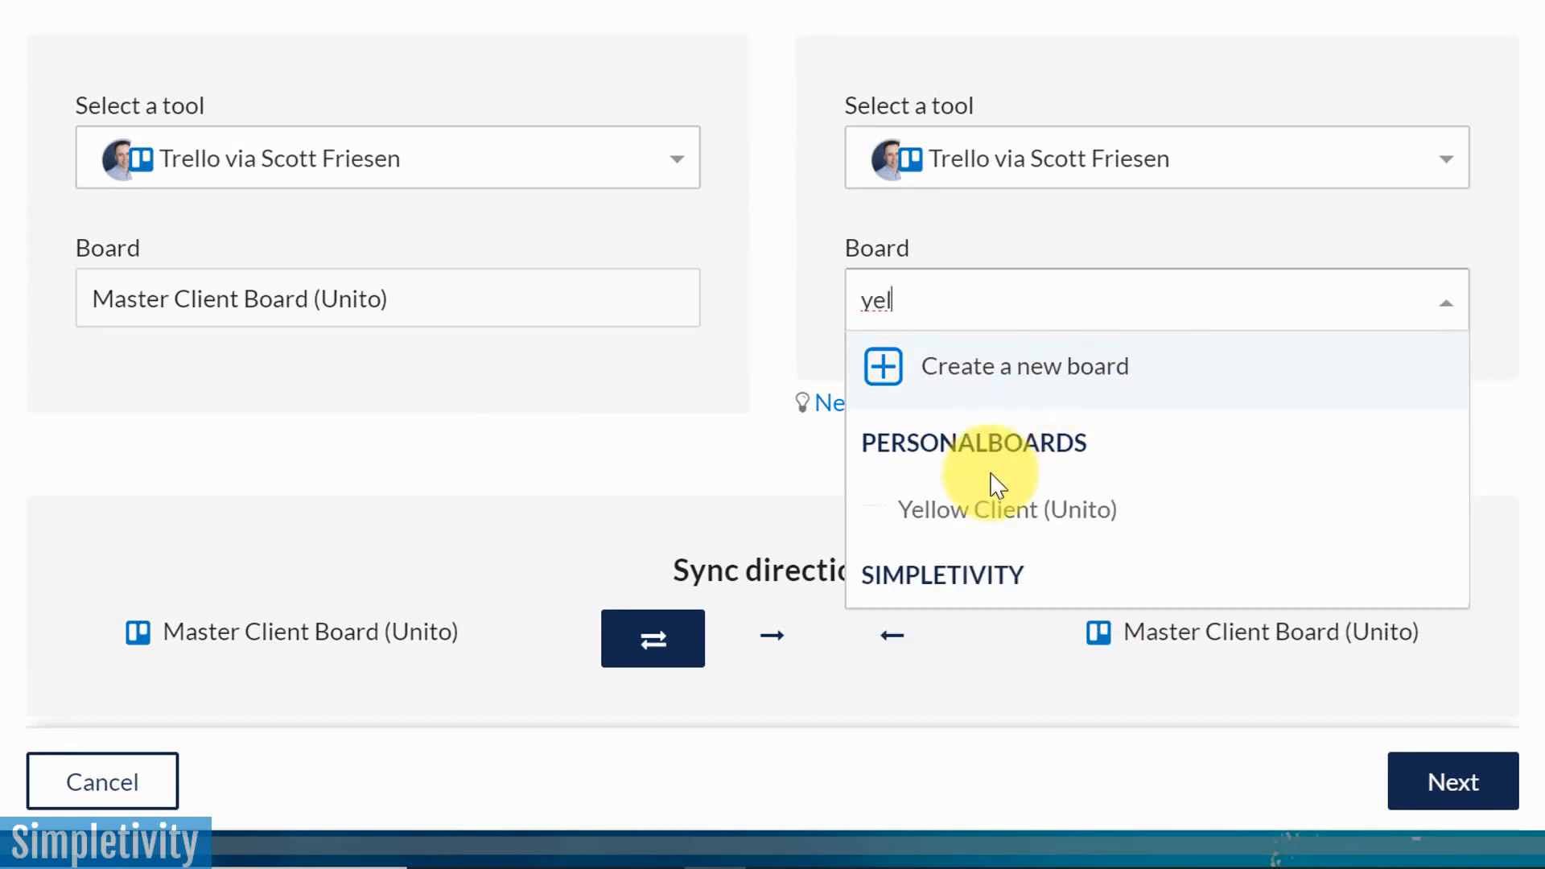
left_click(1007, 510)
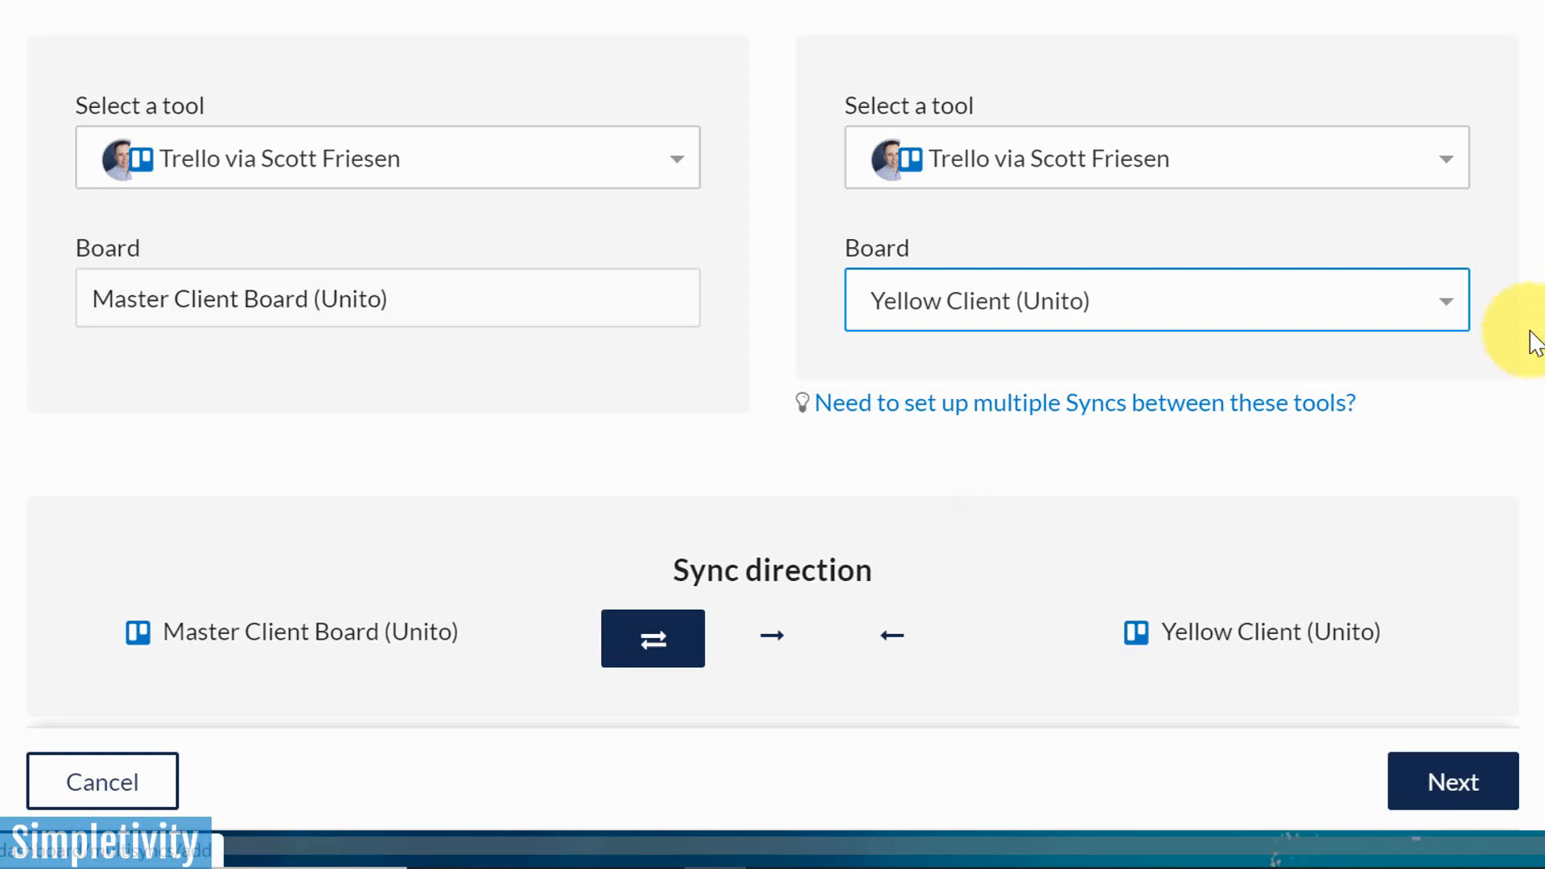
mouse_move(869, 283)
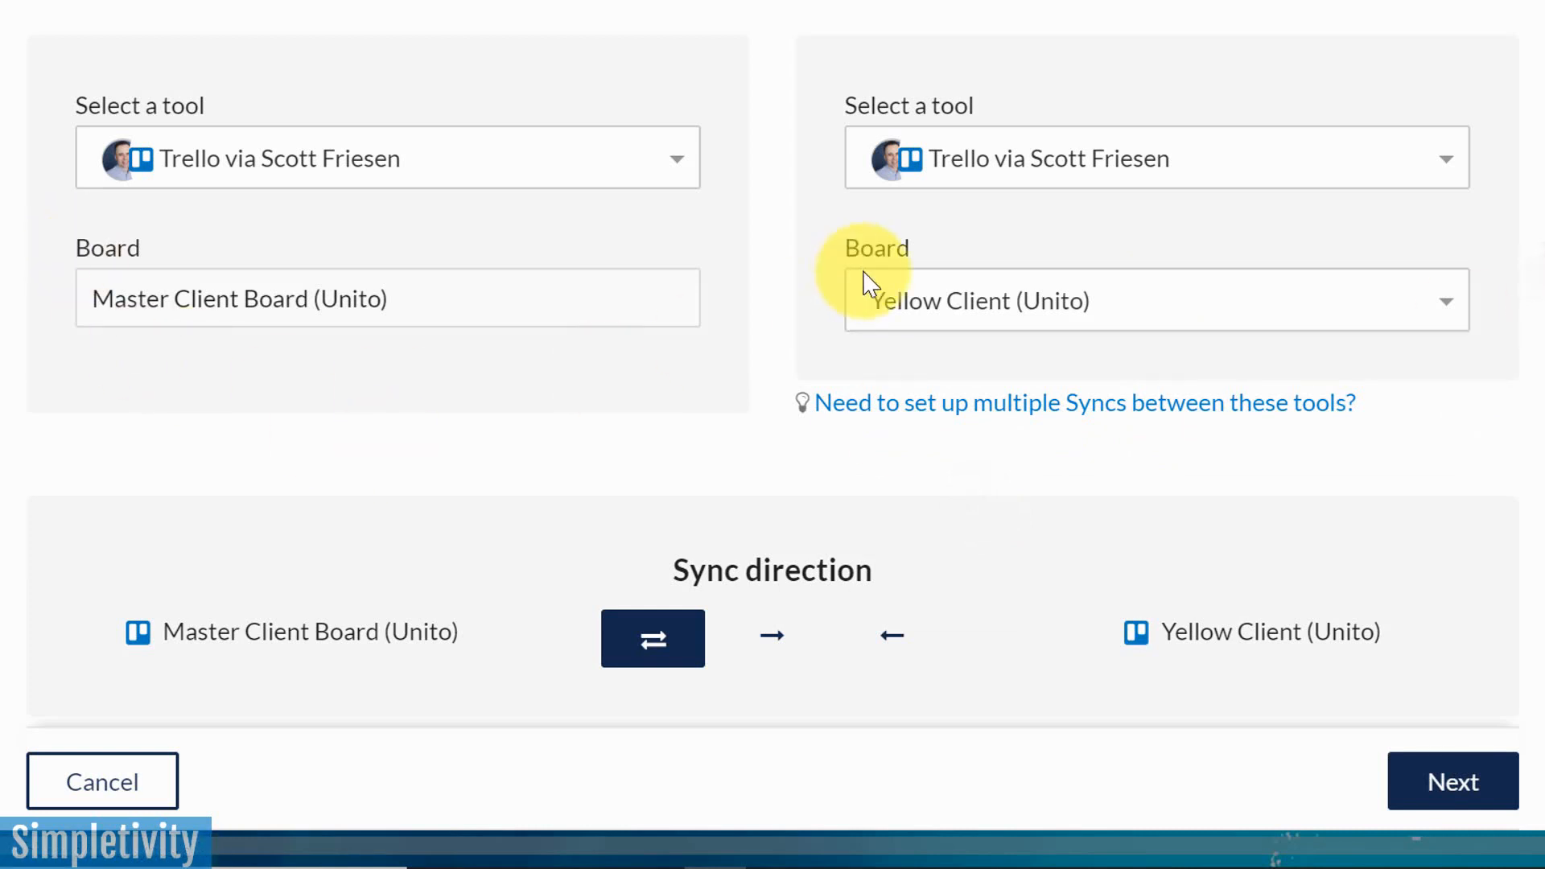
scroll("down", 3)
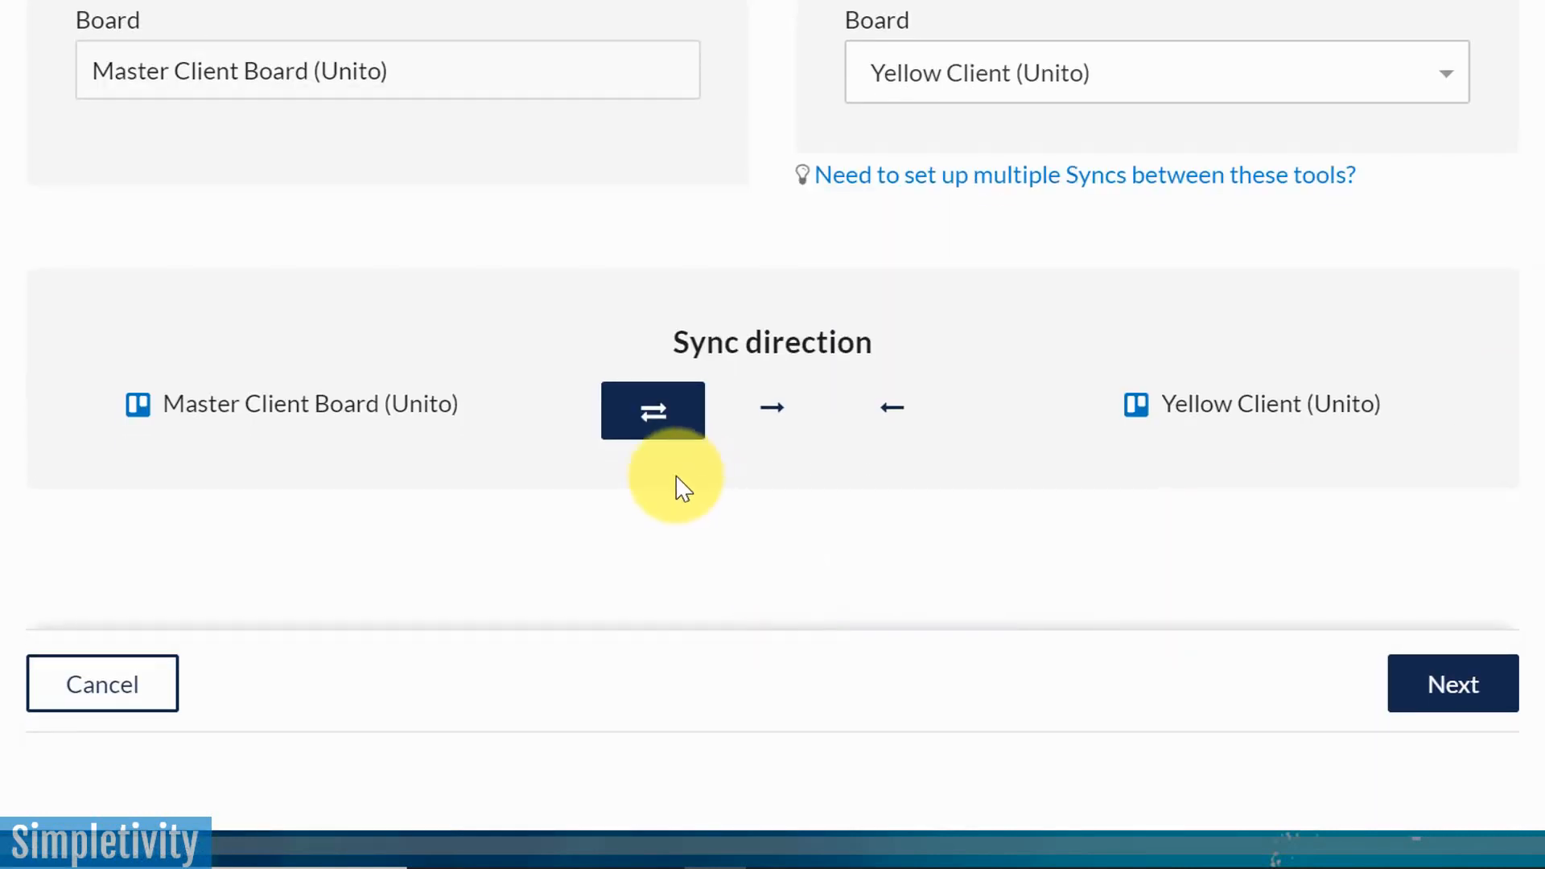
mouse_move(652, 410)
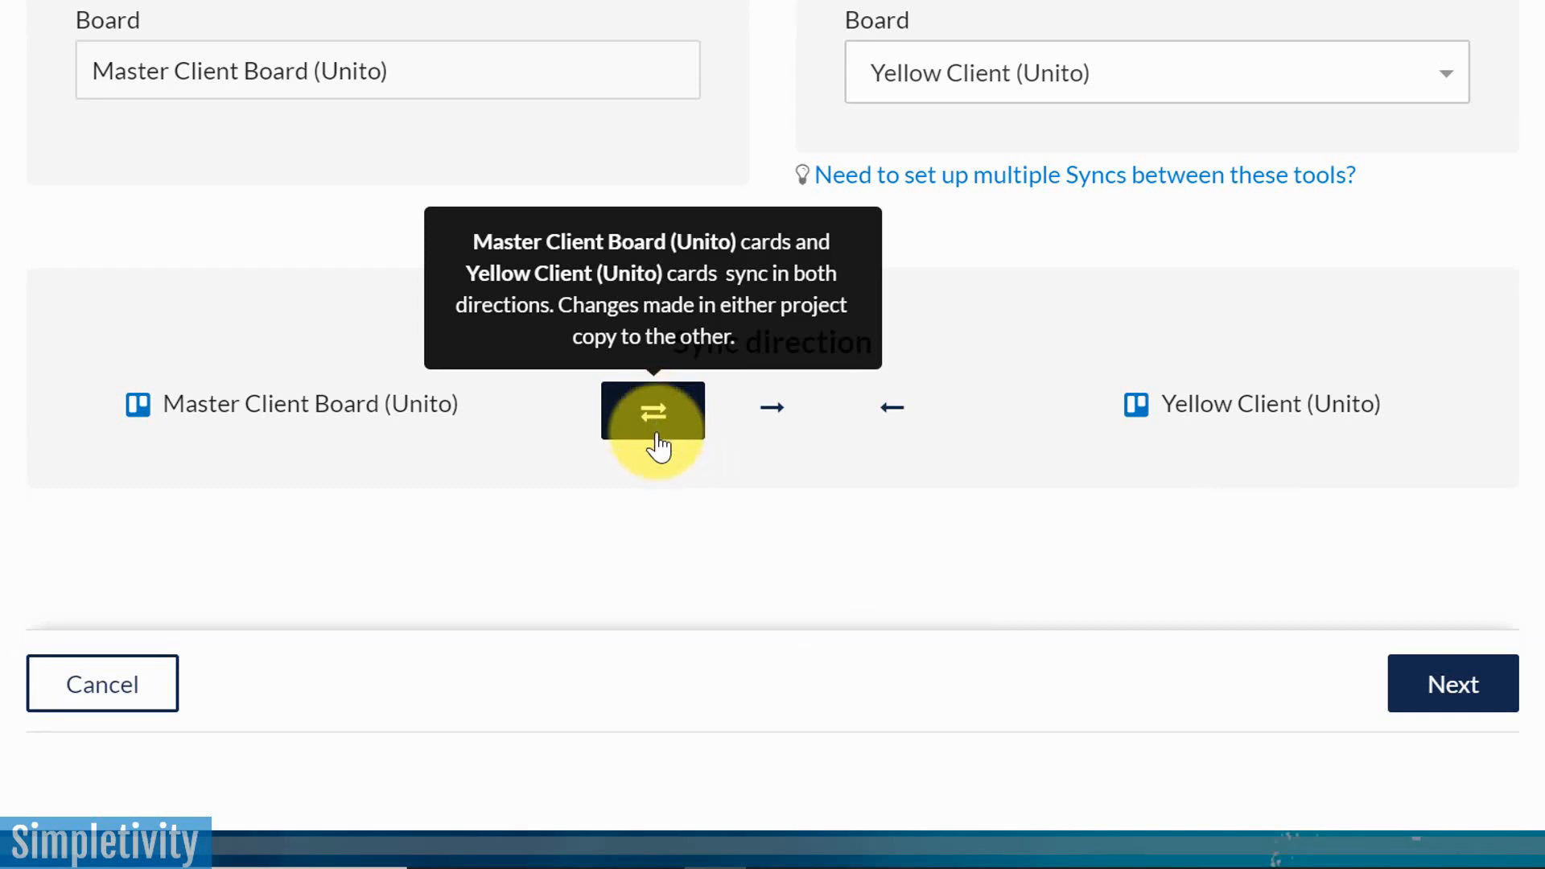
mouse_move(674, 489)
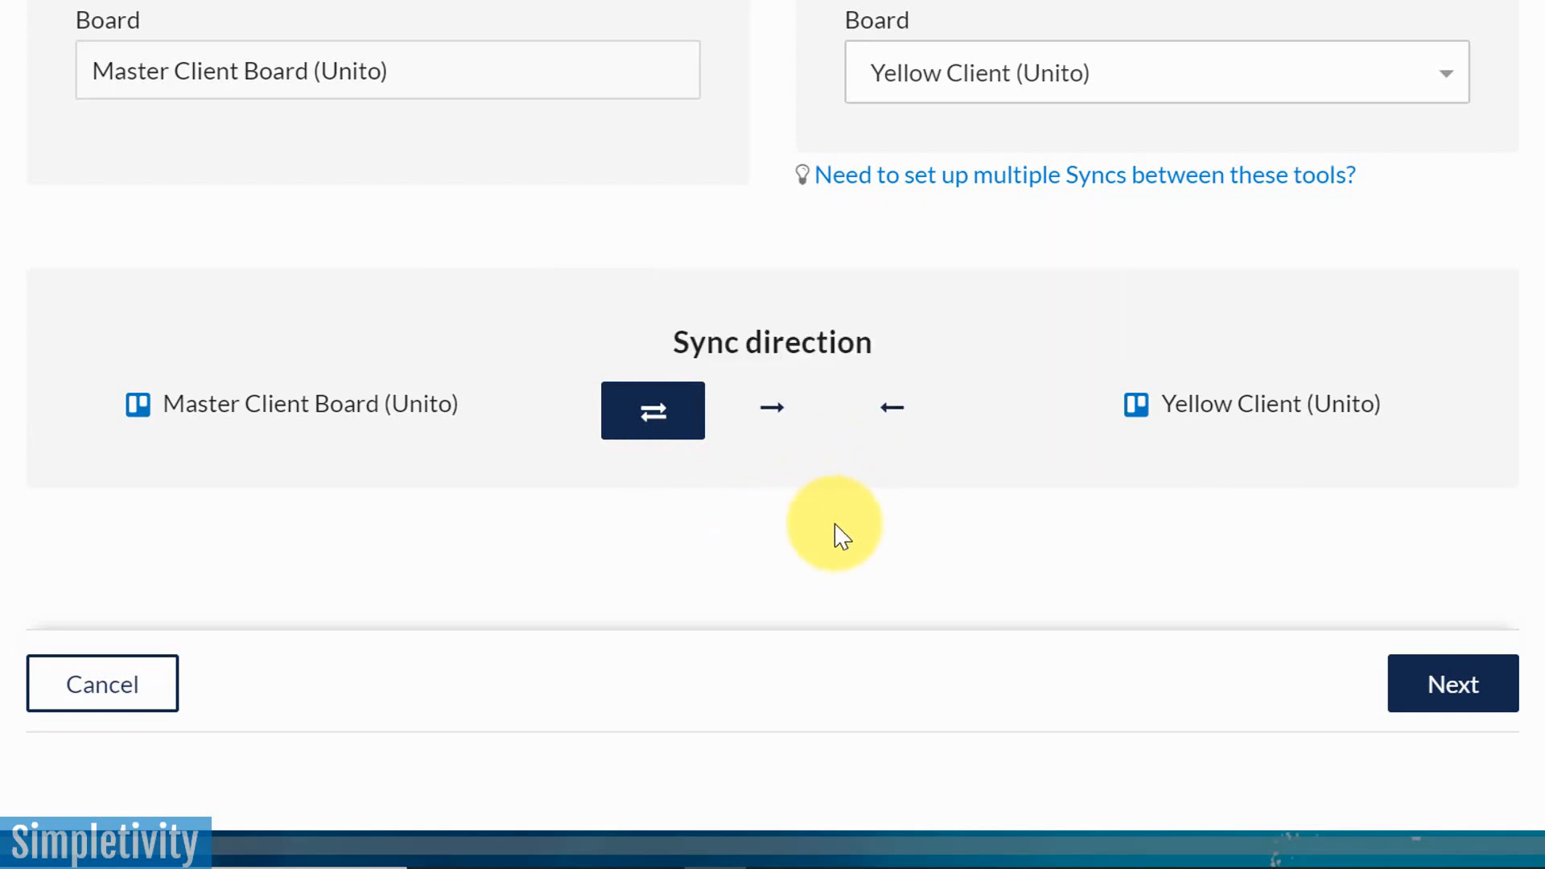
mouse_move(741, 512)
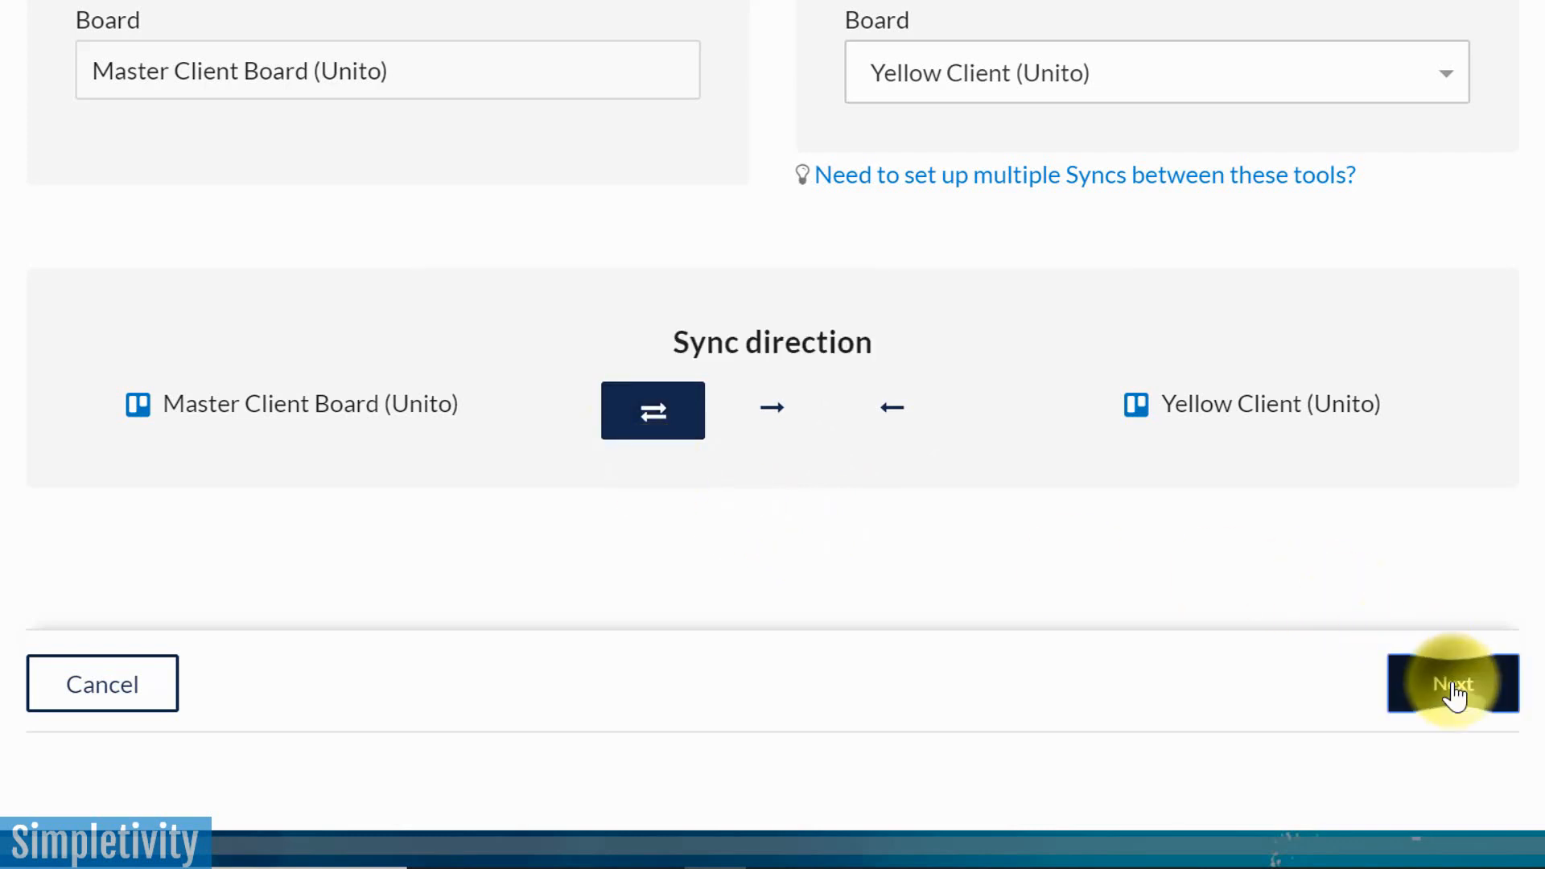
On Filter tasks, set the Master Client Board side to only sync cards with certain labels
left_click(1452, 684)
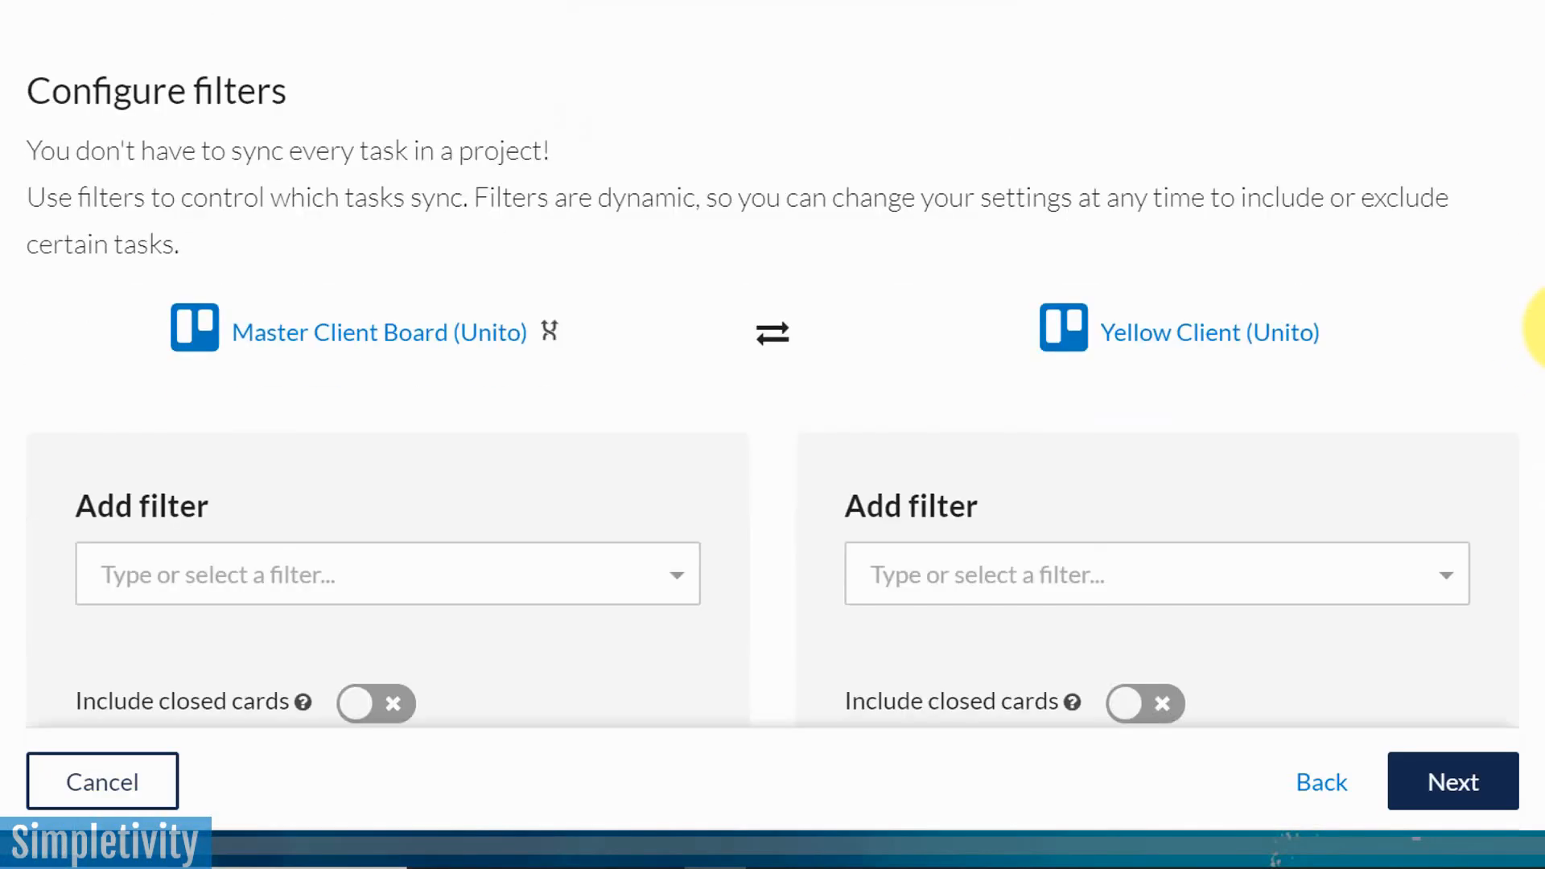
scroll("up", 3)
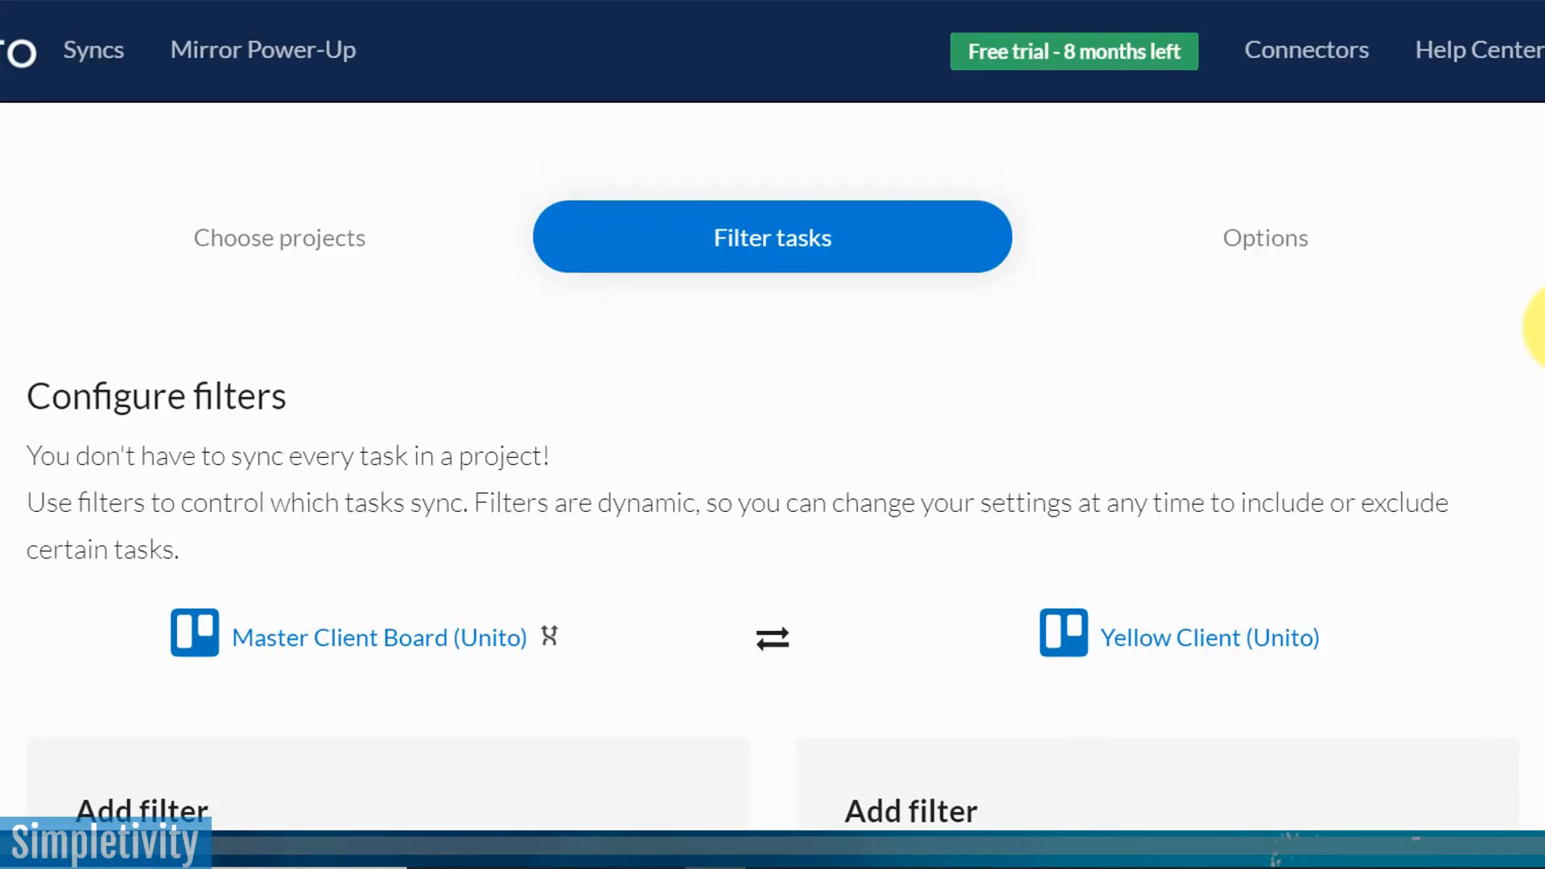
scroll("down", 3)
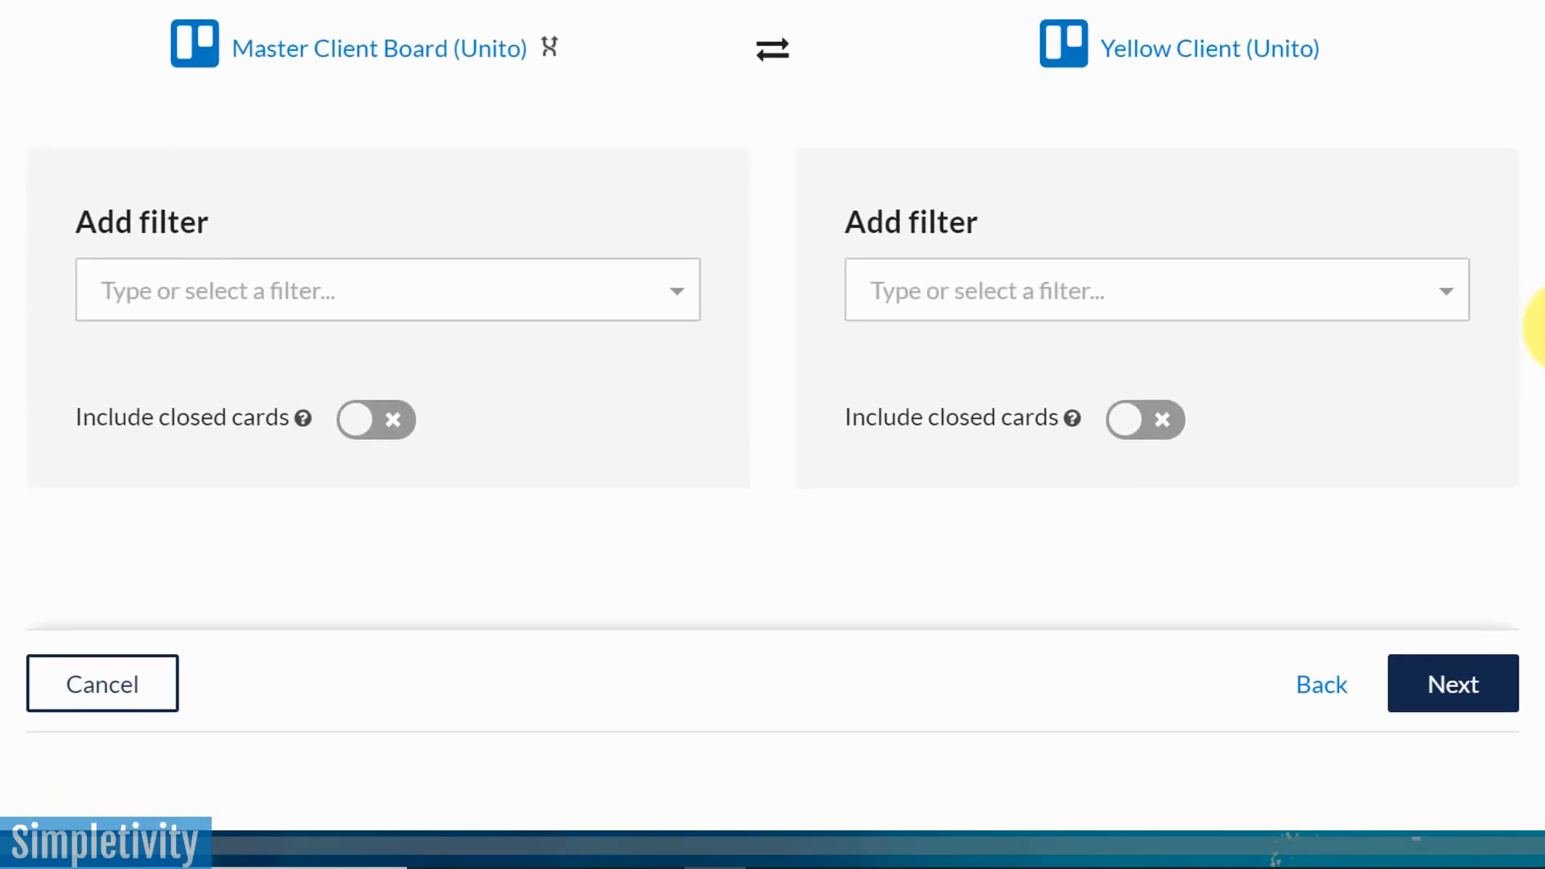
mouse_move(734, 187)
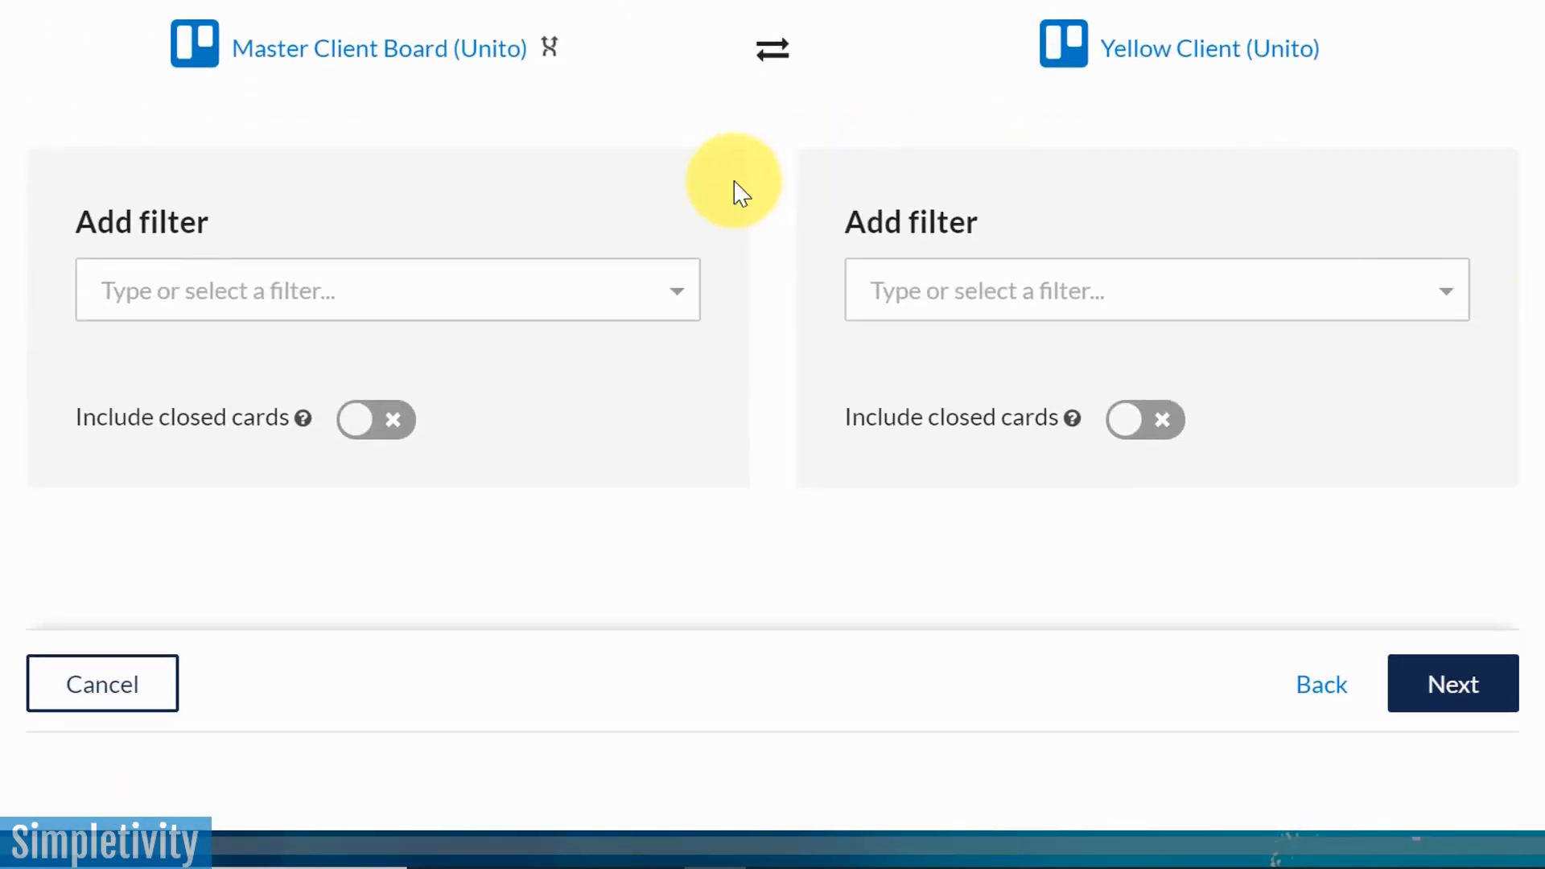
mouse_move(438, 237)
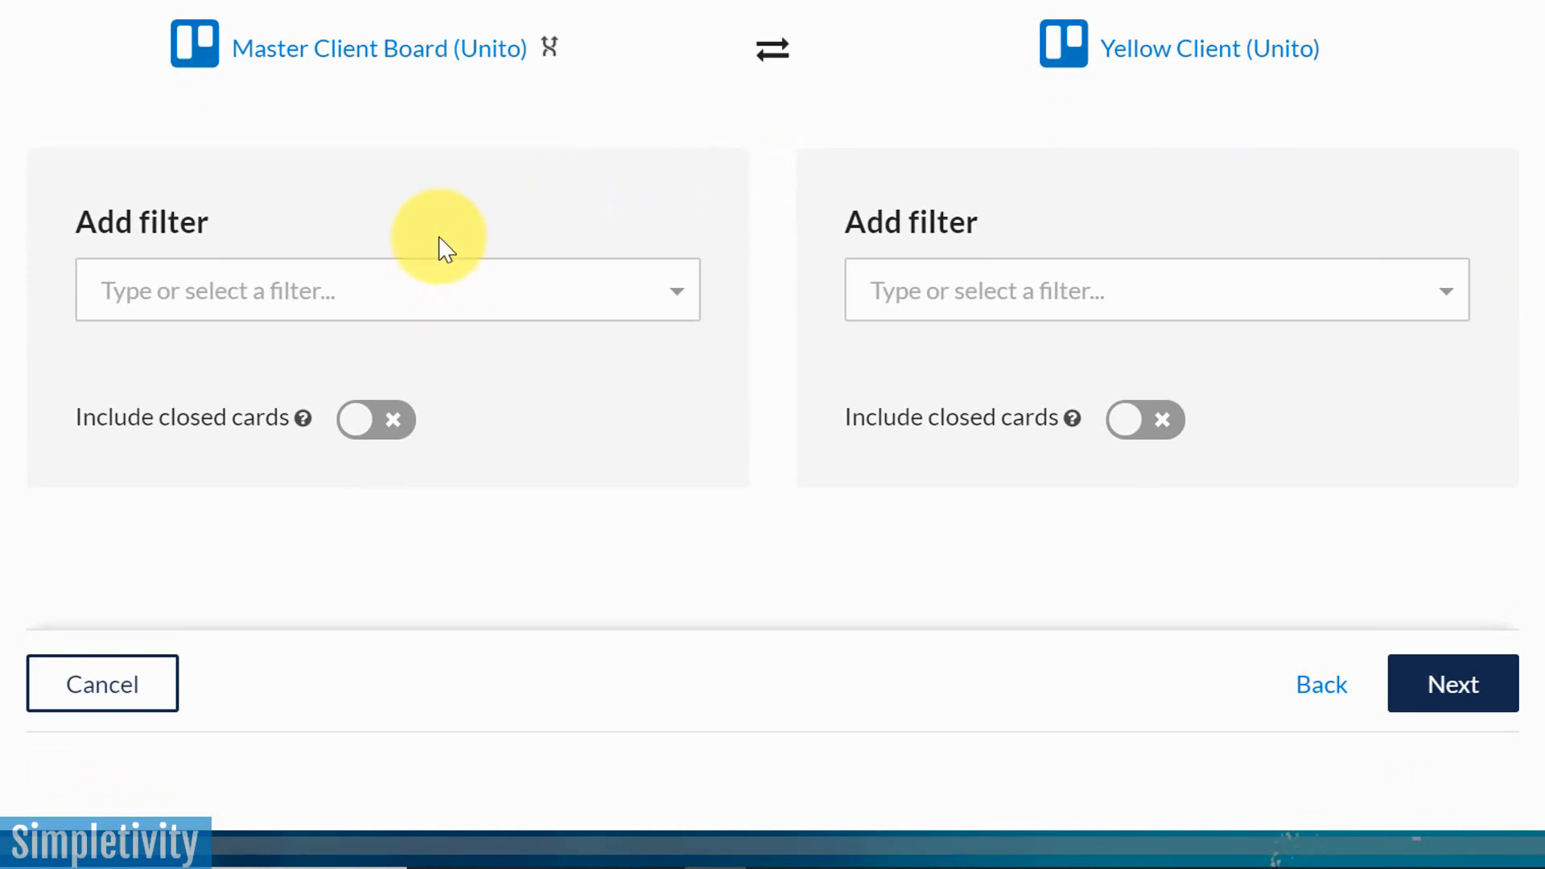
mouse_move(340, 93)
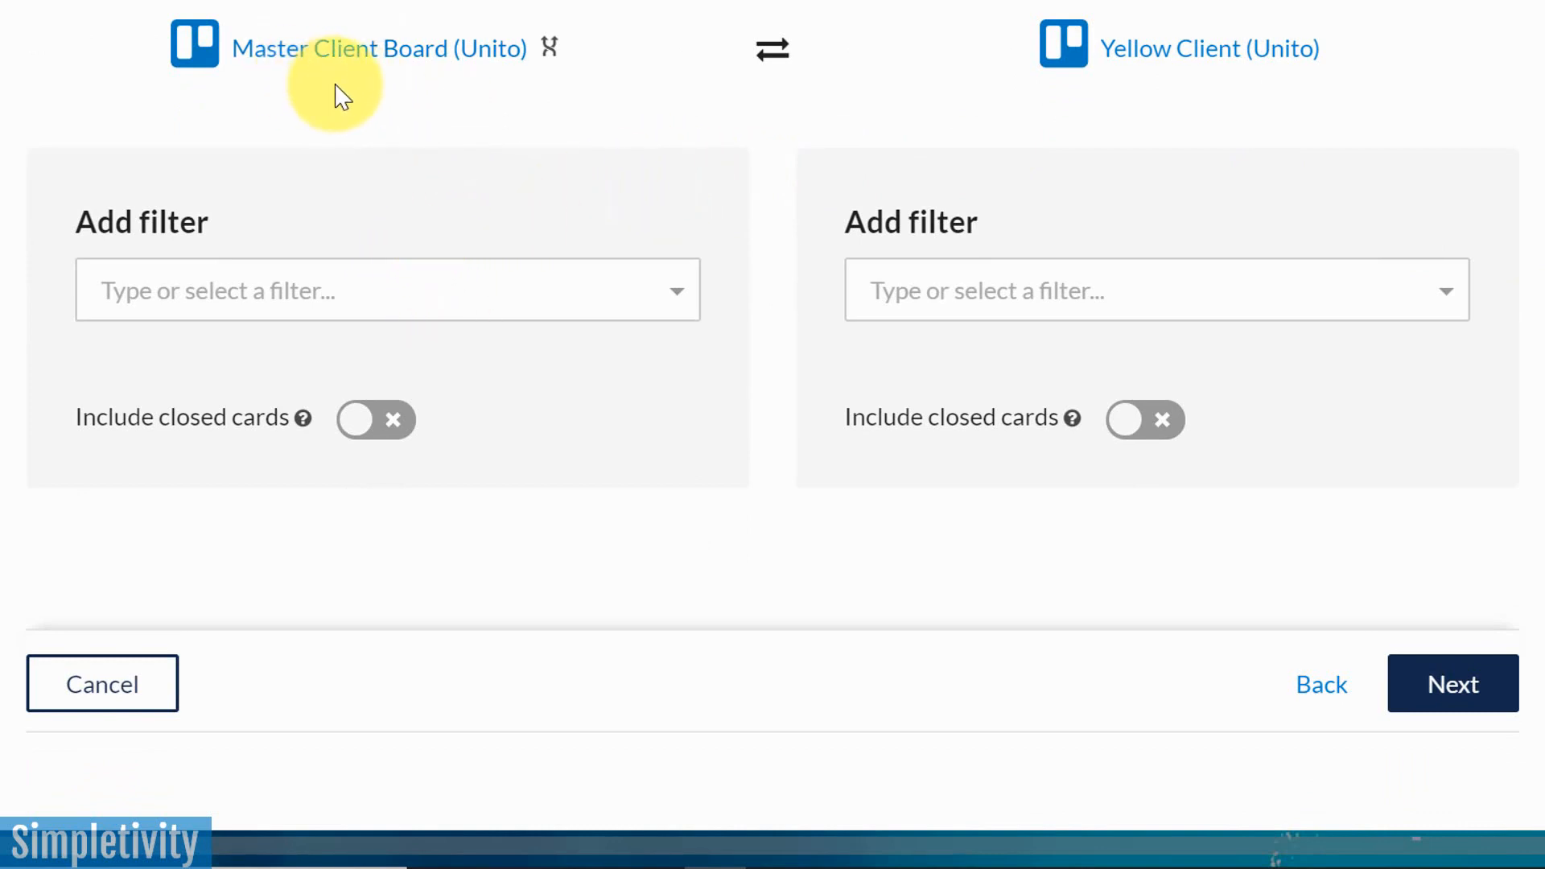
mouse_move(483, 187)
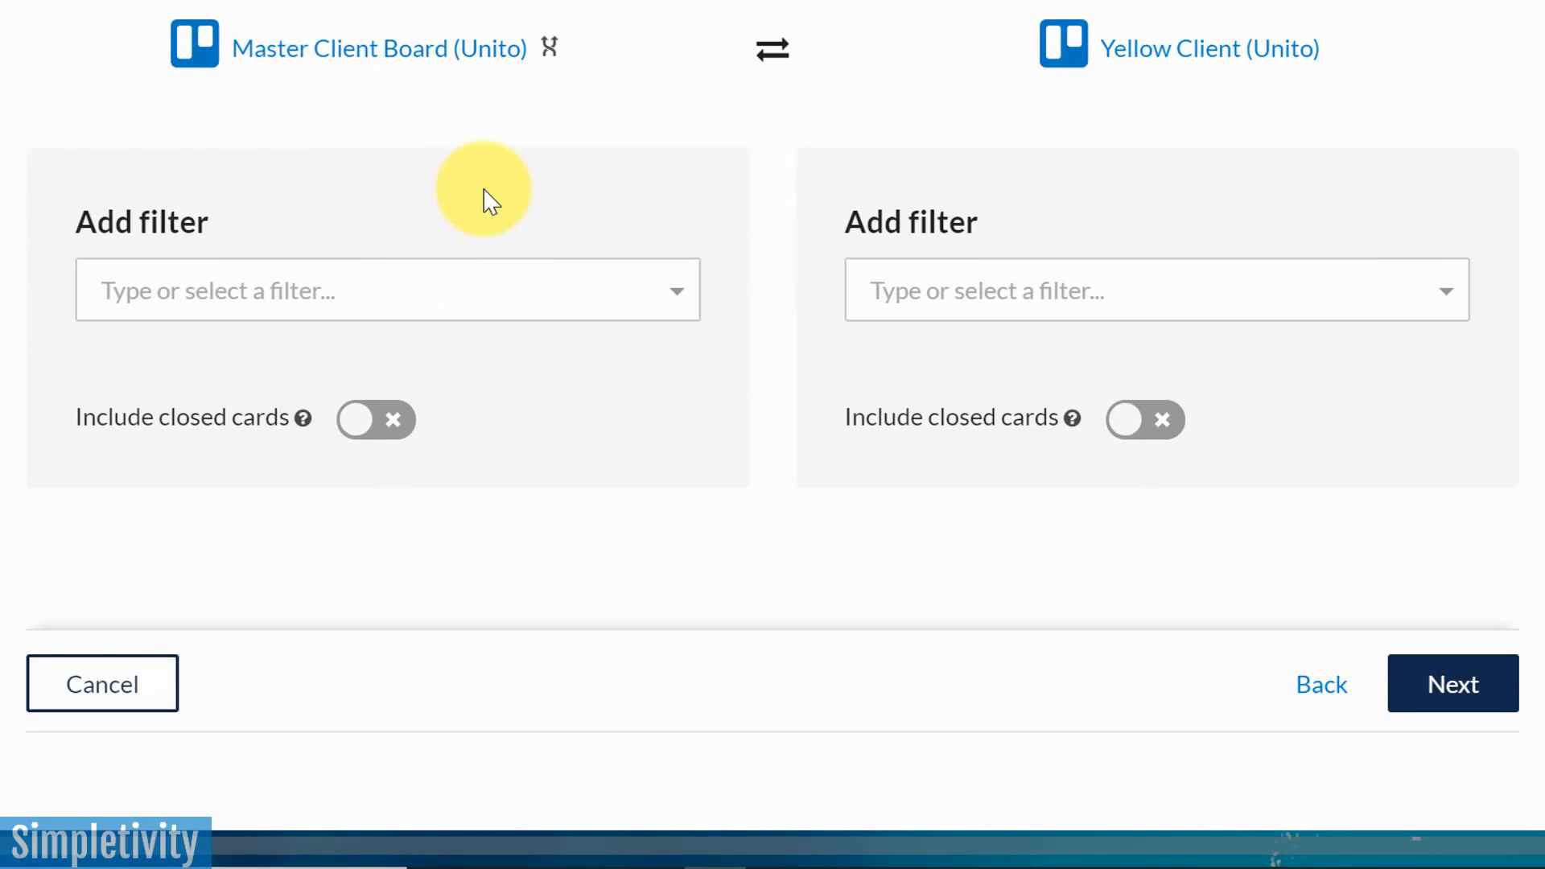
mouse_move(497, 291)
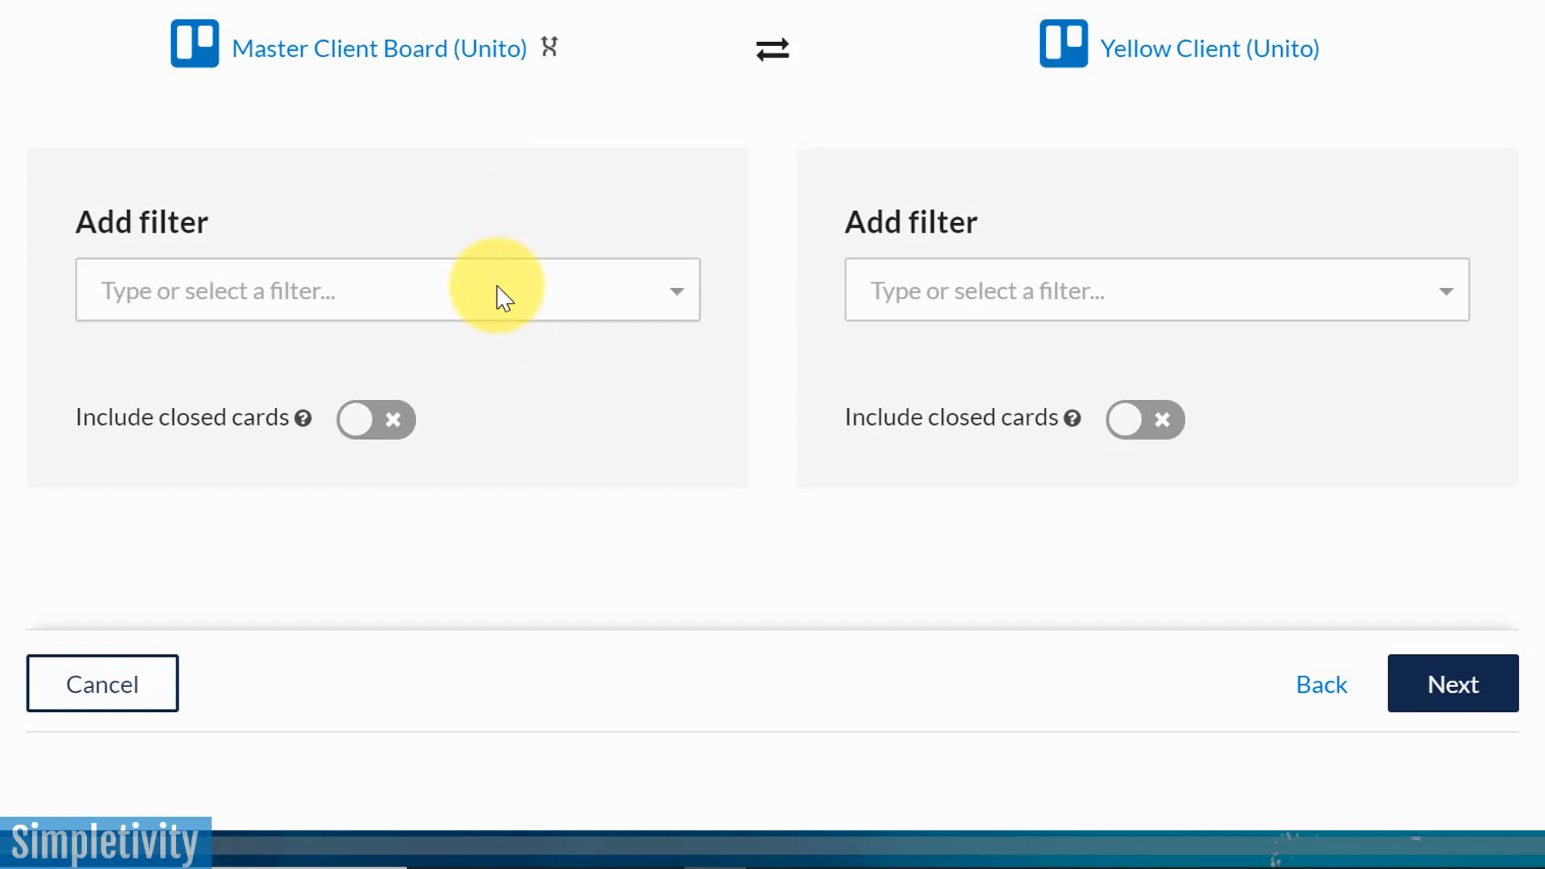
mouse_move(498, 292)
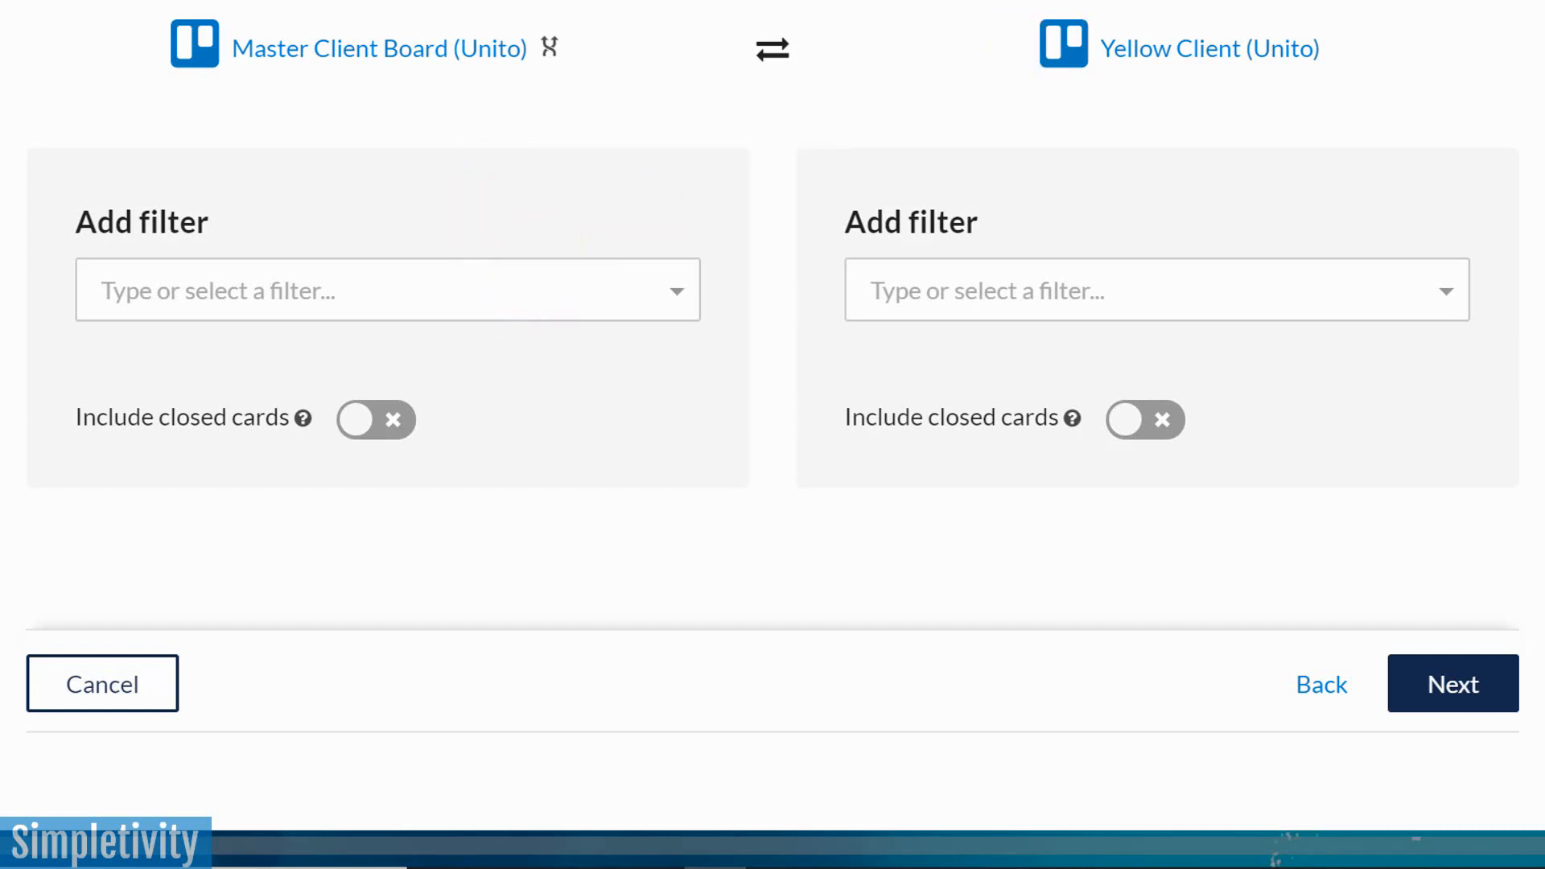
mouse_move(712, 456)
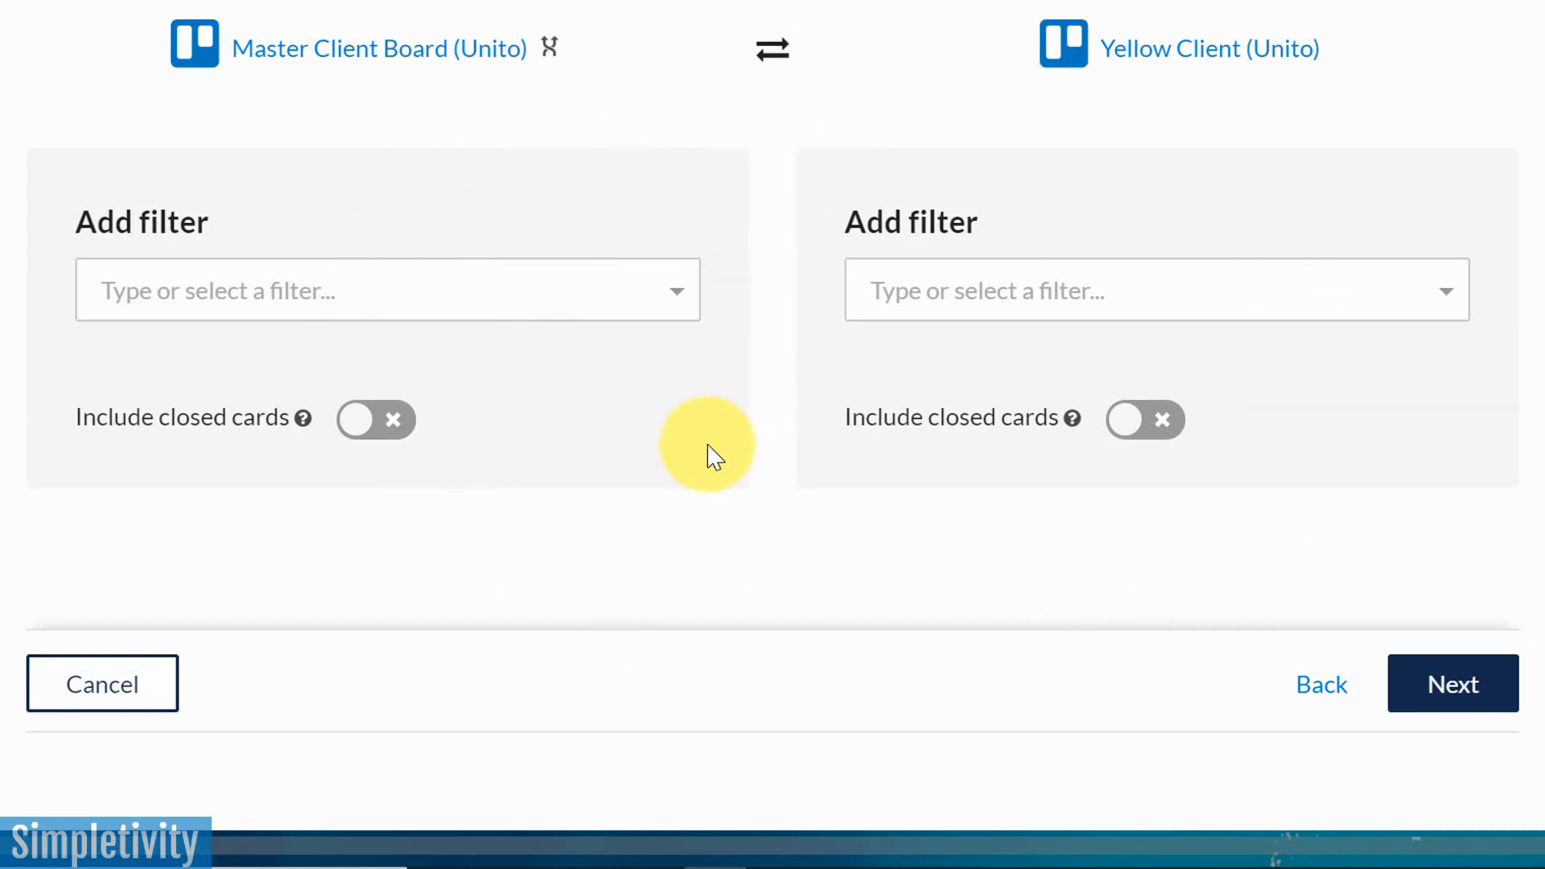
mouse_move(492, 197)
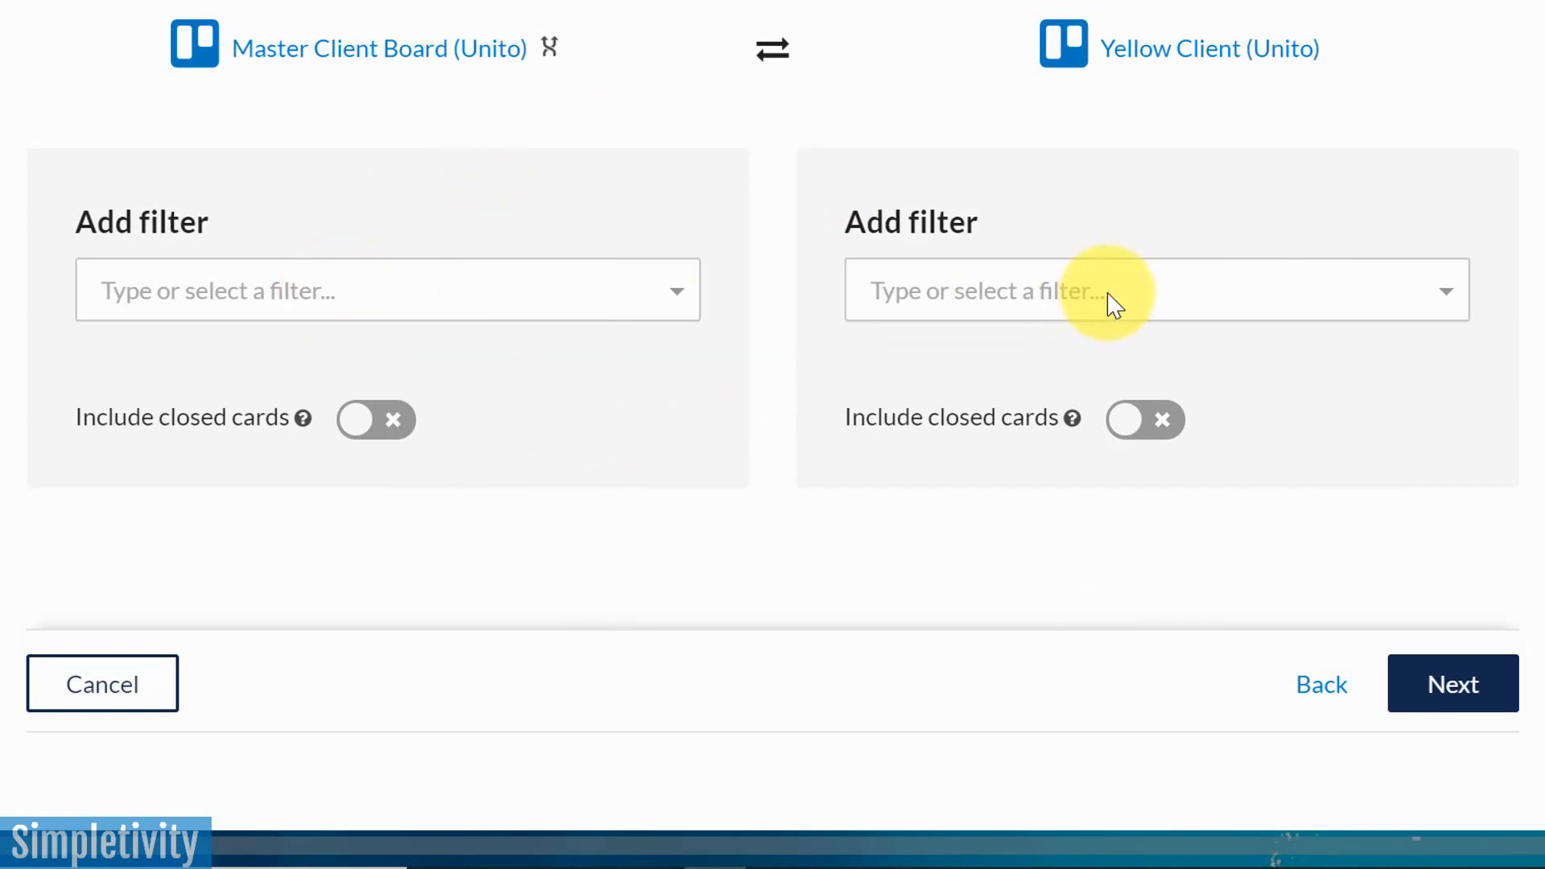
mouse_move(586, 375)
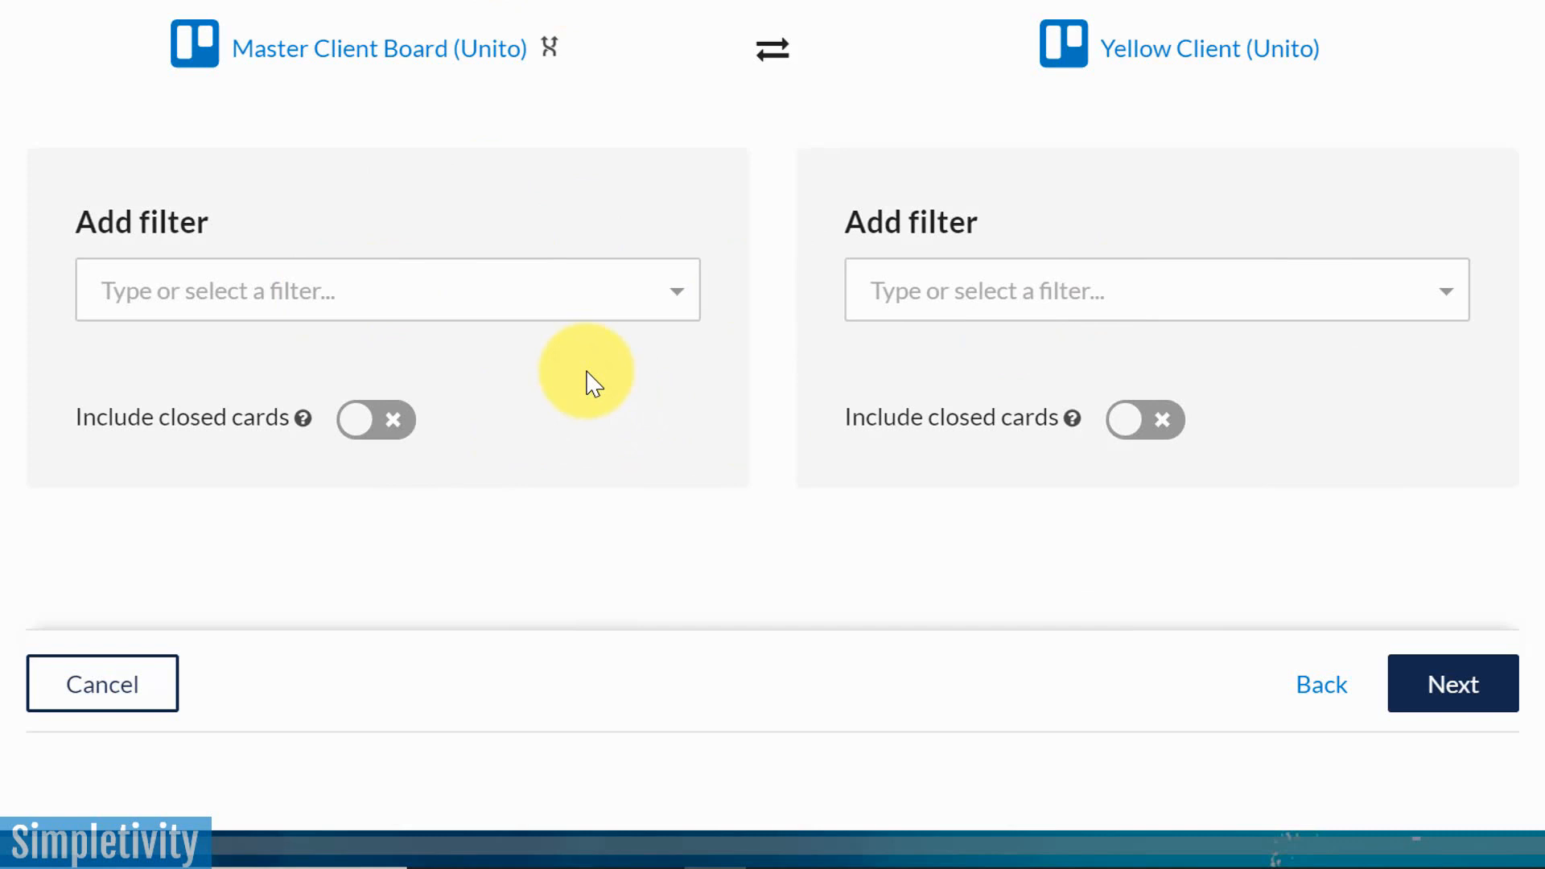
left_click(388, 289)
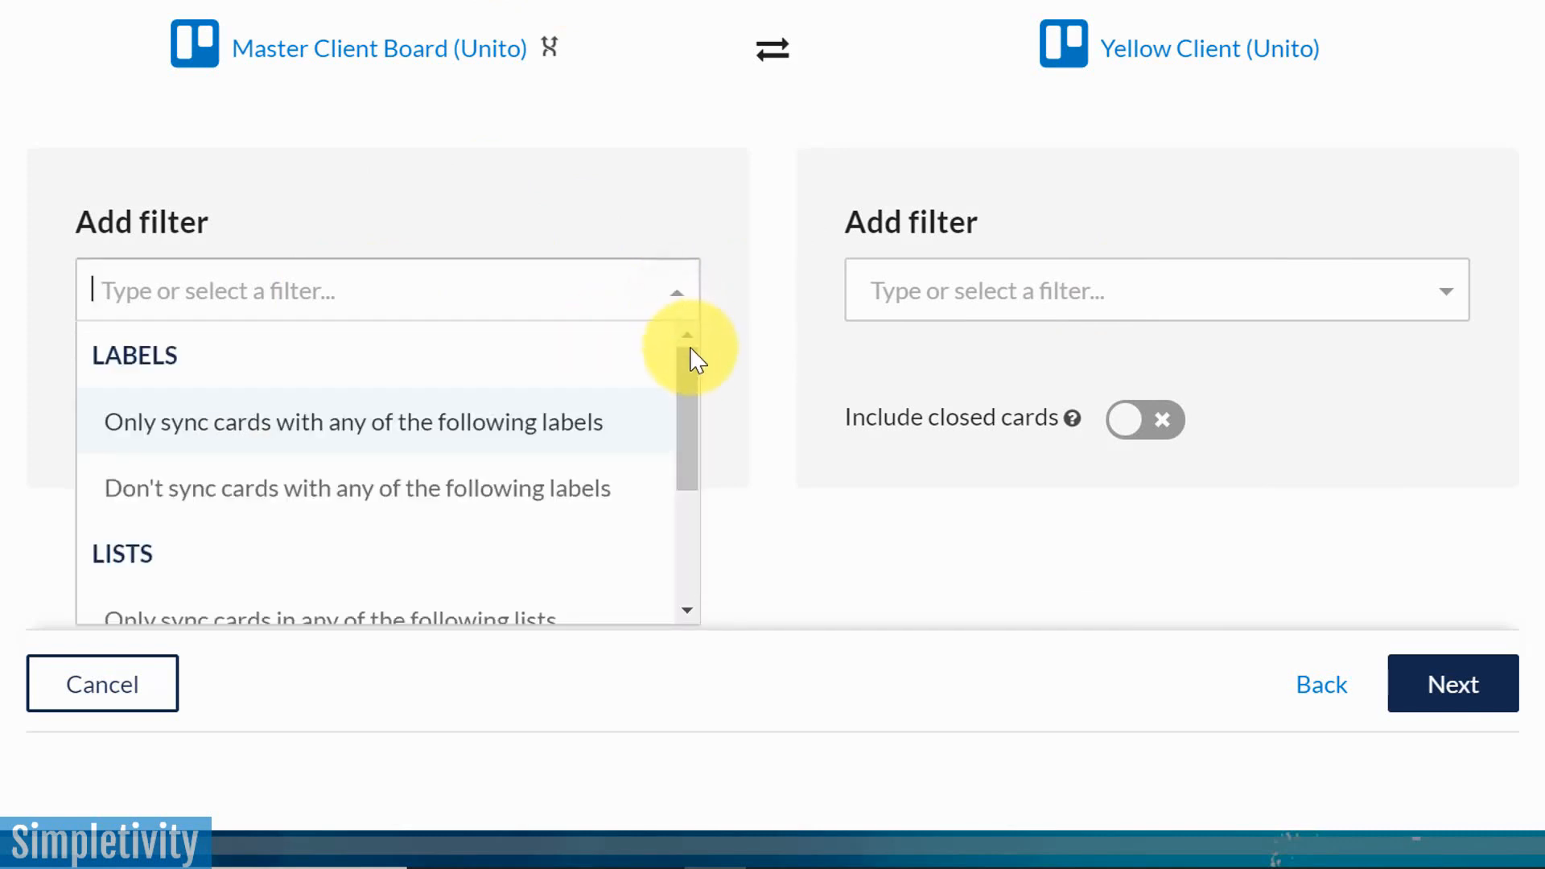
mouse_move(695, 370)
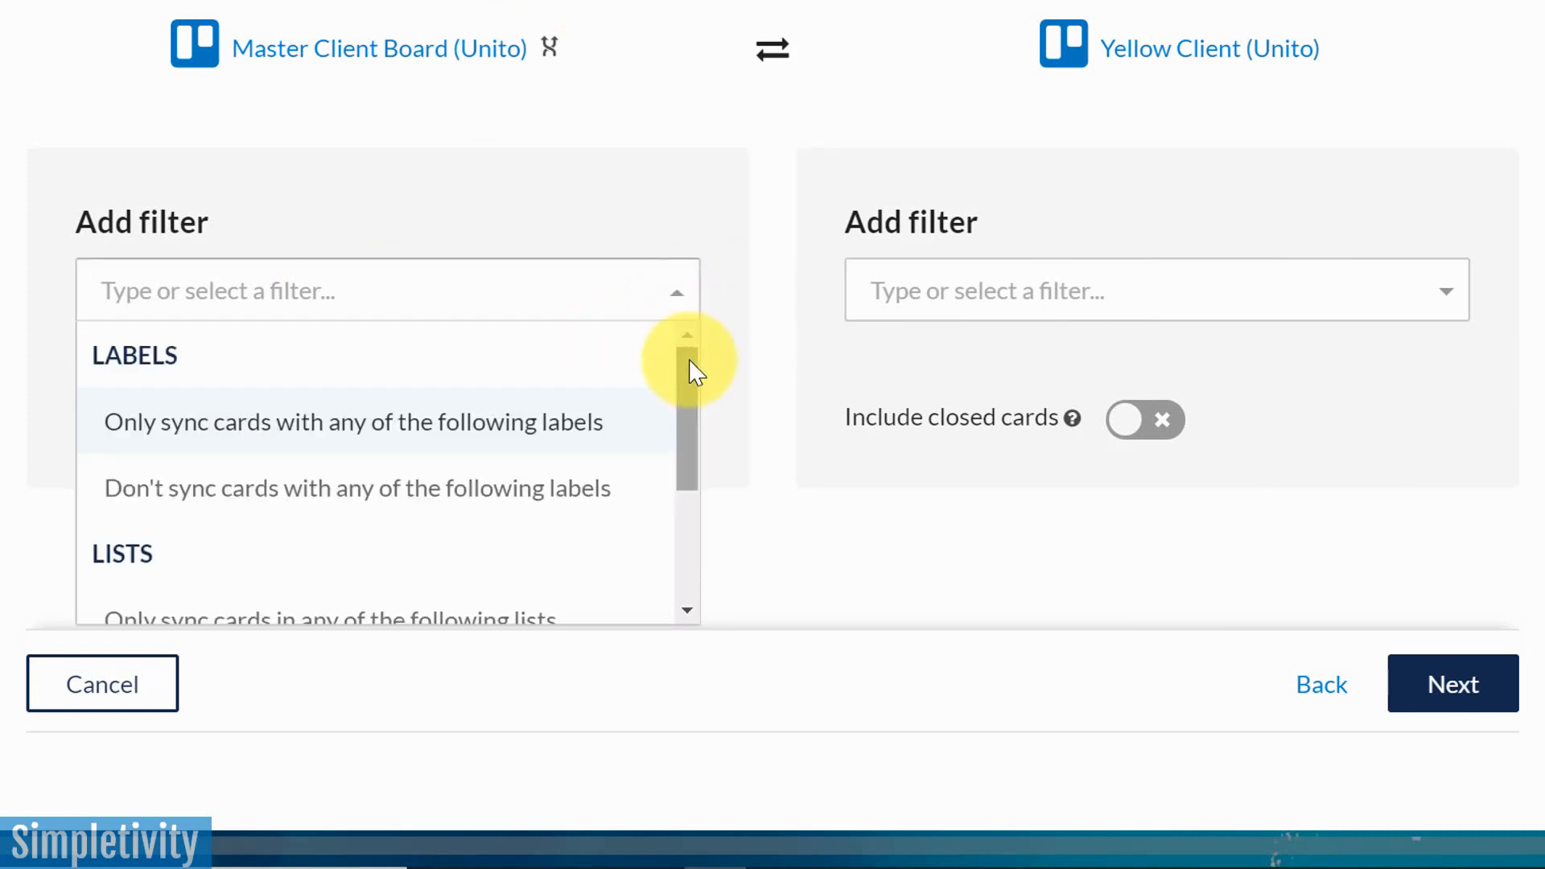
scroll("down", 3)
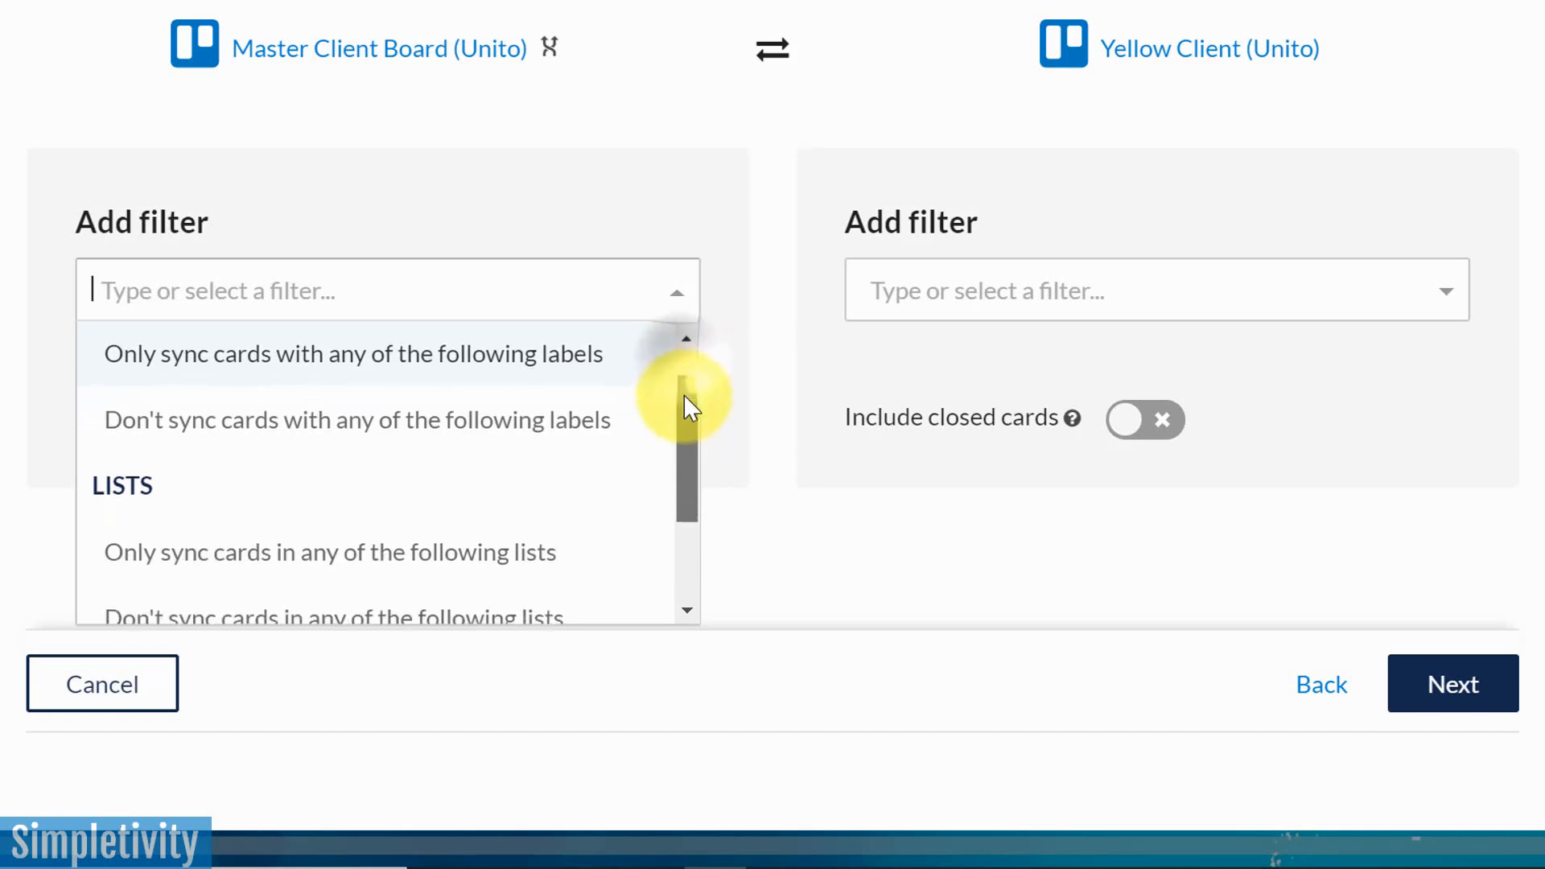
scroll("down", 3)
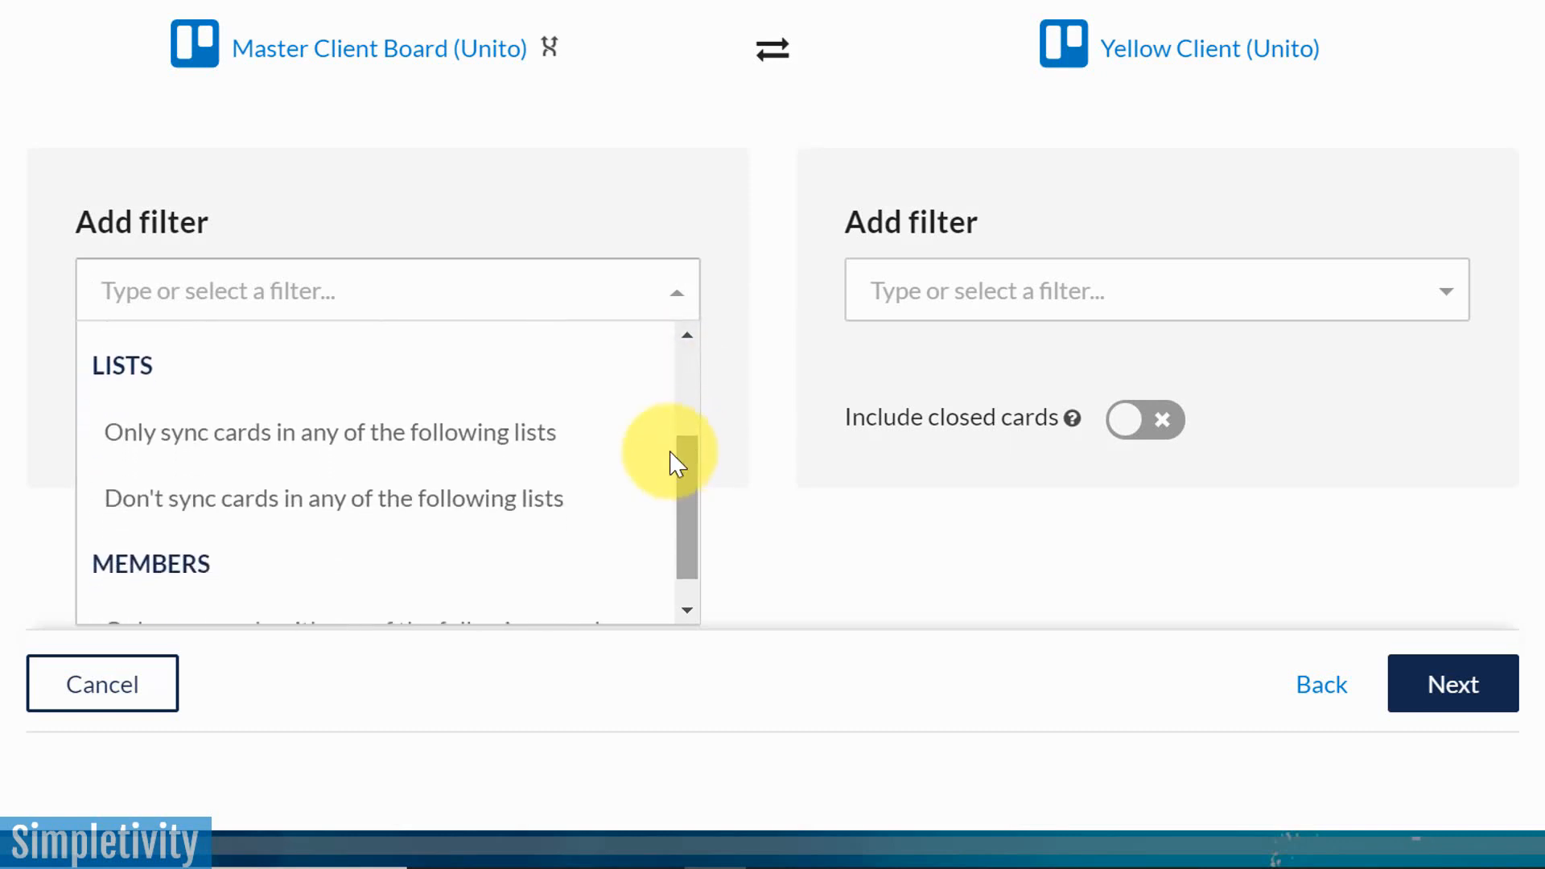
mouse_move(502, 444)
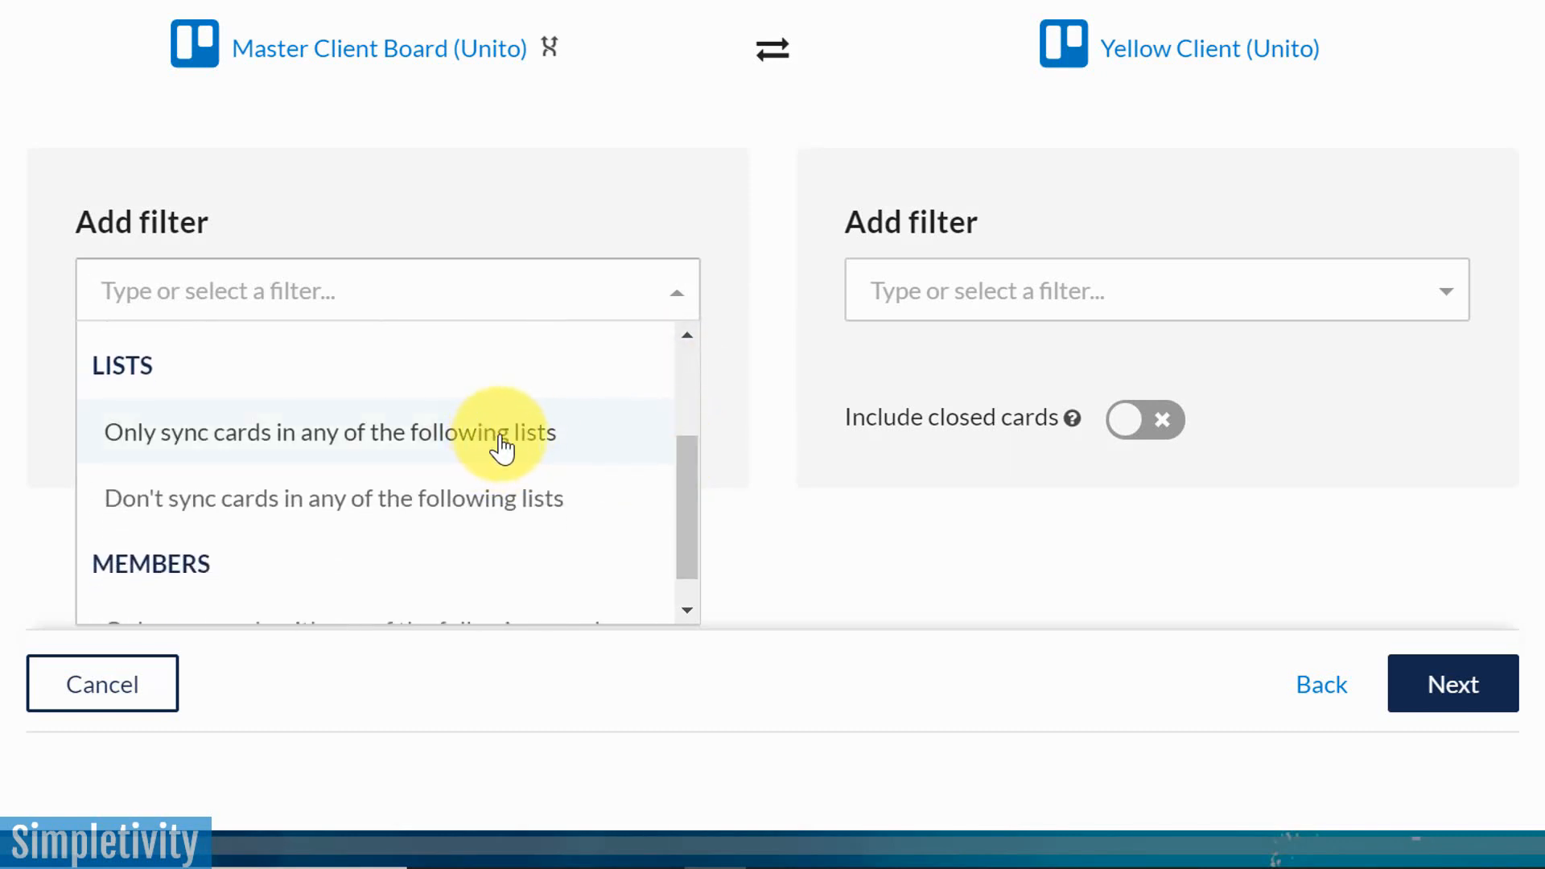
mouse_move(646, 456)
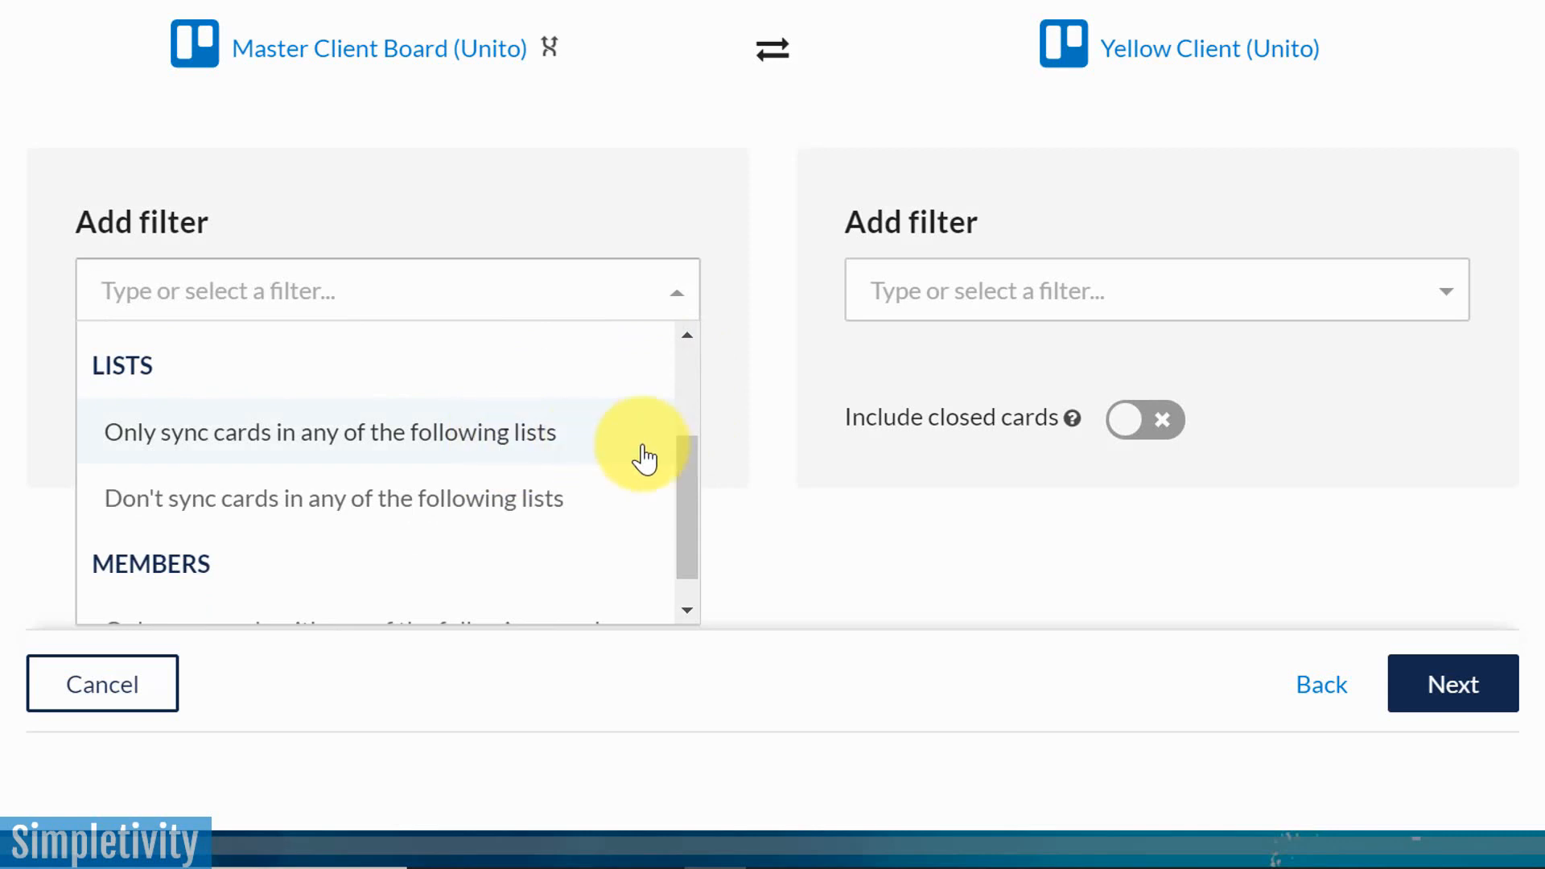
scroll("down", 3)
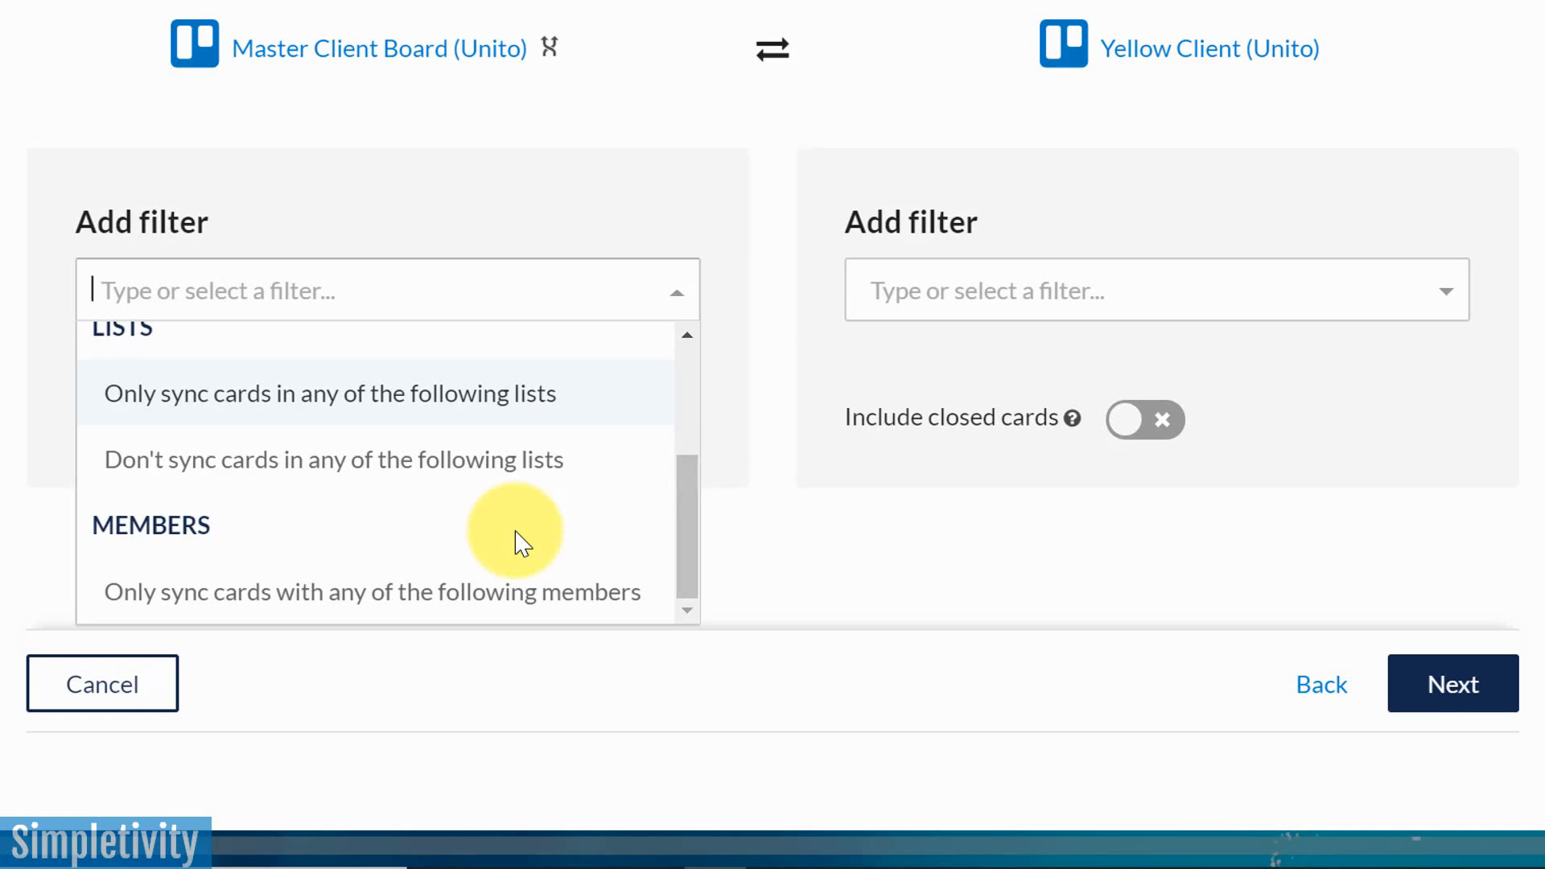
mouse_move(700, 503)
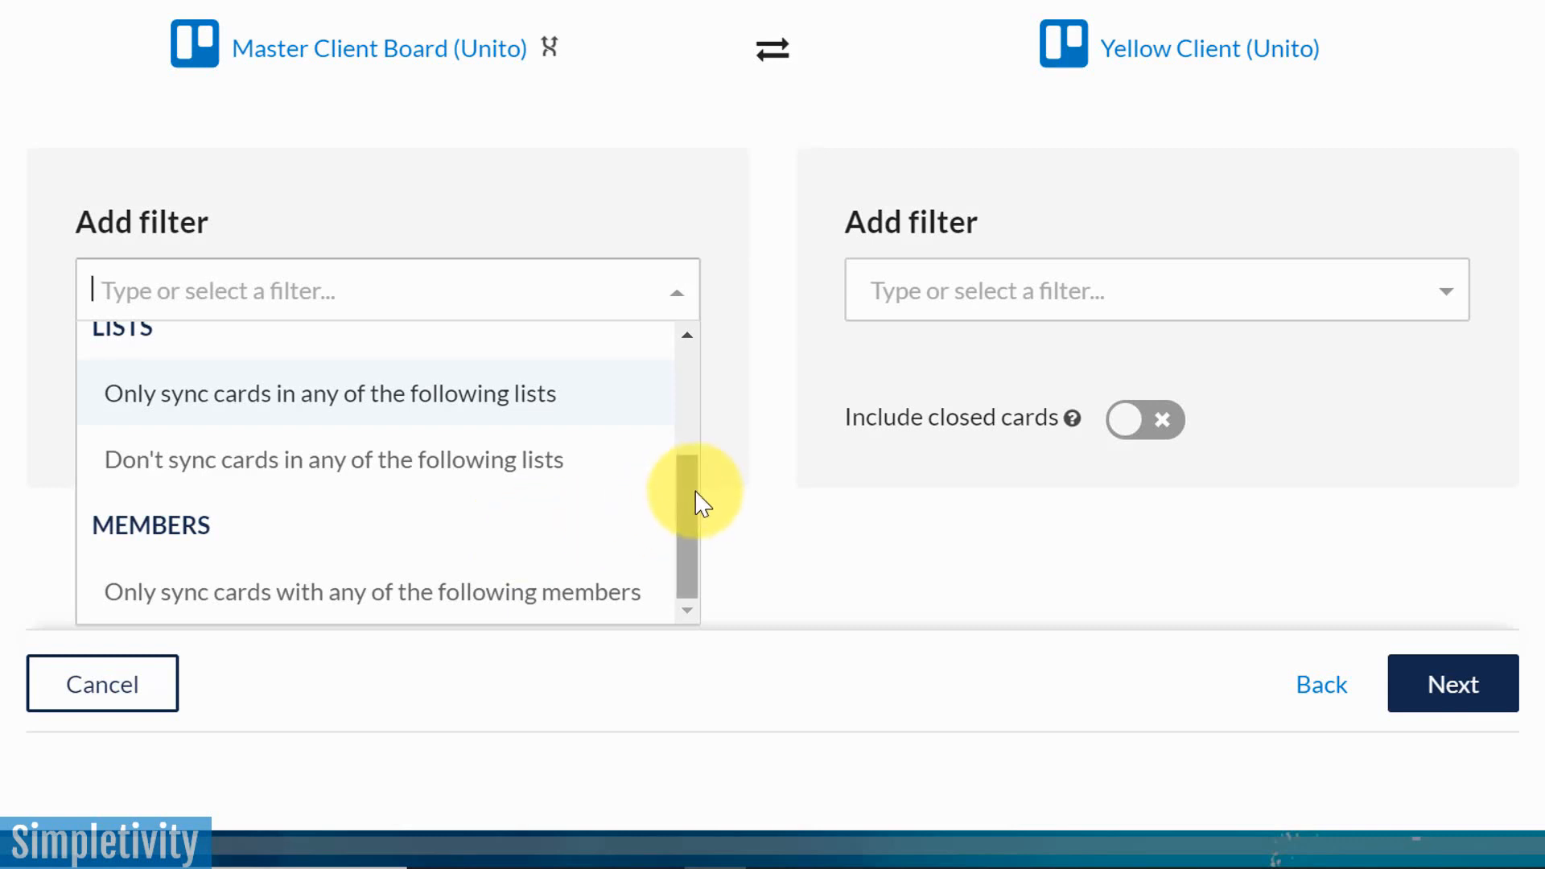
scroll("up", 3)
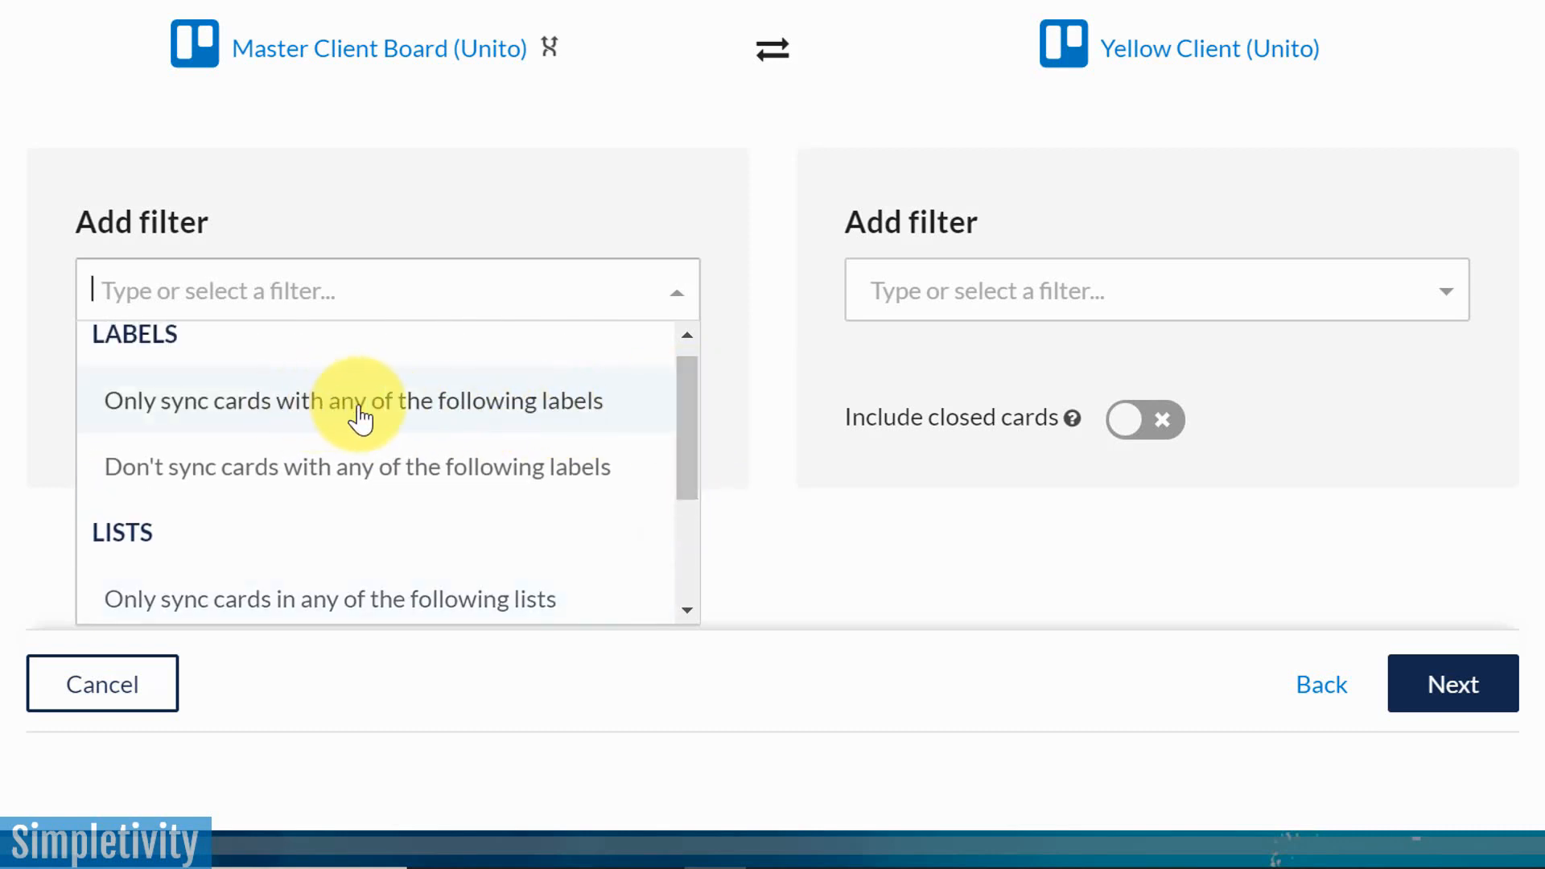
left_click(354, 401)
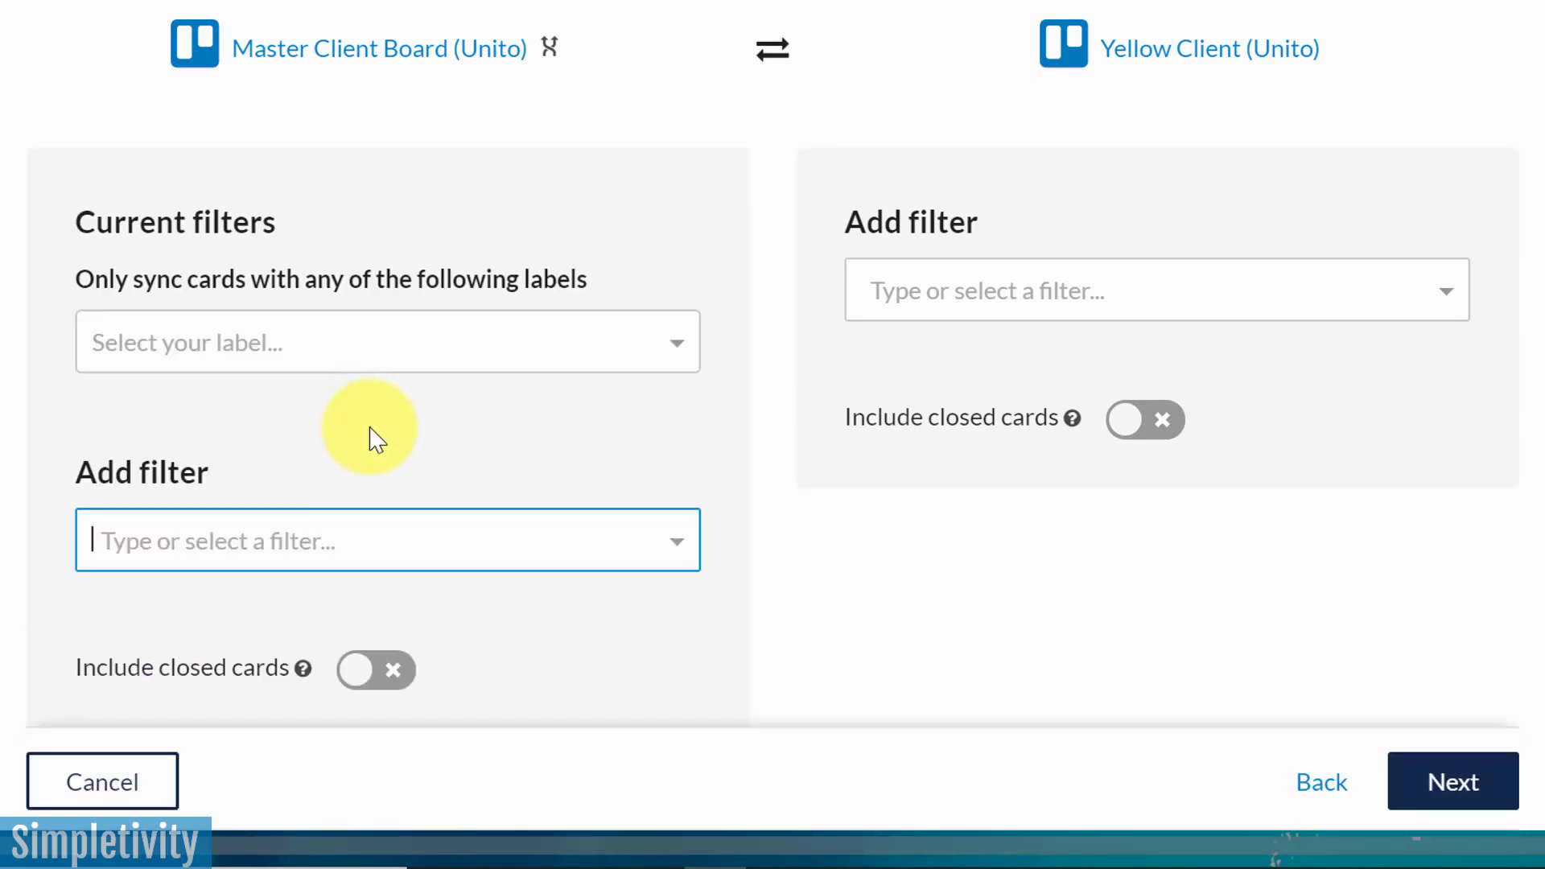
Select the Yellow Client label as the filter for cards synced to Yellow Client
left_click(388, 341)
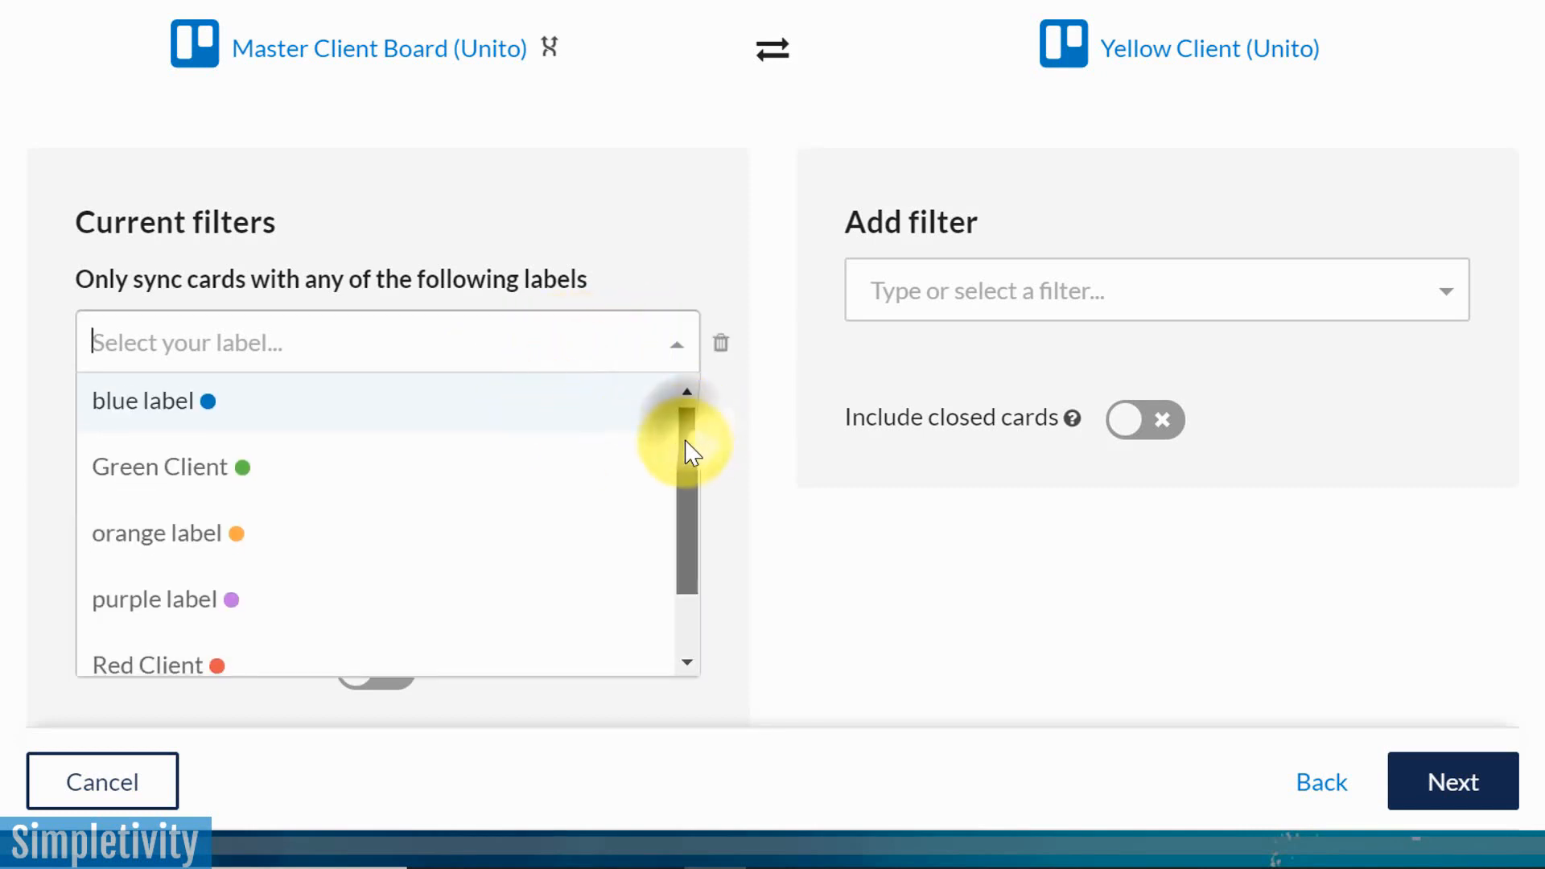
scroll("down", 3)
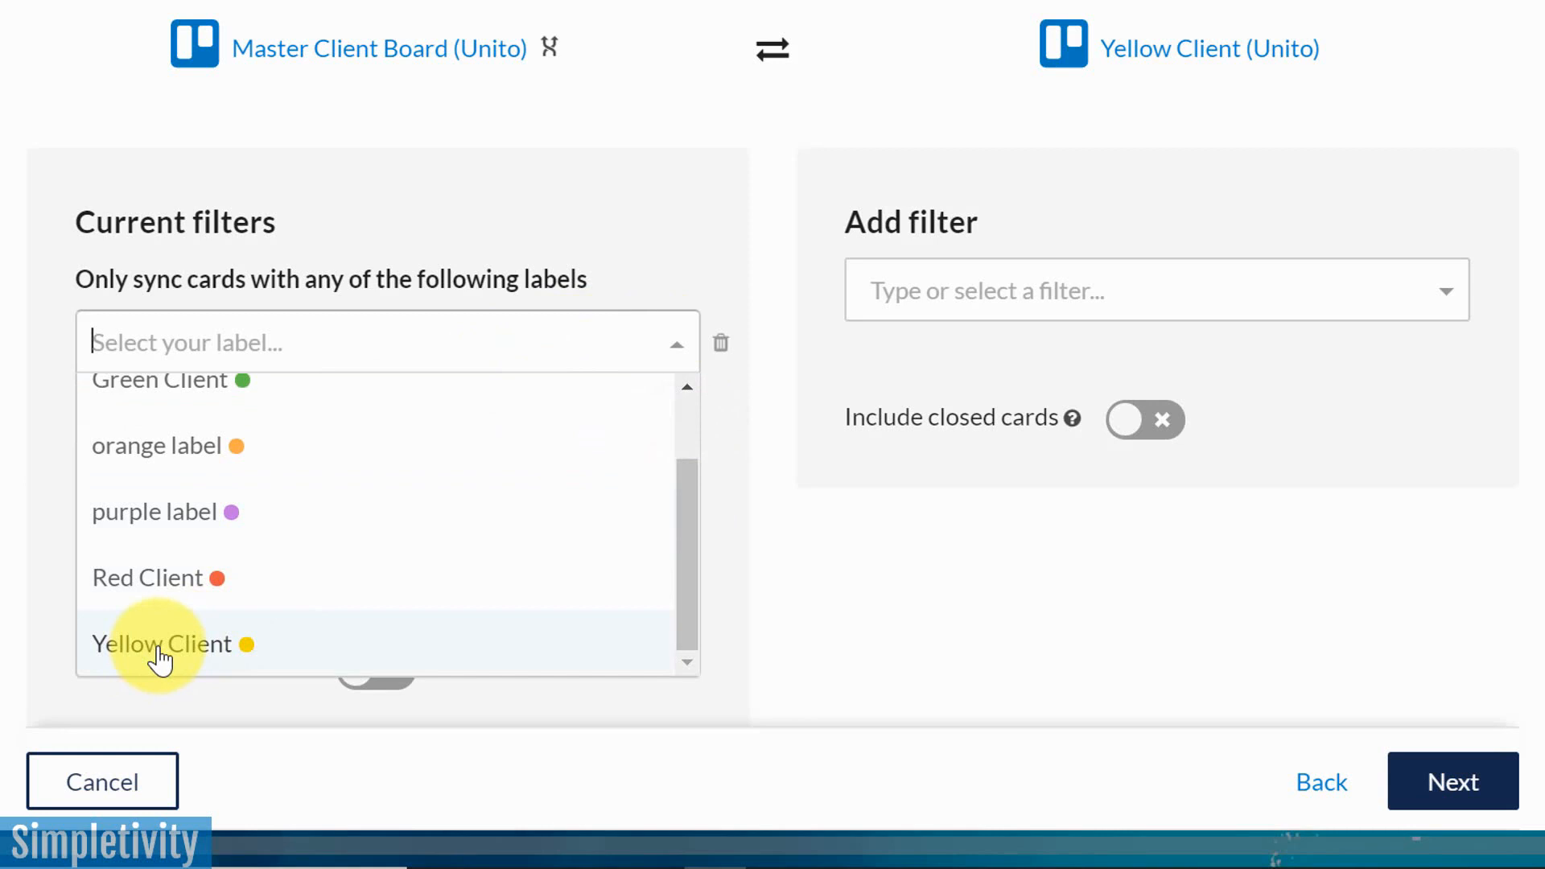
left_click(161, 644)
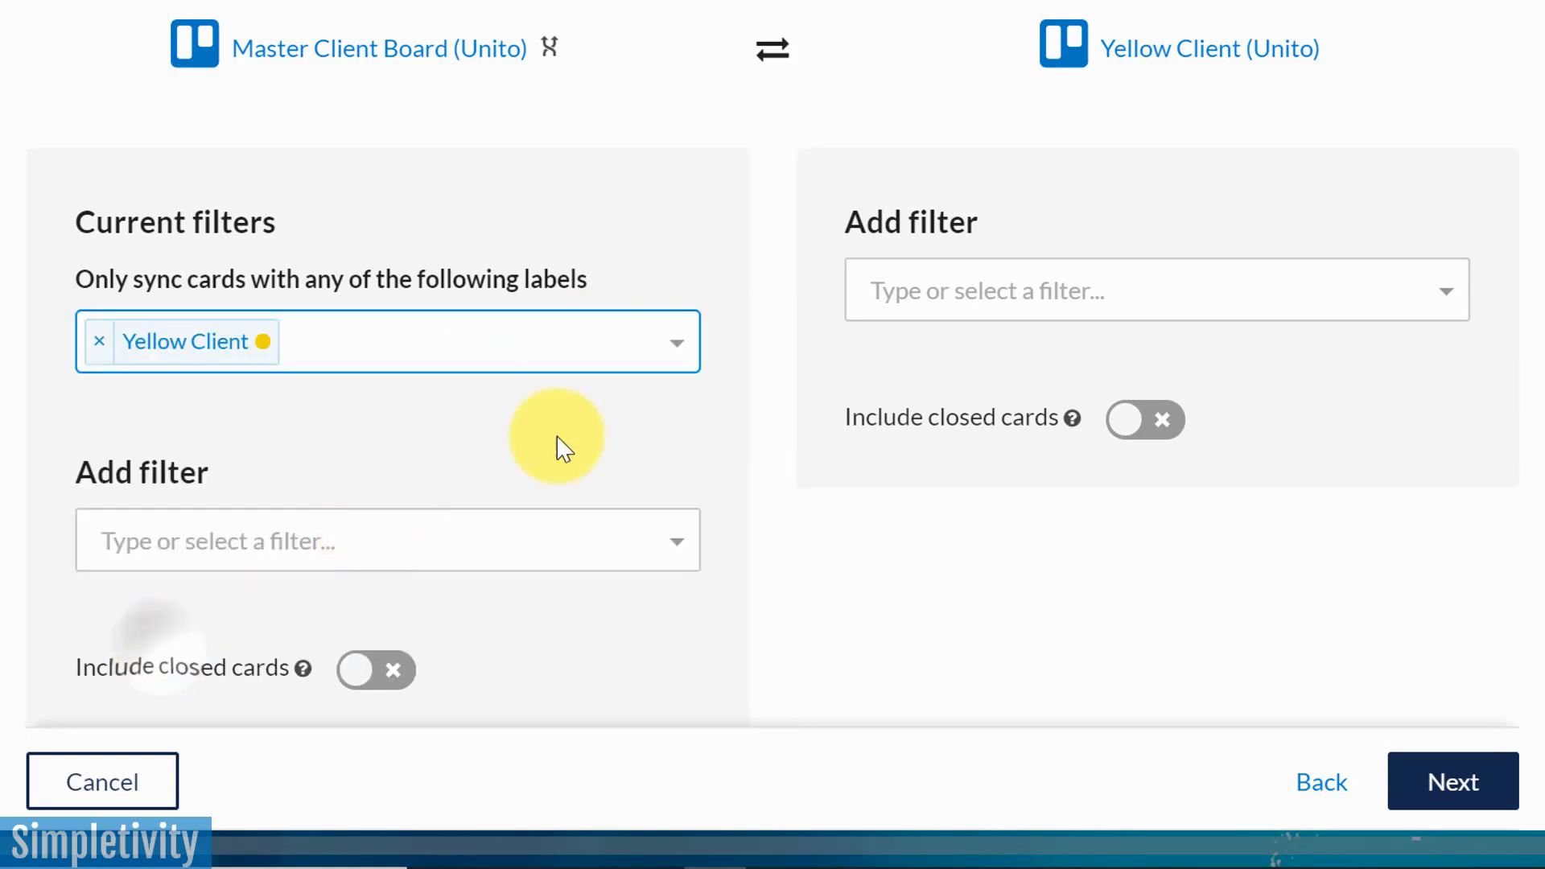
mouse_move(780, 385)
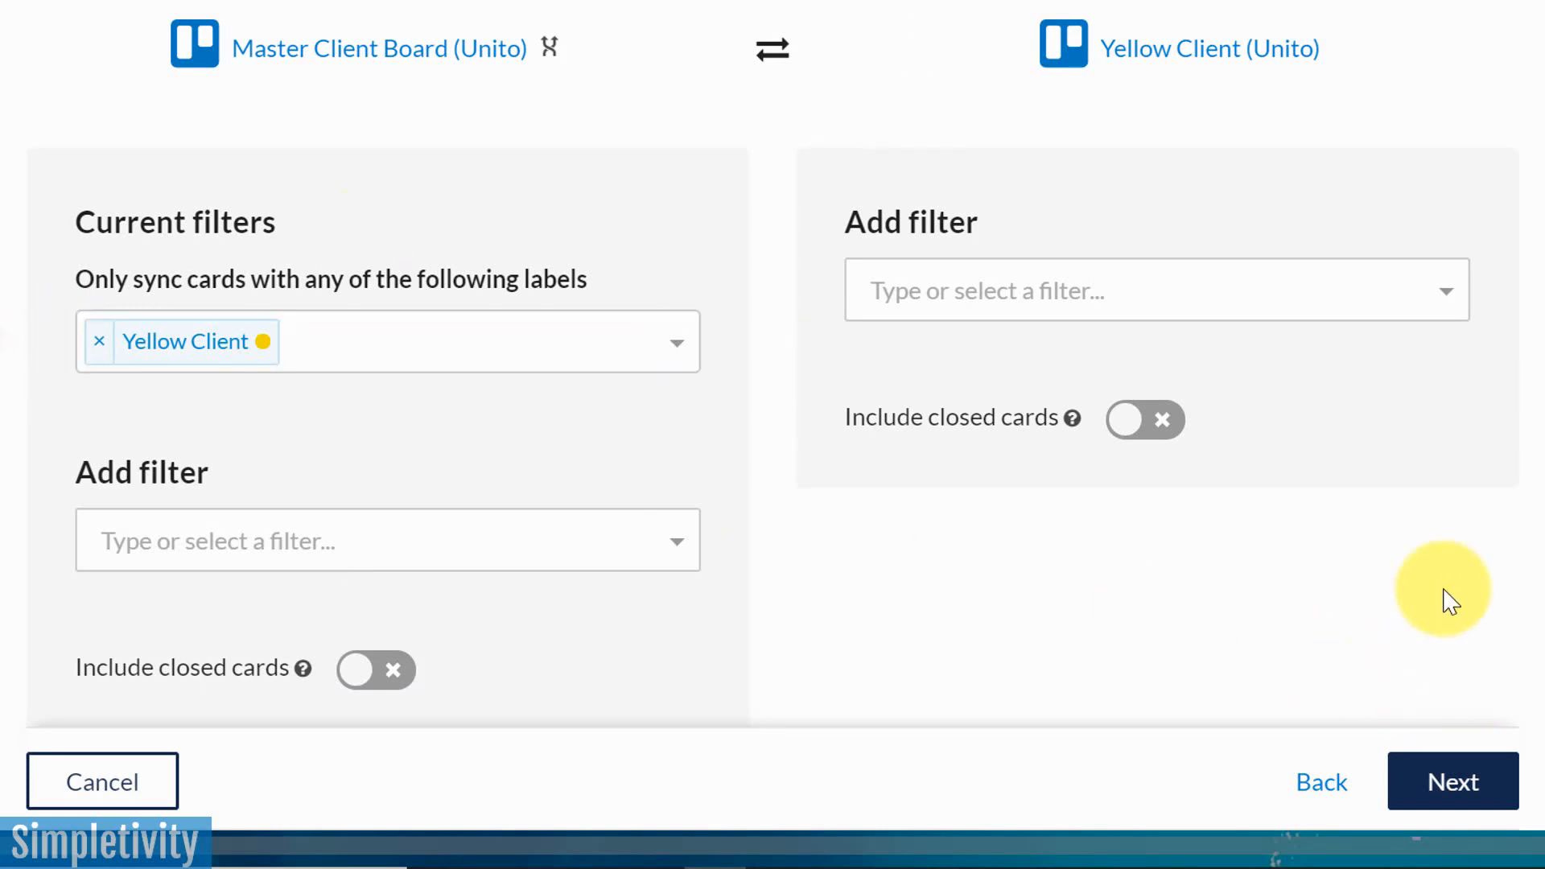
Review the sync options, leave Auto Sync and only-new-cards on, and create the sync
left_click(1452, 782)
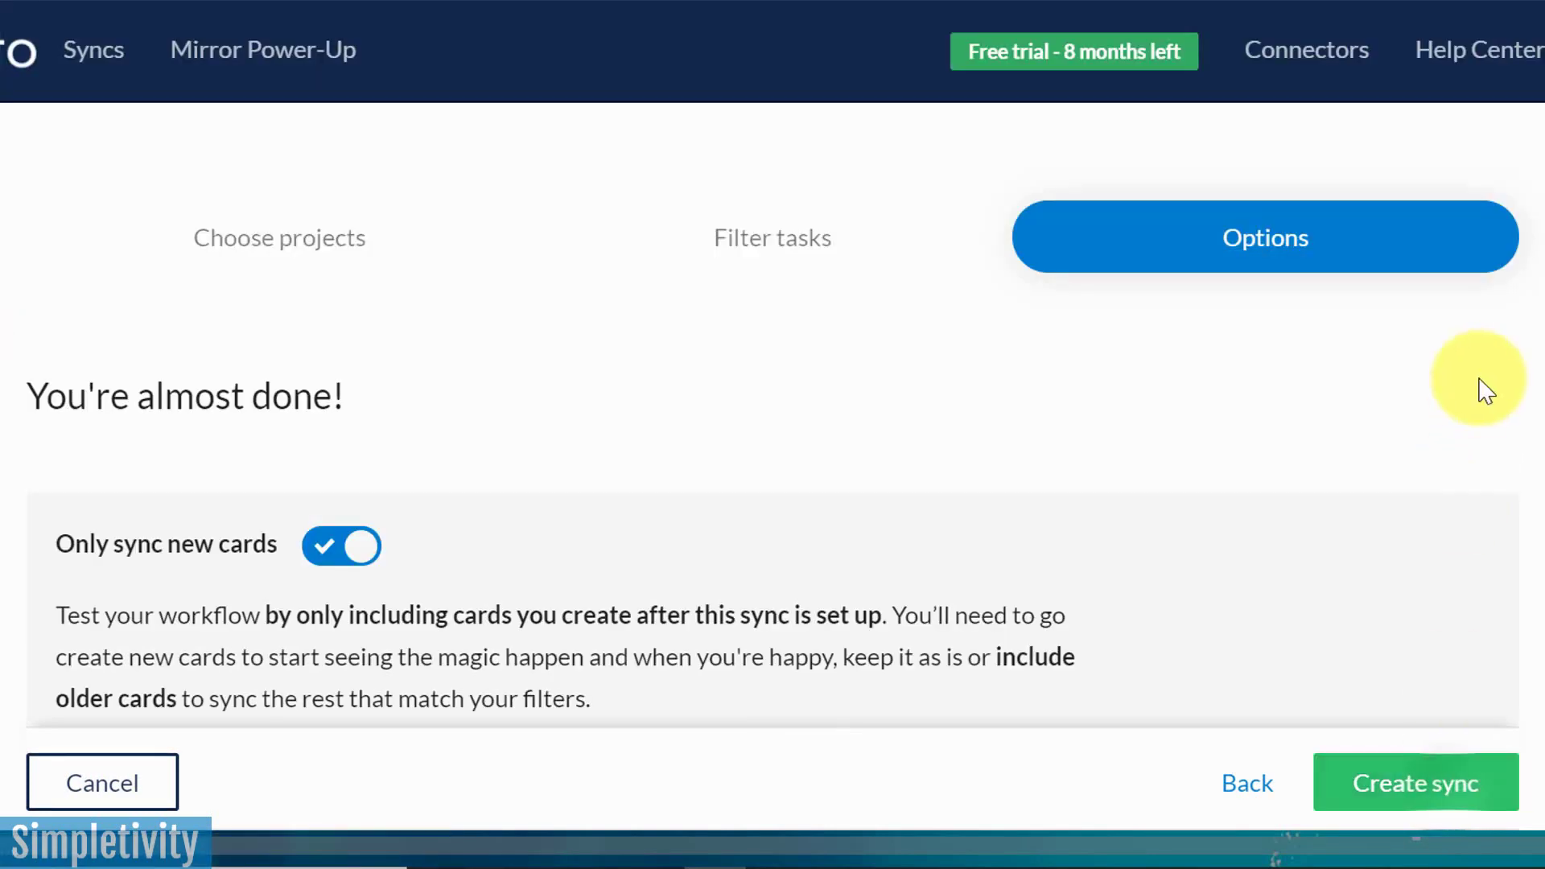
scroll("down", 3)
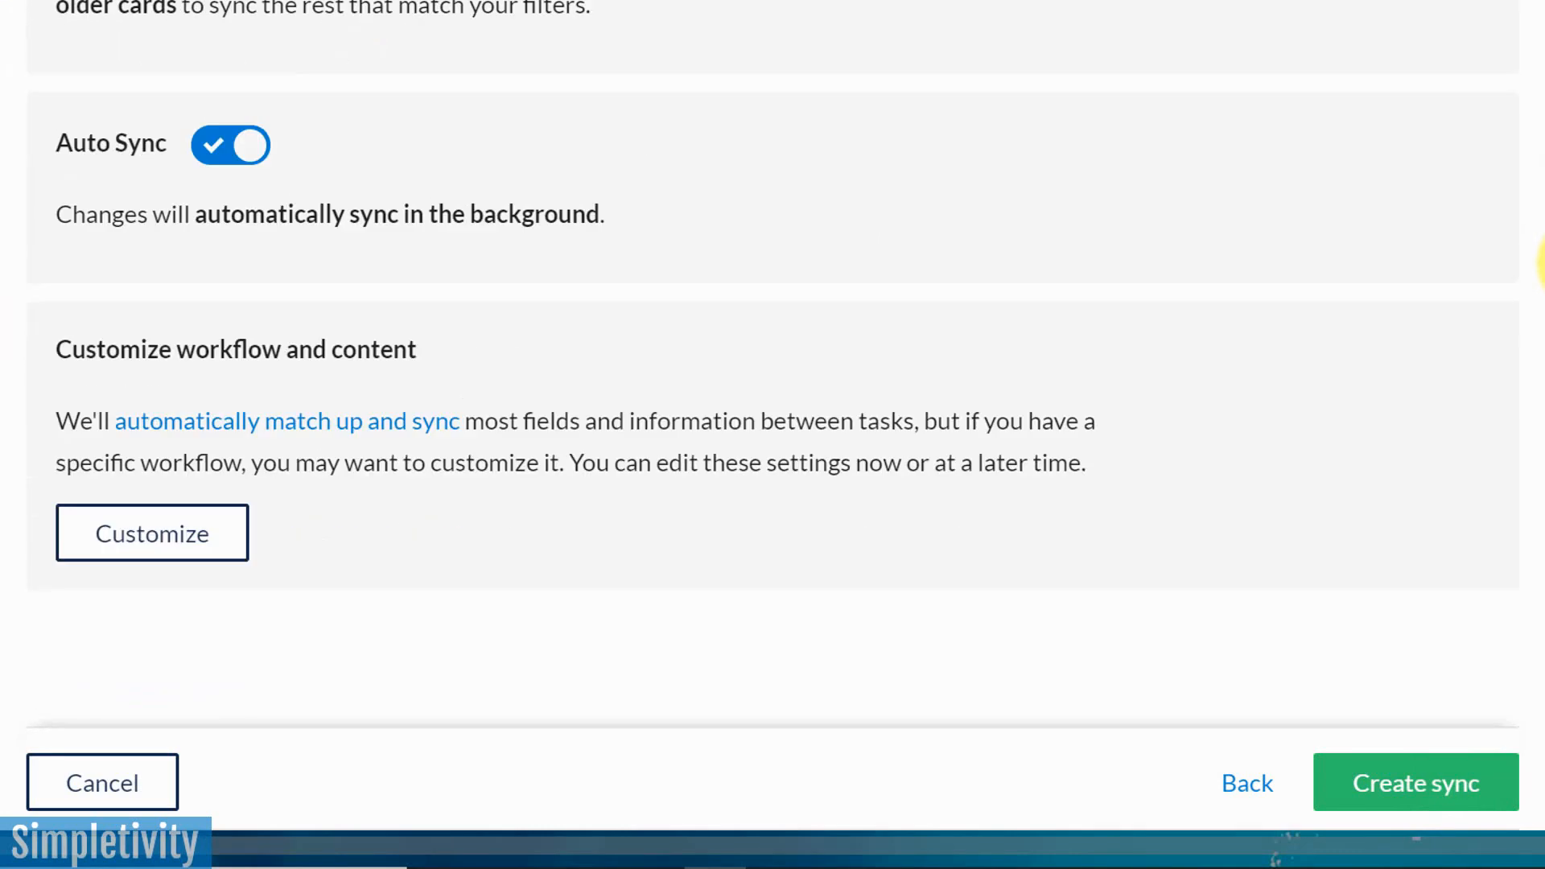
scroll("up", 3)
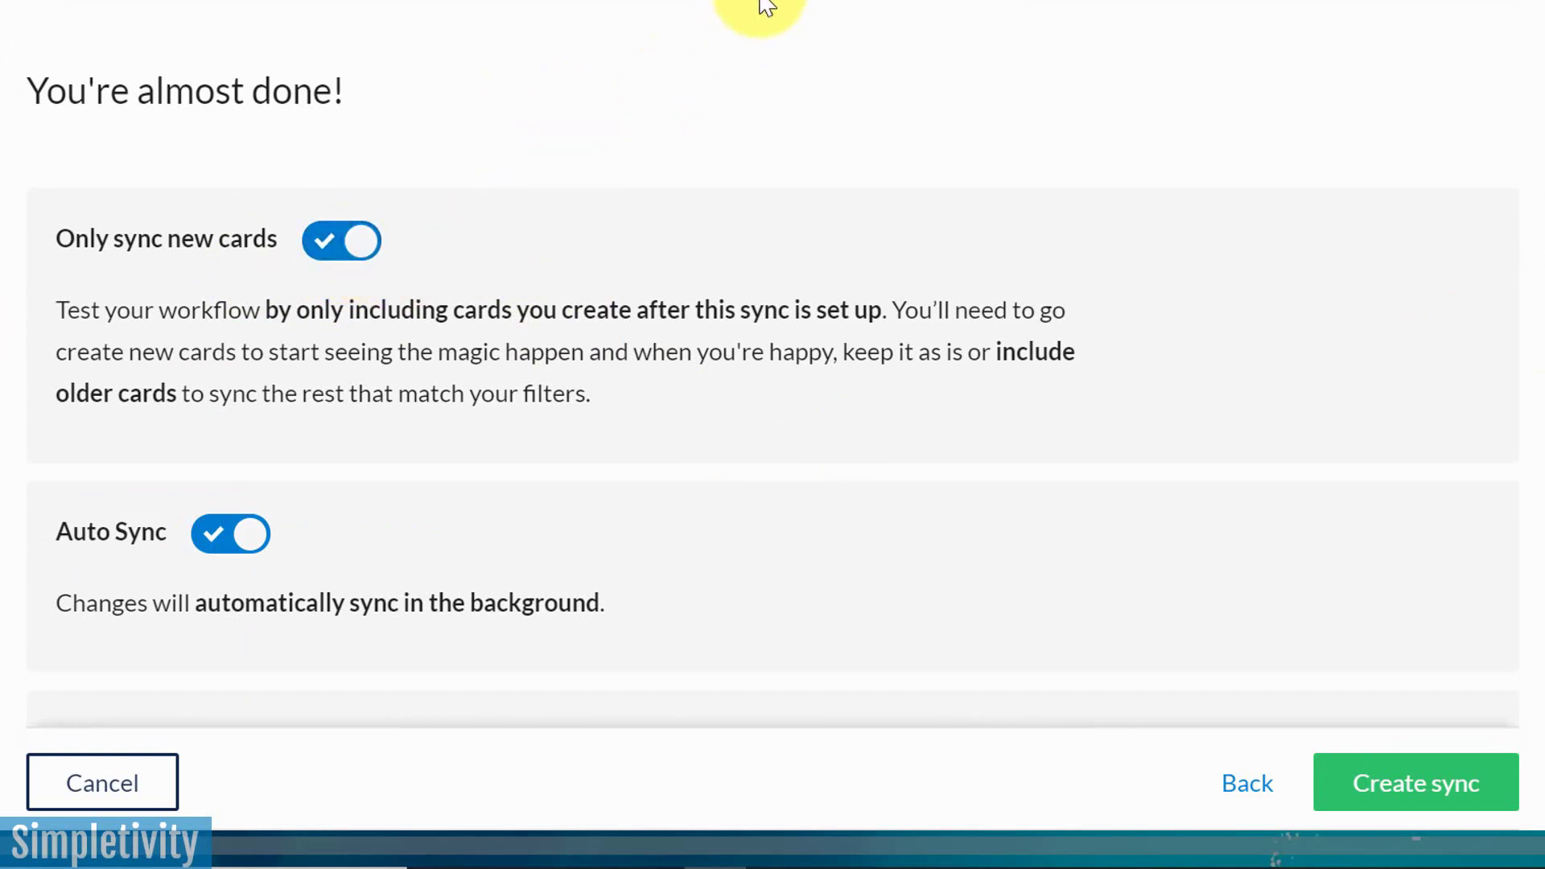
mouse_move(476, 148)
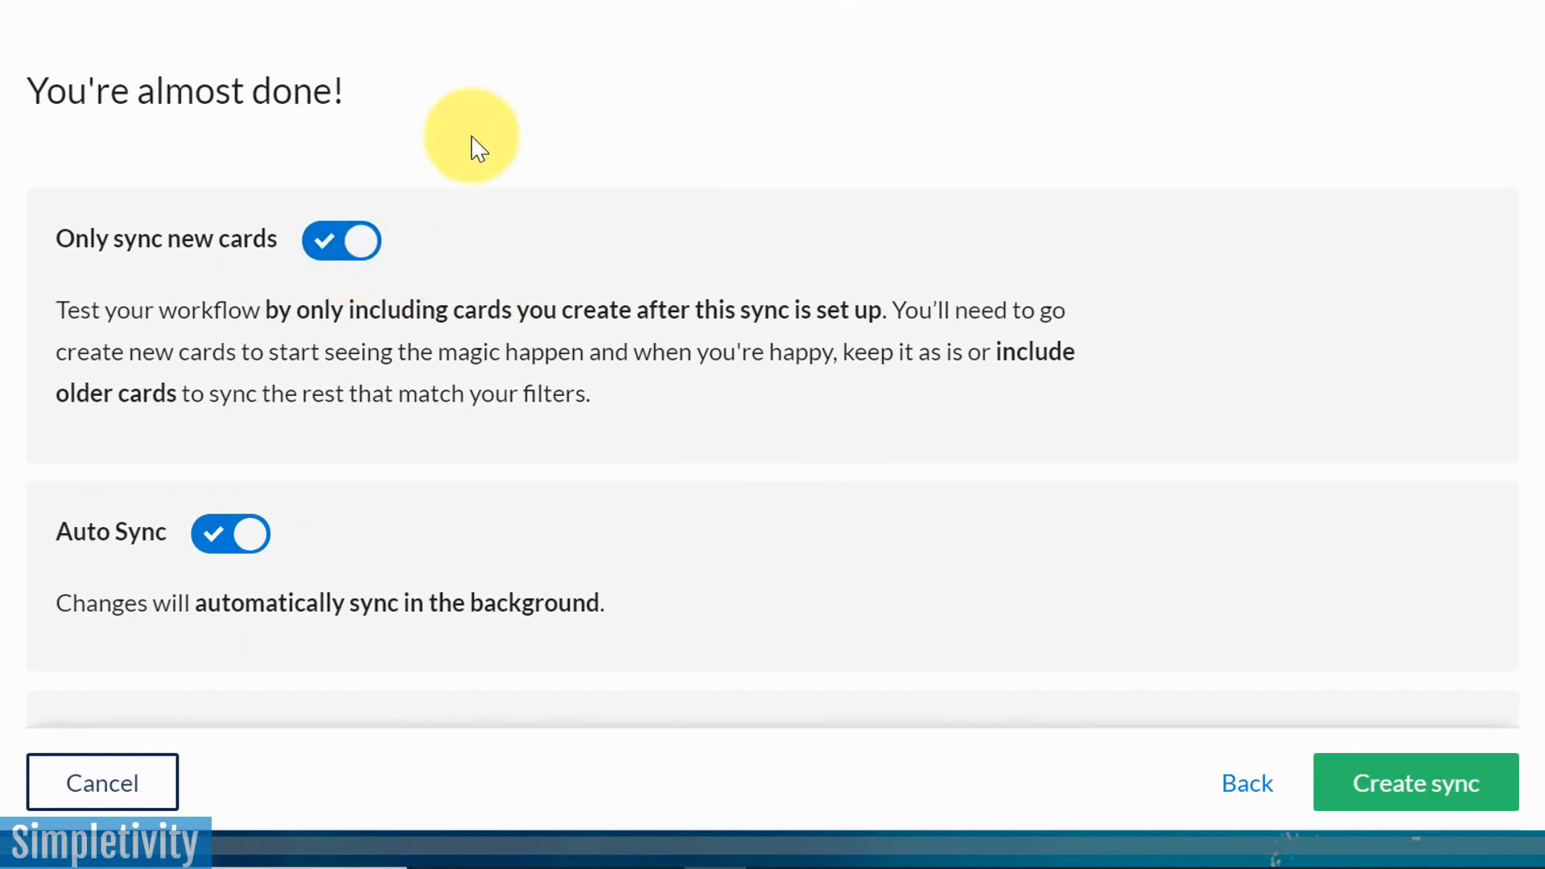
scroll("down", 3)
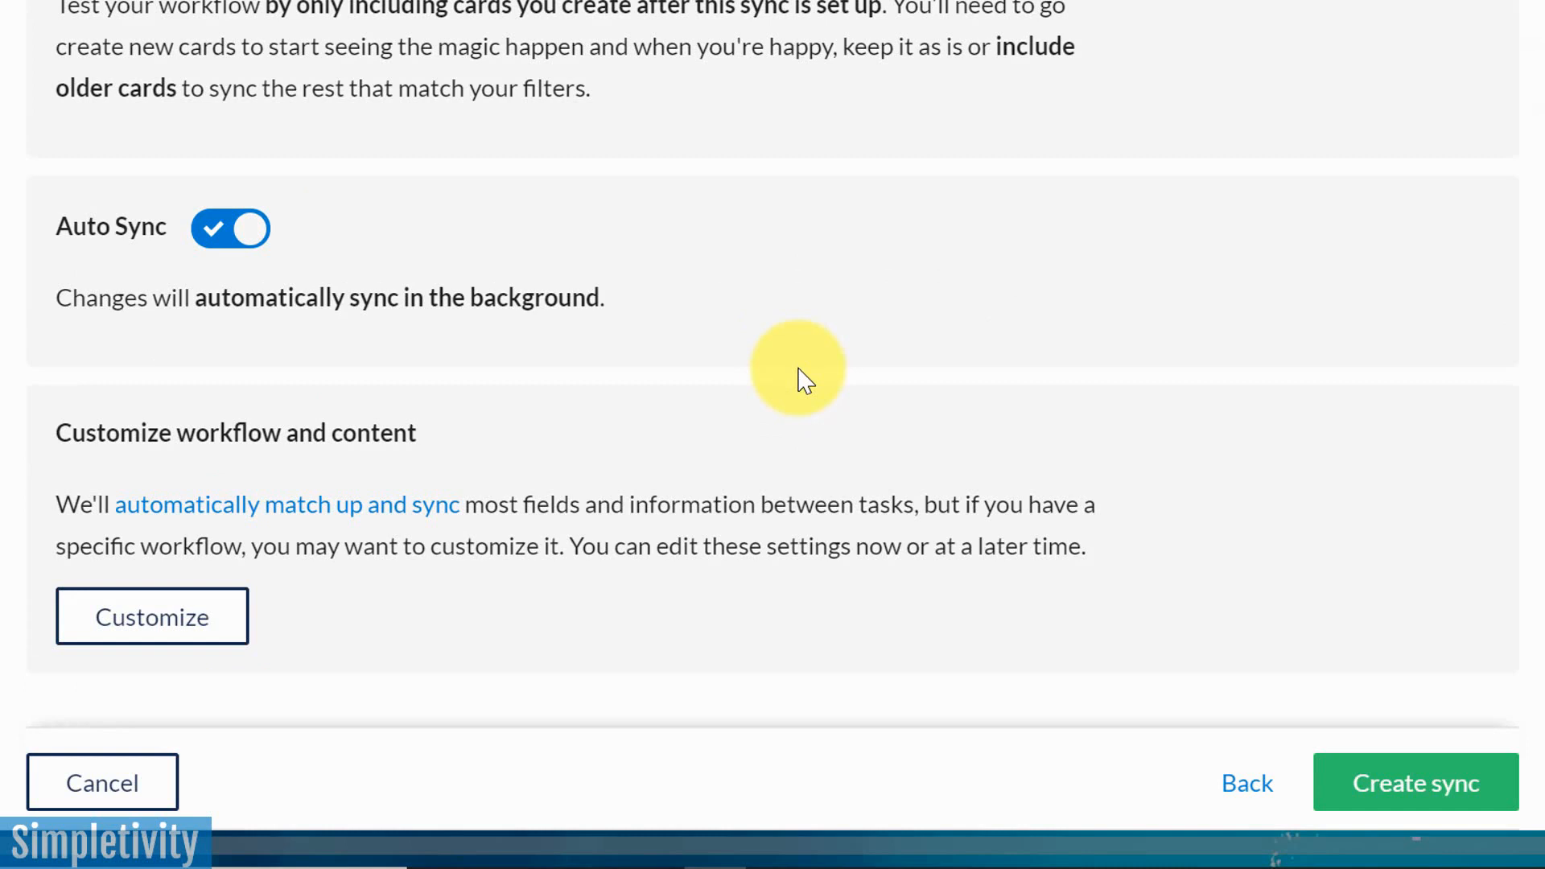
mouse_move(1415, 782)
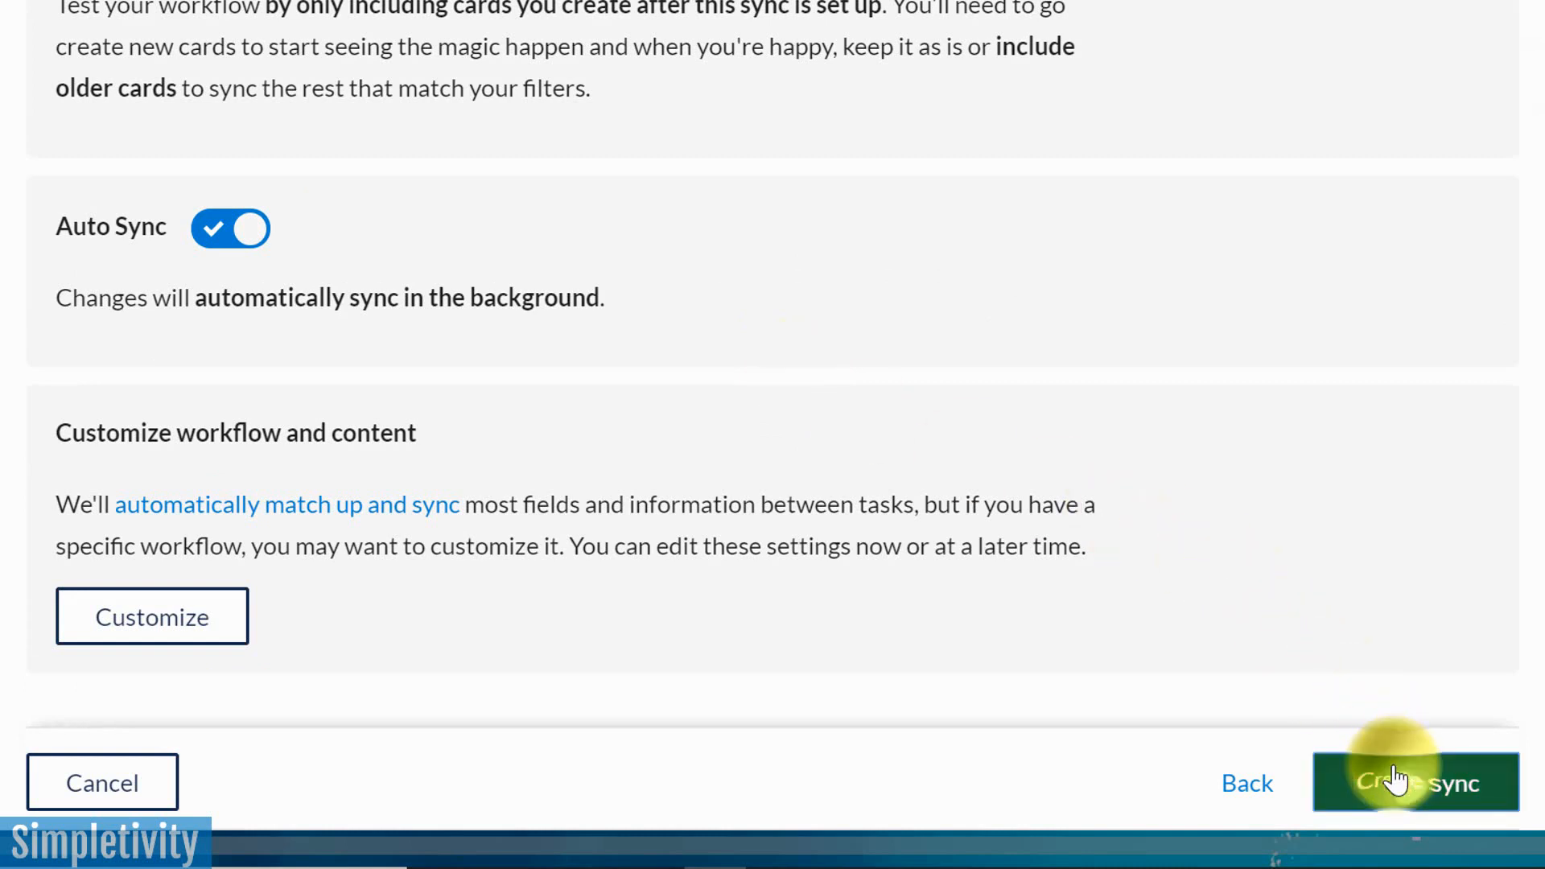
left_click(1416, 783)
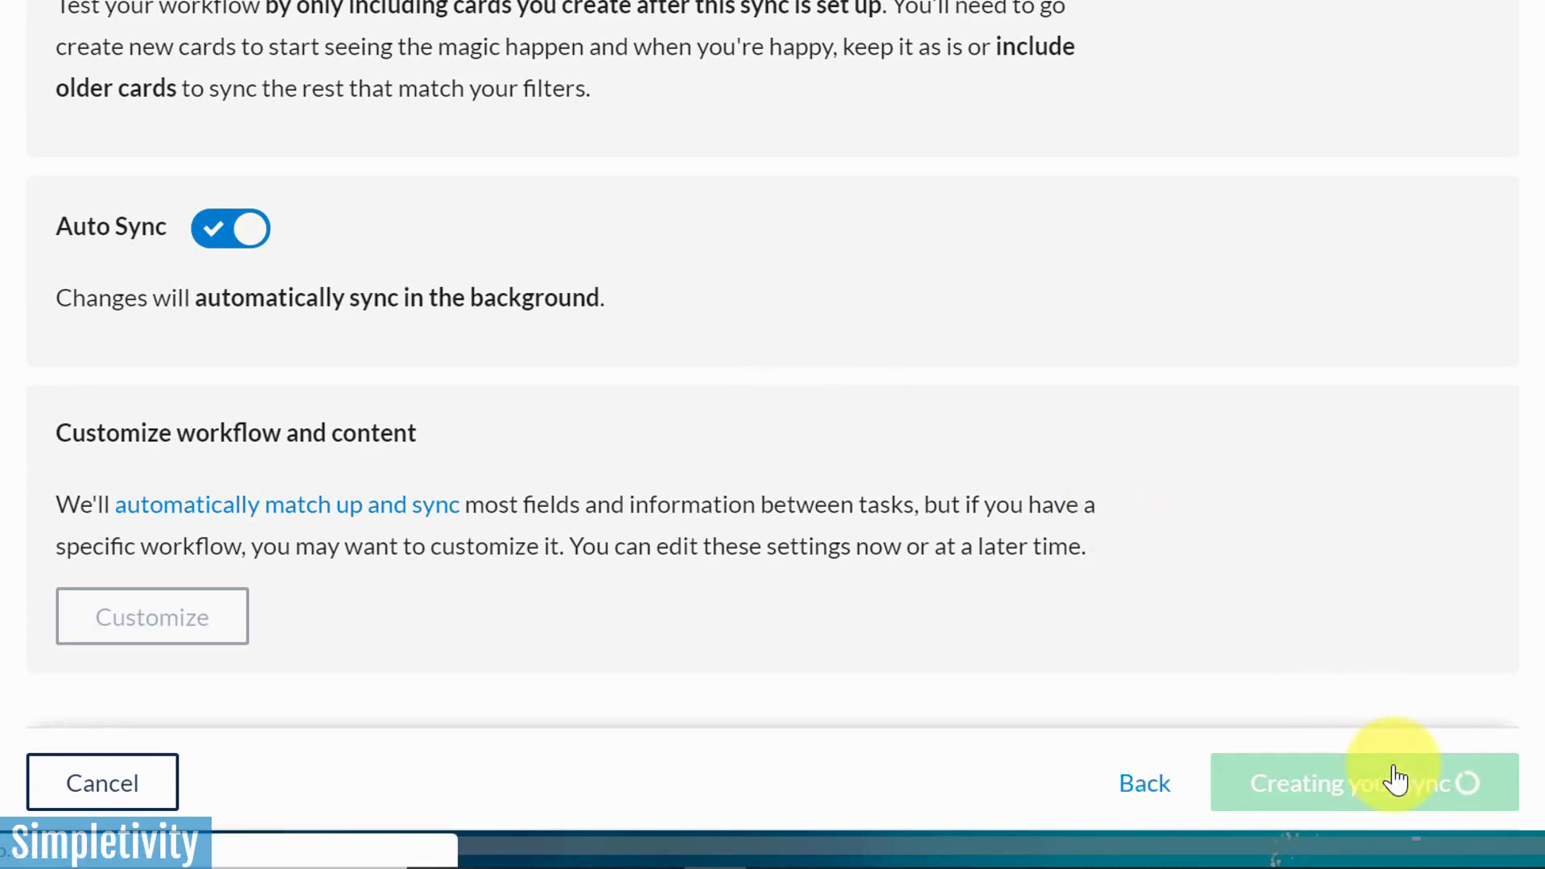
Review the Your Syncs list now including Master Client Board ⇄ Yellow Client
left_click(1363, 783)
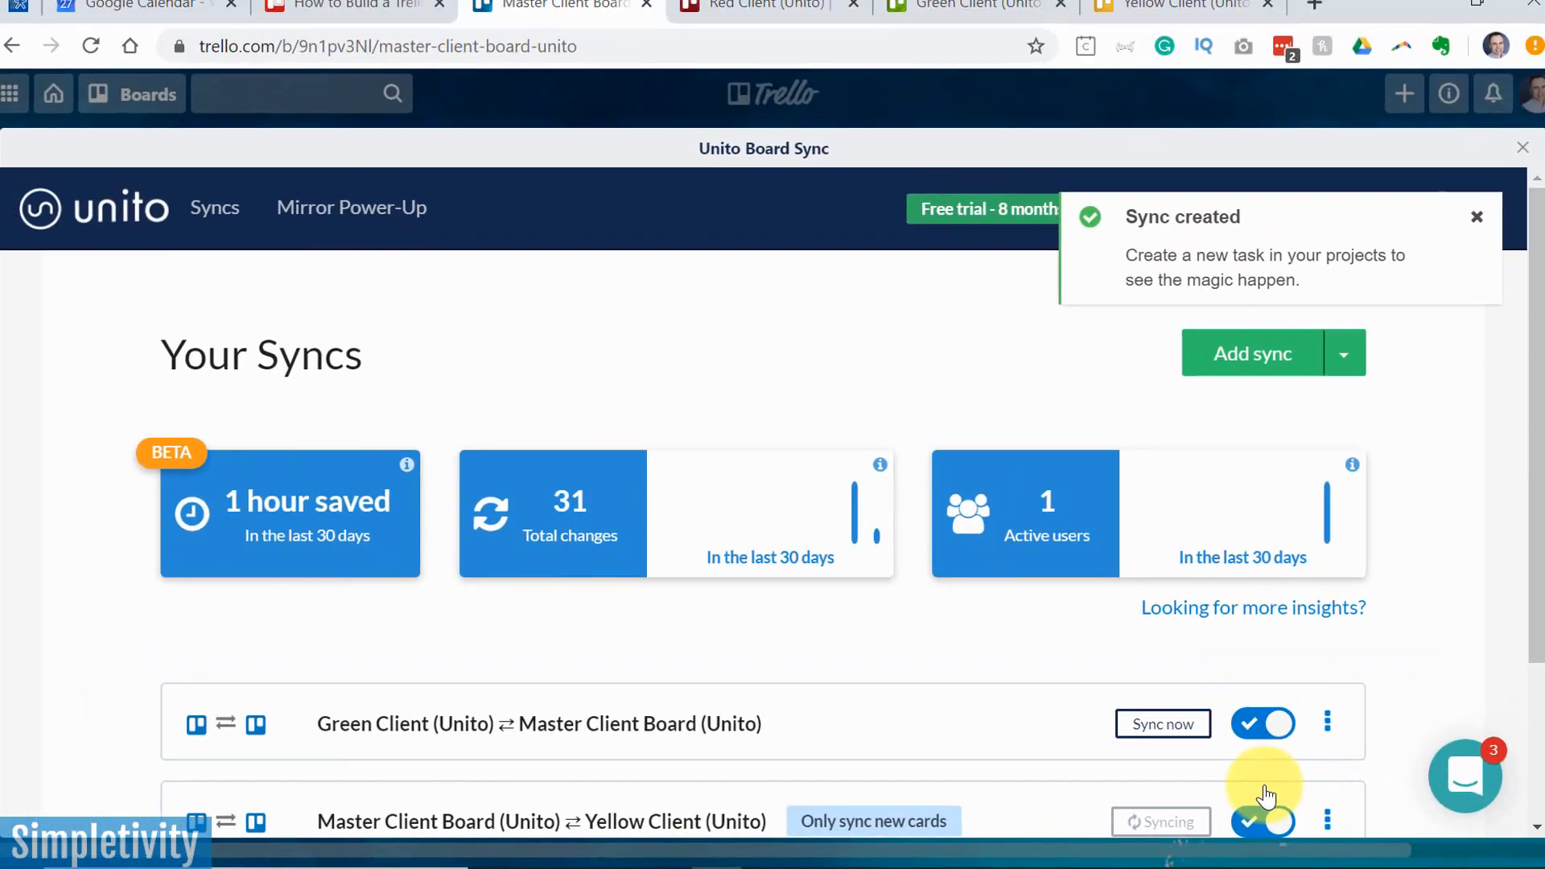
scroll("down", 3)
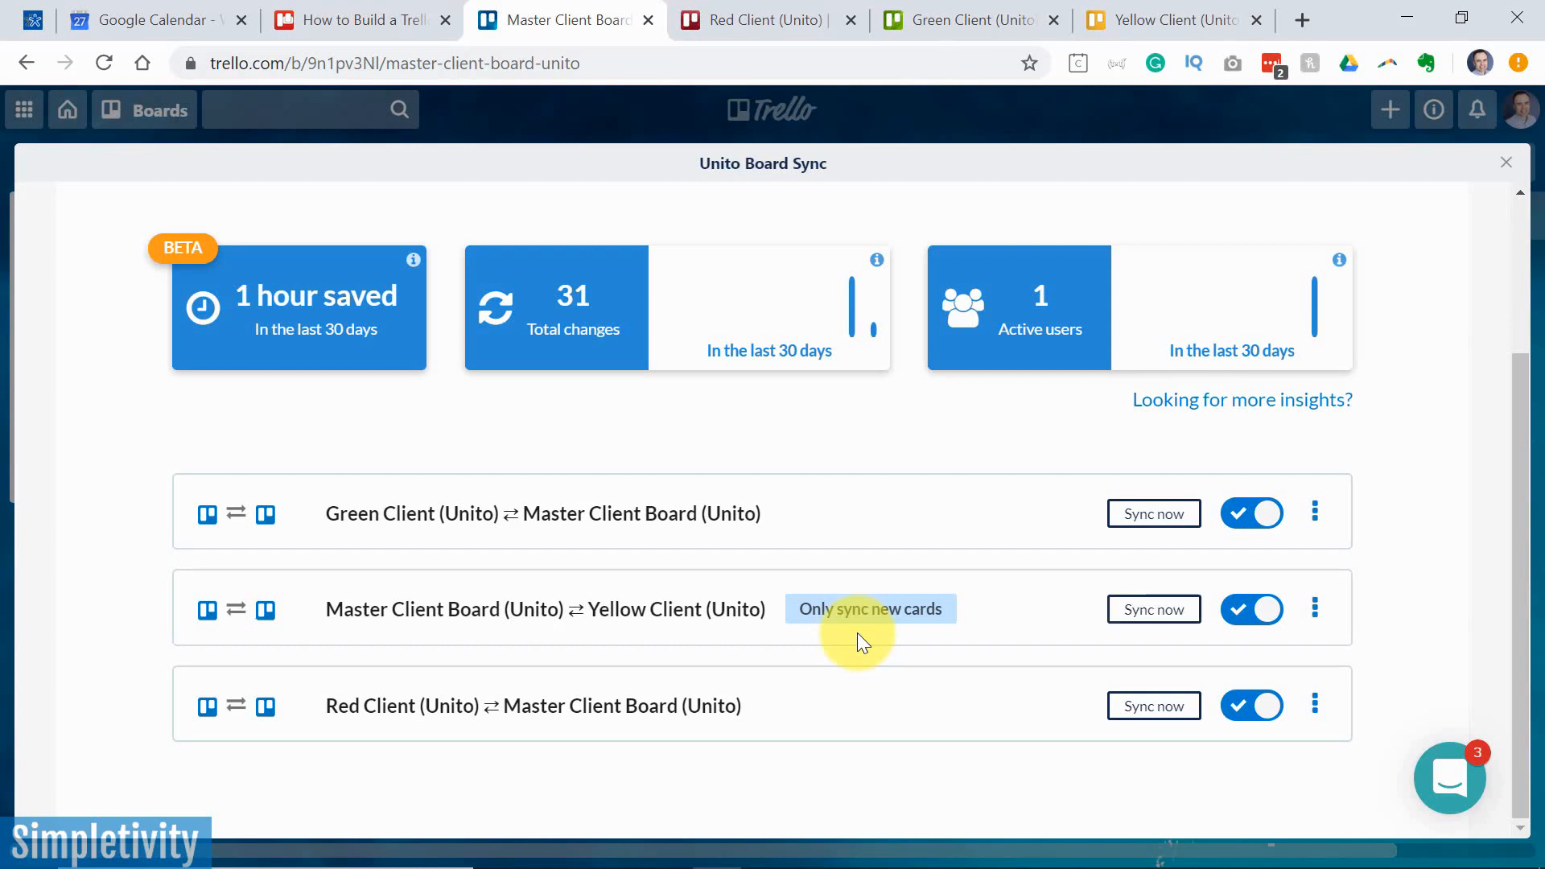
mouse_move(1473, 196)
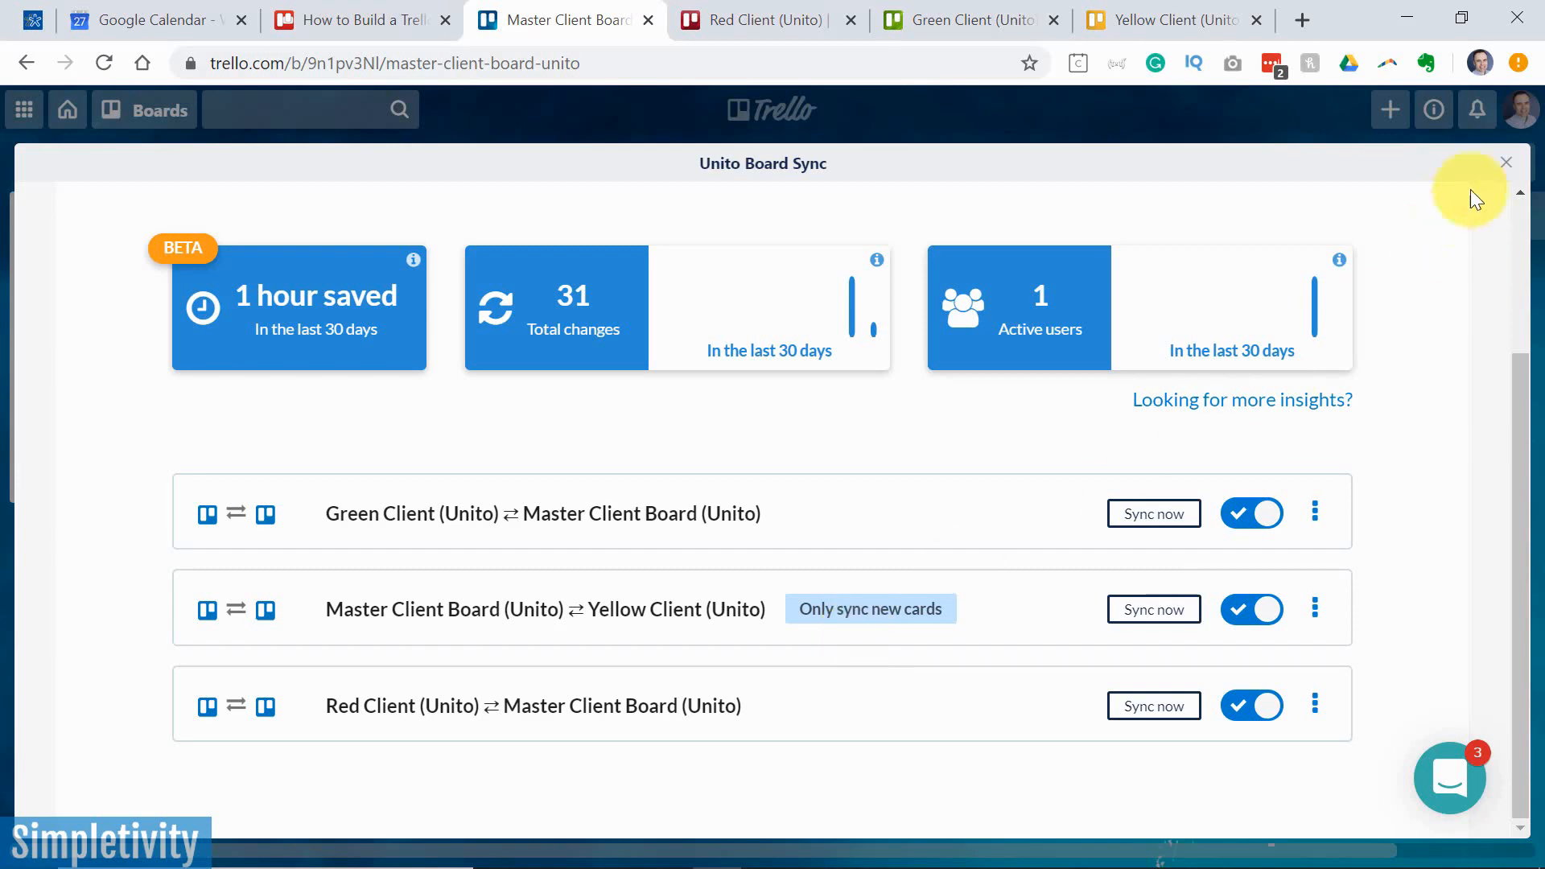
Close Board Sync and add an unlabelled 'New task for new client' card to Master's To-Do list
left_click(1506, 161)
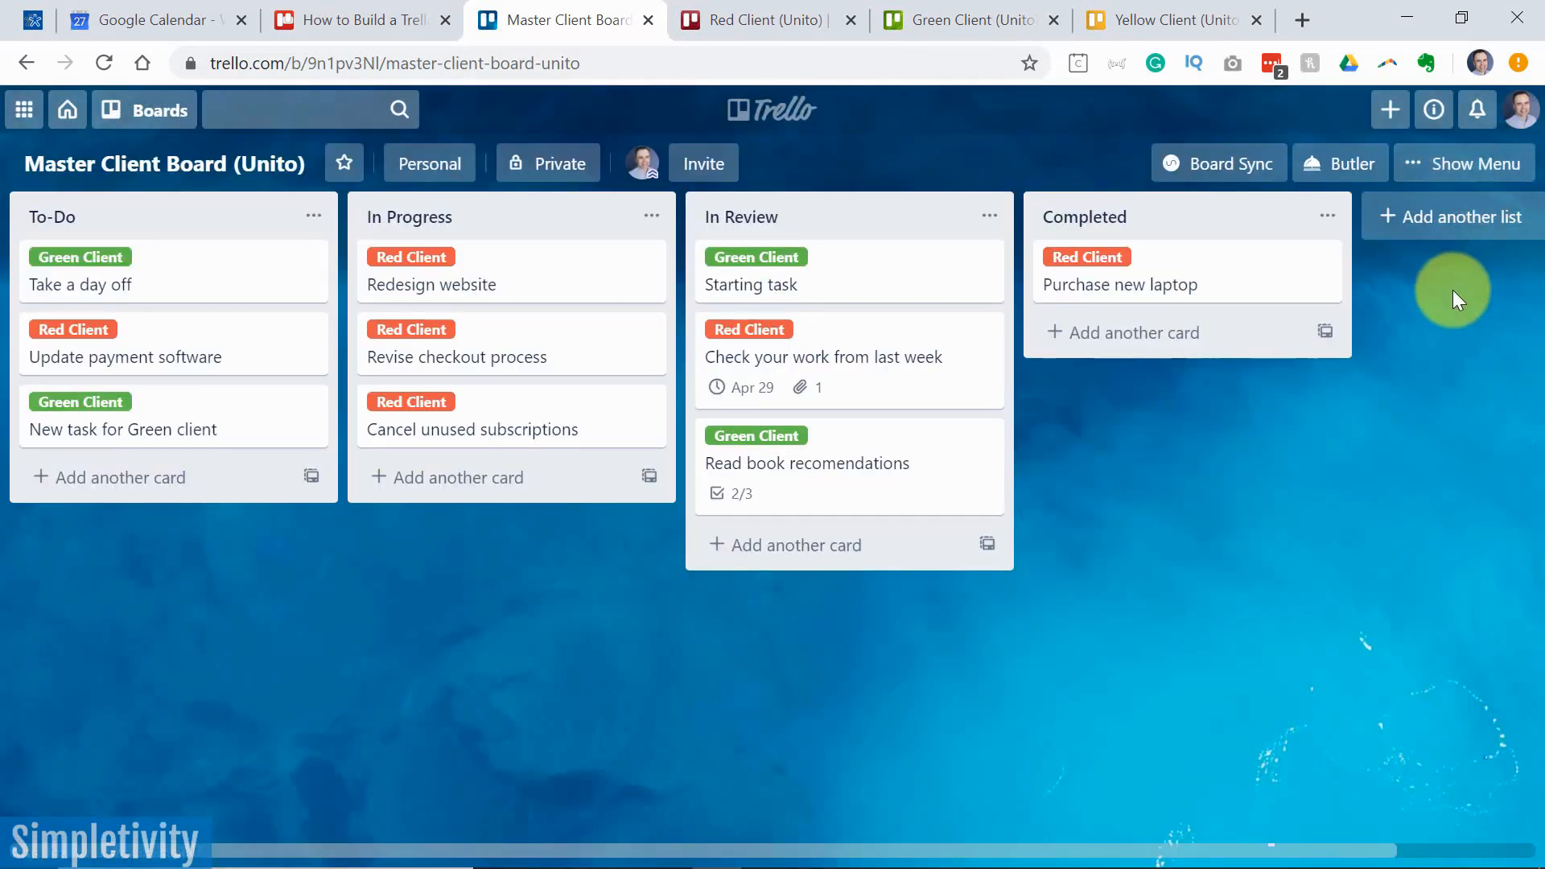
mouse_move(1462, 287)
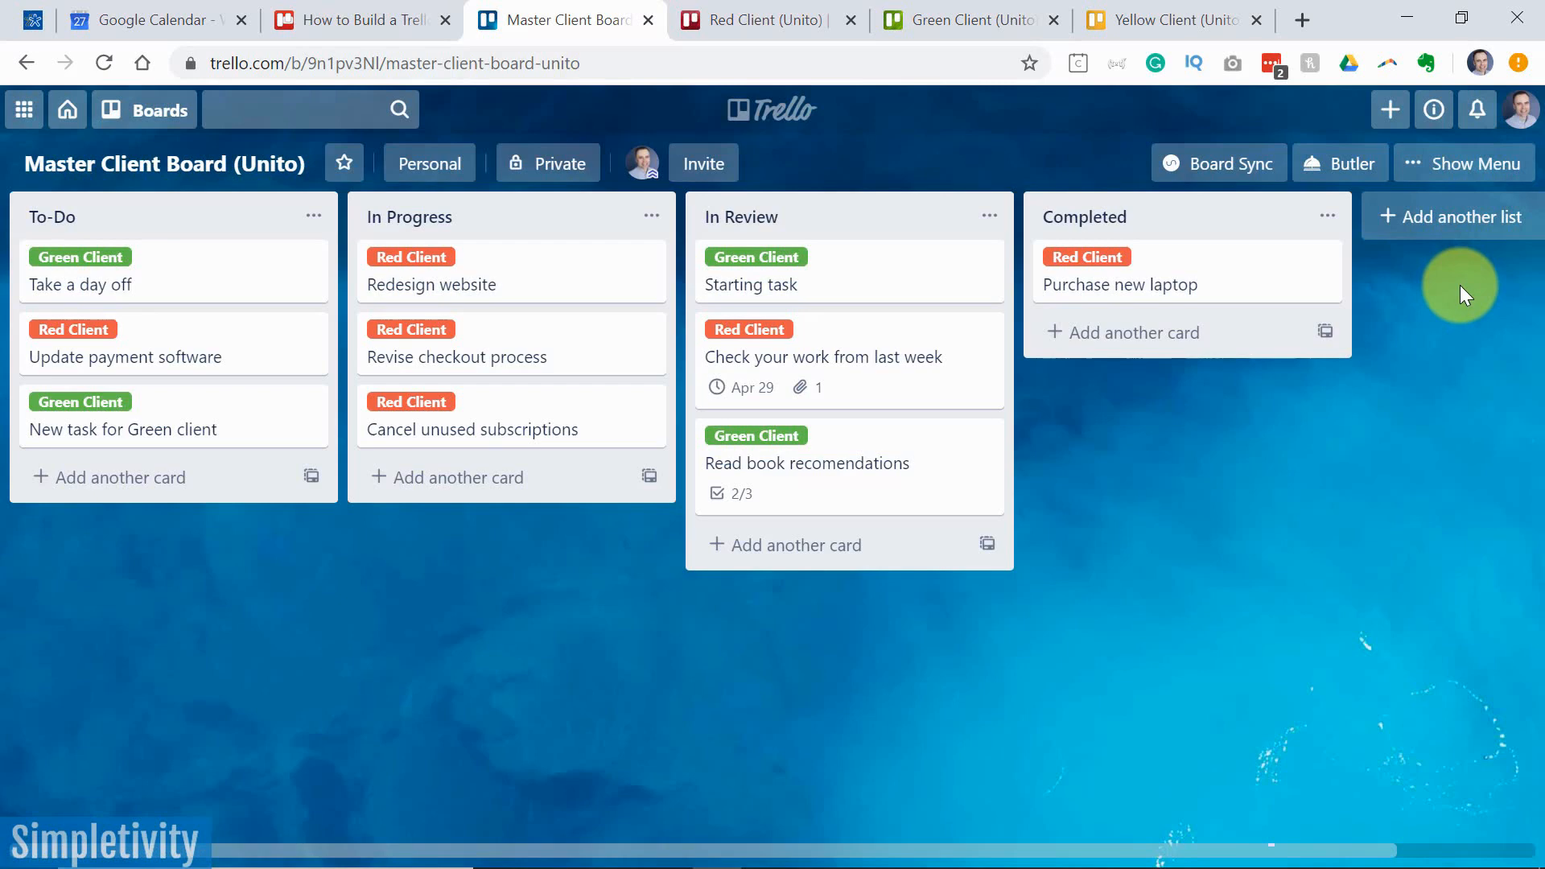
left_click(1162, 19)
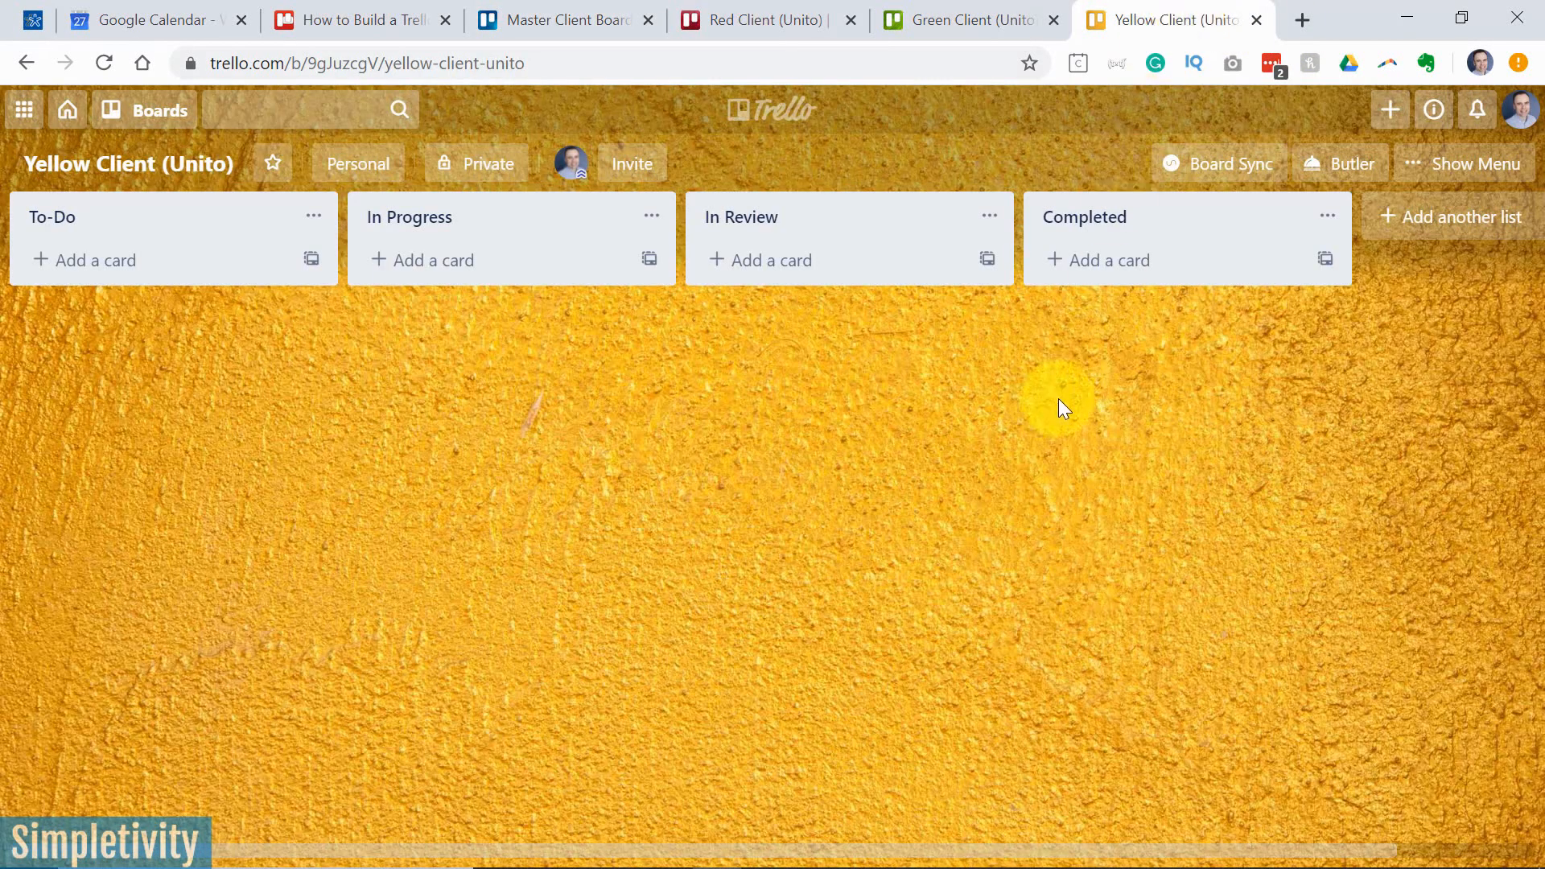
left_click(562, 20)
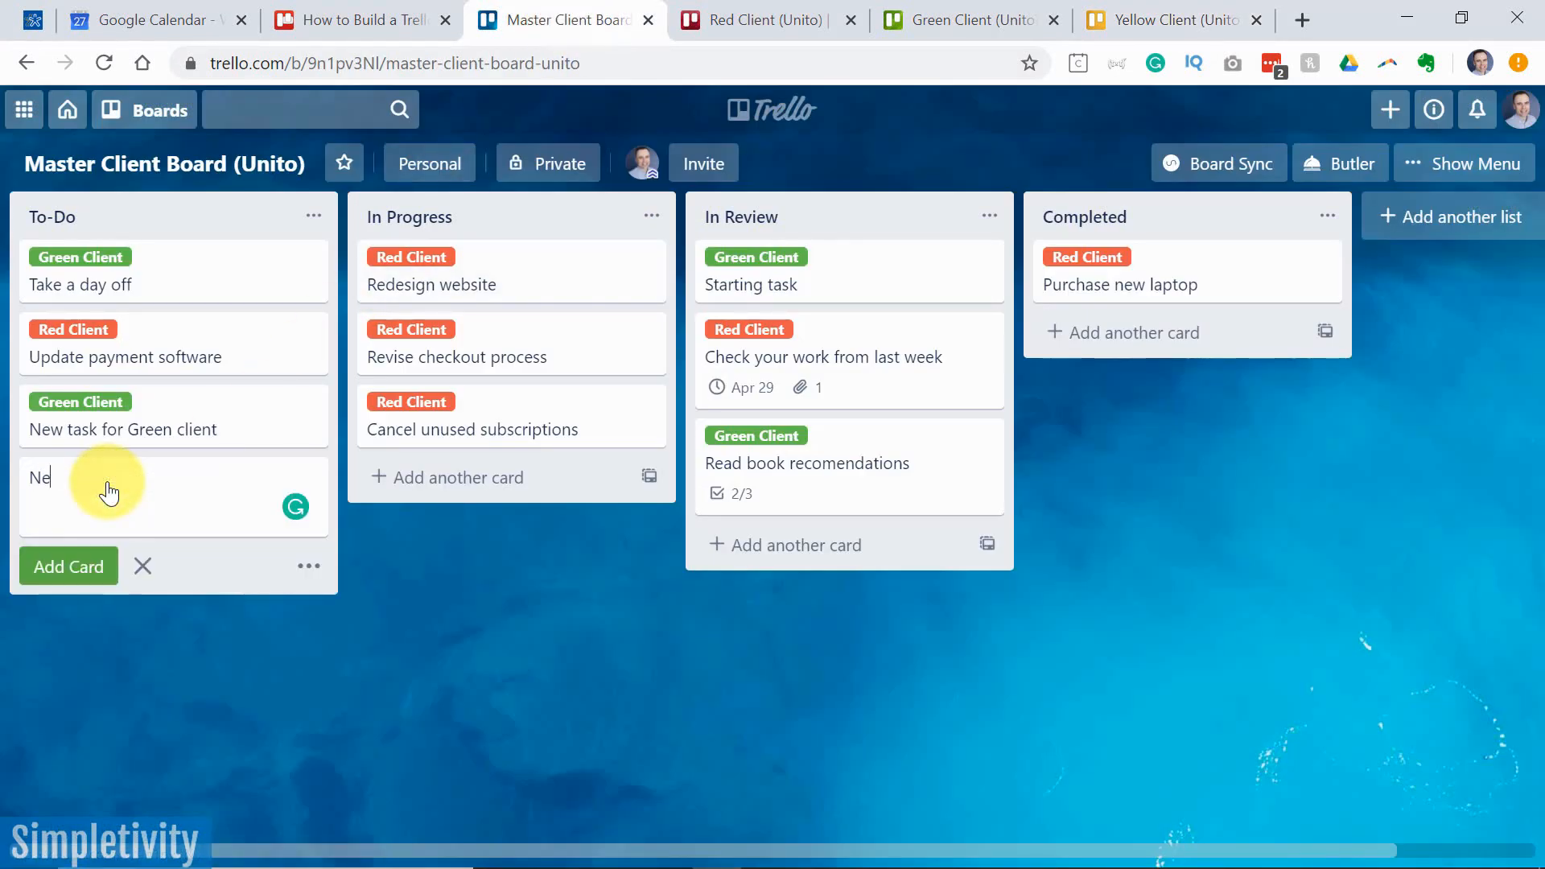
type("w task for new client")
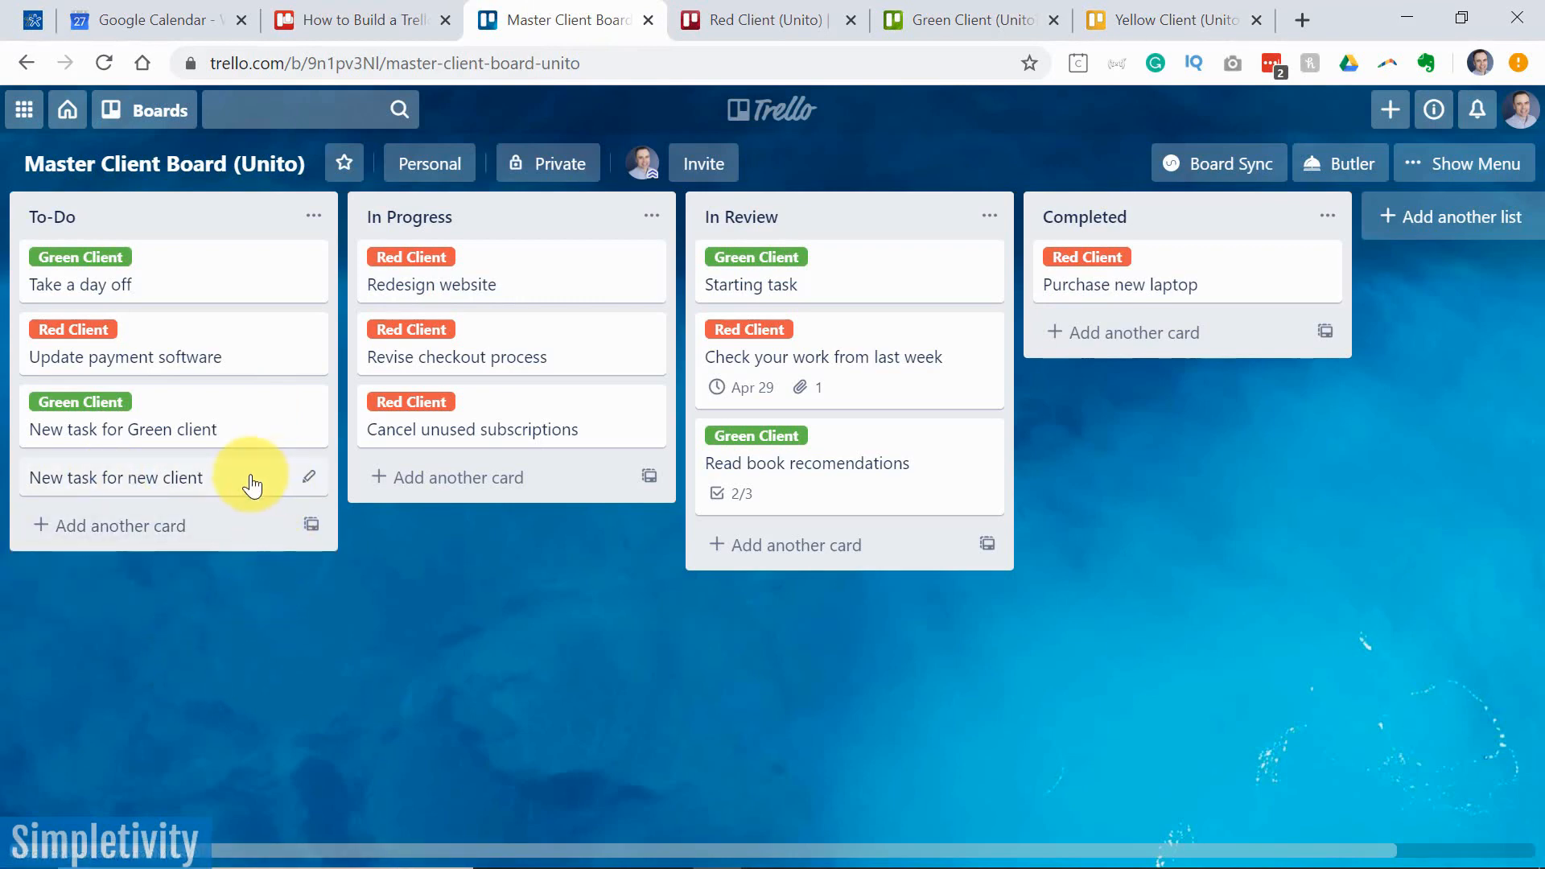
Check the Red, Green and Yellow Client boards, confirming none received the unlabelled card
left_click(770, 19)
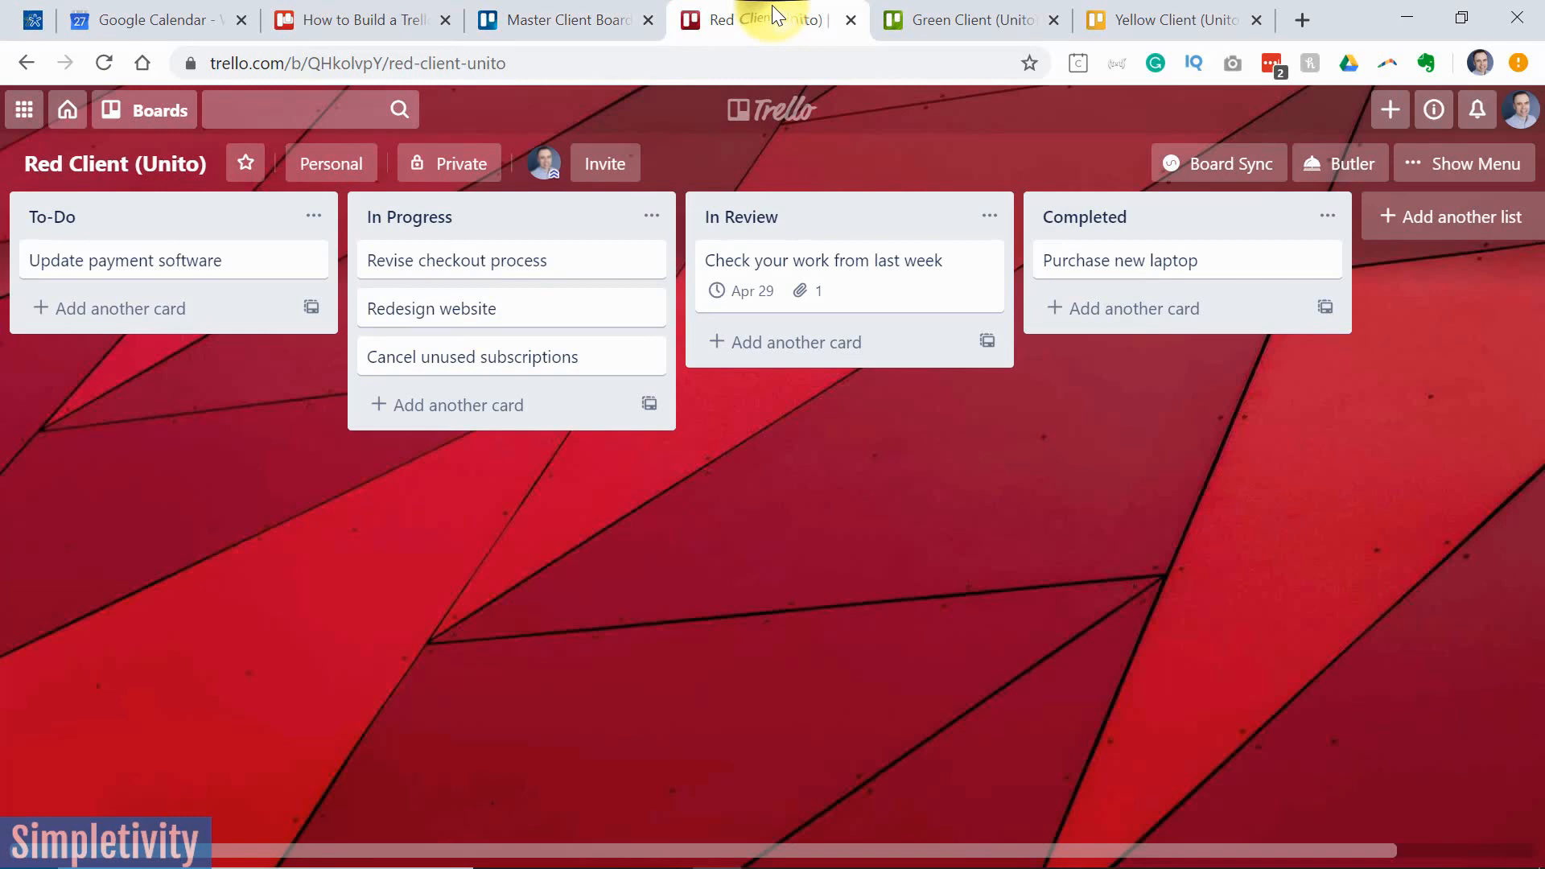
left_click(961, 19)
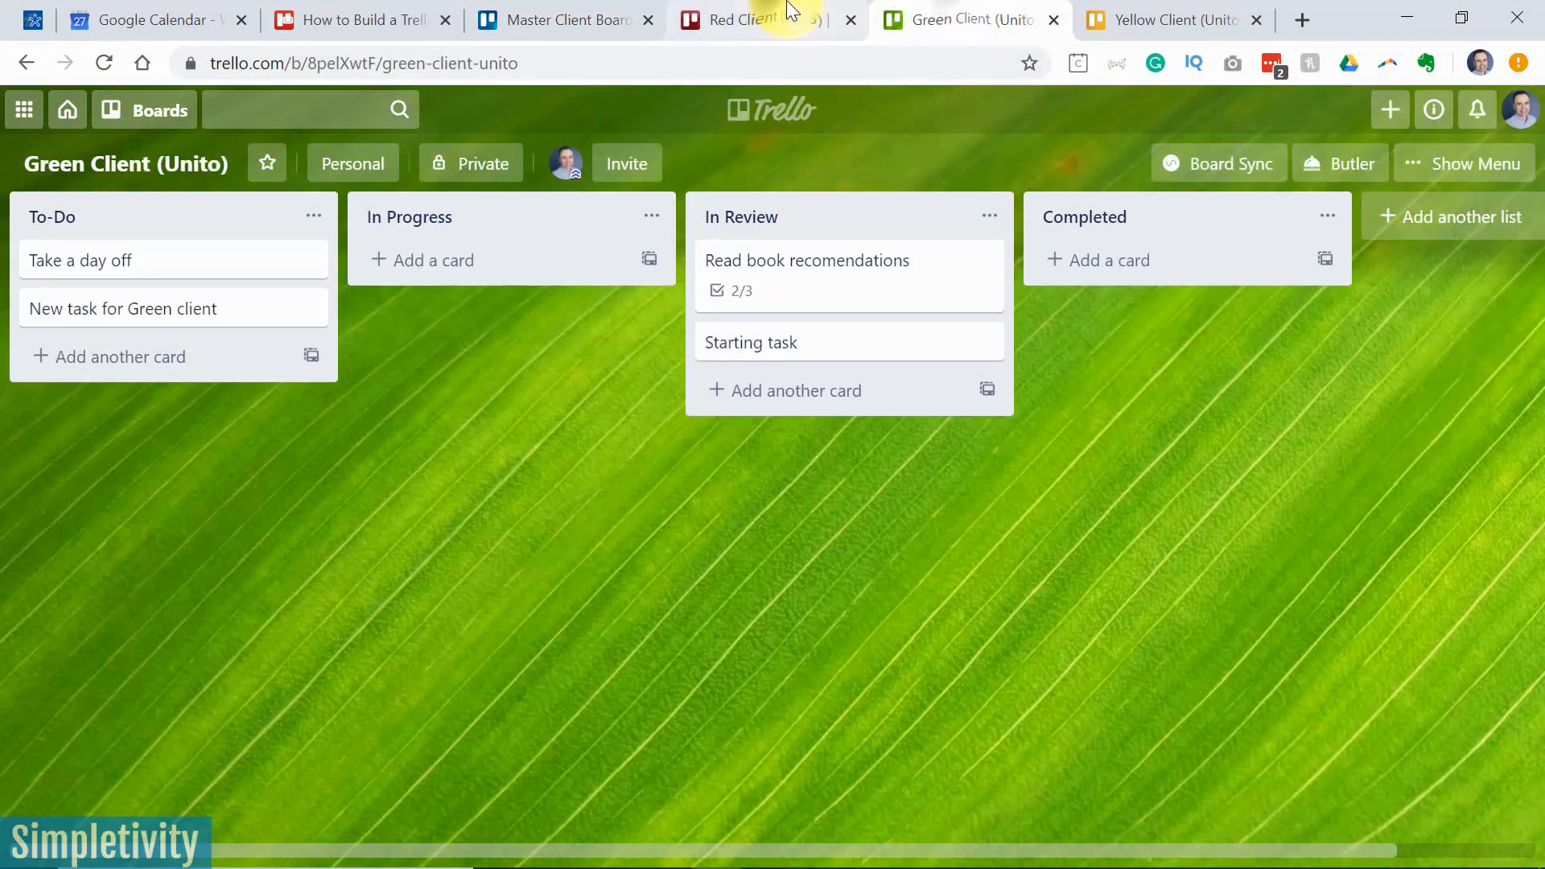
left_click(1170, 19)
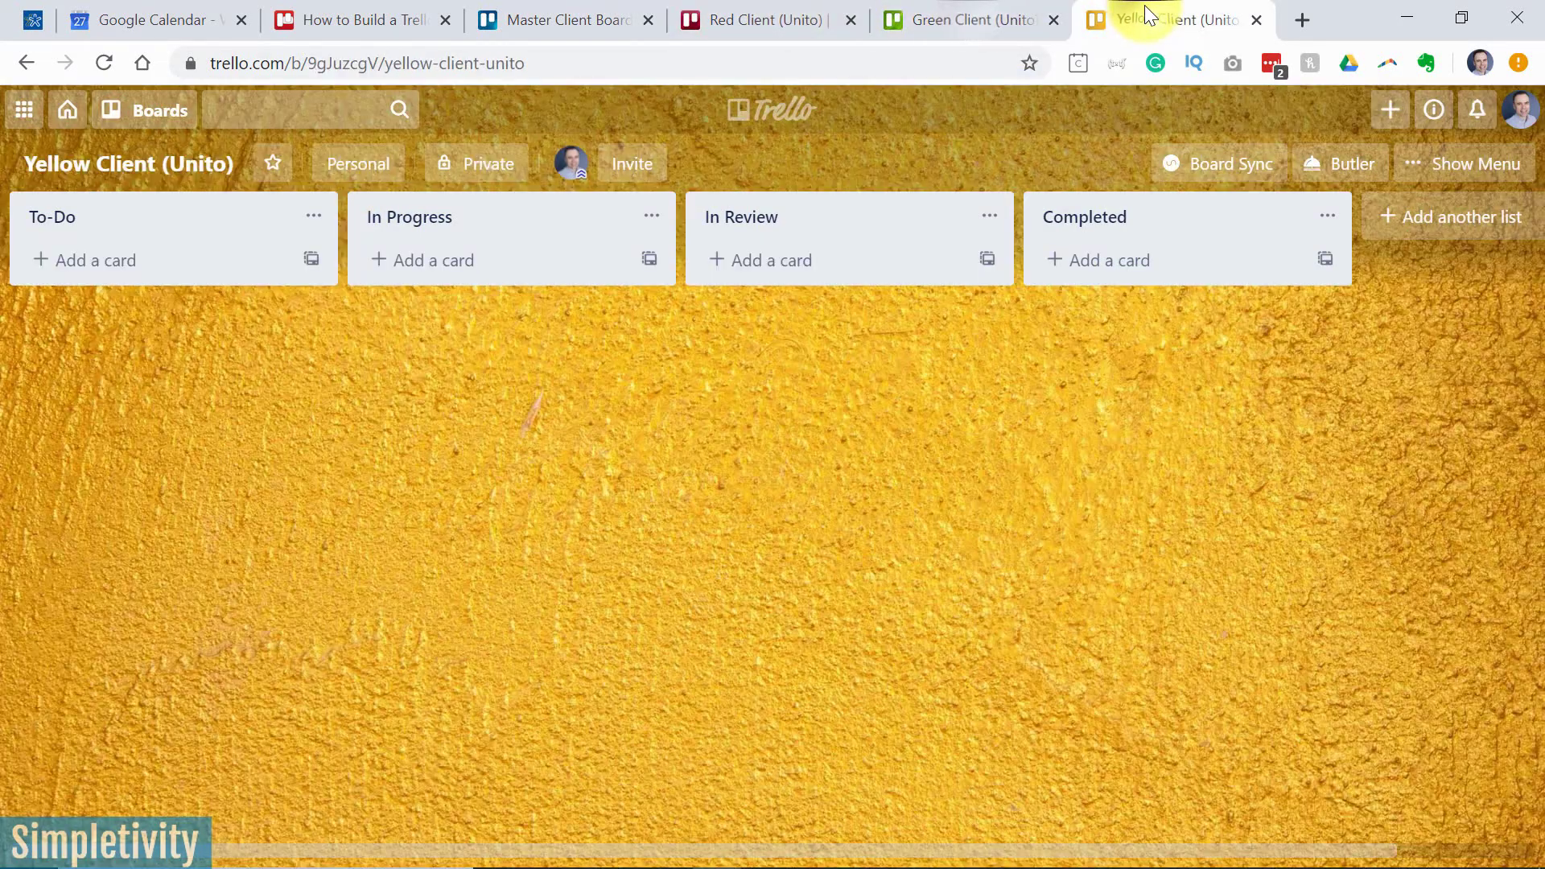
left_click(562, 19)
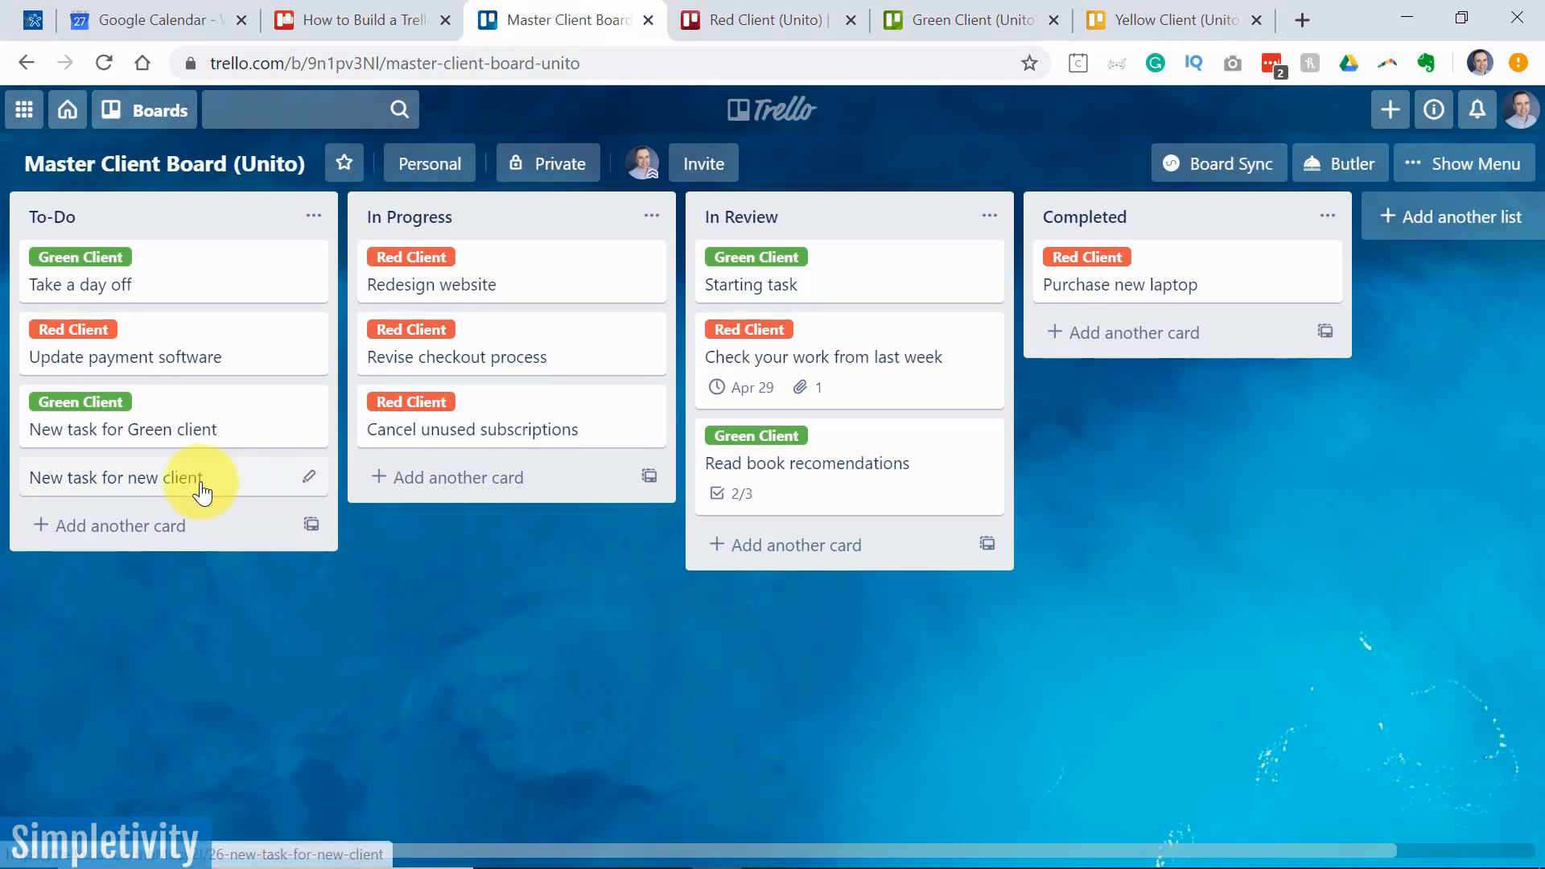
Give the 'New task for new client' card the Yellow Client label and save it
left_click(309, 476)
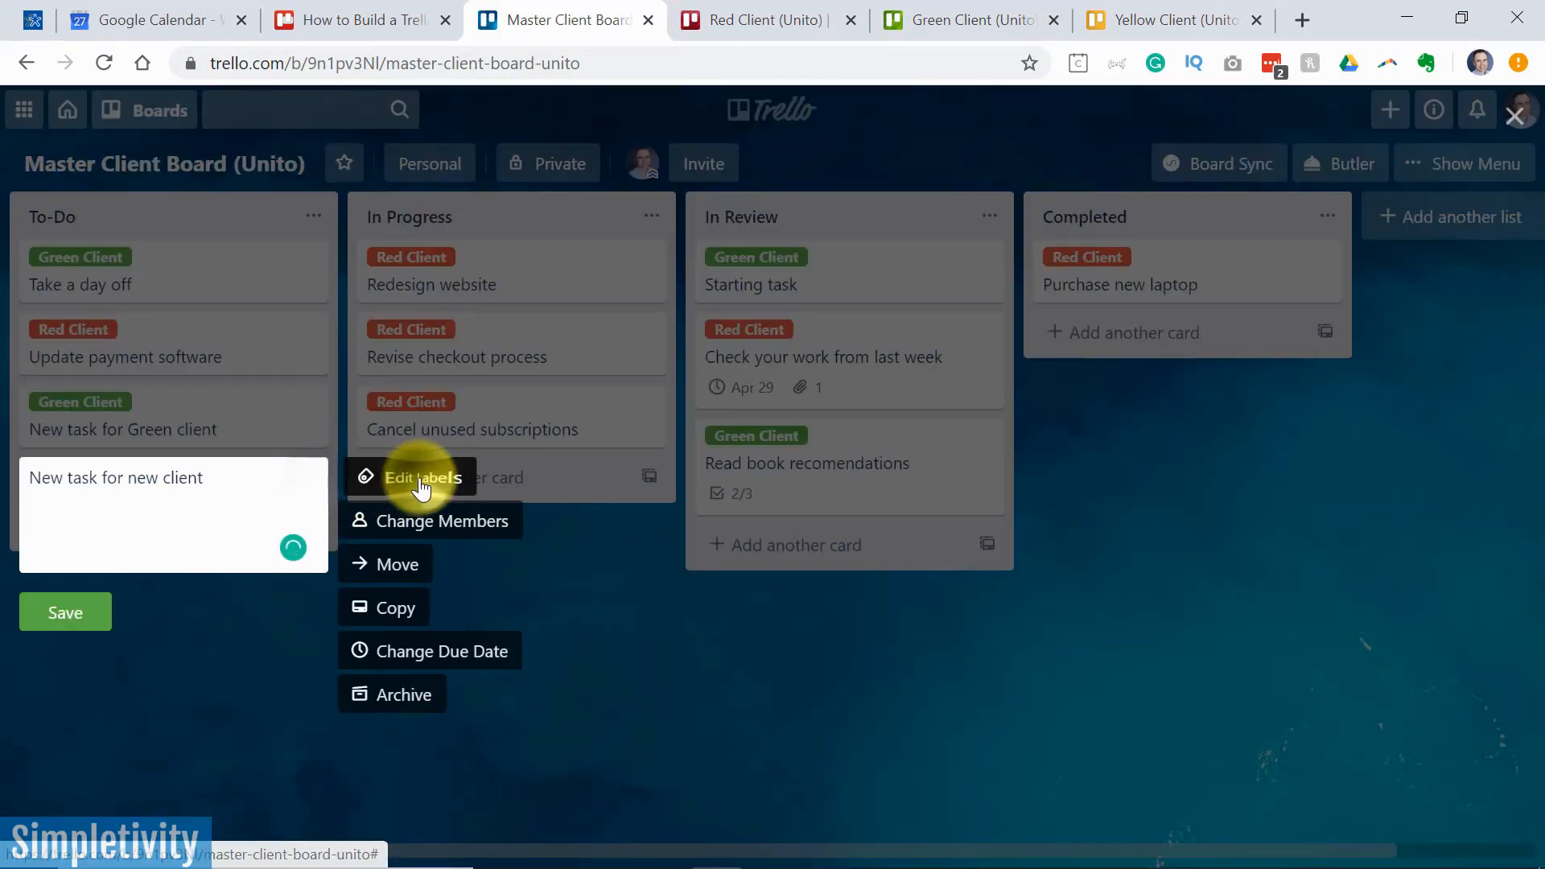
left_click(423, 476)
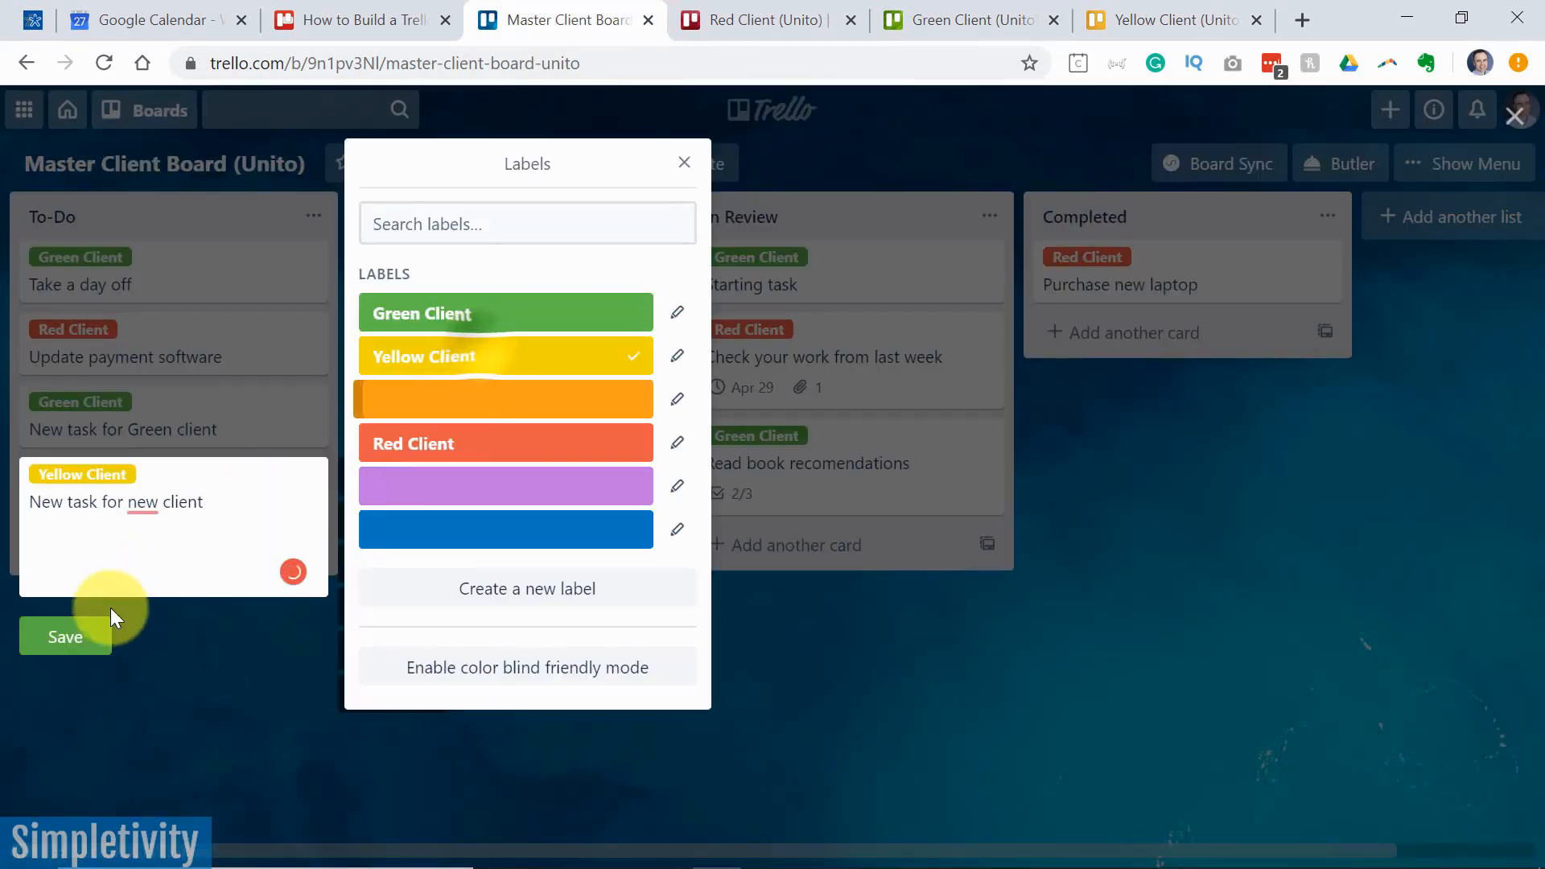
left_click(683, 163)
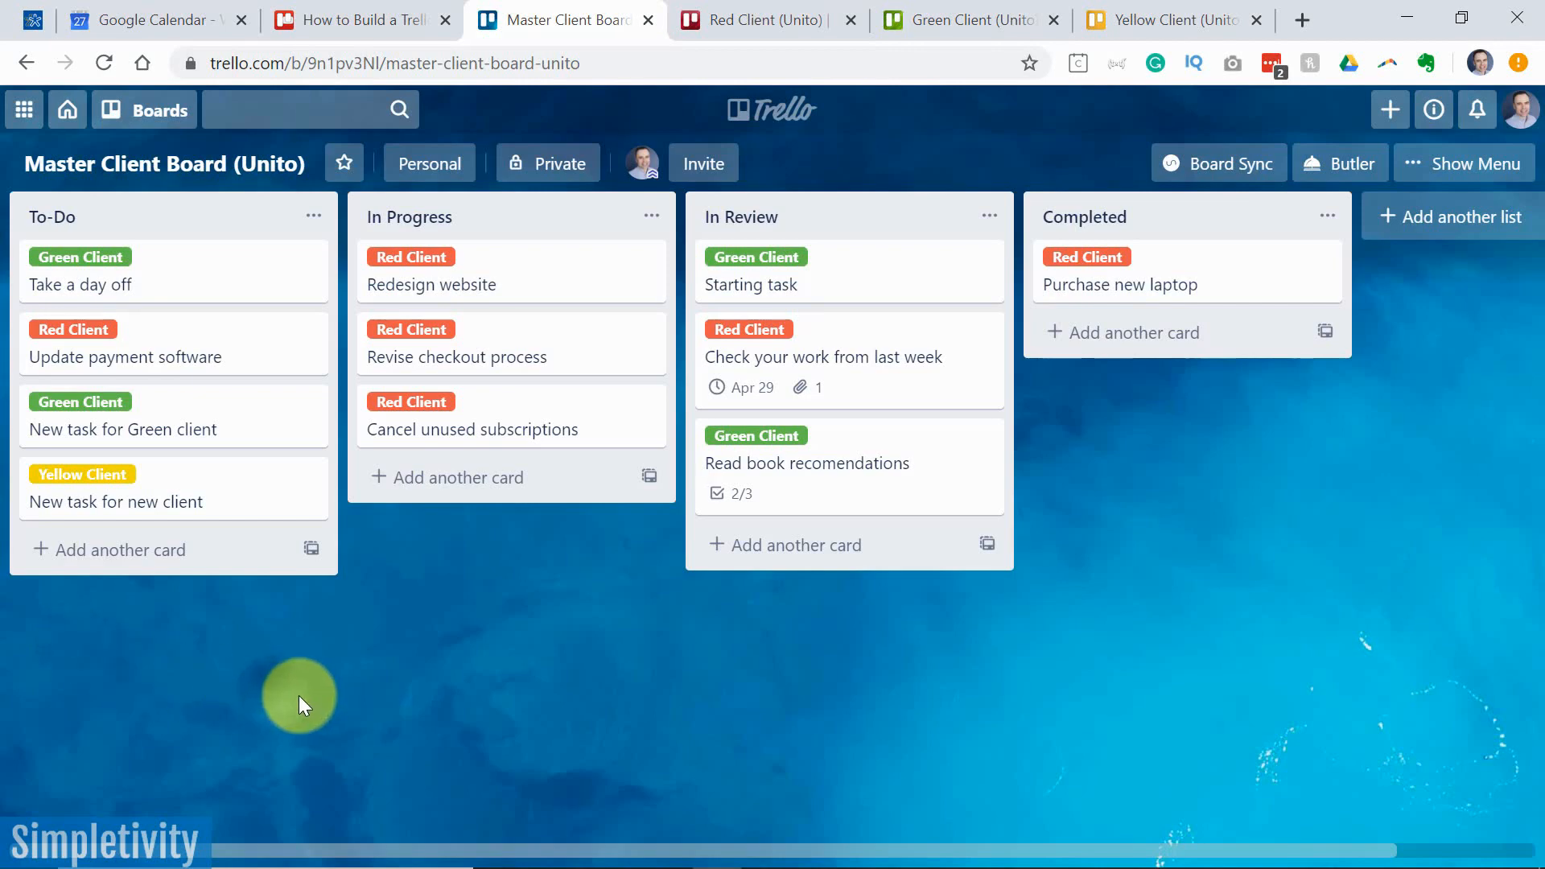
mouse_move(361, 598)
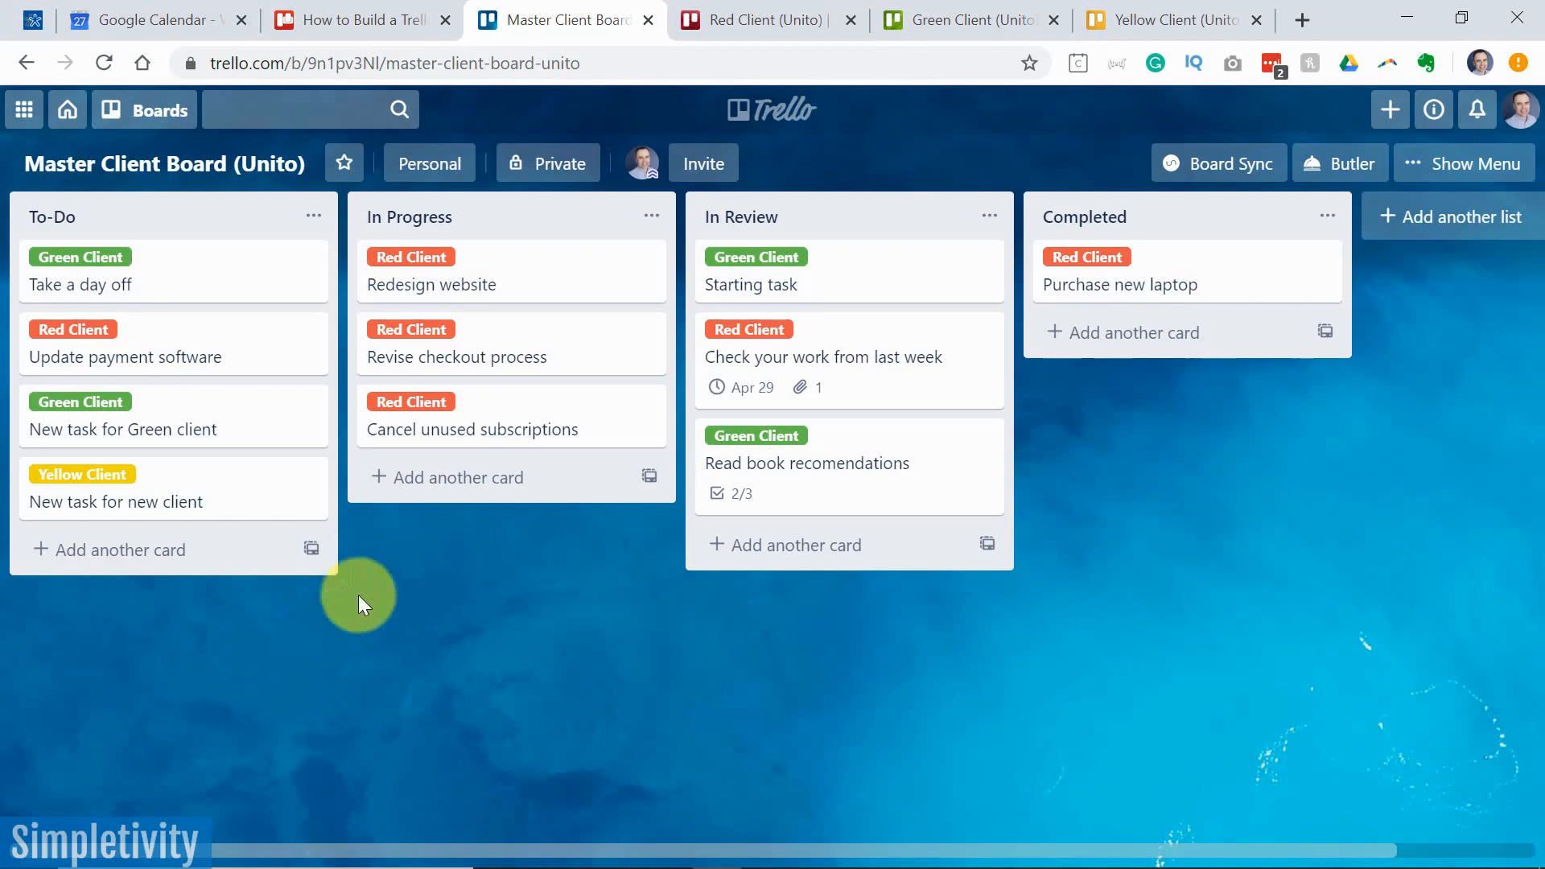
Switch to the Yellow Client board to confirm the 'New task for new client' card synced
left_click(1168, 19)
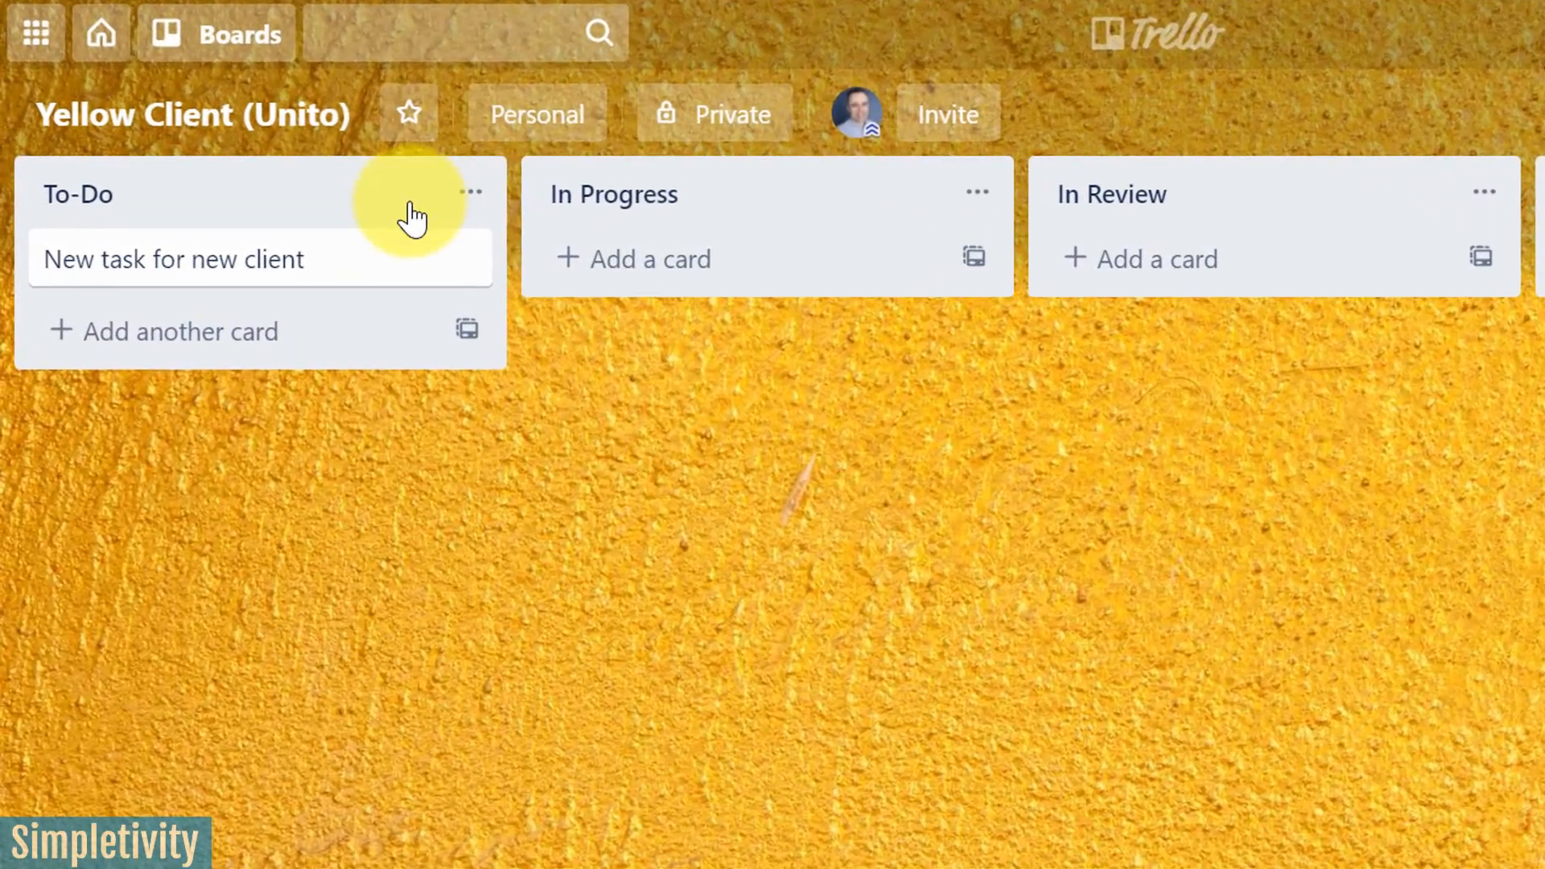
mouse_move(641, 32)
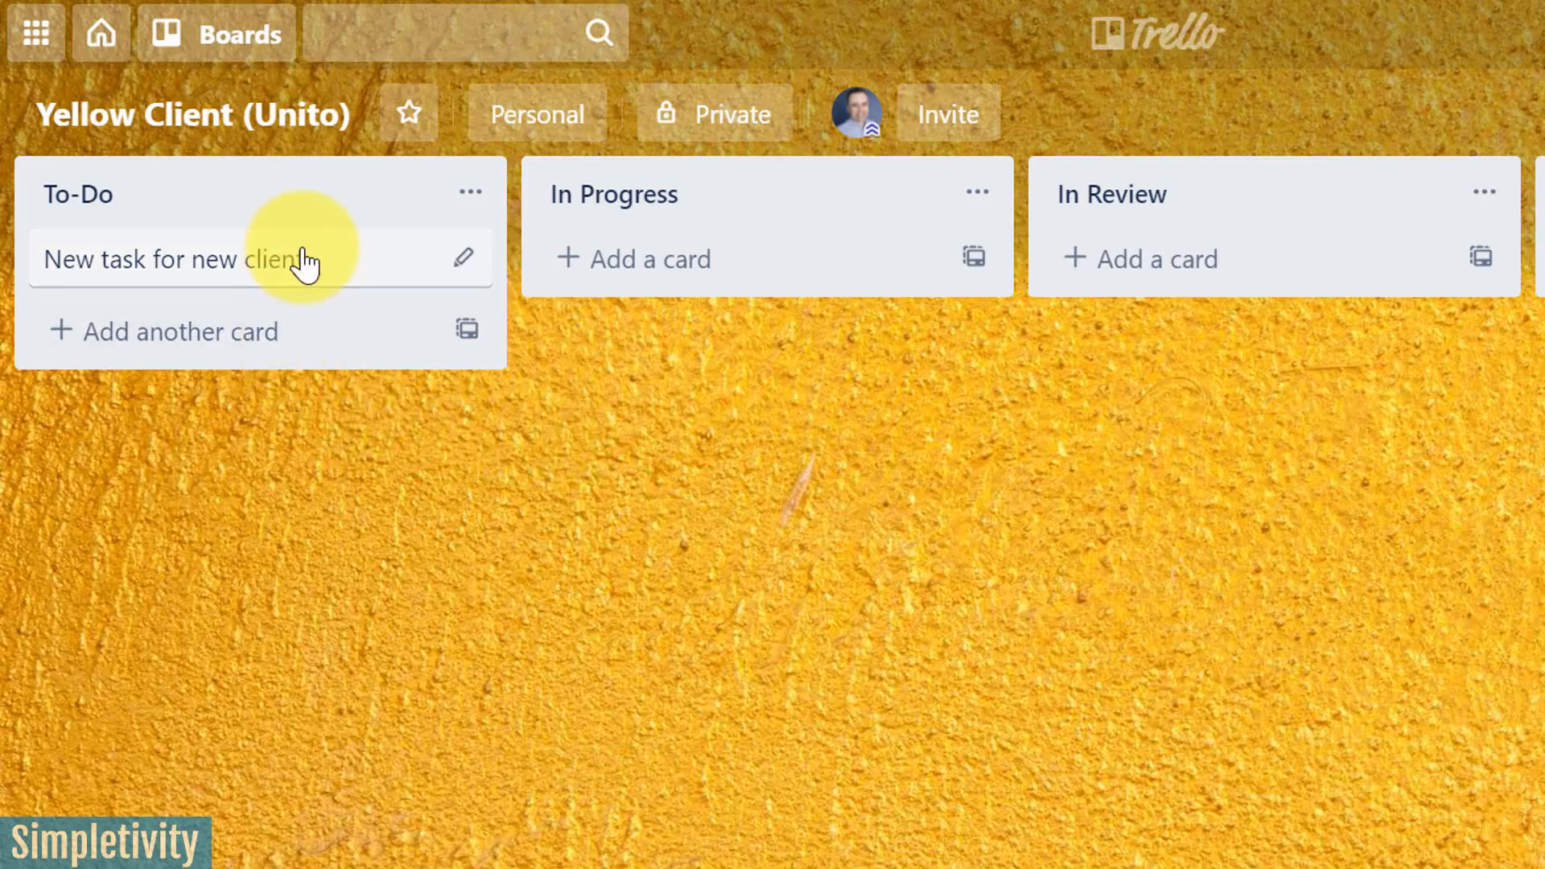
mouse_move(1050, 259)
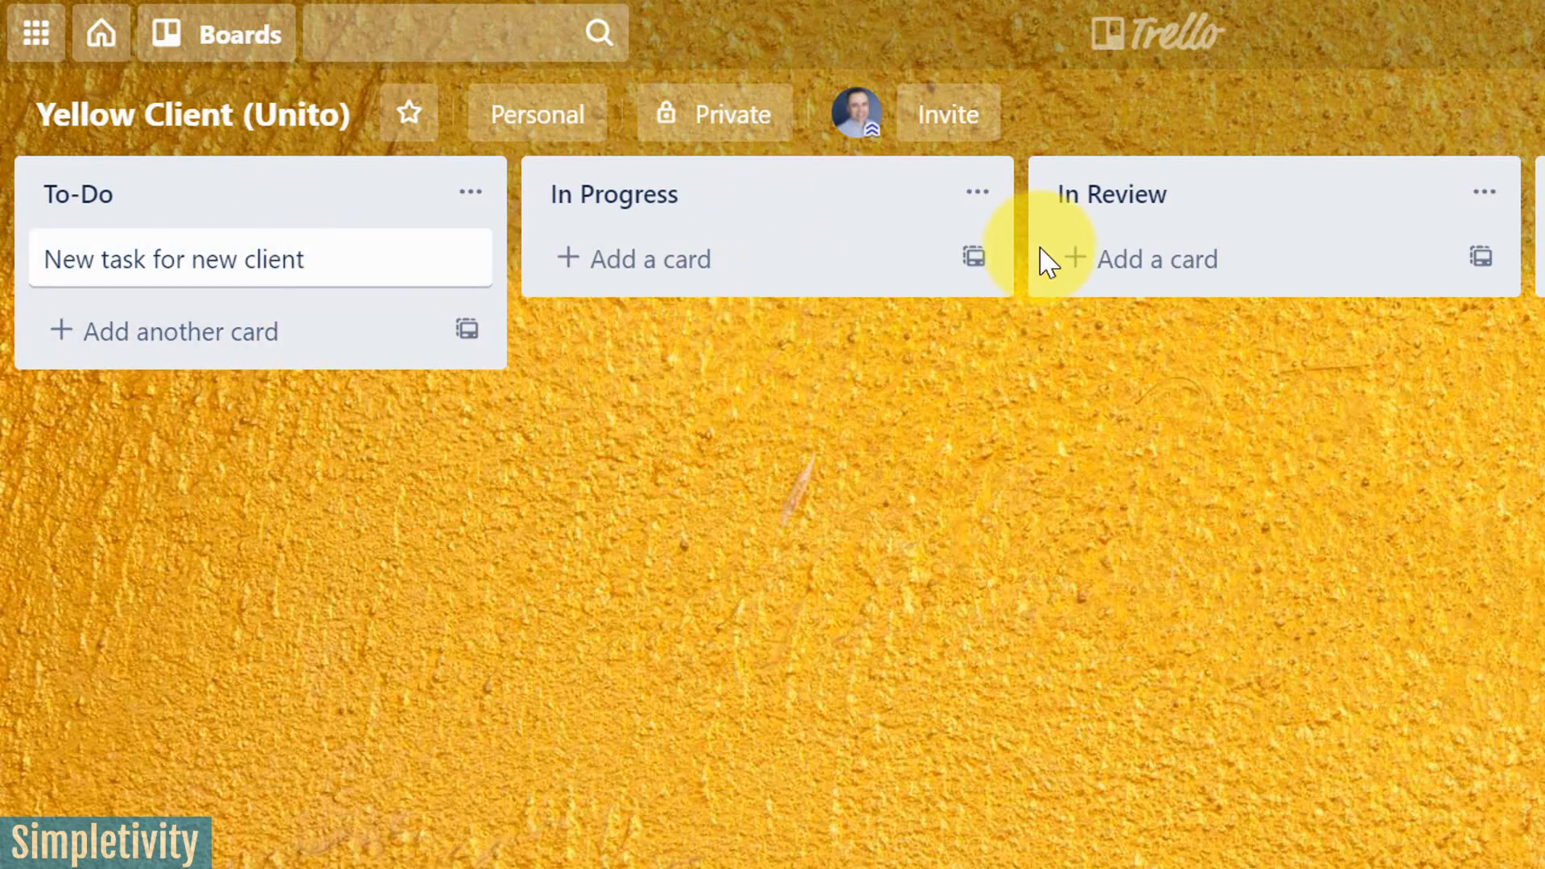
mouse_move(705, 472)
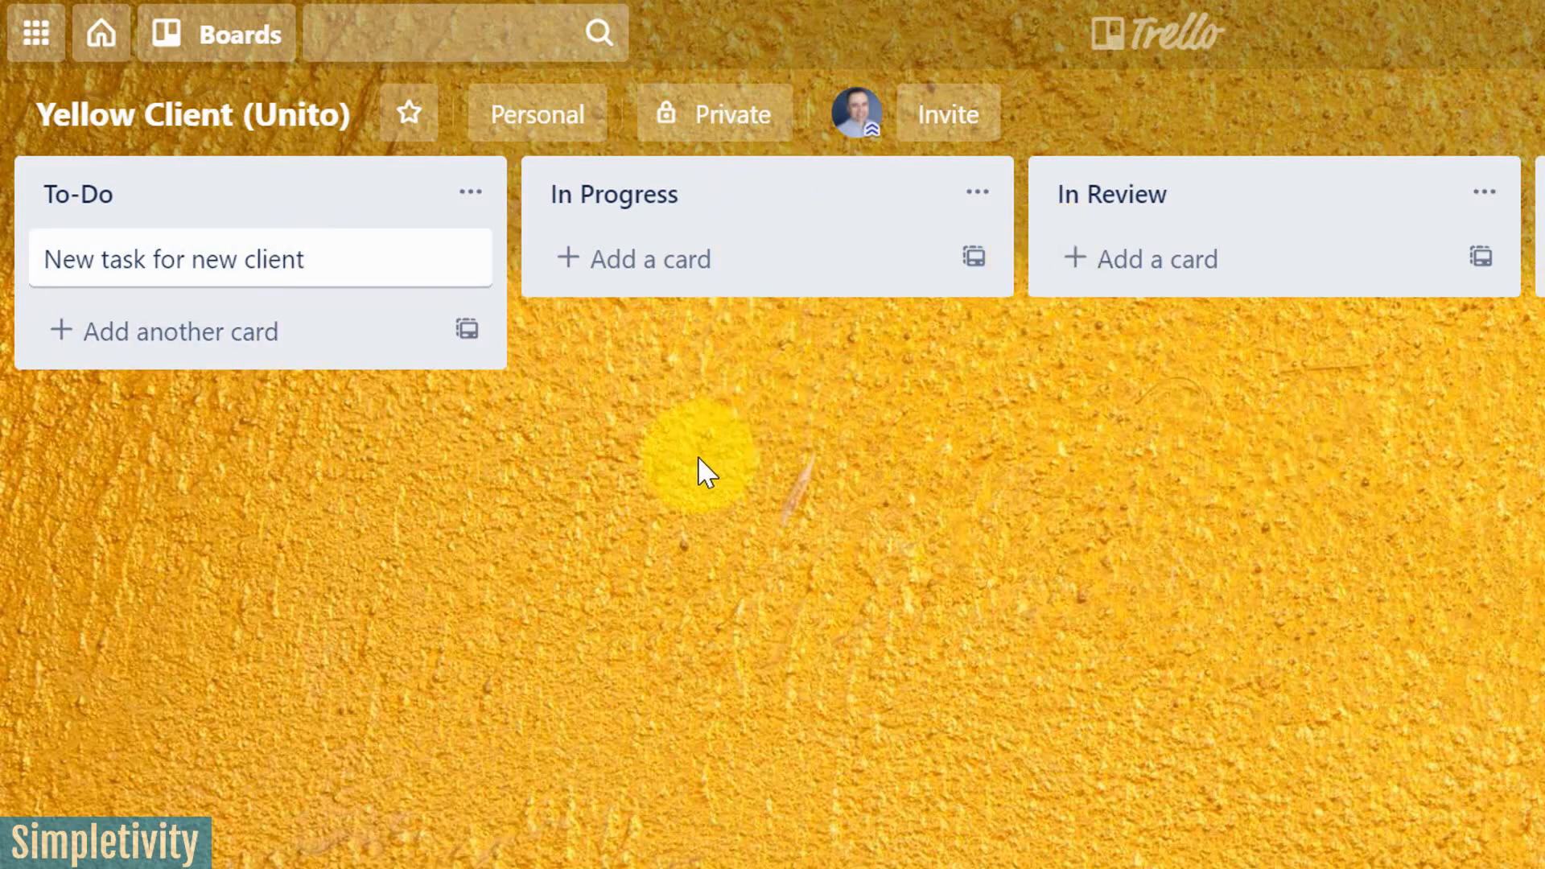
mouse_move(753, 483)
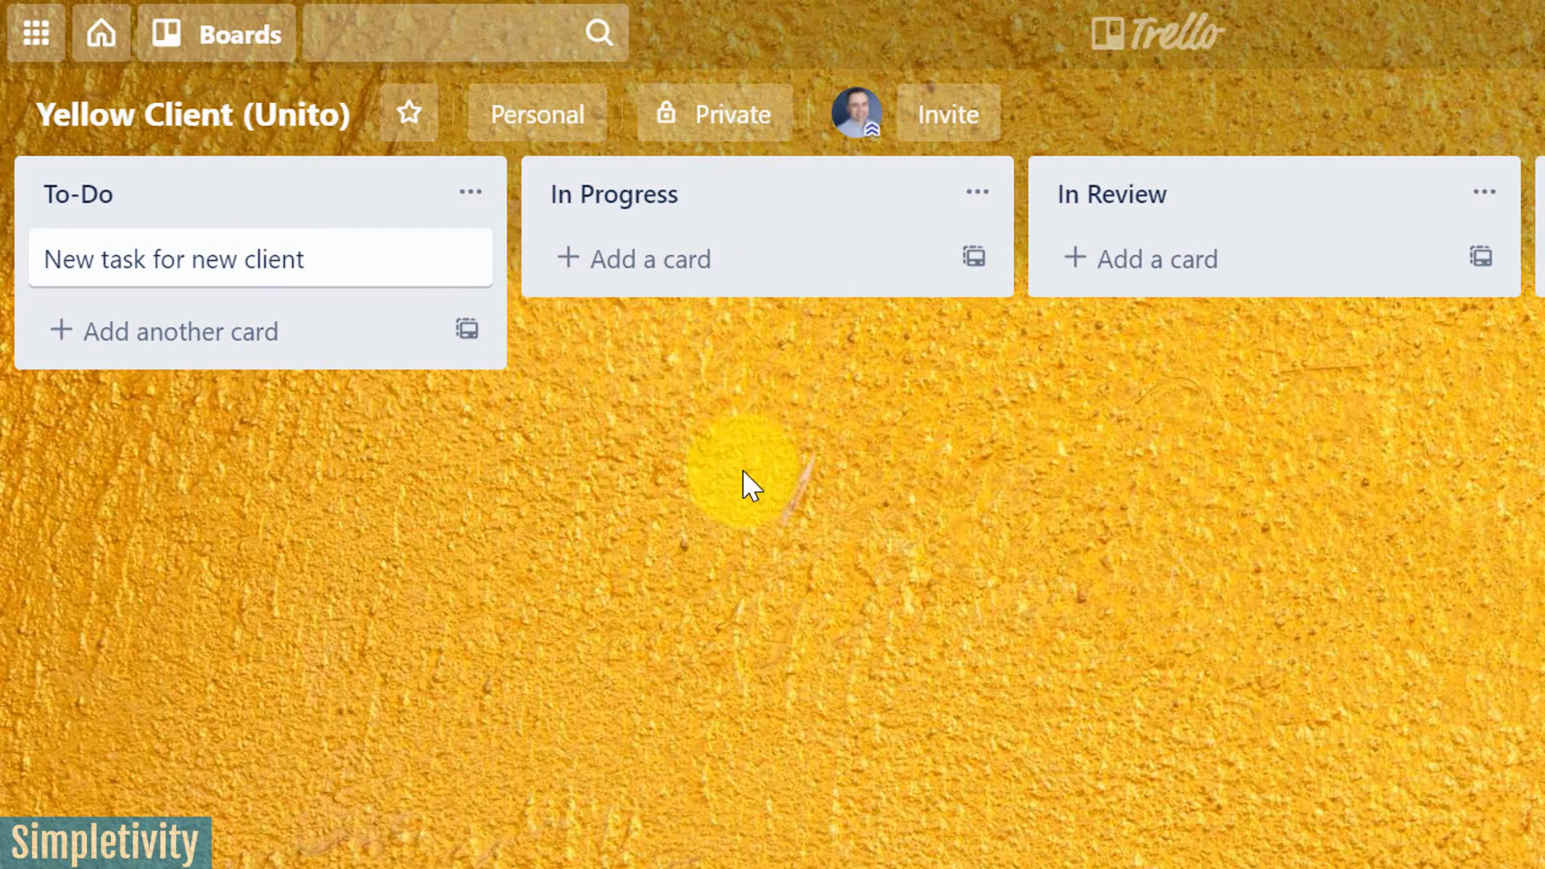
mouse_move(937, 271)
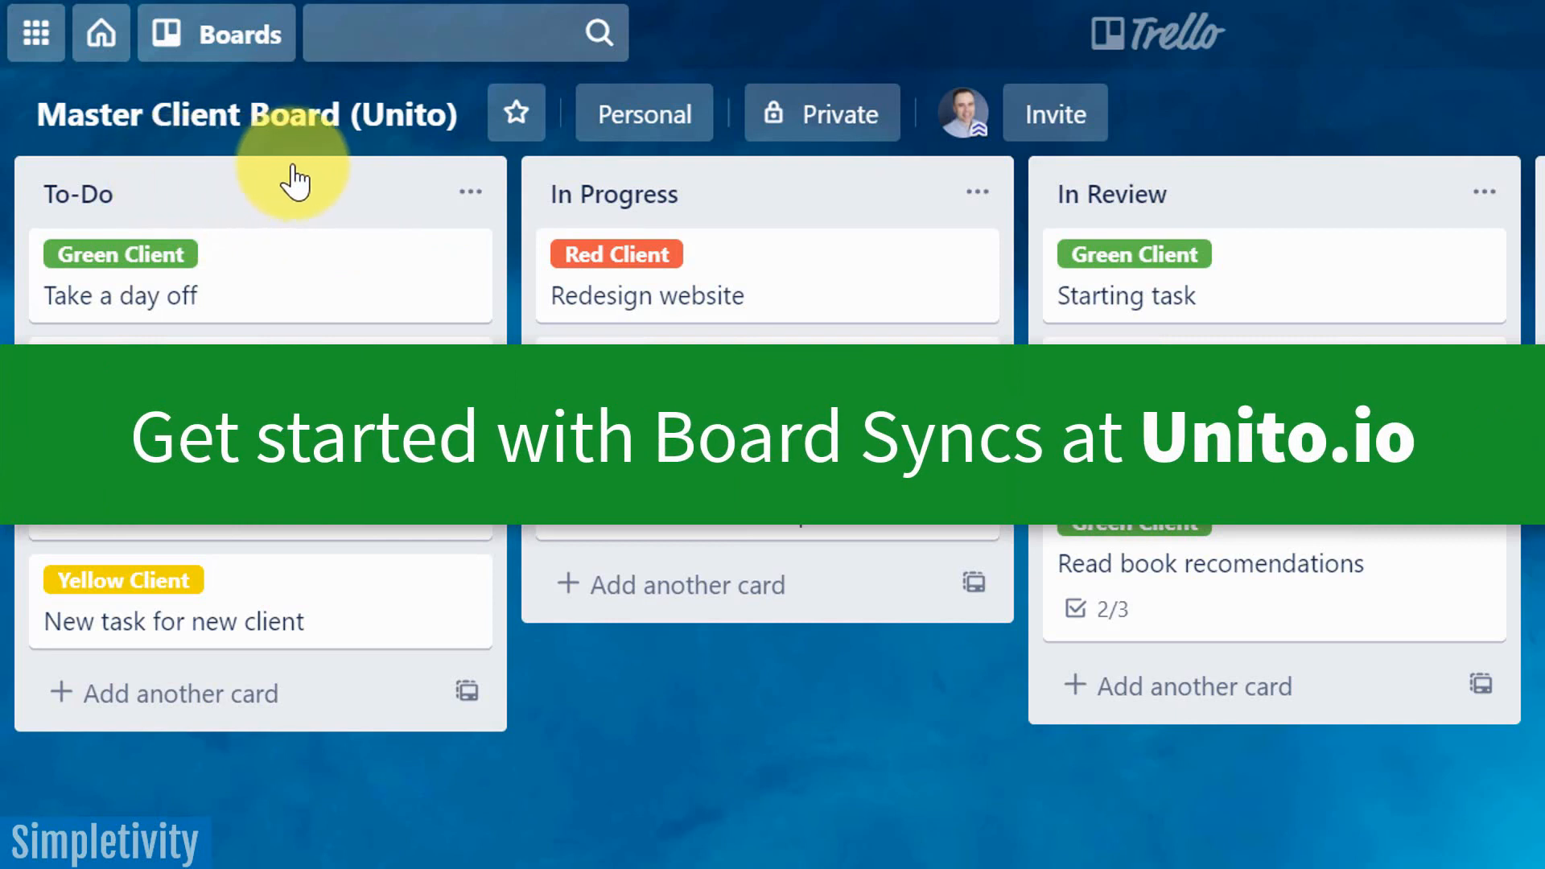
mouse_move(794, 660)
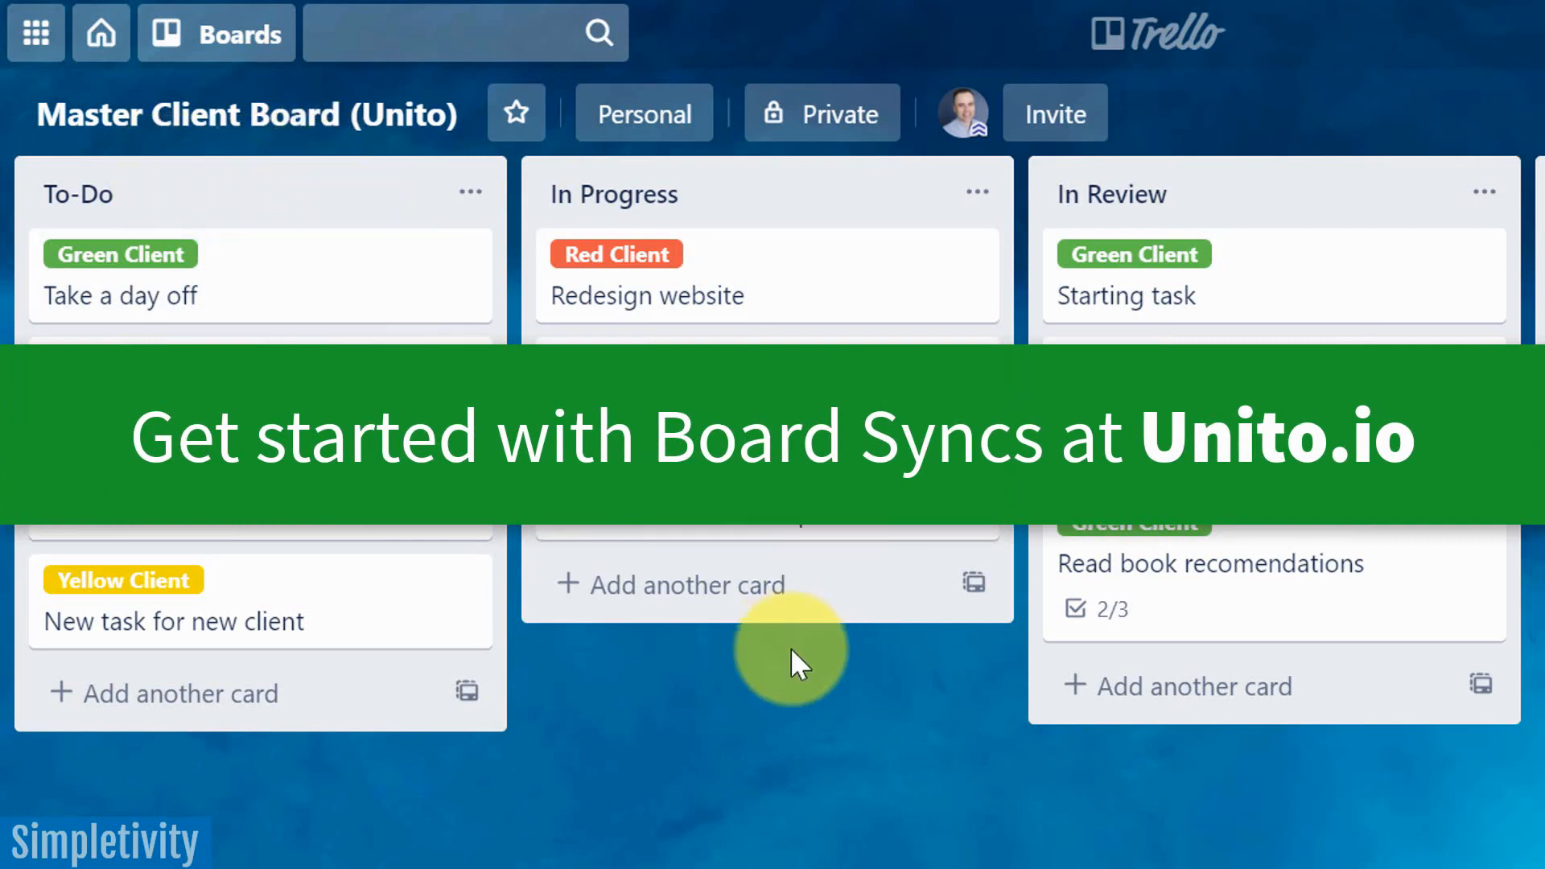